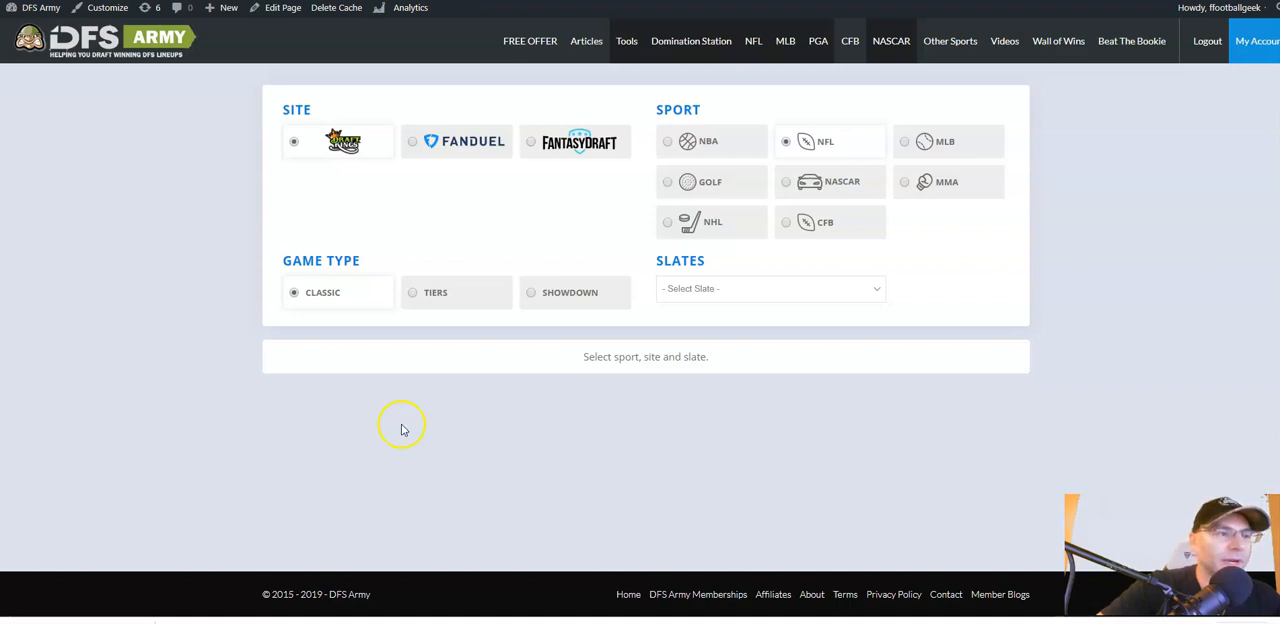
Choose the Main 2019-09-22 slate from the Slates list so its games load.
left_click(770, 288)
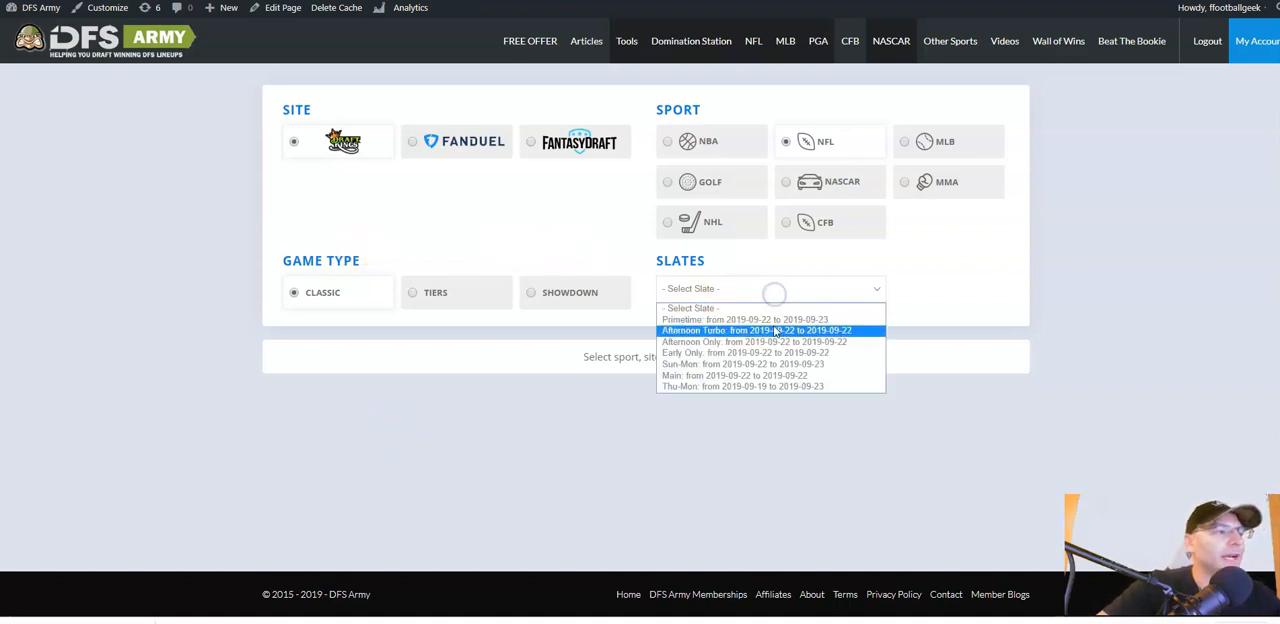
left_click(744, 376)
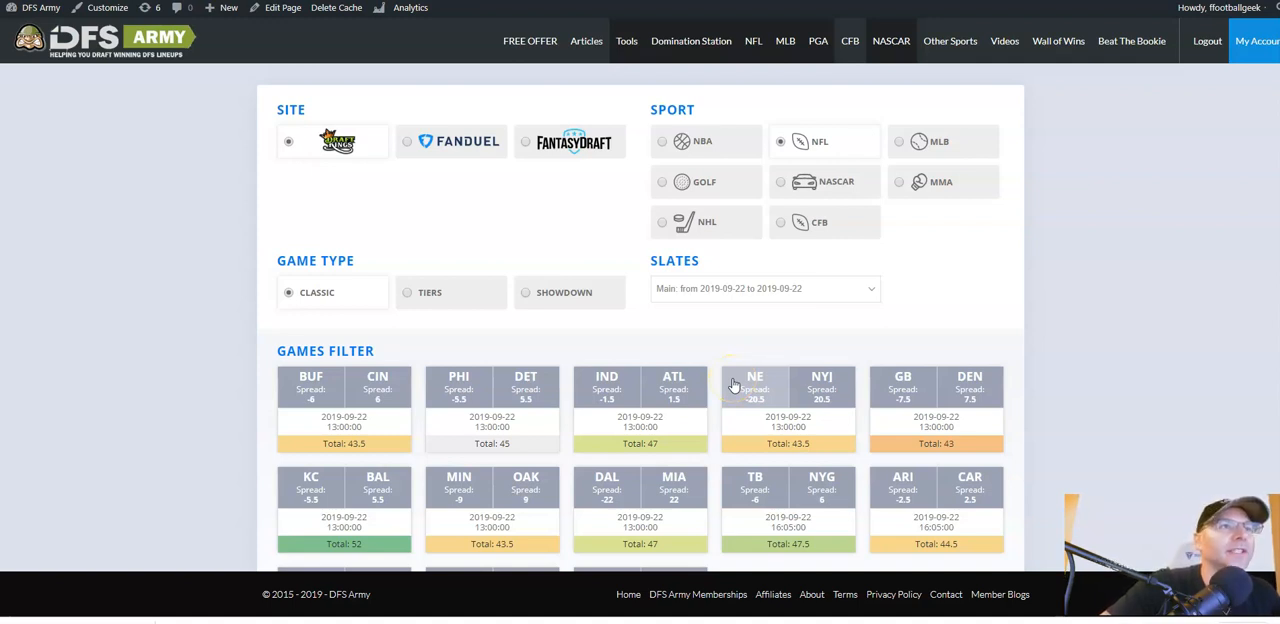
Have optimization run on the Server and set the number of lineups to 150.
scroll("down", 3)
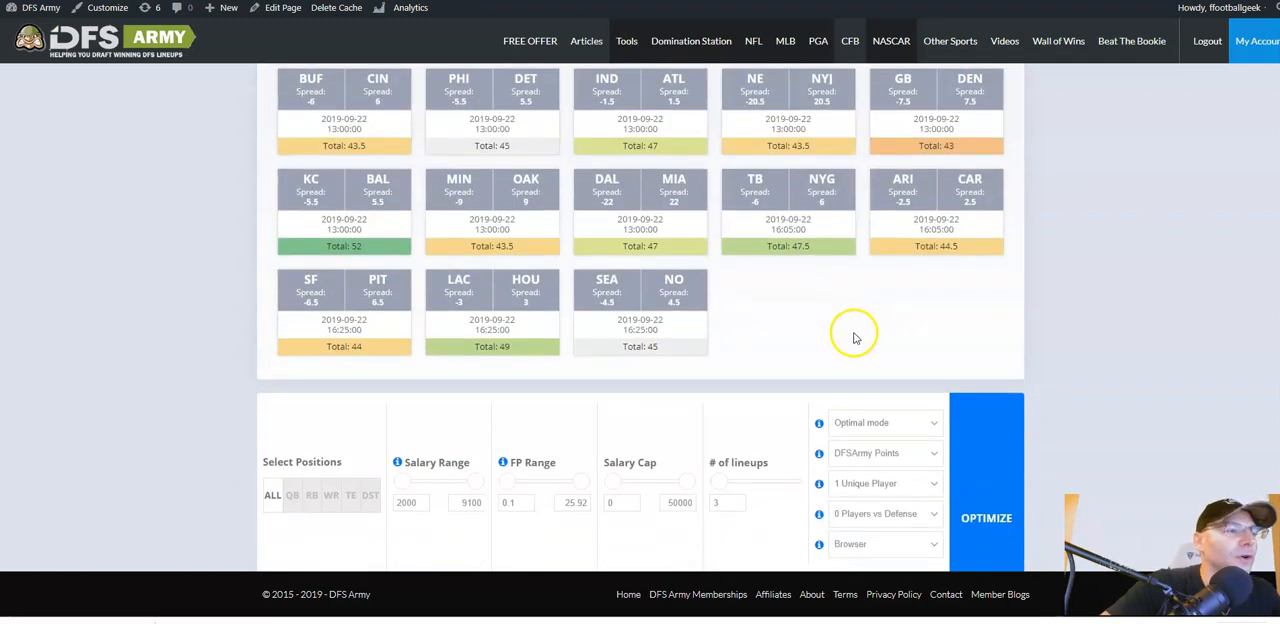
left_click(880, 370)
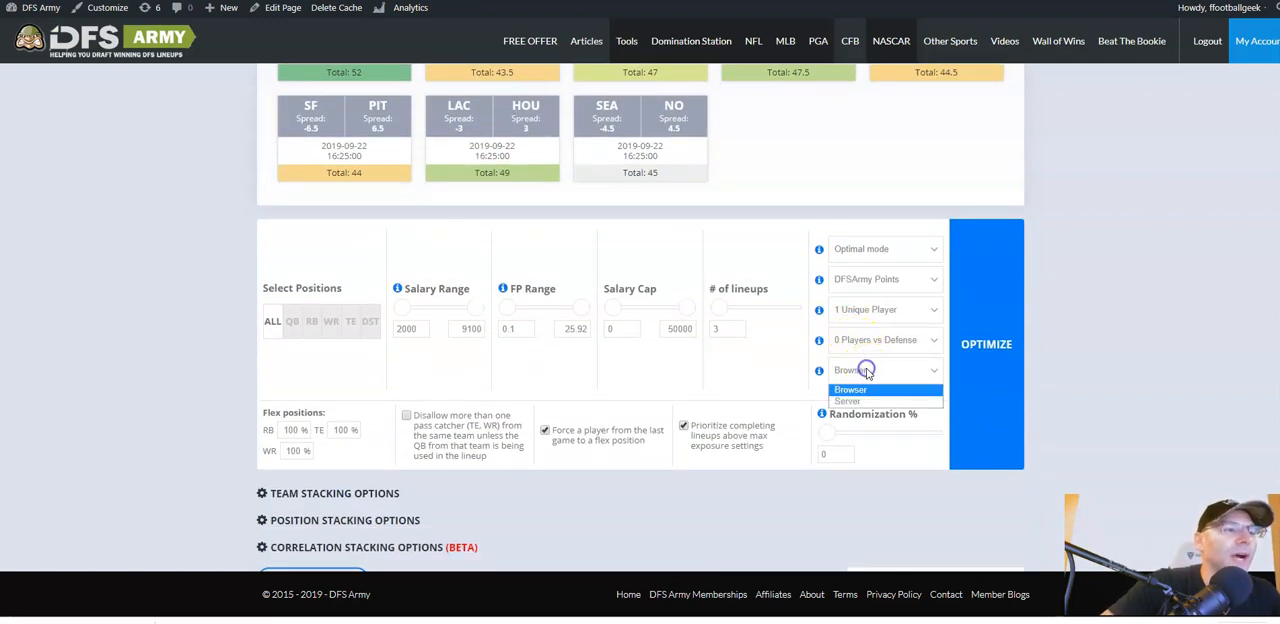
left_click(848, 402)
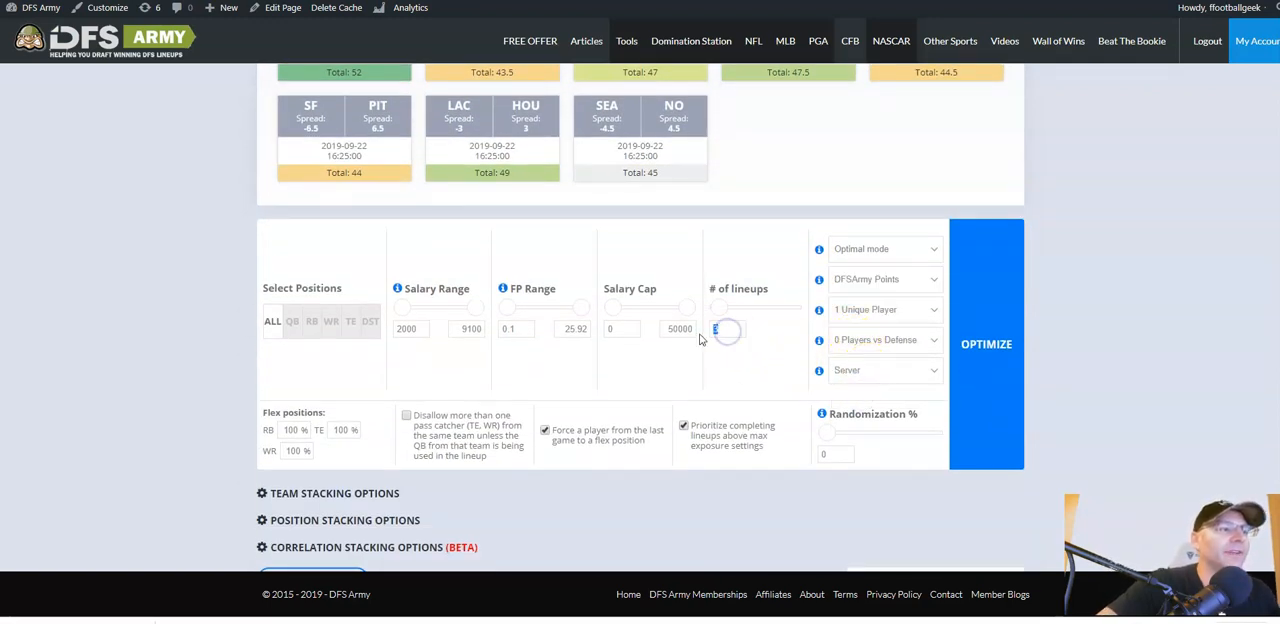
type("150")
left_click(344, 428)
type("20")
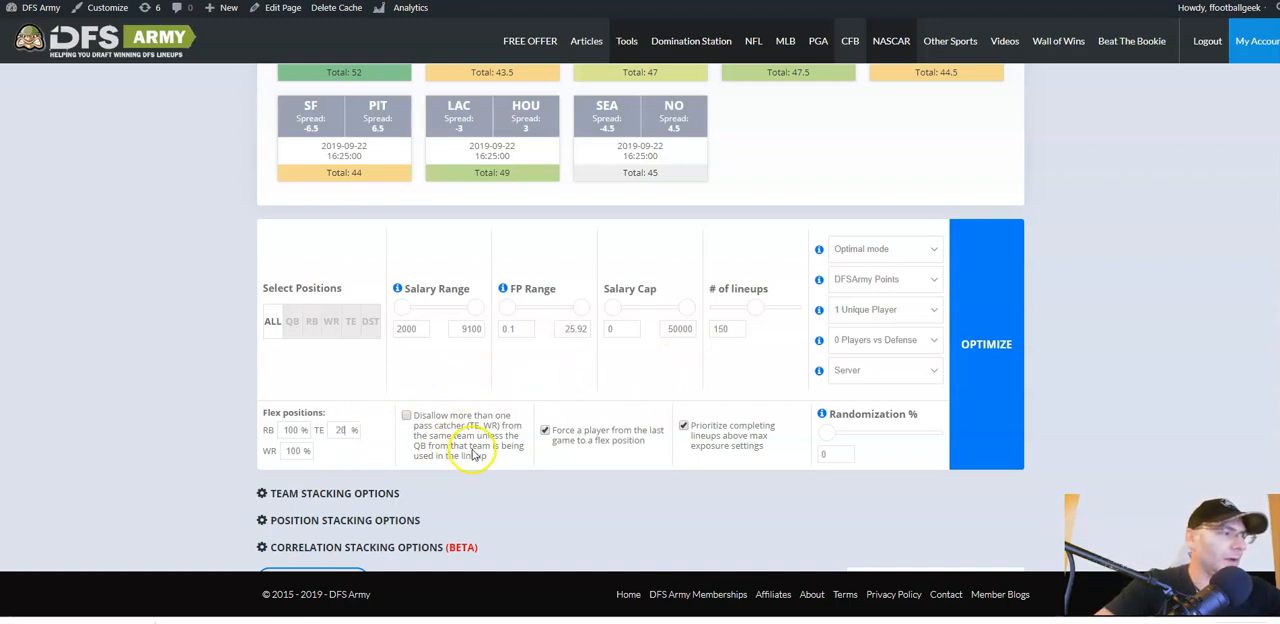
Set lineup randomization to 5 percent.
scroll("down", 3)
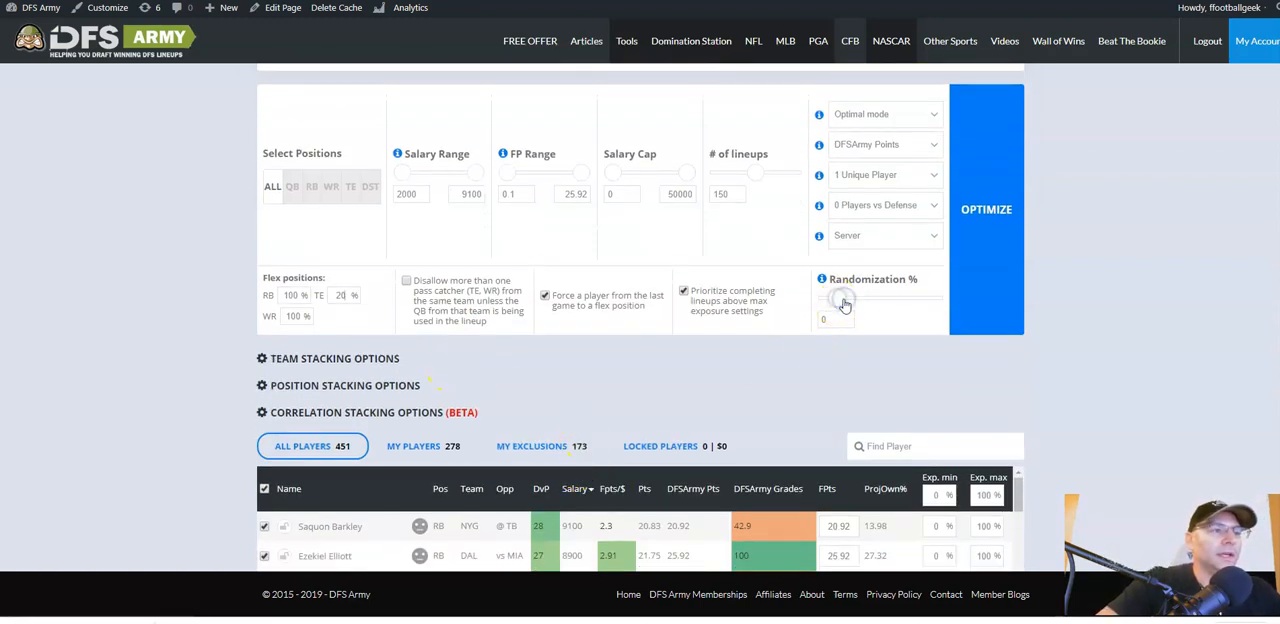
left_click_drag(824, 300, 838, 300)
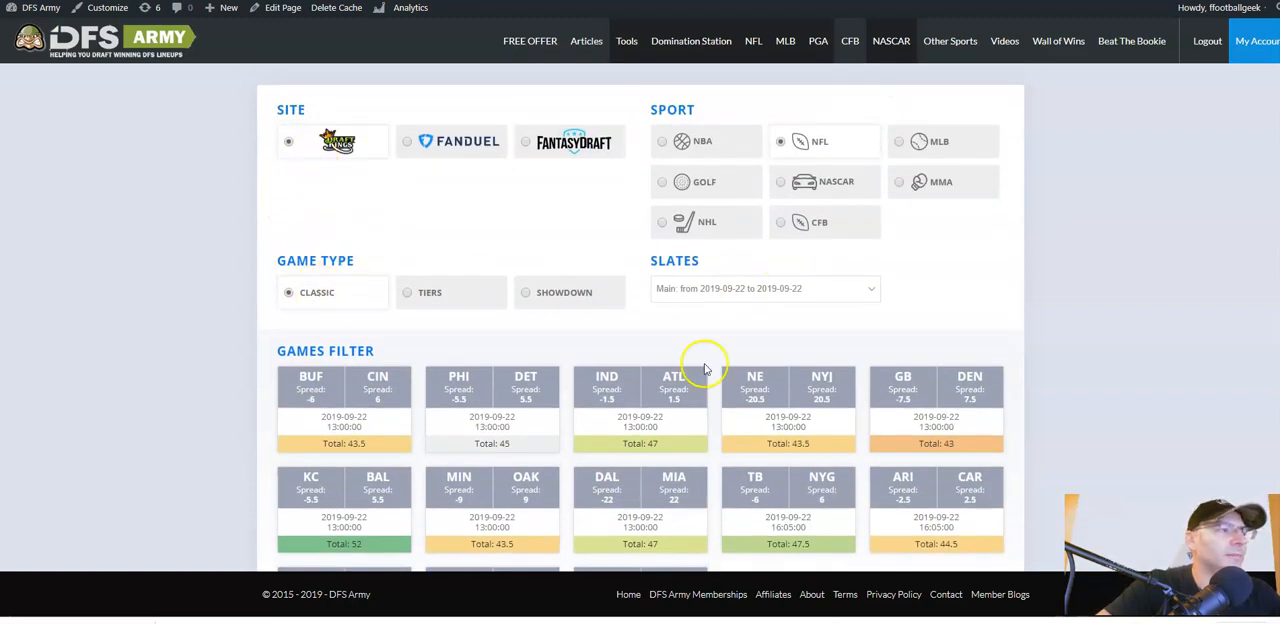
scroll("down", 3)
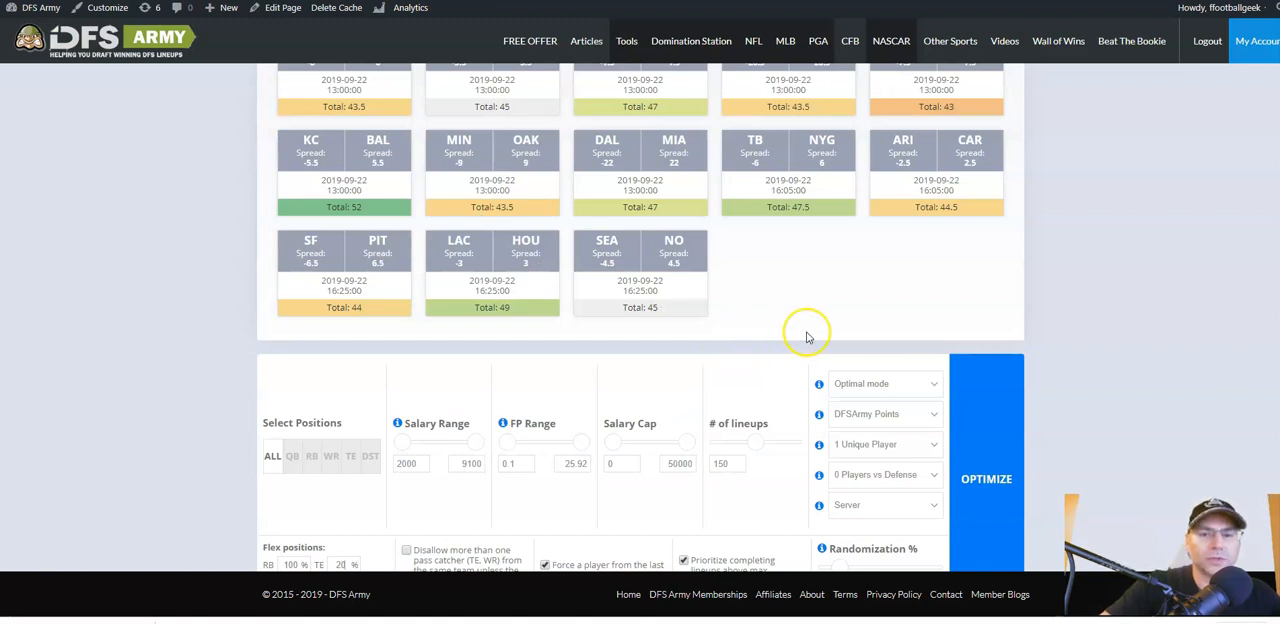
mouse_move(804, 336)
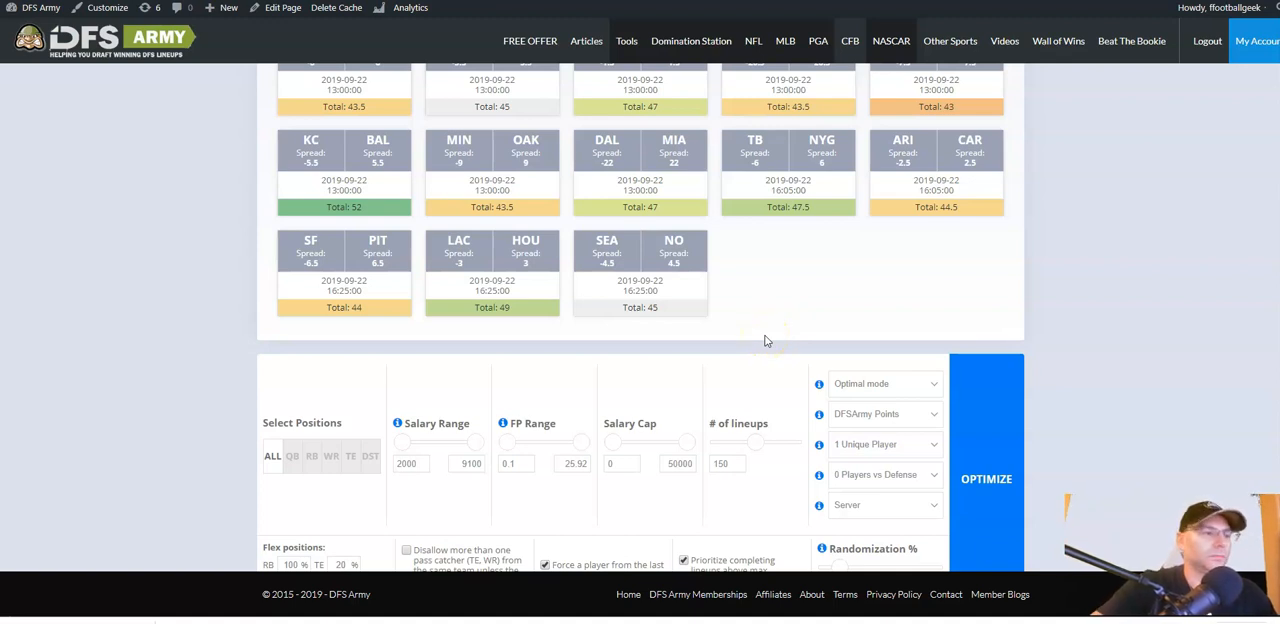
scroll("down", 3)
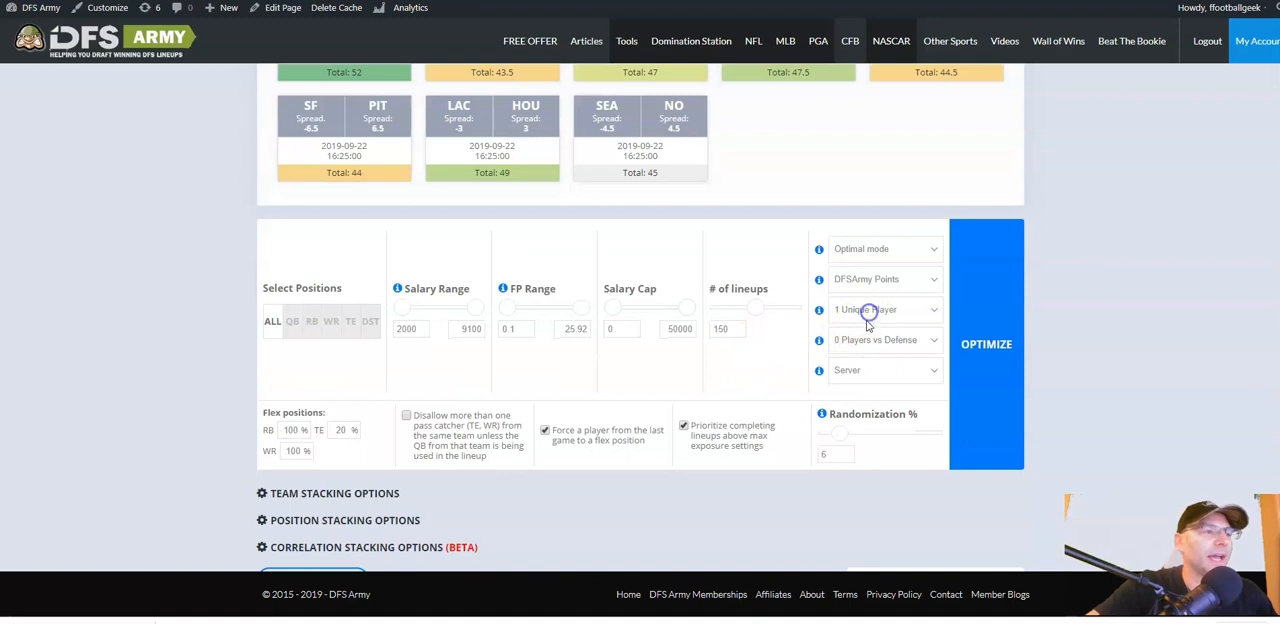
left_click(884, 308)
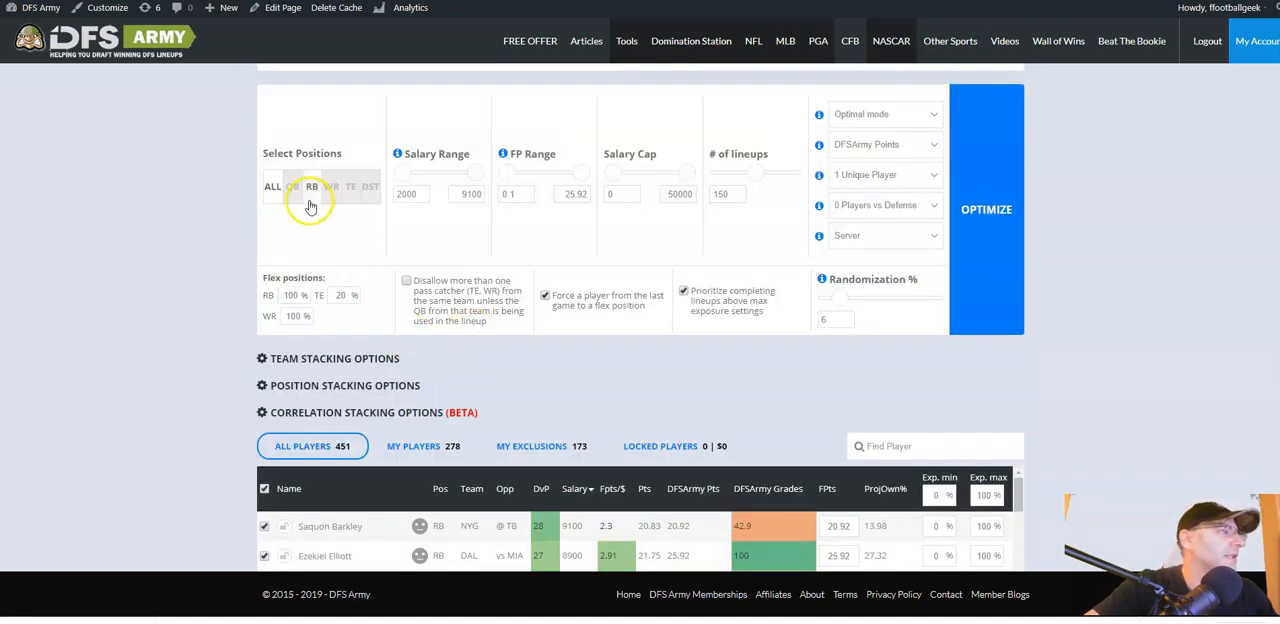
Filter to RB and add Elliott, McCaffrey, Kamara, James White and Royce Freeman to the pool.
left_click(312, 188)
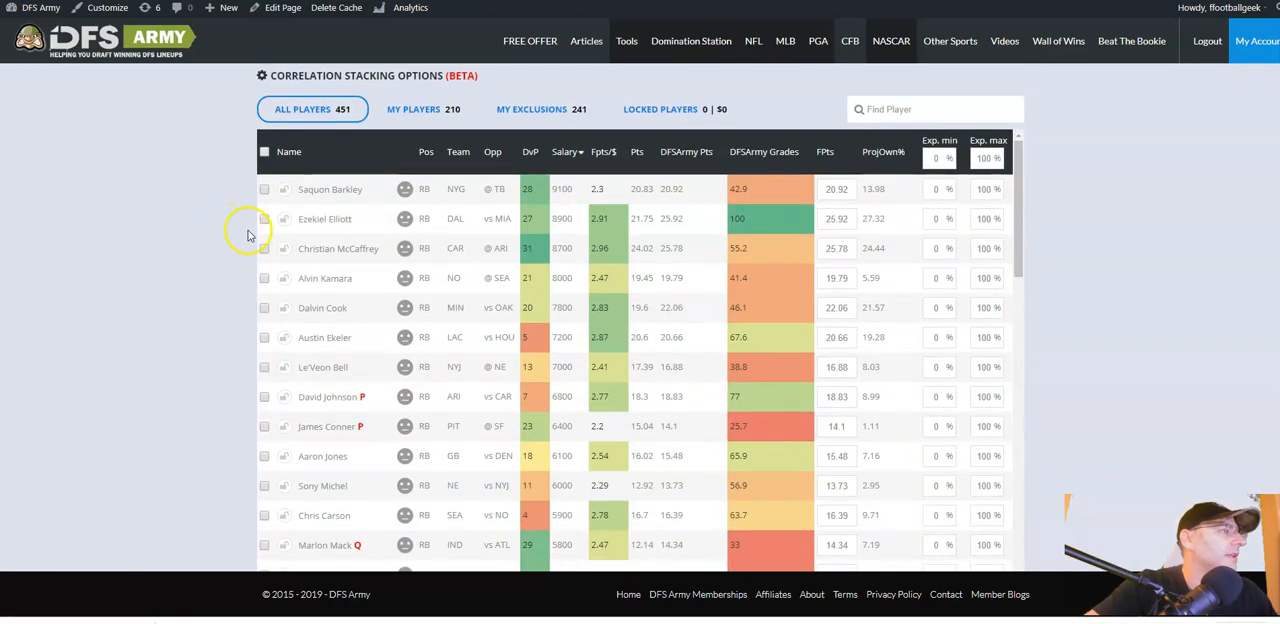
left_click(264, 218)
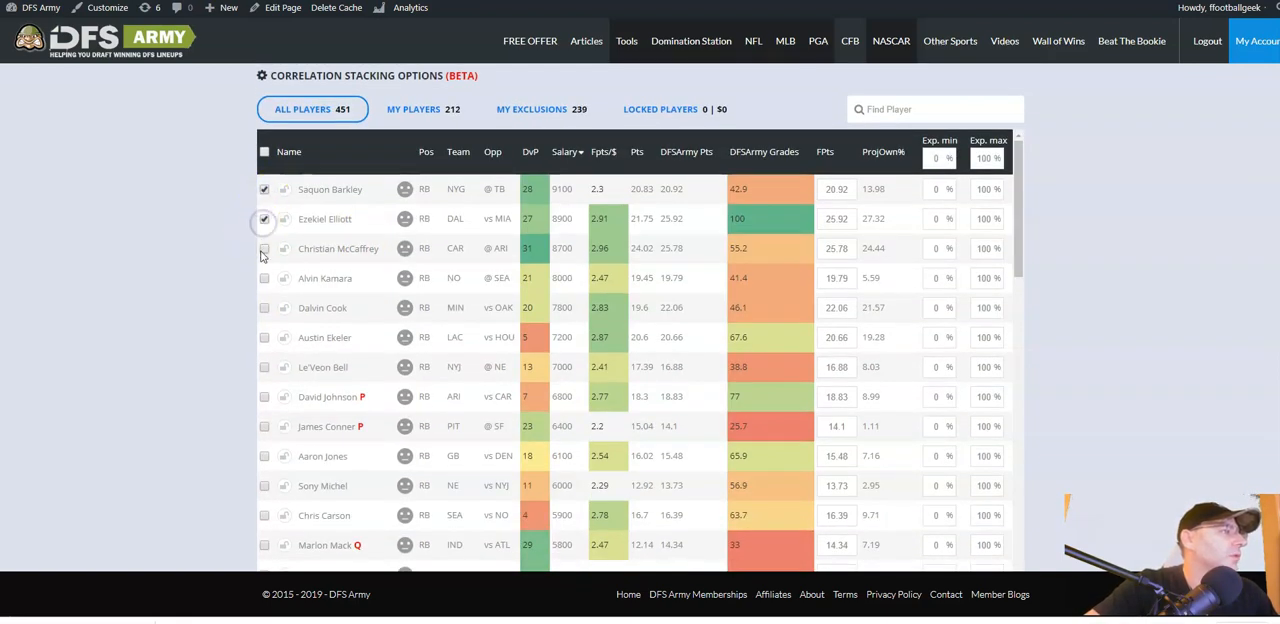
left_click(264, 248)
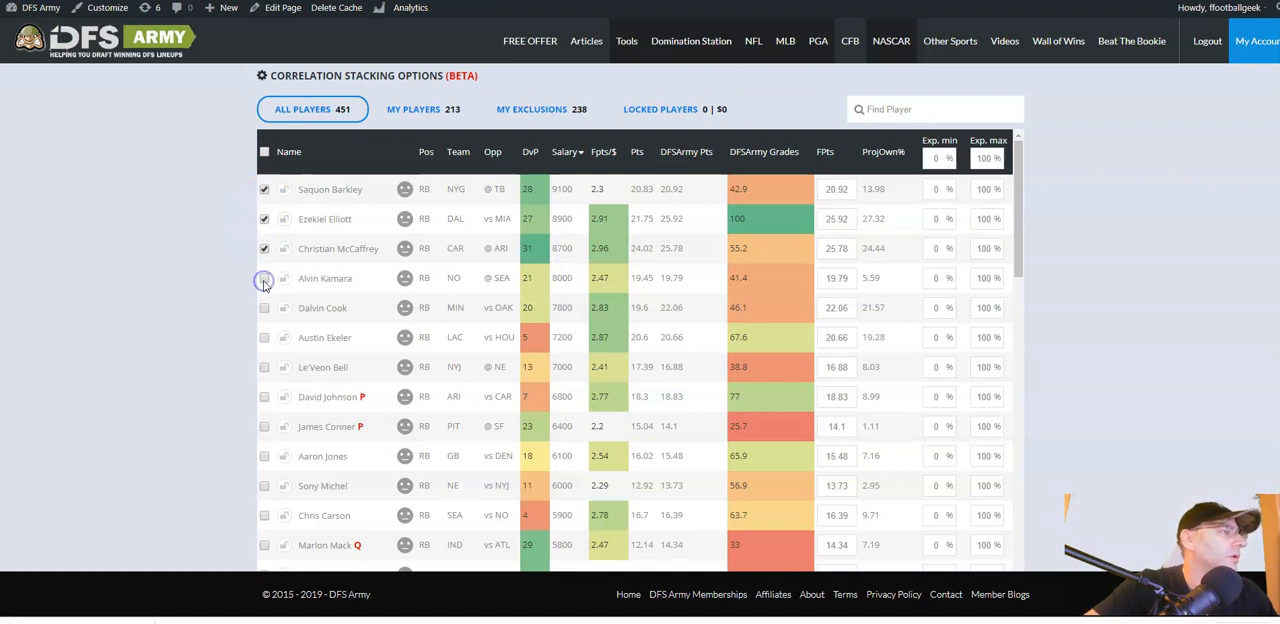
left_click(264, 278)
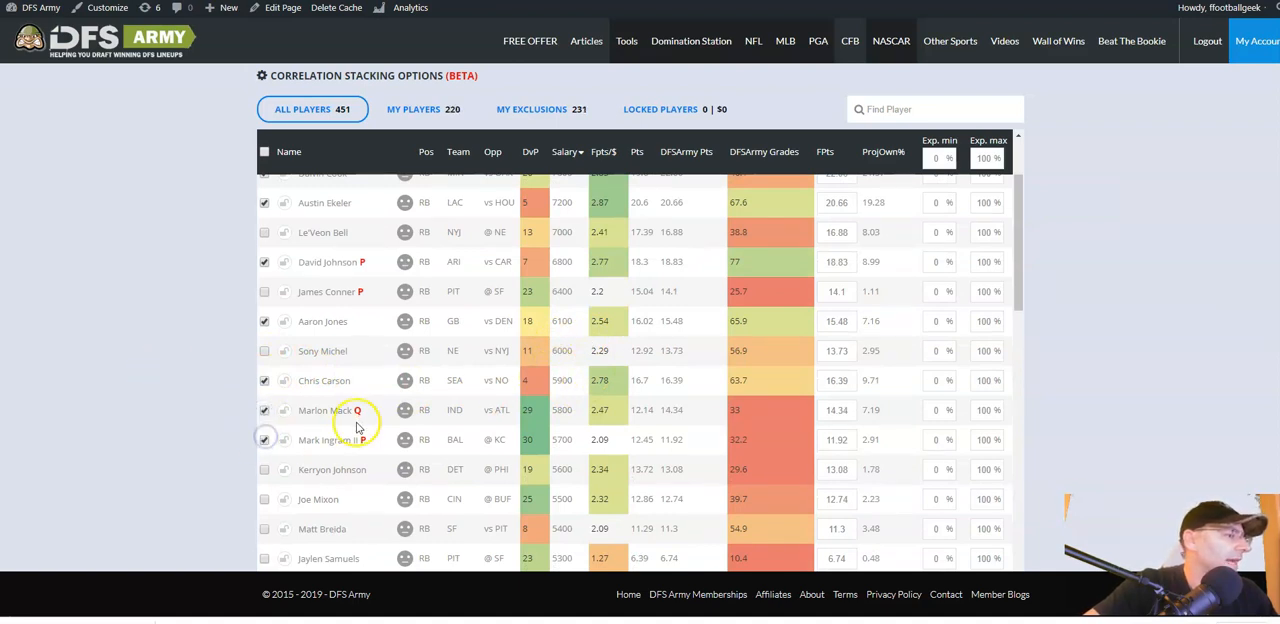
scroll("down", 3)
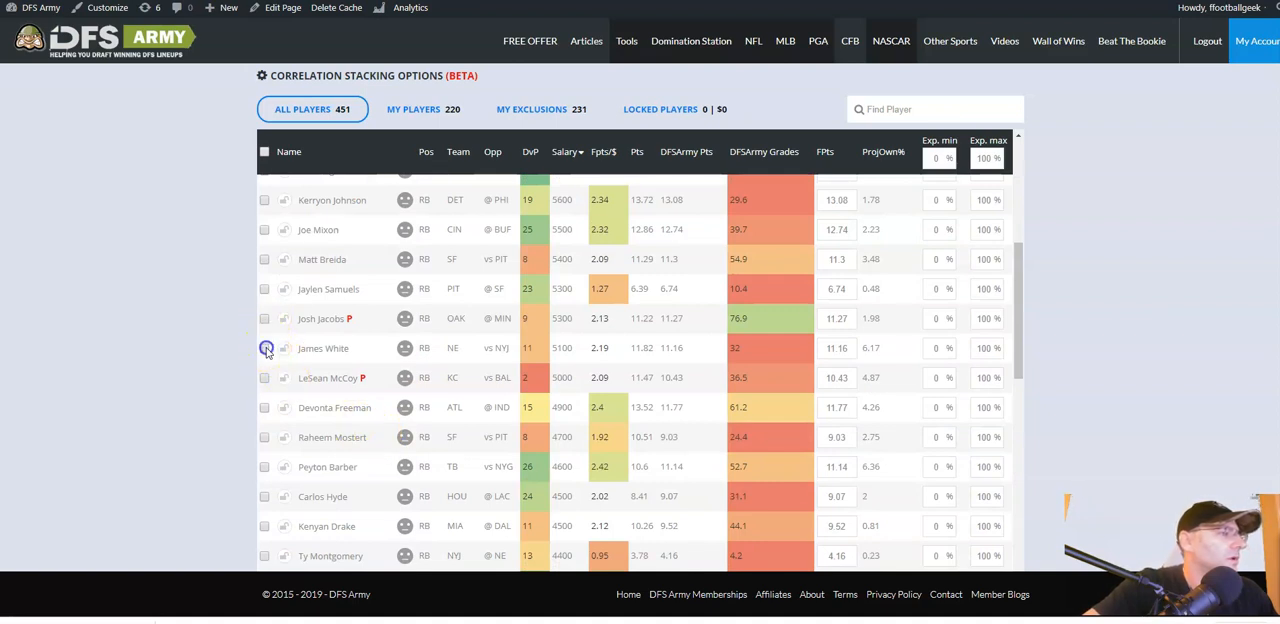
left_click(264, 348)
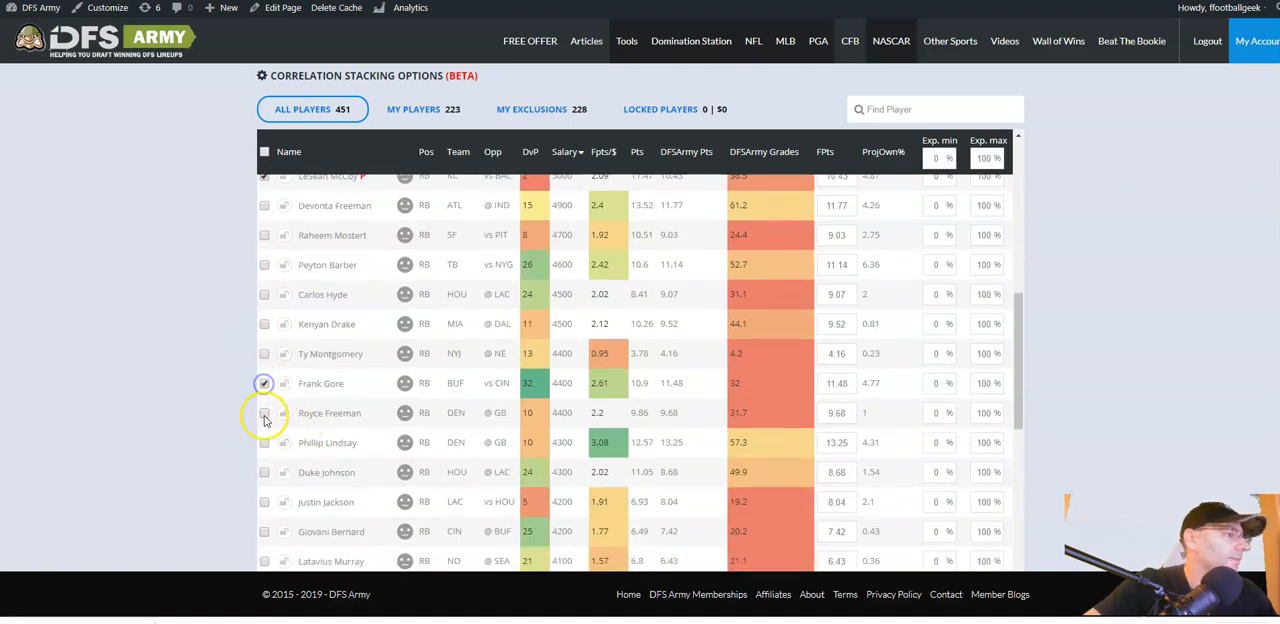
left_click(264, 412)
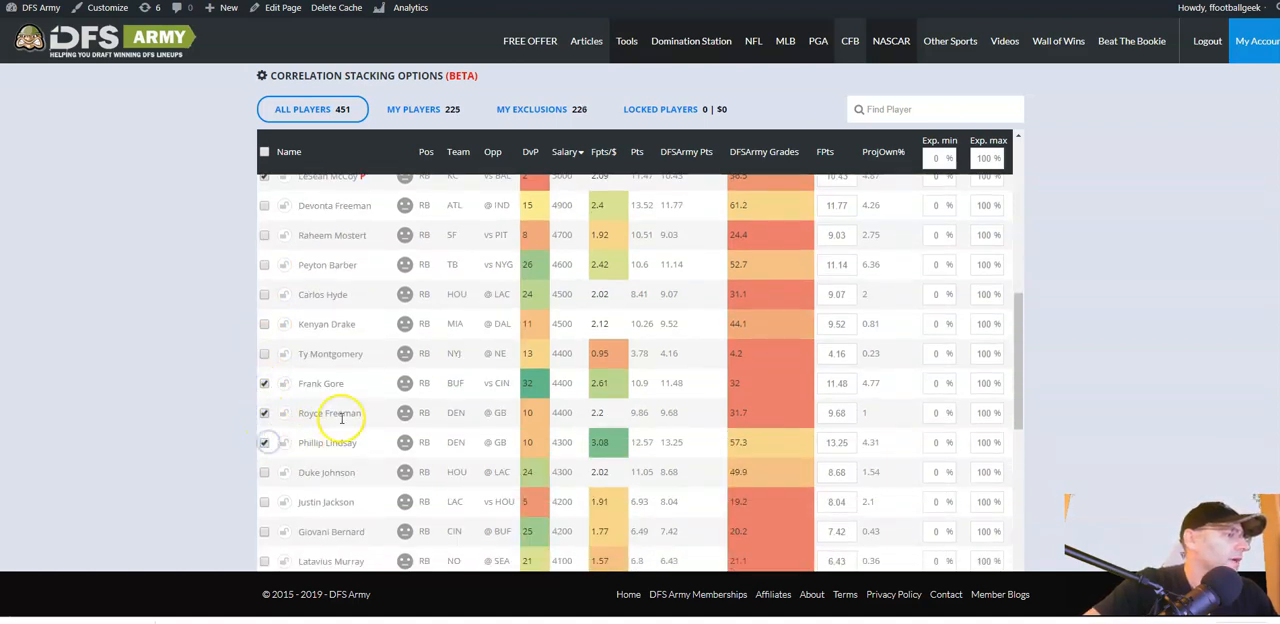
scroll("down", 3)
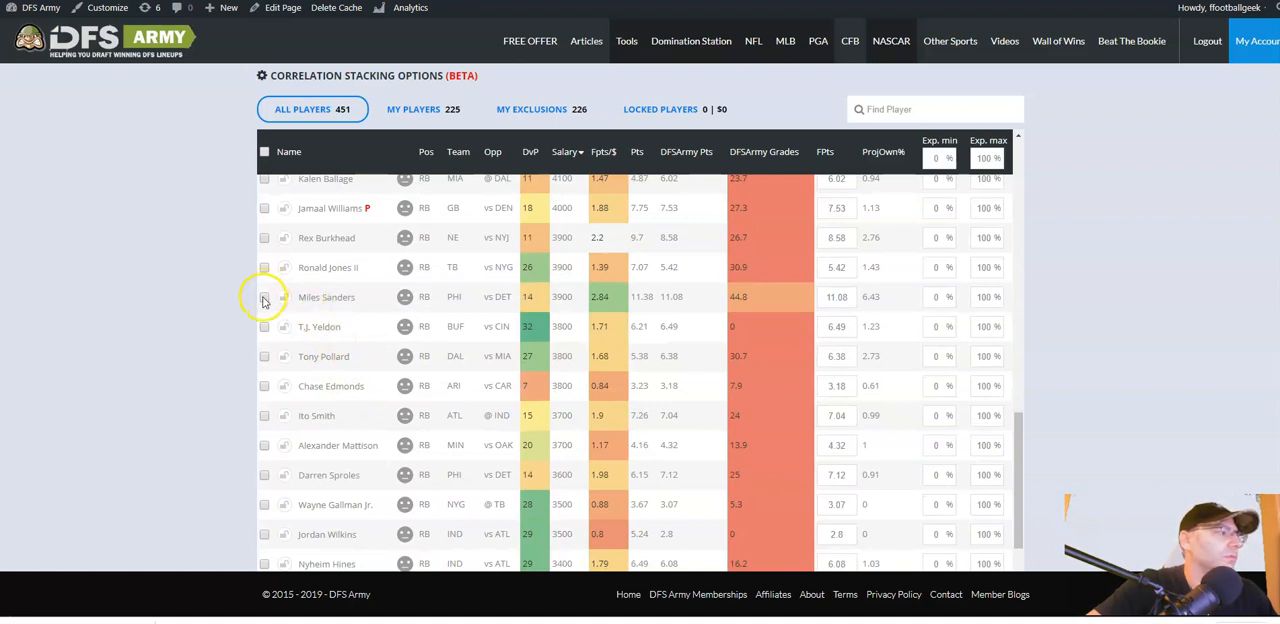
scroll("down", 3)
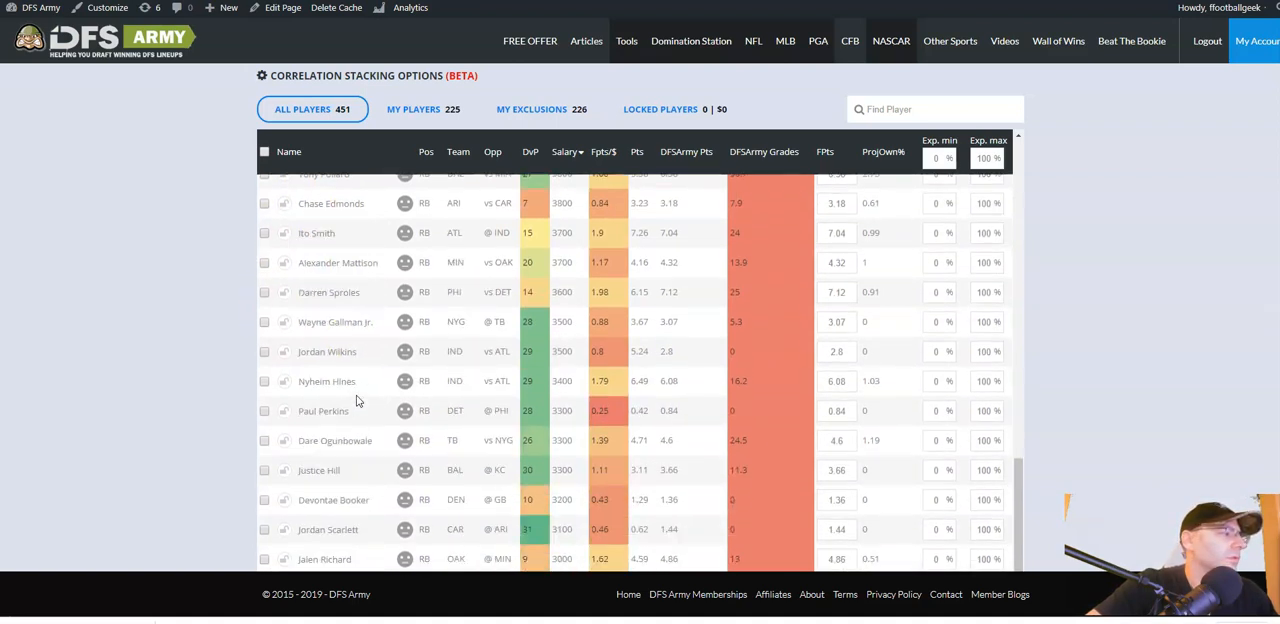
scroll("down", 3)
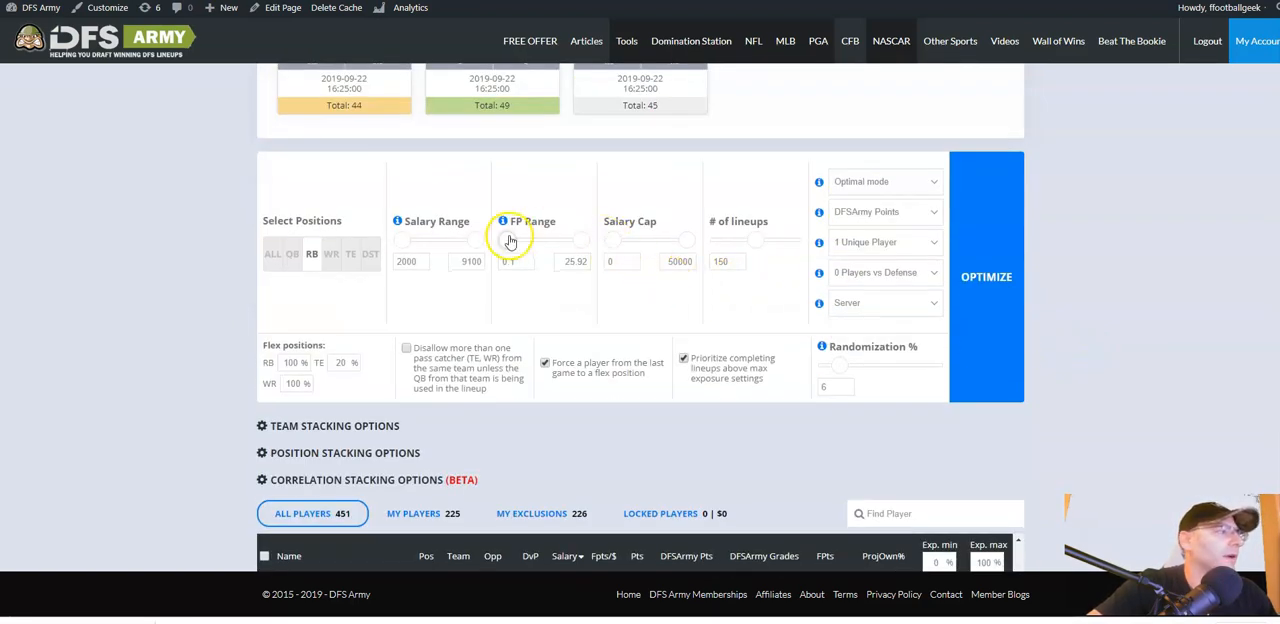
Raise the FP Range minimum to 3.2 projected points, then filter the list to WR.
left_click_drag(508, 240, 512, 240)
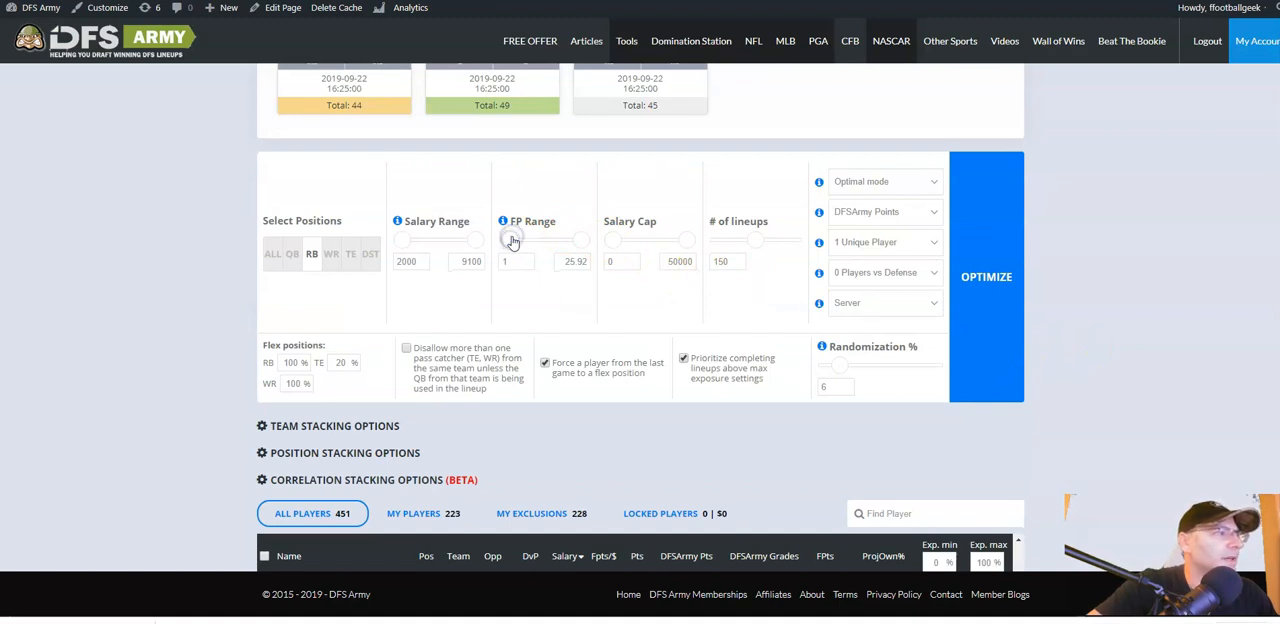
left_click_drag(512, 240, 512, 240)
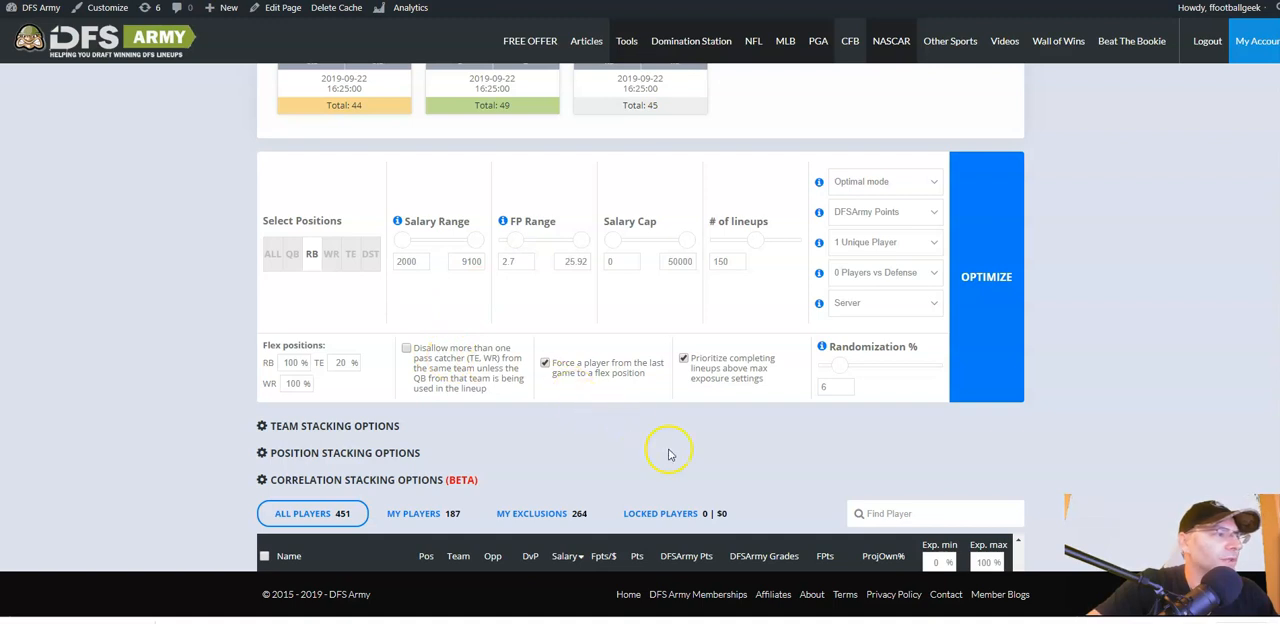
scroll("down", 3)
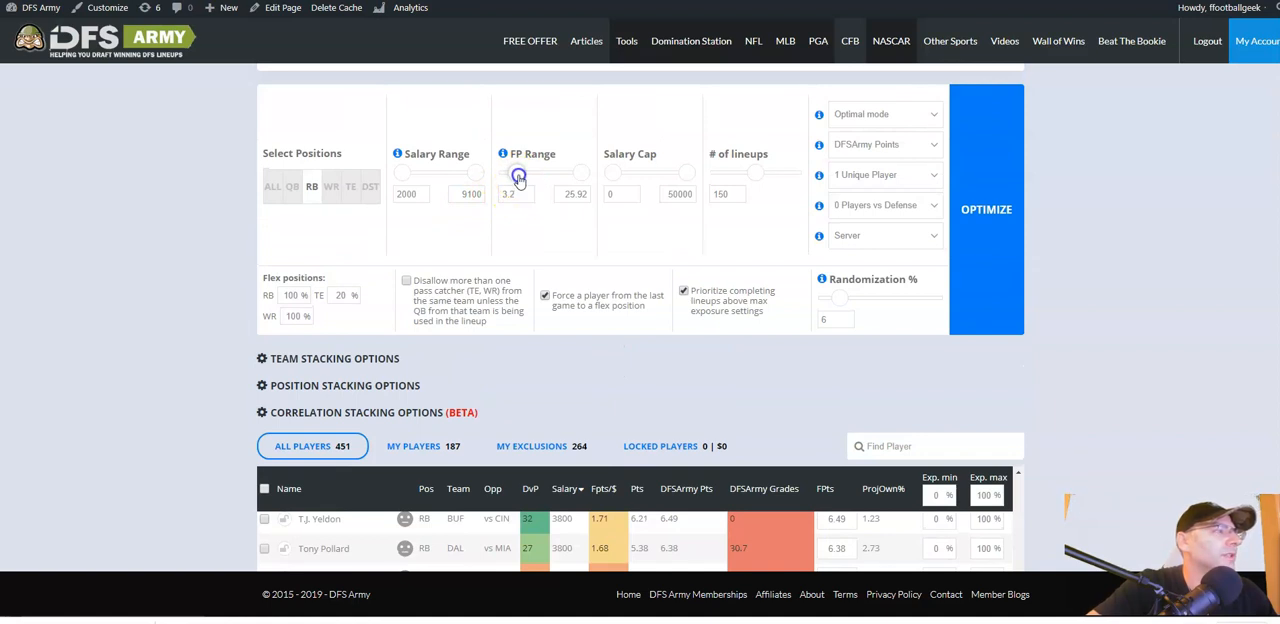
scroll("down", 3)
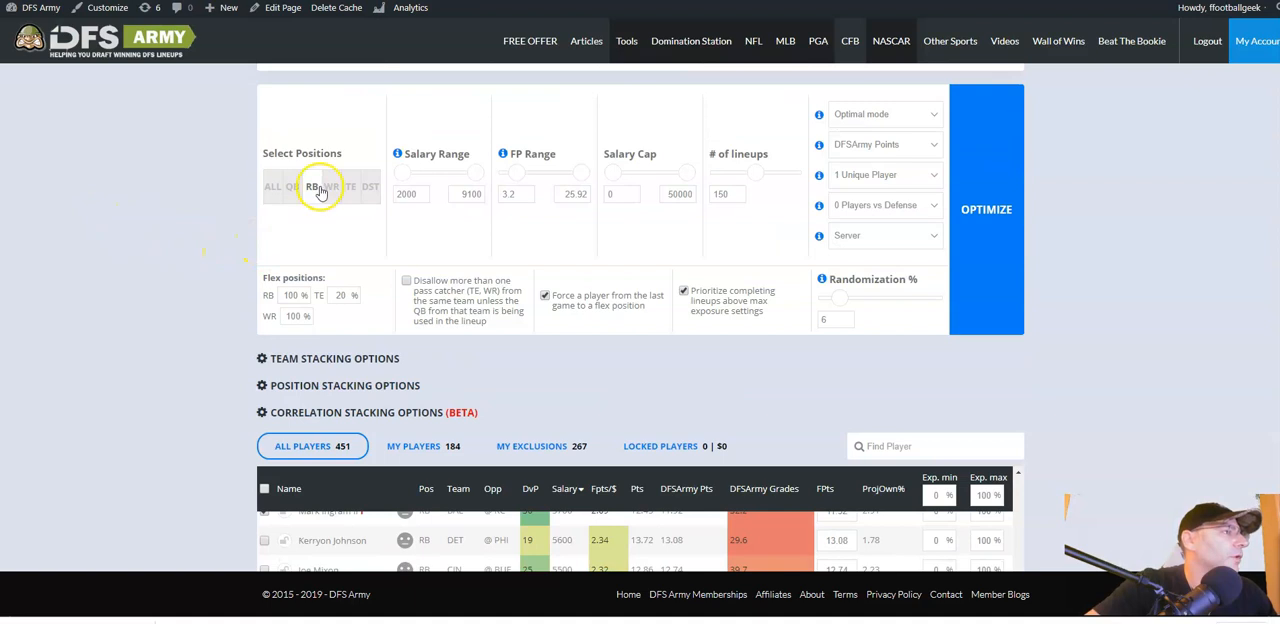
left_click(322, 188)
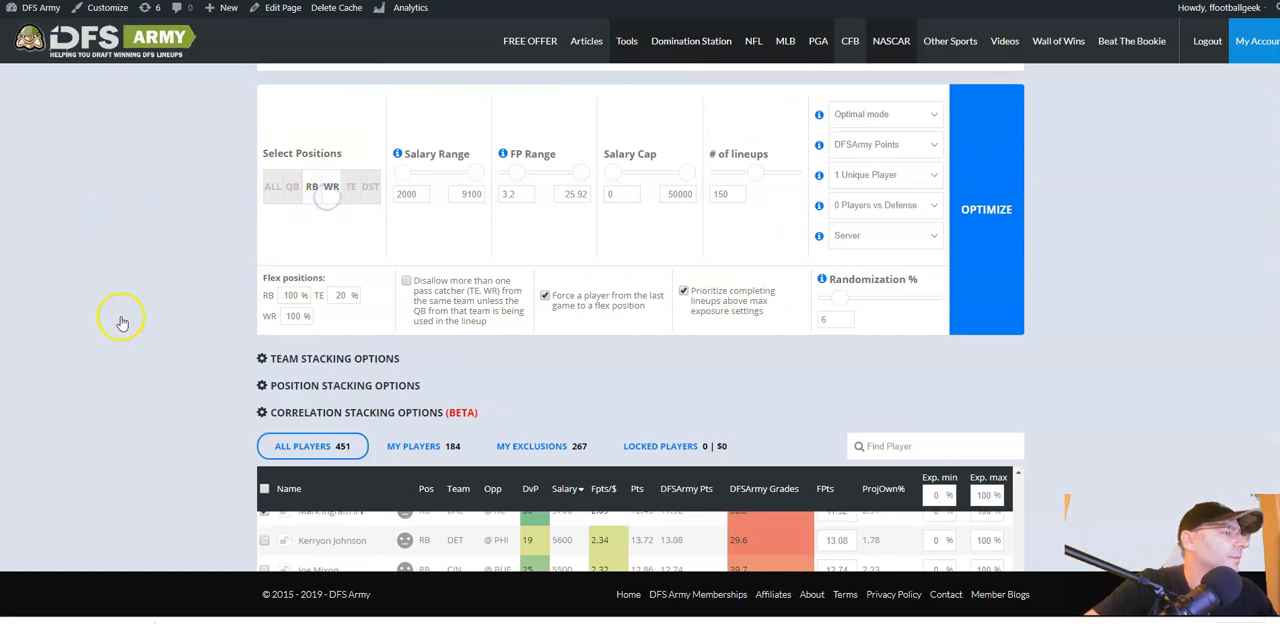
scroll("down", 3)
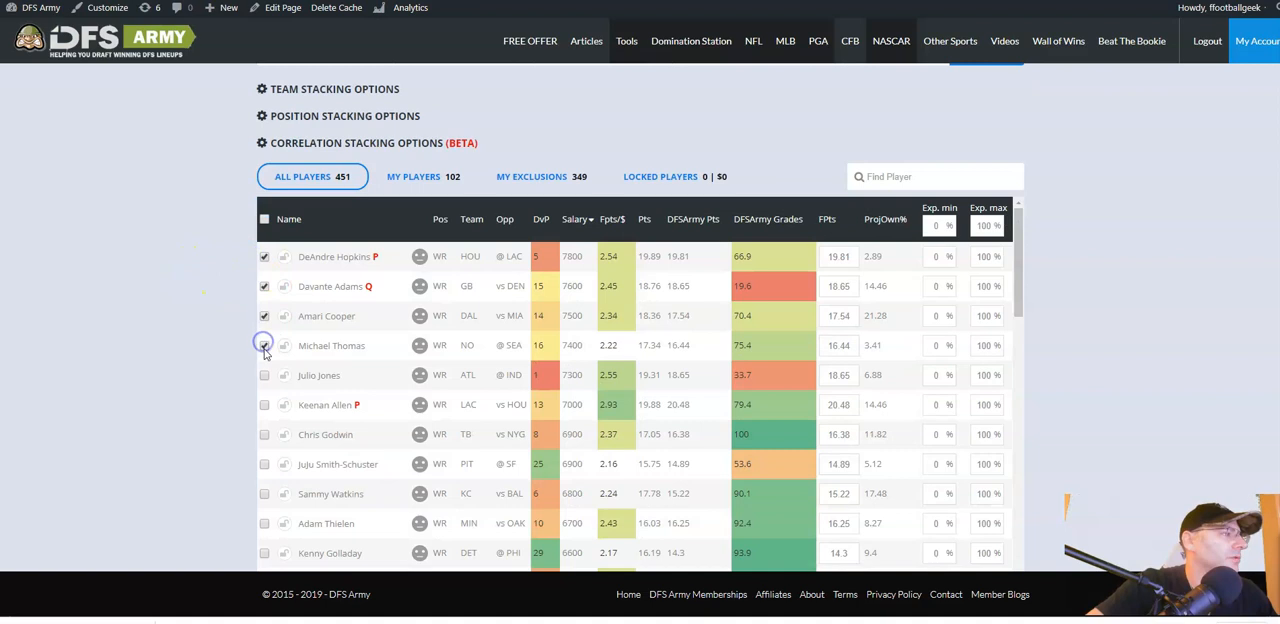
Add Julio Jones, Keenan Allen, Mike Evans, Tyler Lockett, Stefon Diggs, Tyrell Williams and Larry Fitzgerald to the pool.
left_click(264, 344)
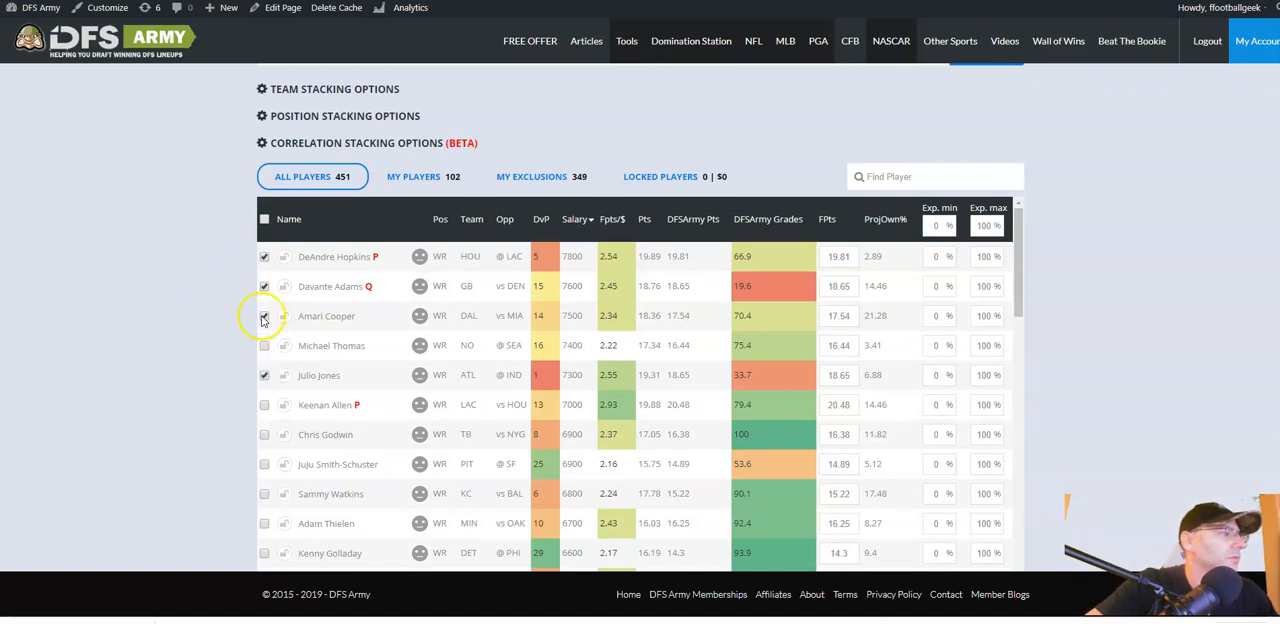
scroll("down", 3)
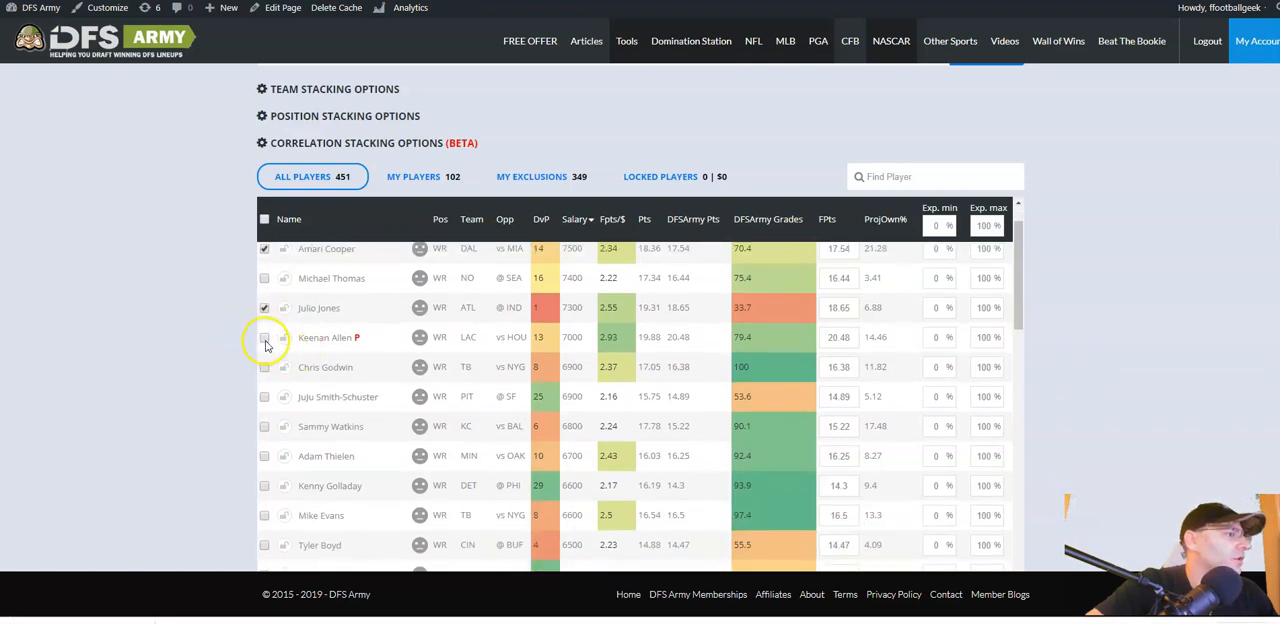
left_click(264, 336)
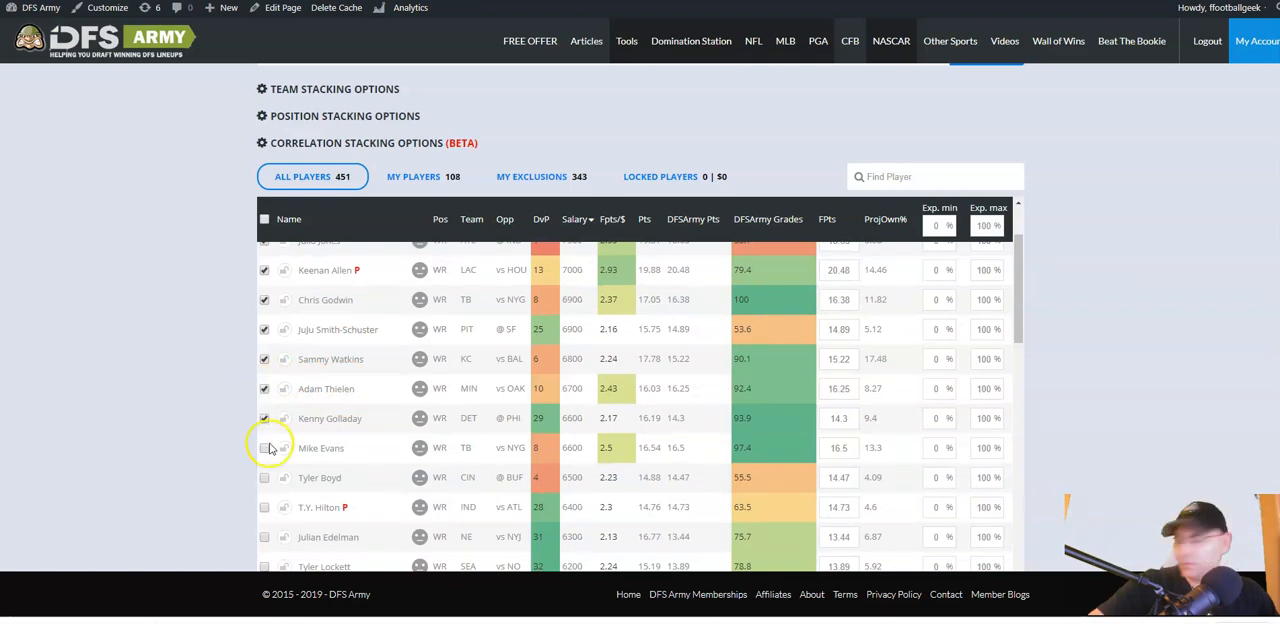
left_click(264, 448)
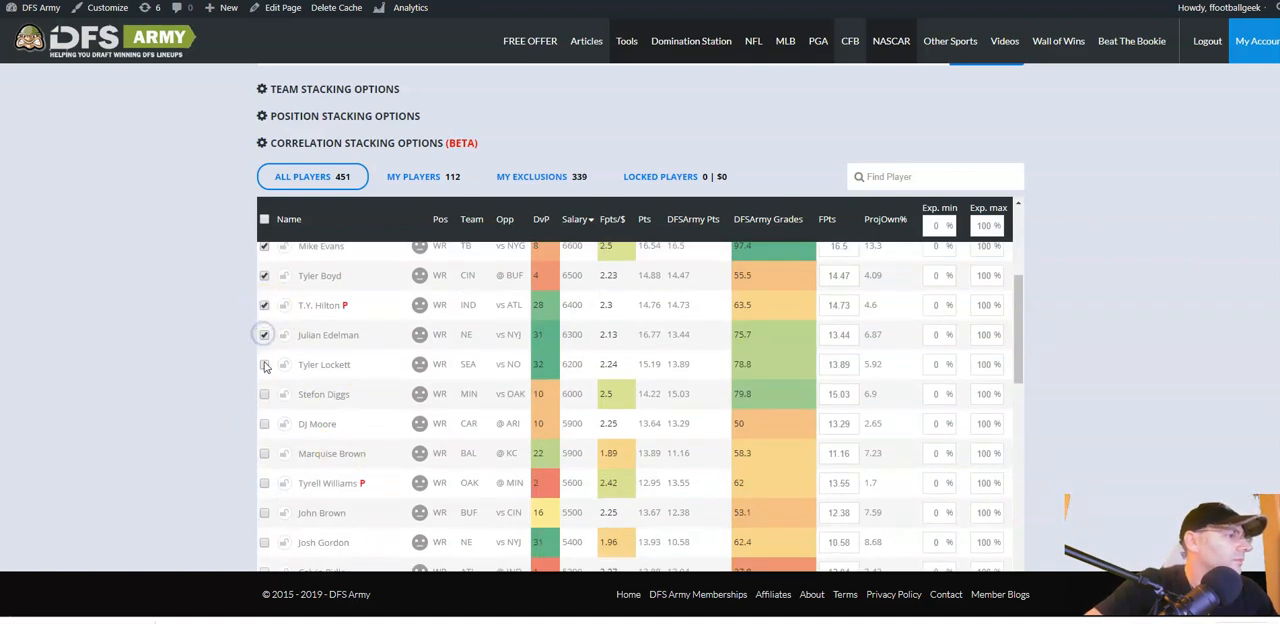
left_click(264, 334)
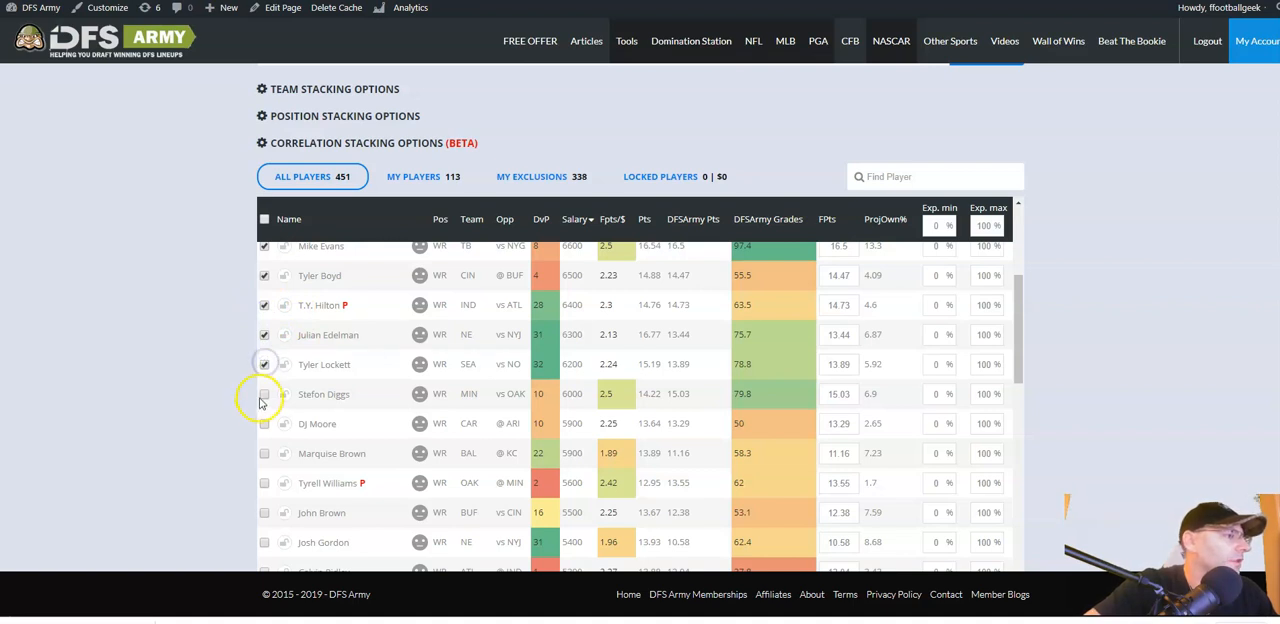
left_click(264, 392)
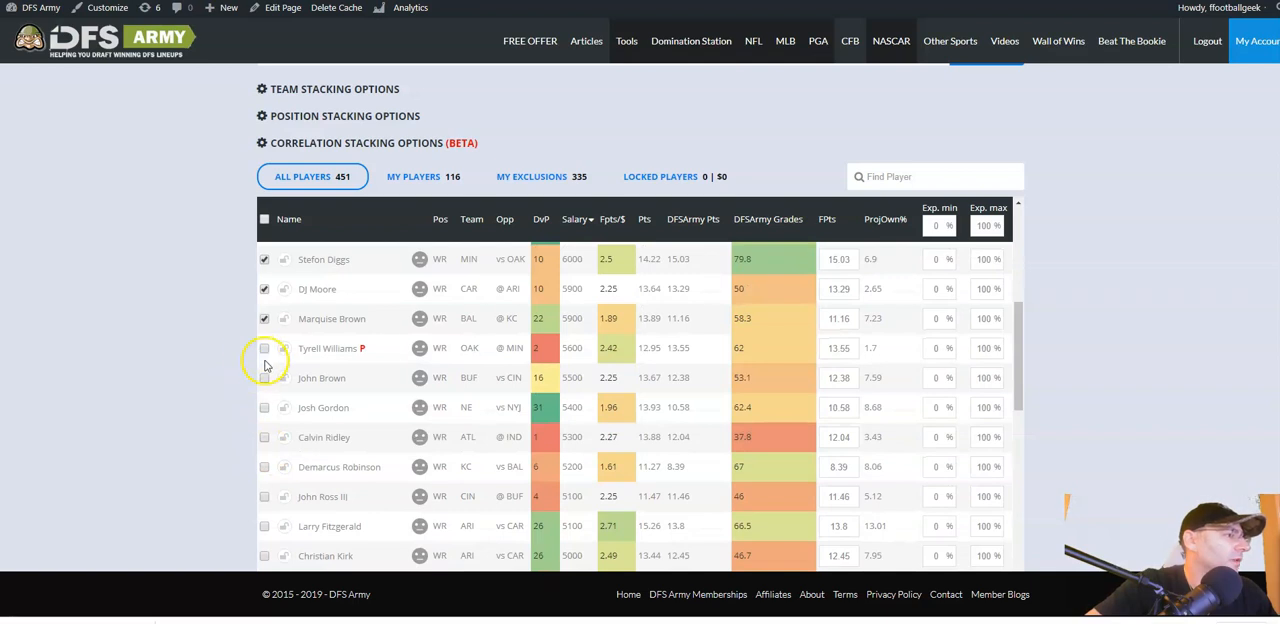
left_click(264, 376)
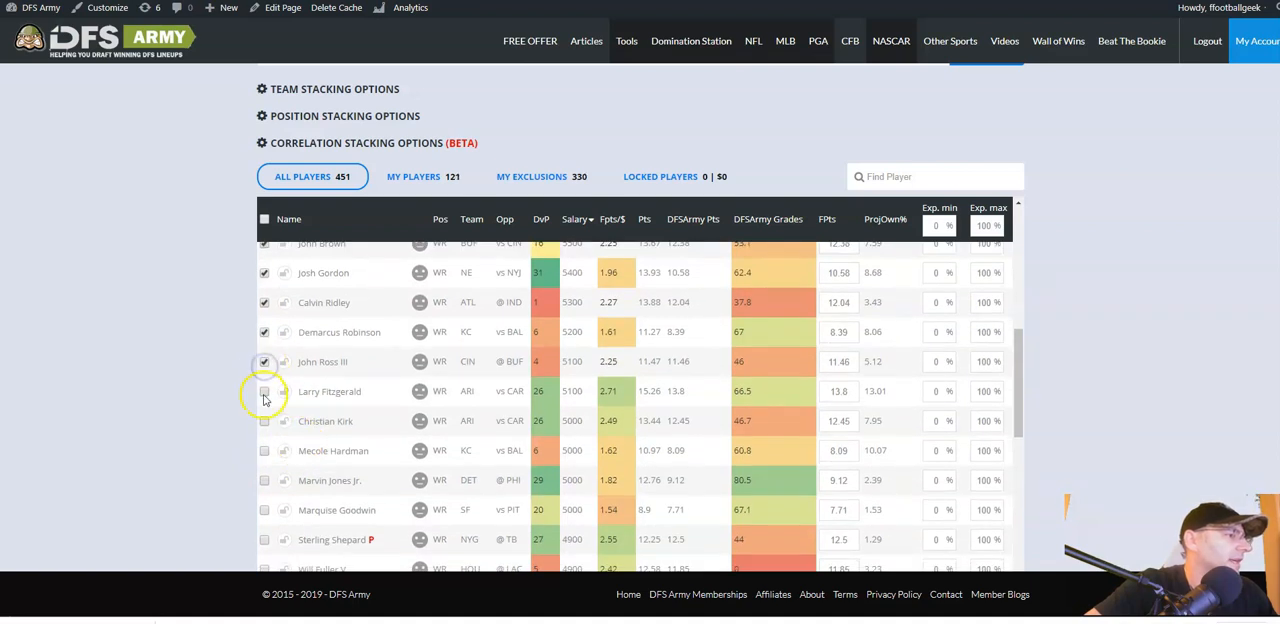
left_click(264, 392)
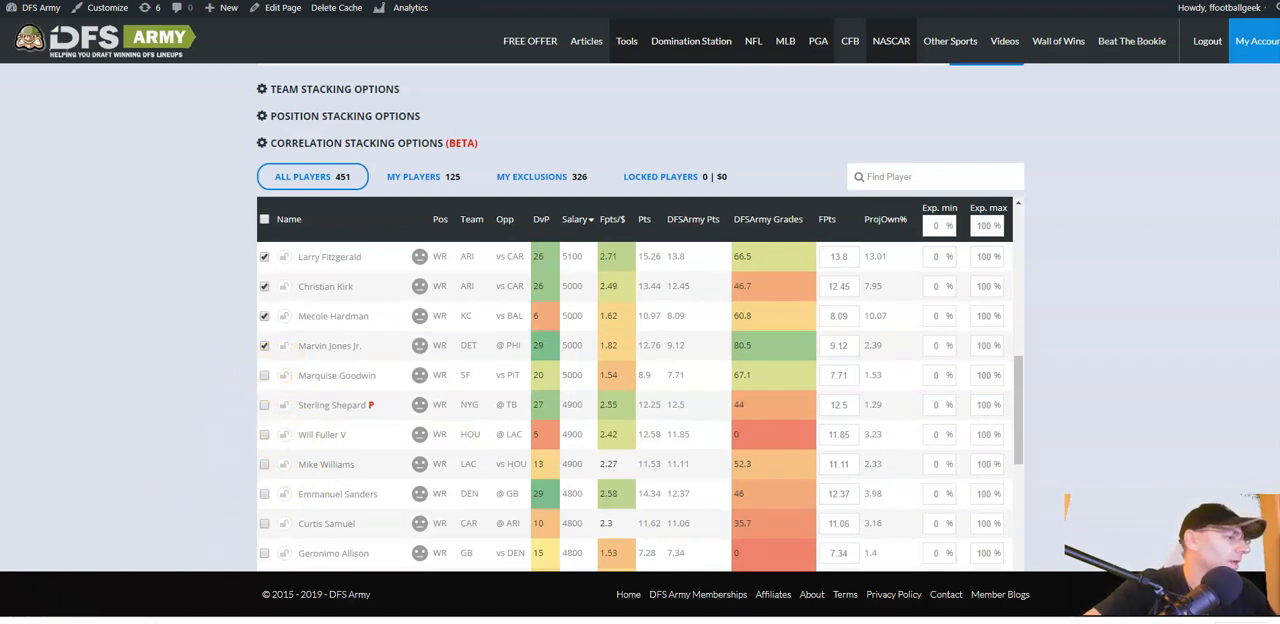
scroll("down", 3)
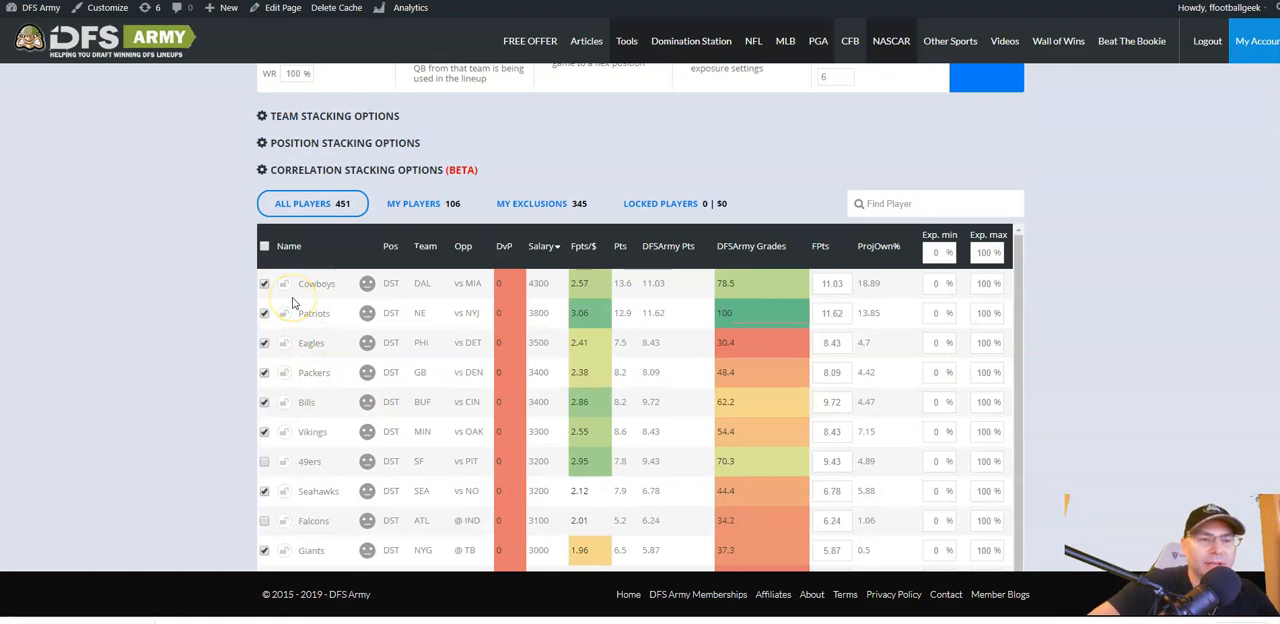
mouse_move(156, 236)
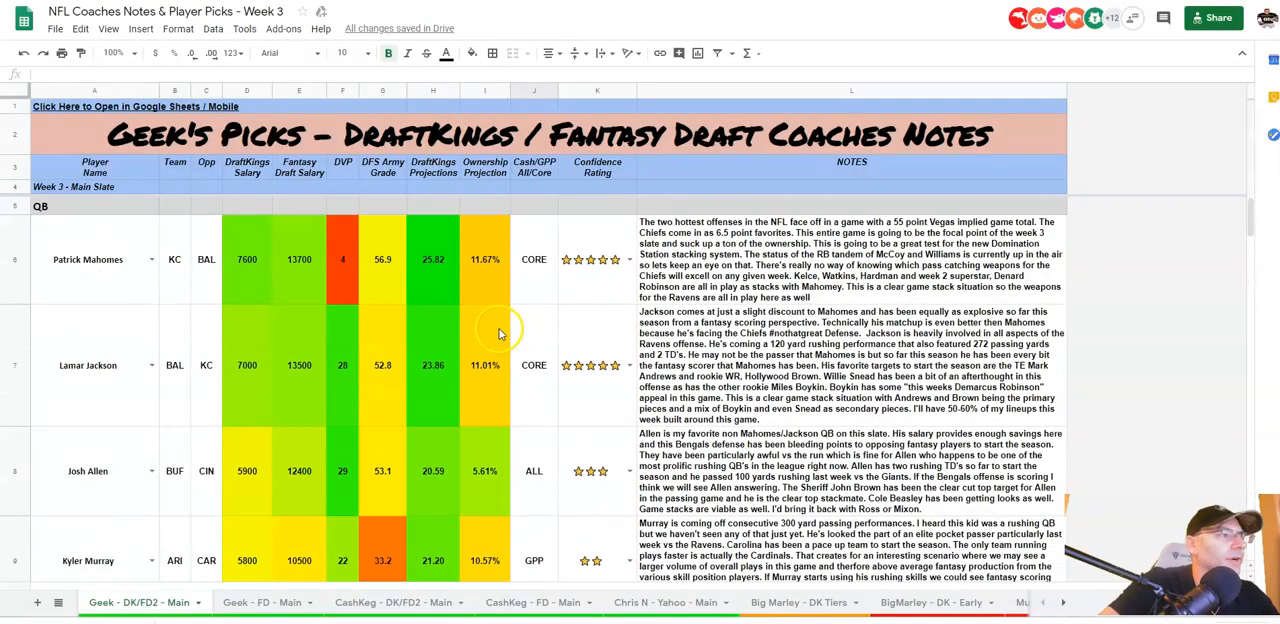
scroll("down", 3)
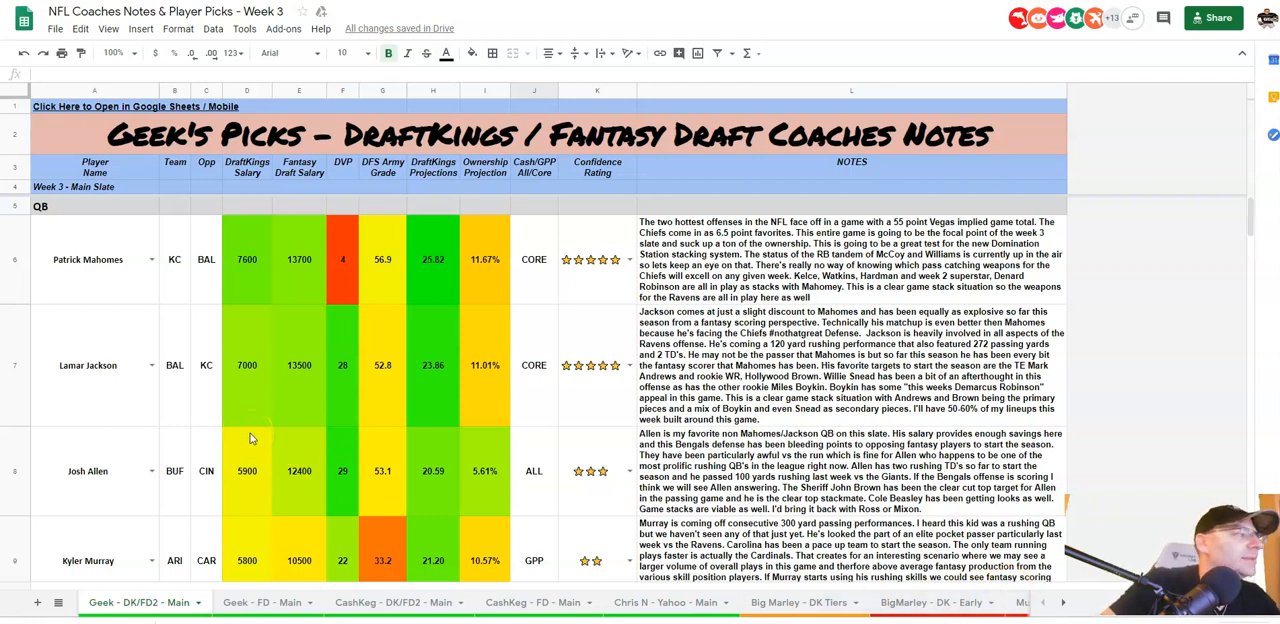
scroll("down", 3)
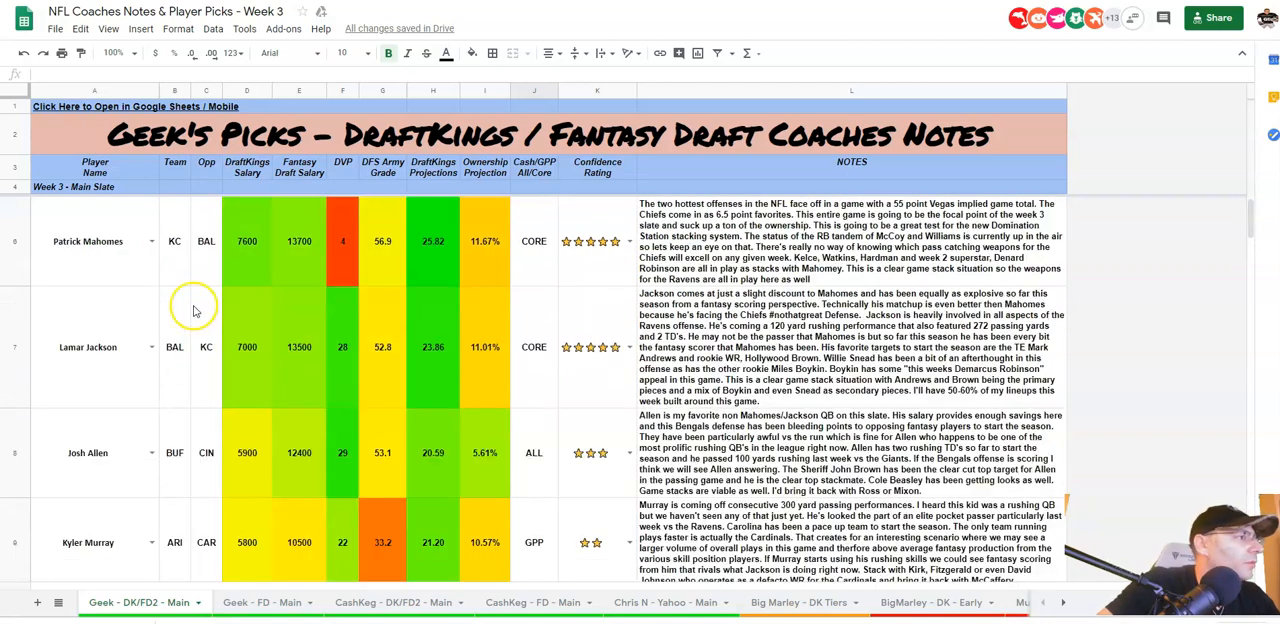
scroll("down", 3)
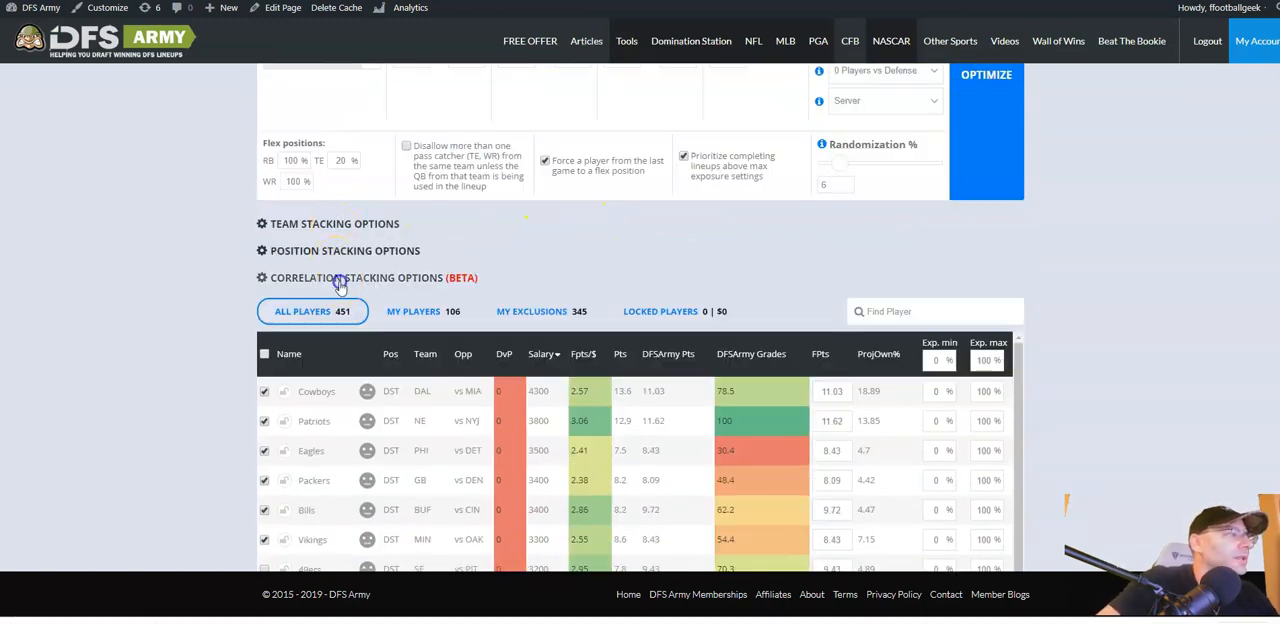
Expand the correlation stacking rule builder and enable Correlation Boost.
left_click(370, 276)
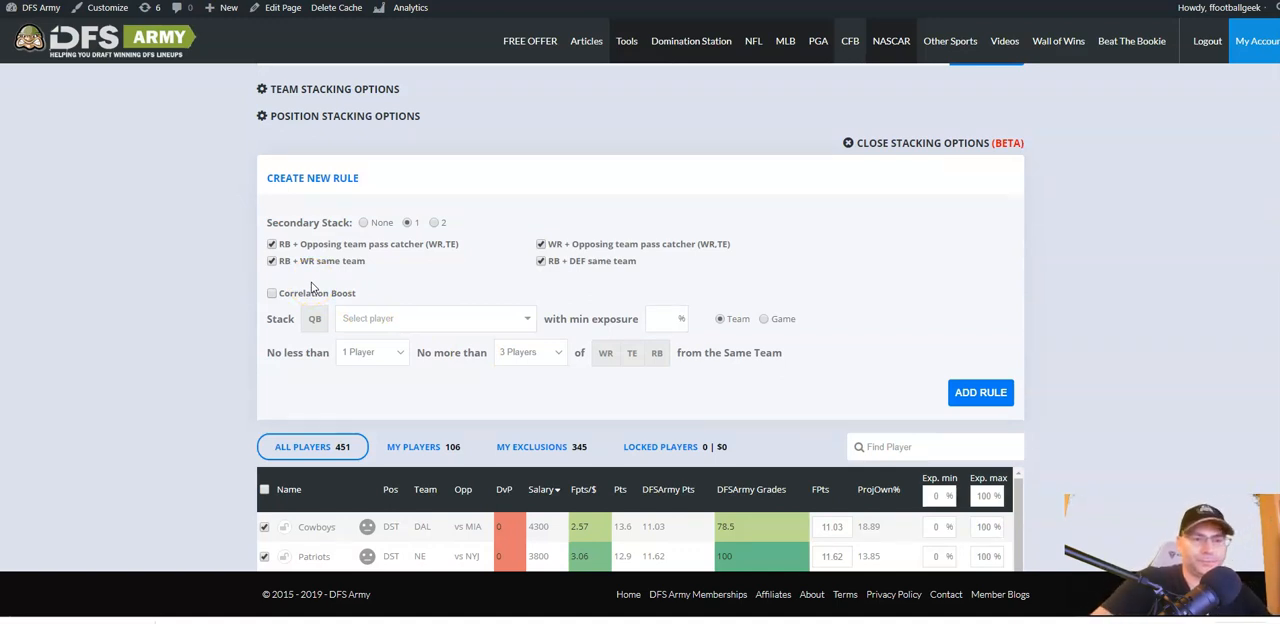
mouse_move(368, 128)
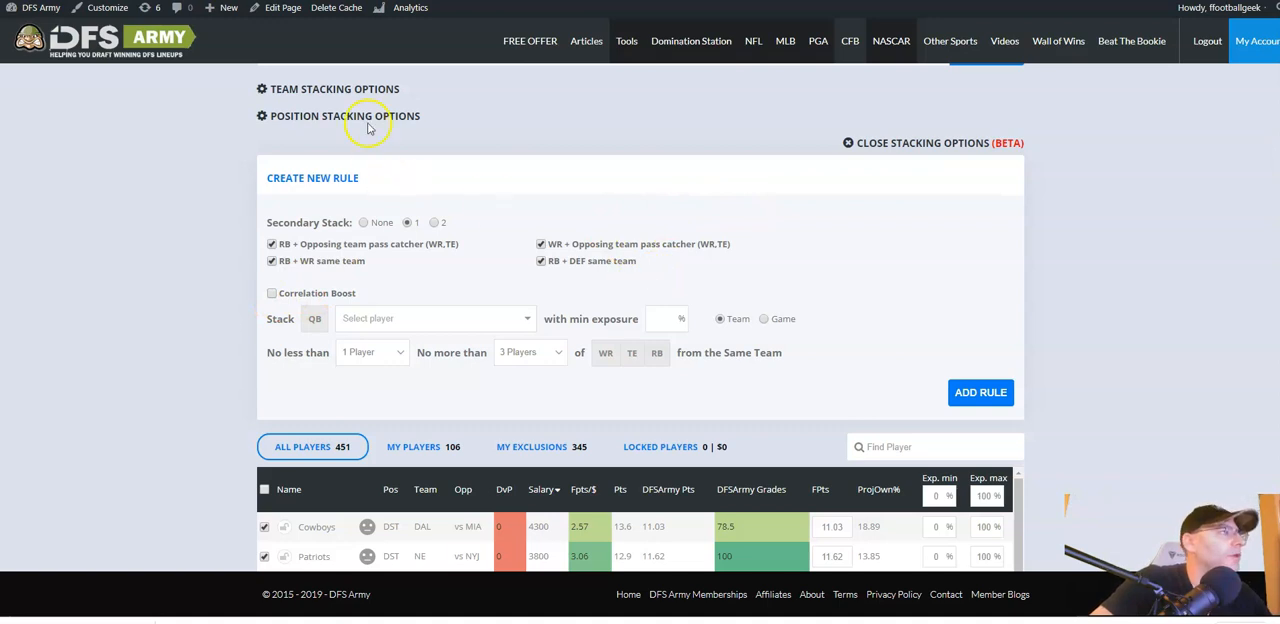
mouse_move(392, 268)
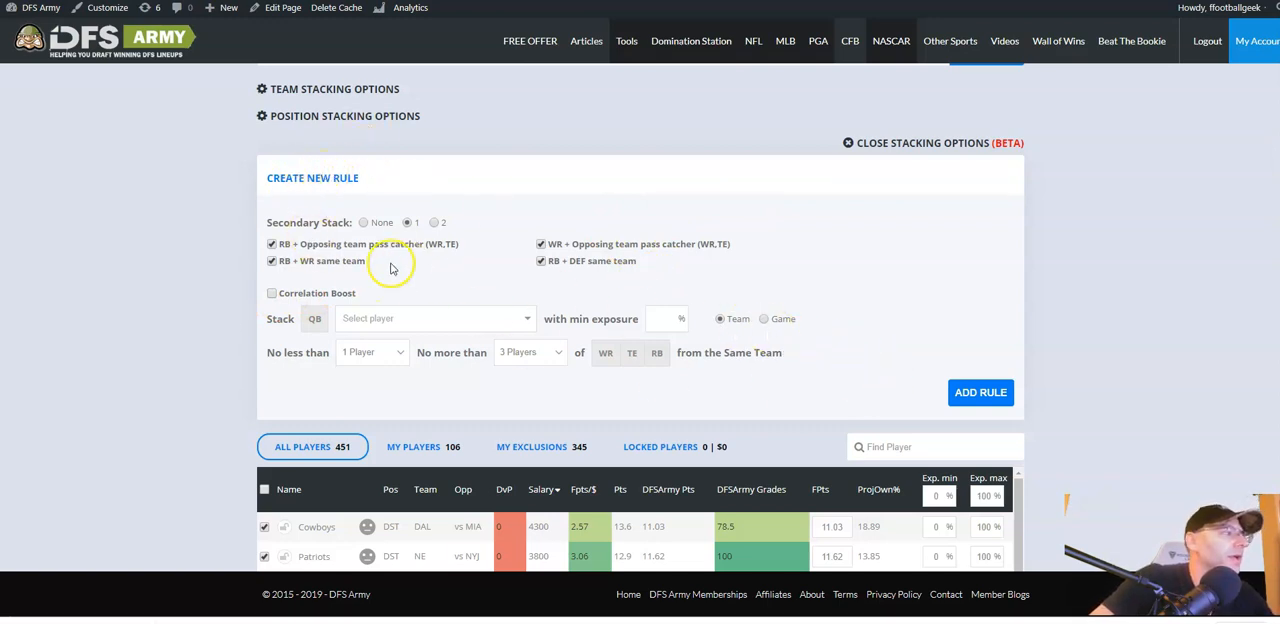
mouse_move(568, 308)
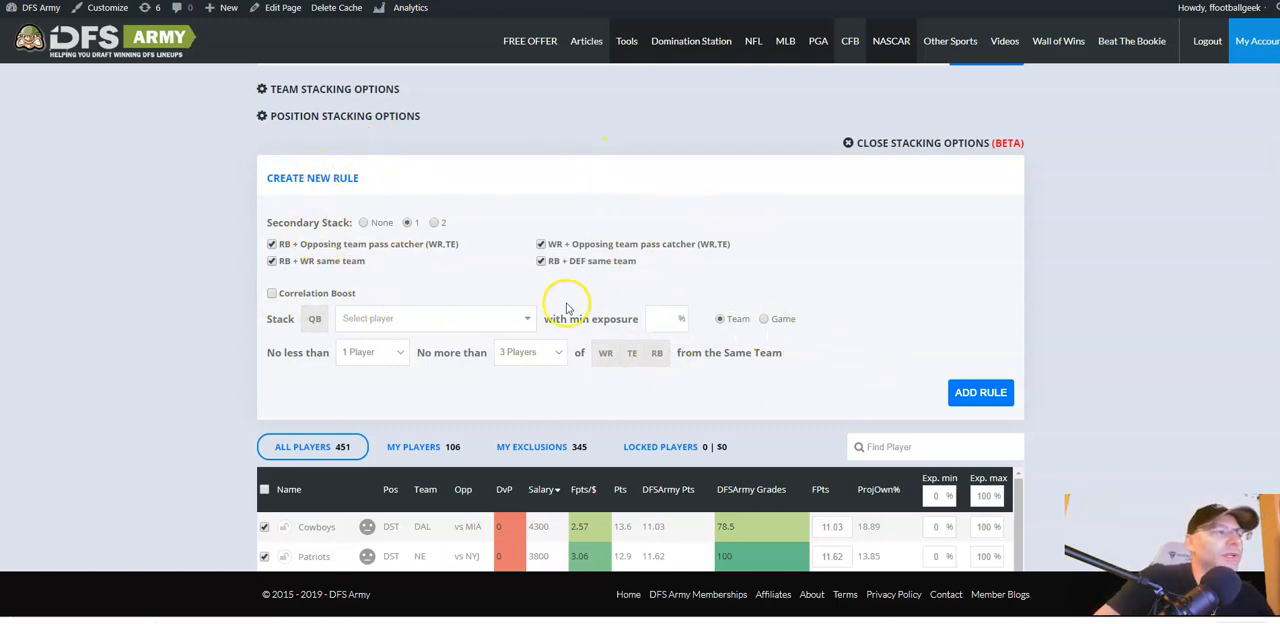
left_click(272, 292)
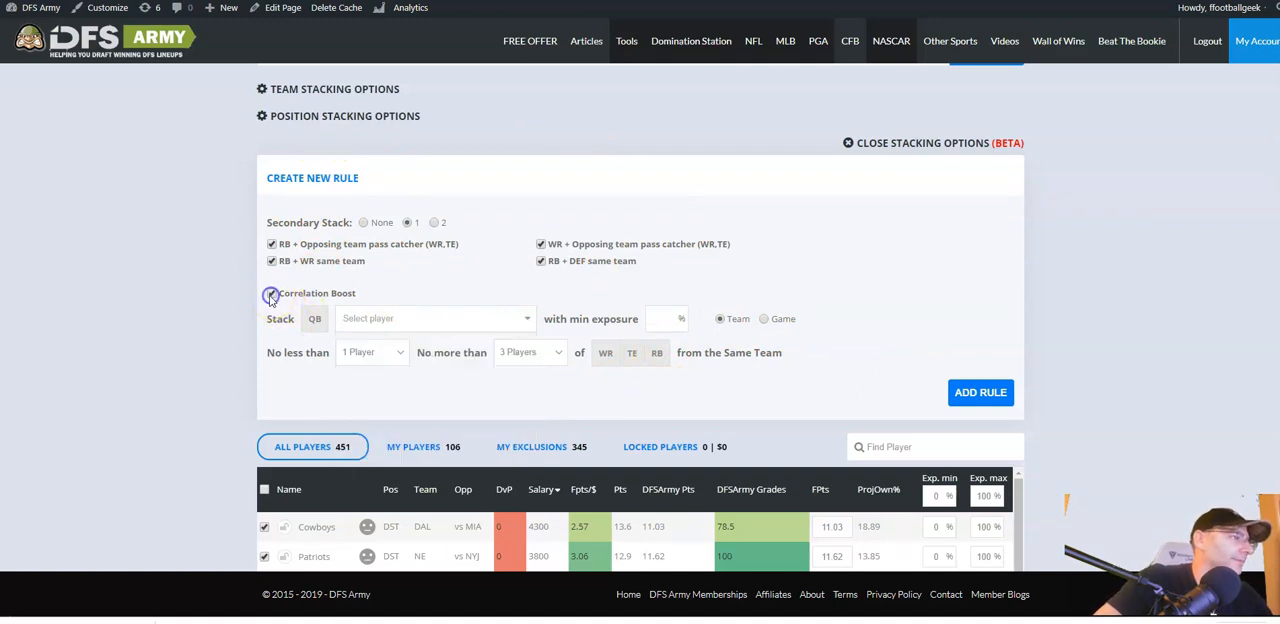
left_click(272, 292)
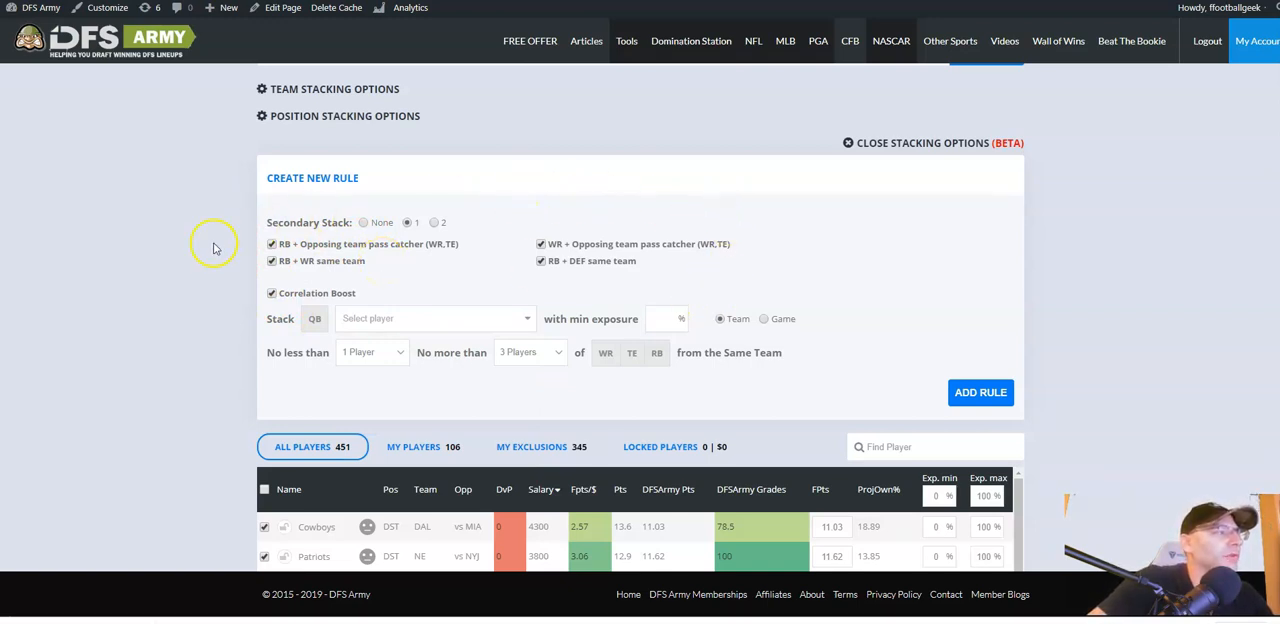
mouse_move(228, 250)
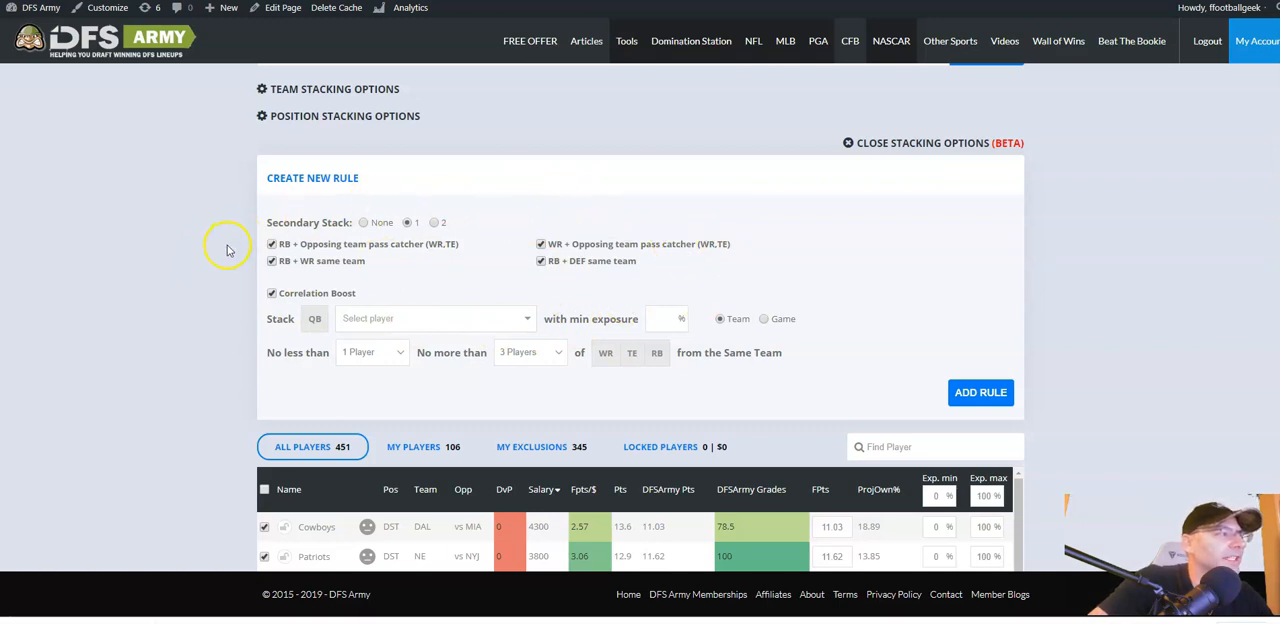
mouse_move(610, 288)
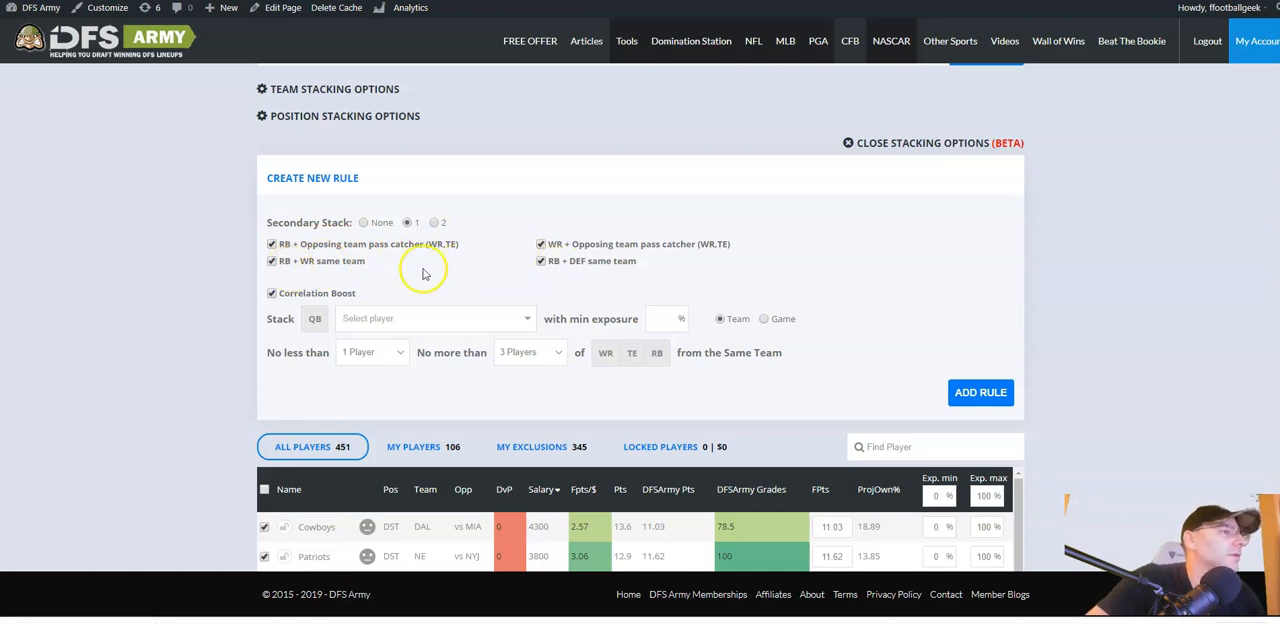
mouse_move(358, 282)
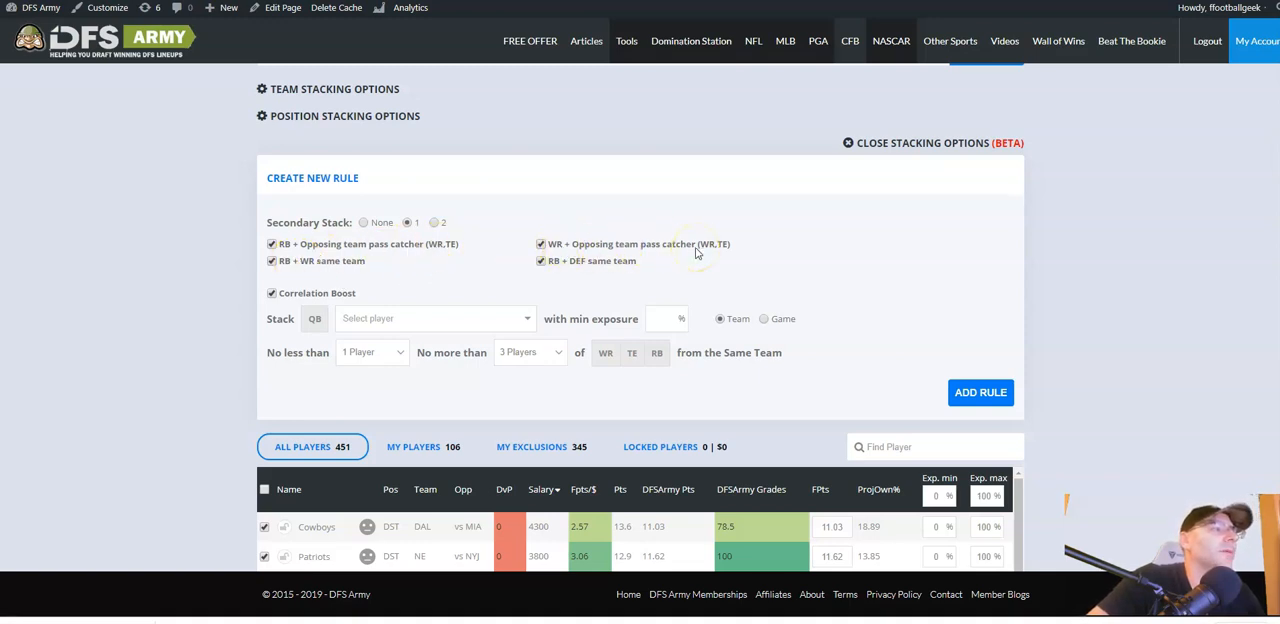
mouse_move(596, 260)
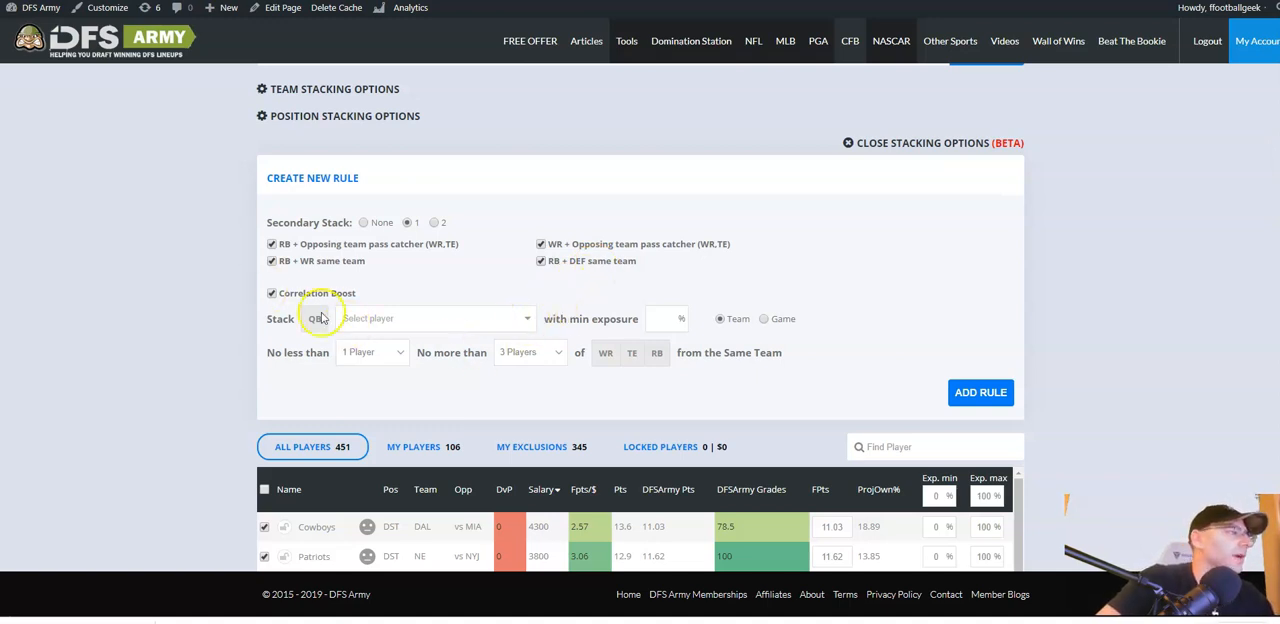
Stack Patrick Mahomes at 15% min exposure with at least two teammates and opposing-team players included.
left_click(436, 318)
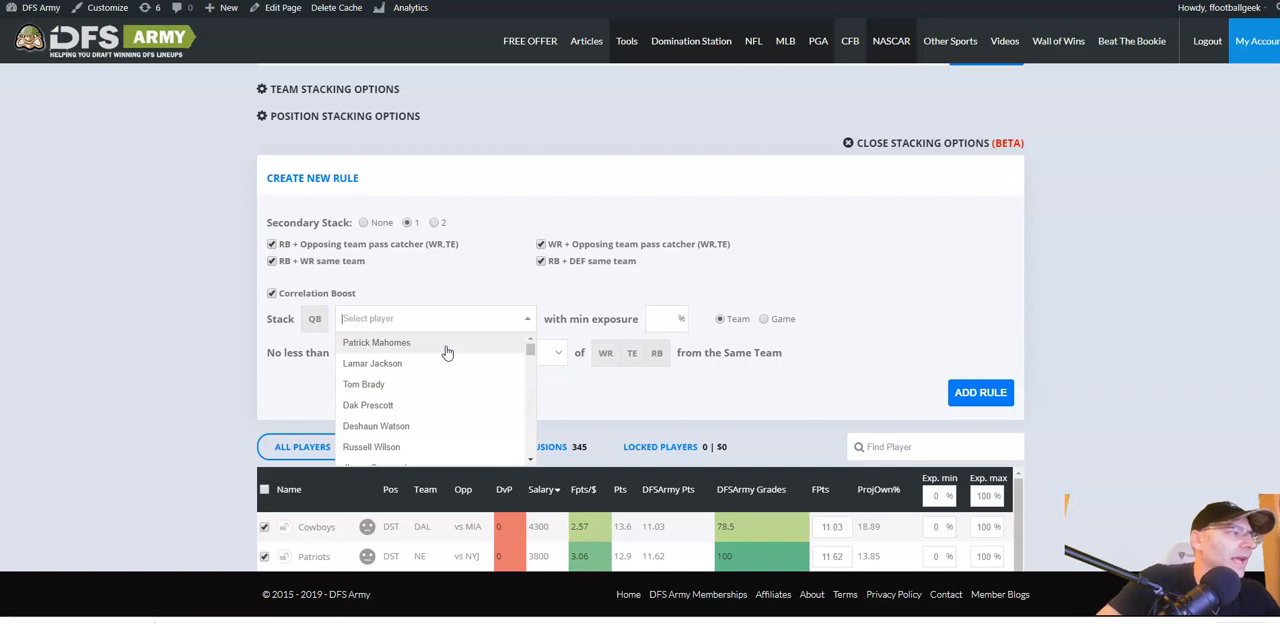
left_click(376, 342)
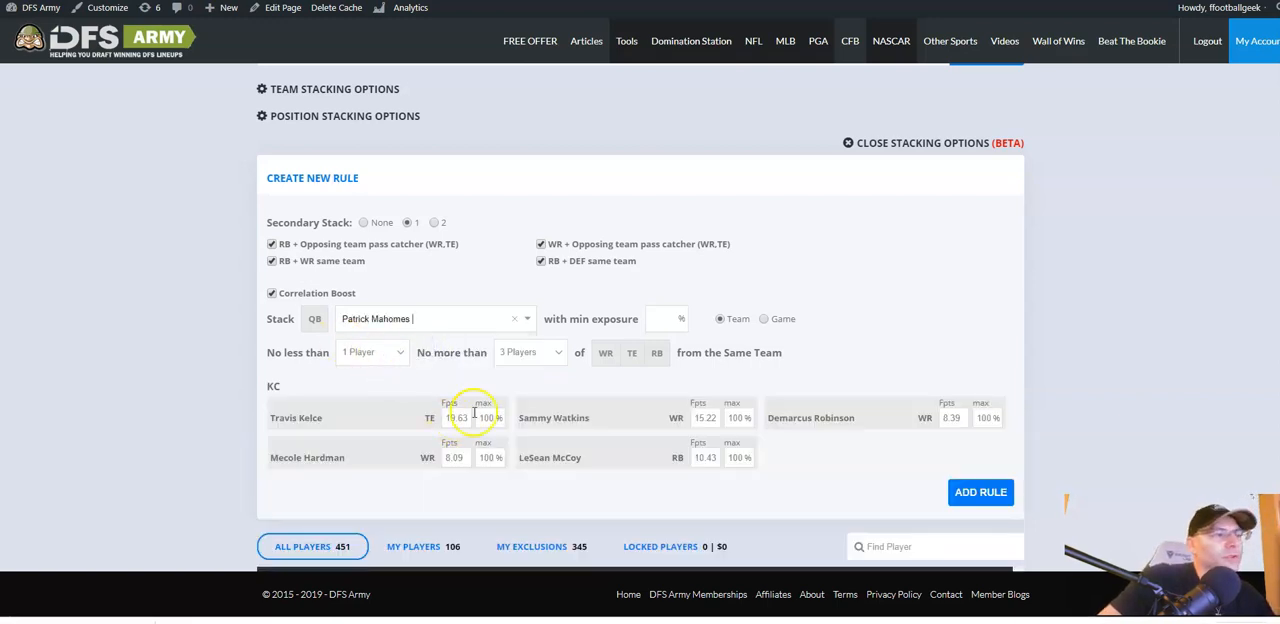
type("15")
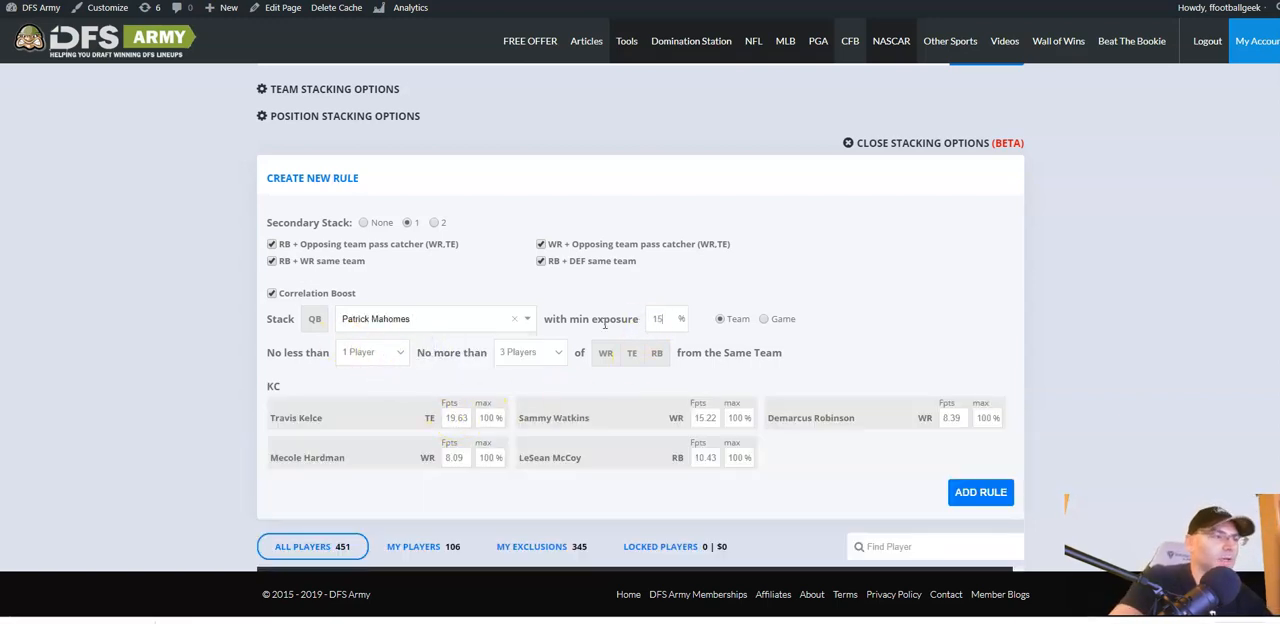
left_click(764, 318)
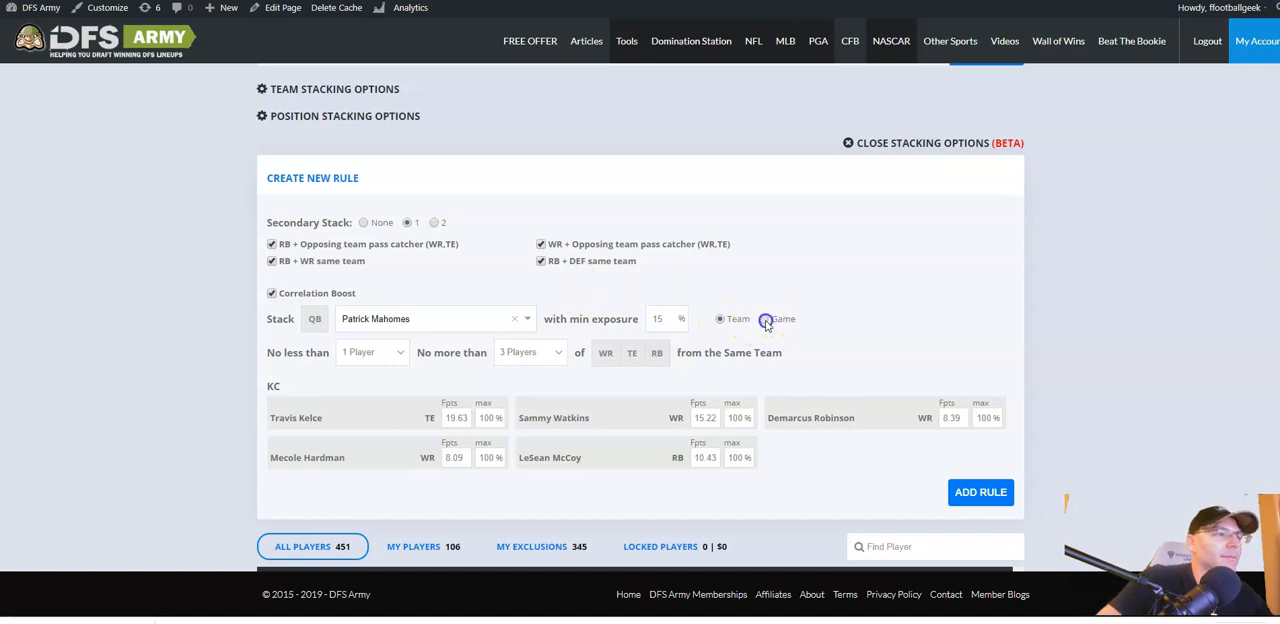
left_click(764, 318)
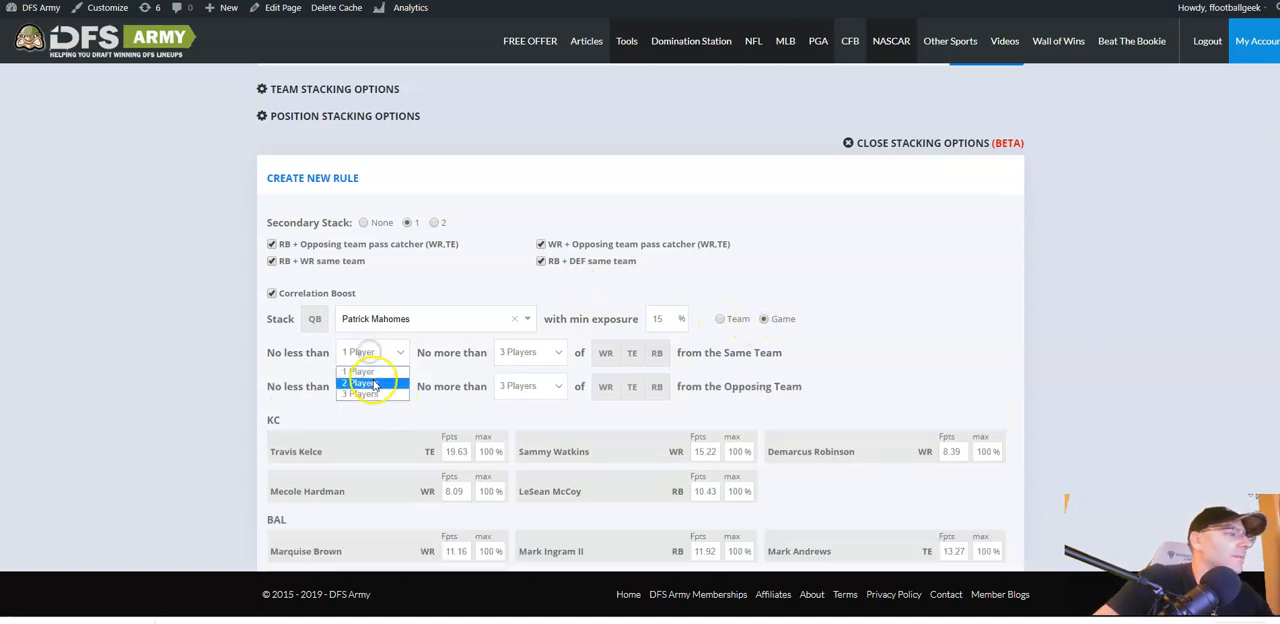
left_click(360, 384)
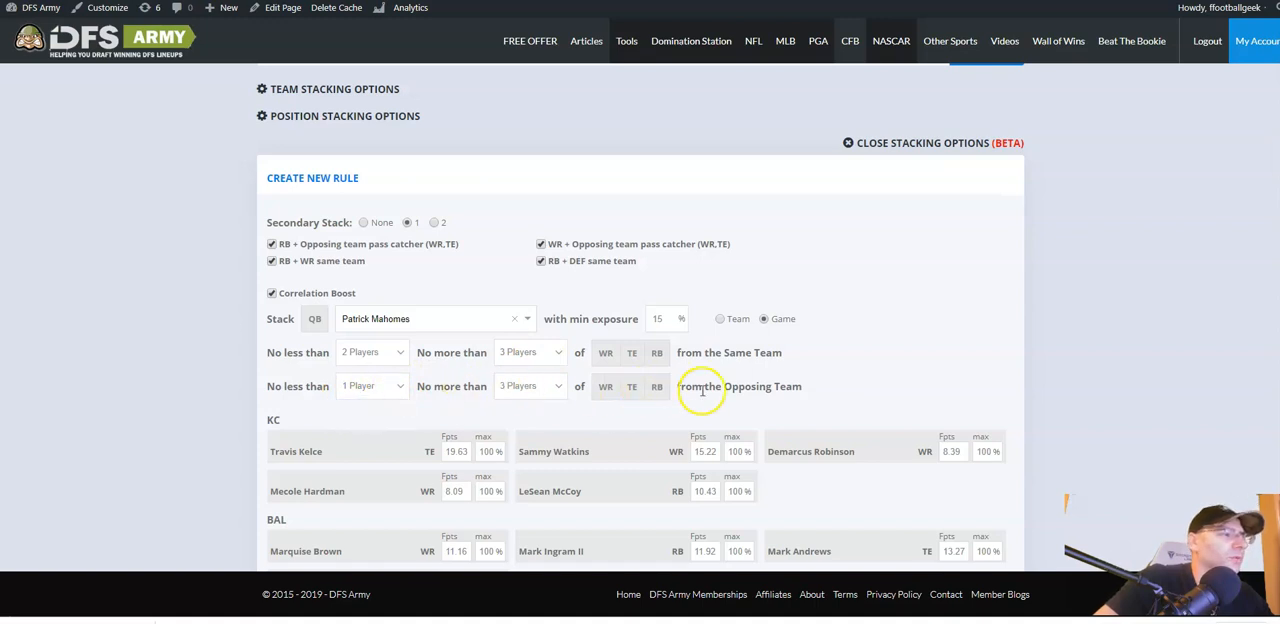
scroll("down", 3)
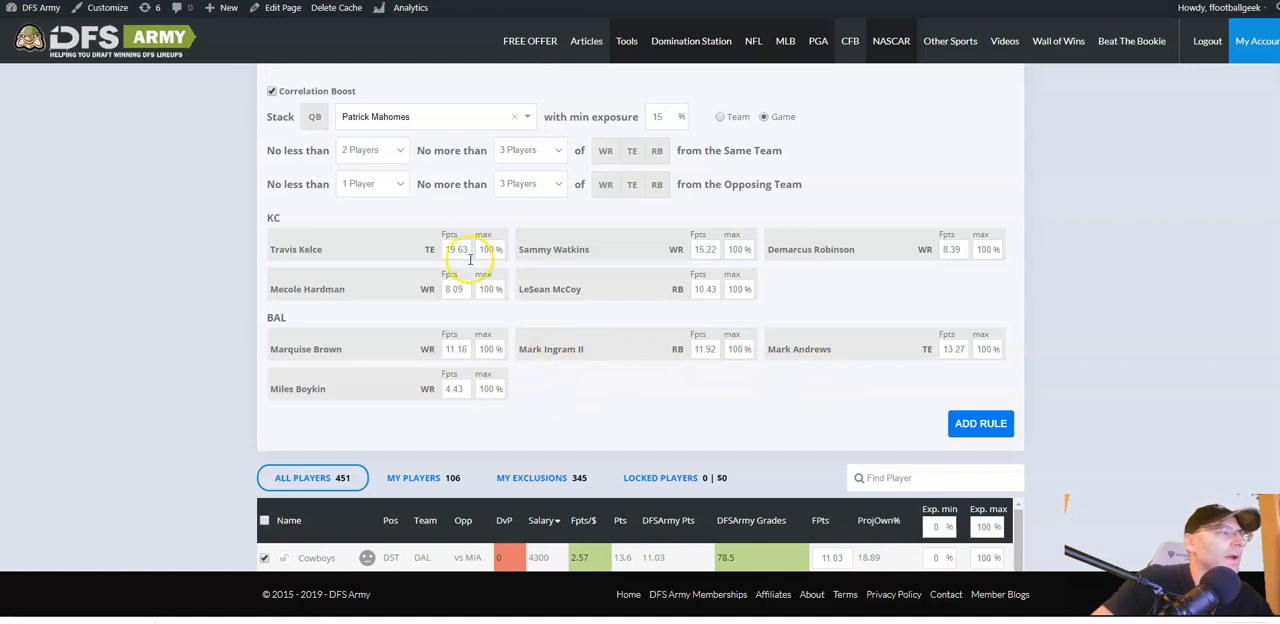
mouse_move(468, 282)
type("0")
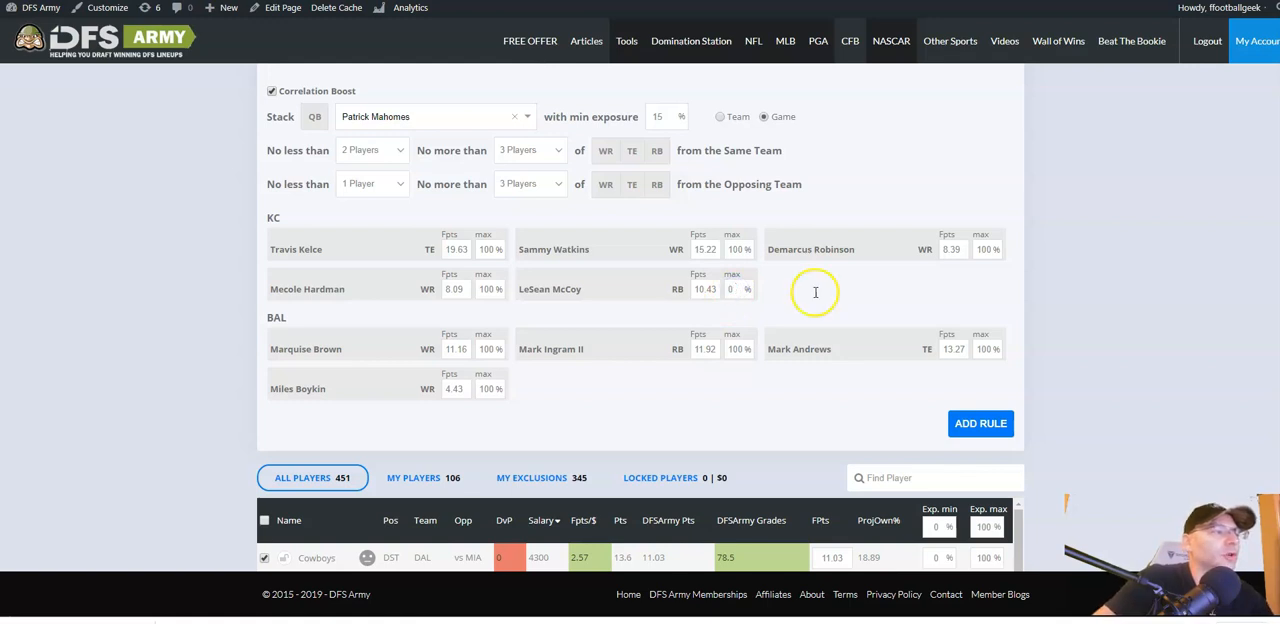
mouse_move(868, 284)
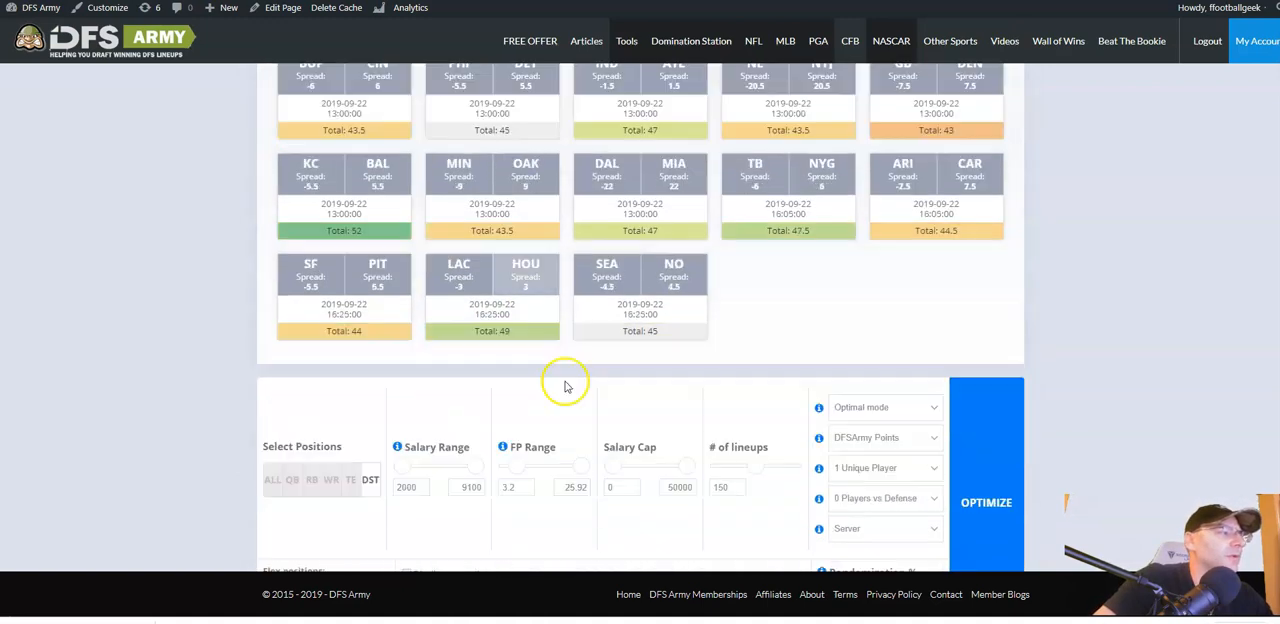
Require at least two teammates in the Lamar Jackson stack and set its minimum exposure to 20%.
scroll("down", 3)
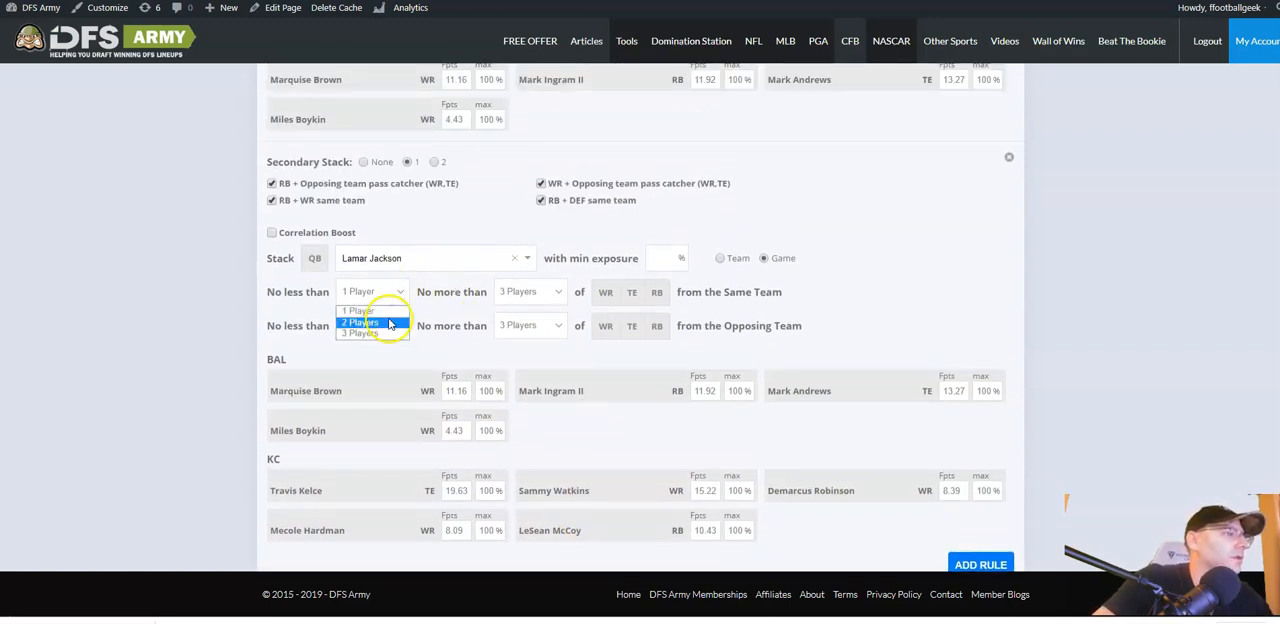
left_click(372, 324)
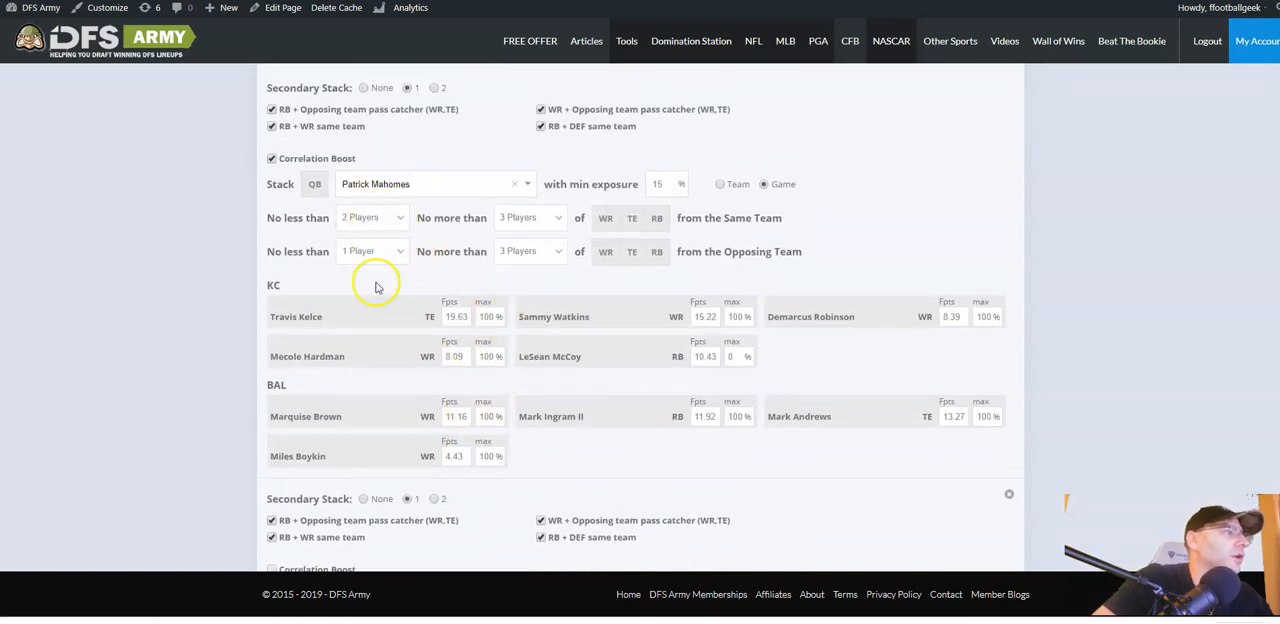
scroll("down", 3)
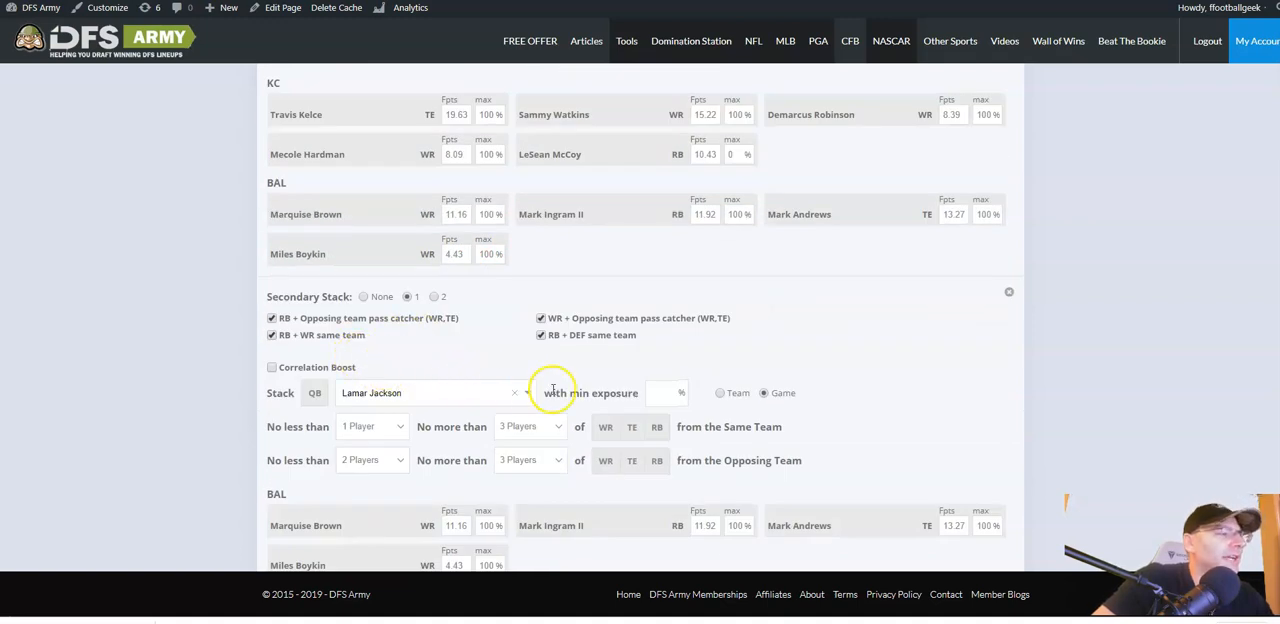
left_click(530, 426)
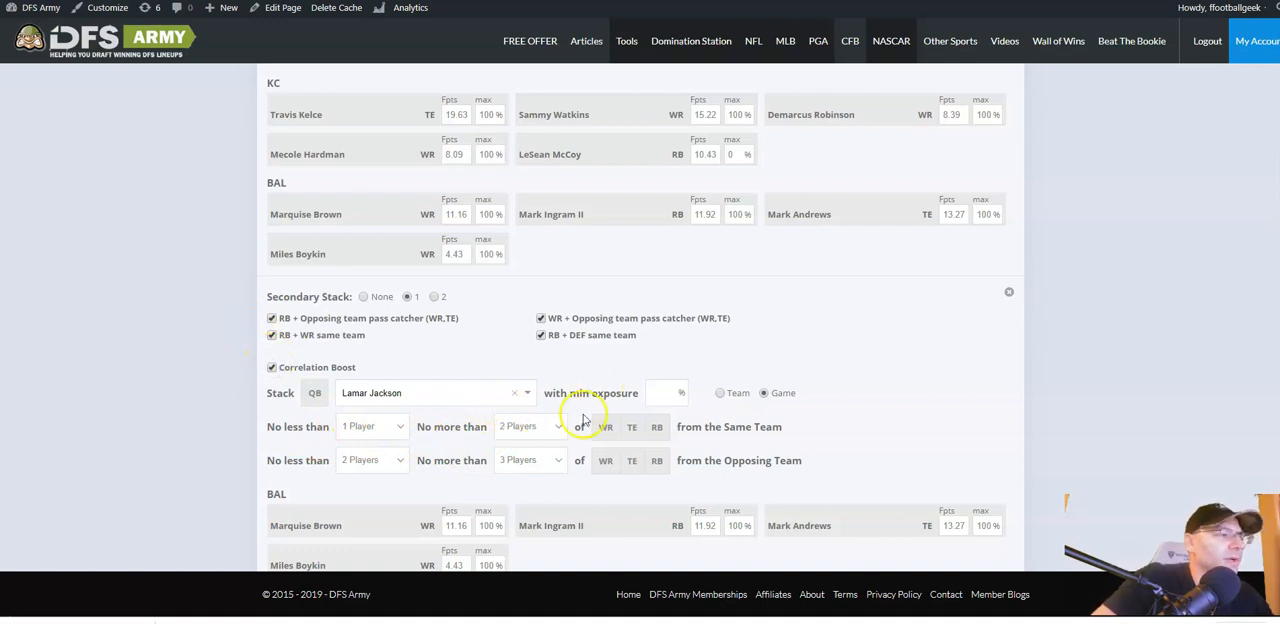
left_click(668, 392)
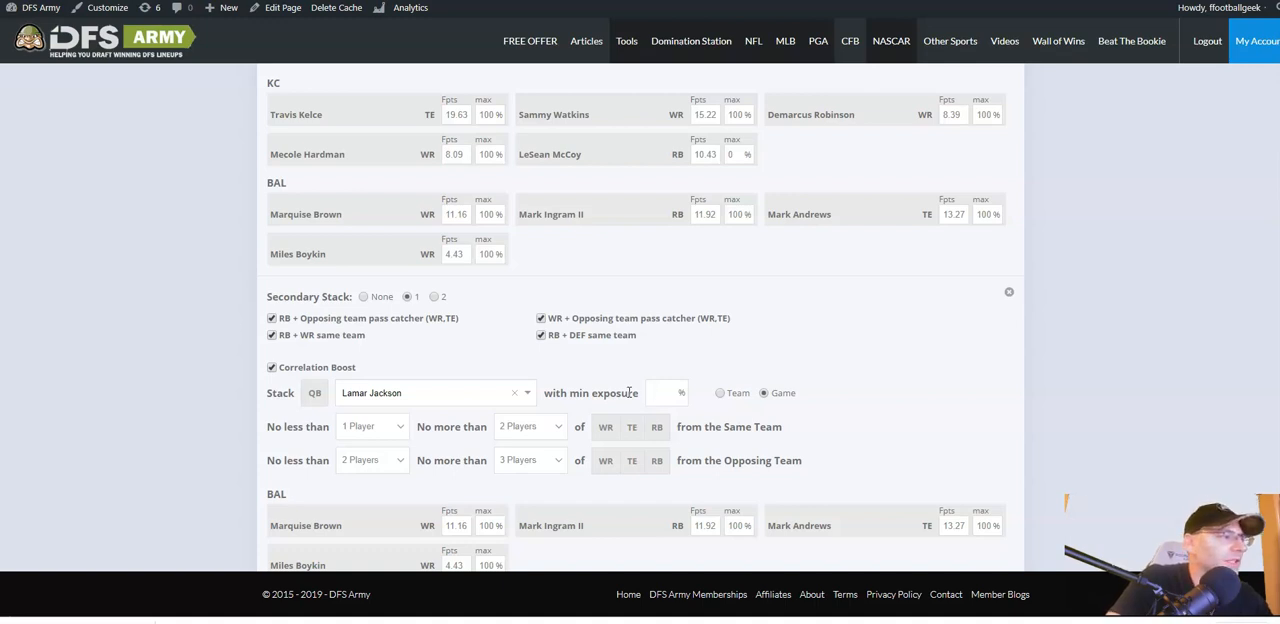
type("20")
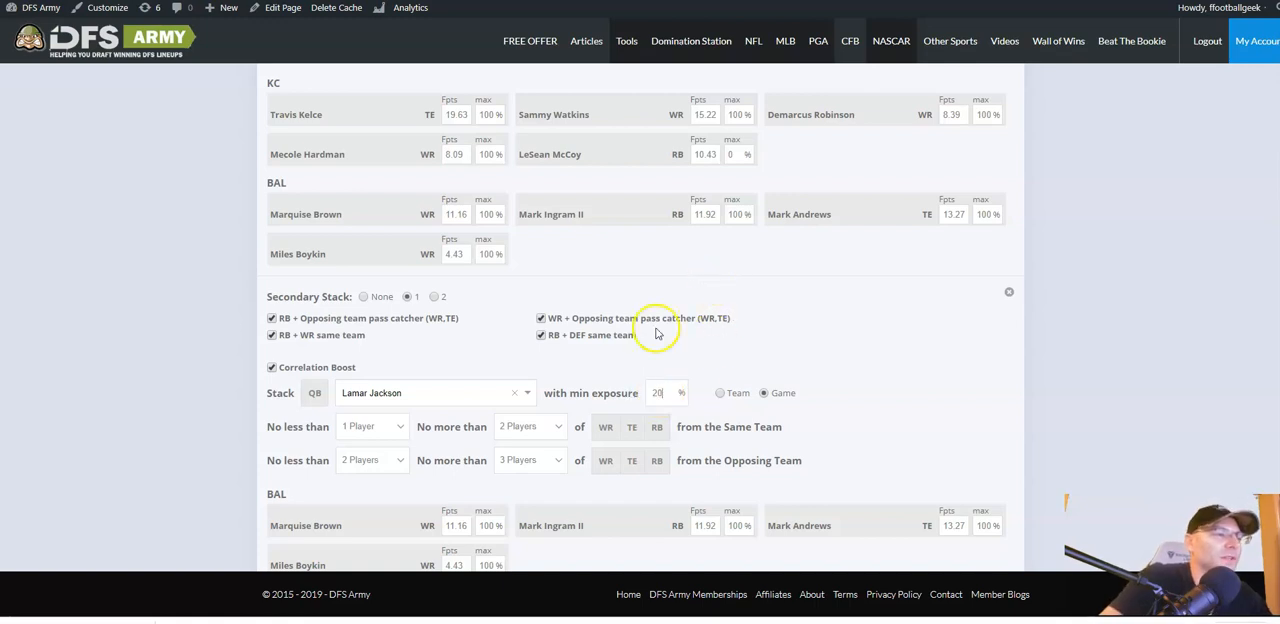
scroll("down", 3)
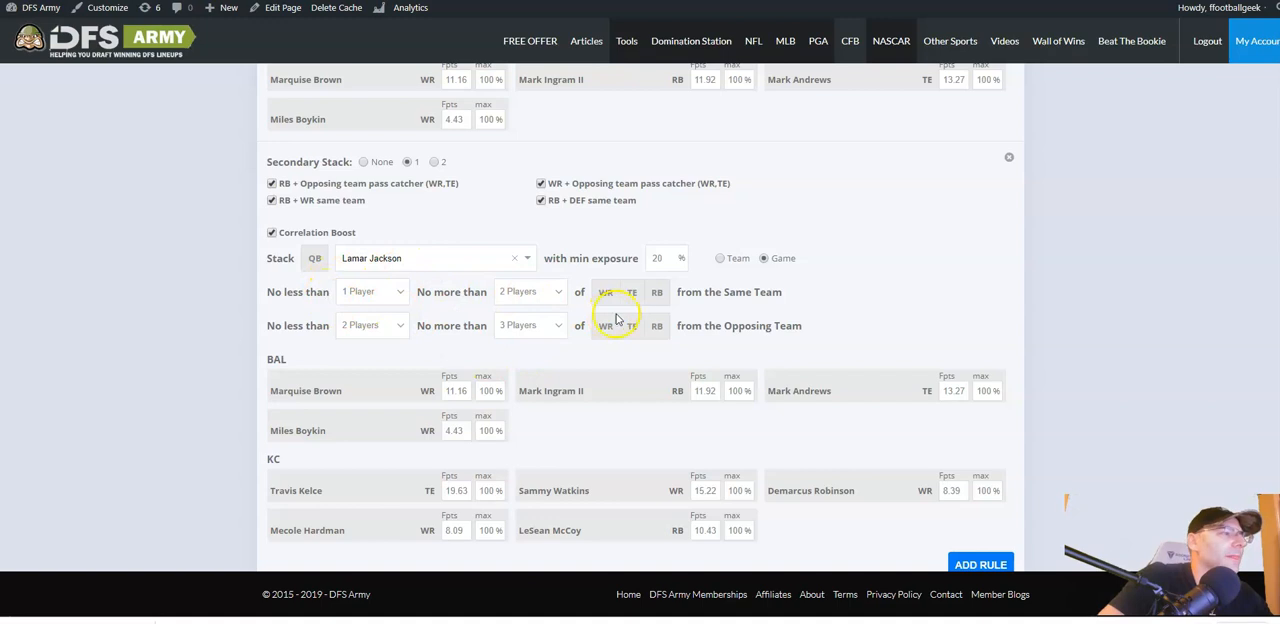
mouse_move(512, 364)
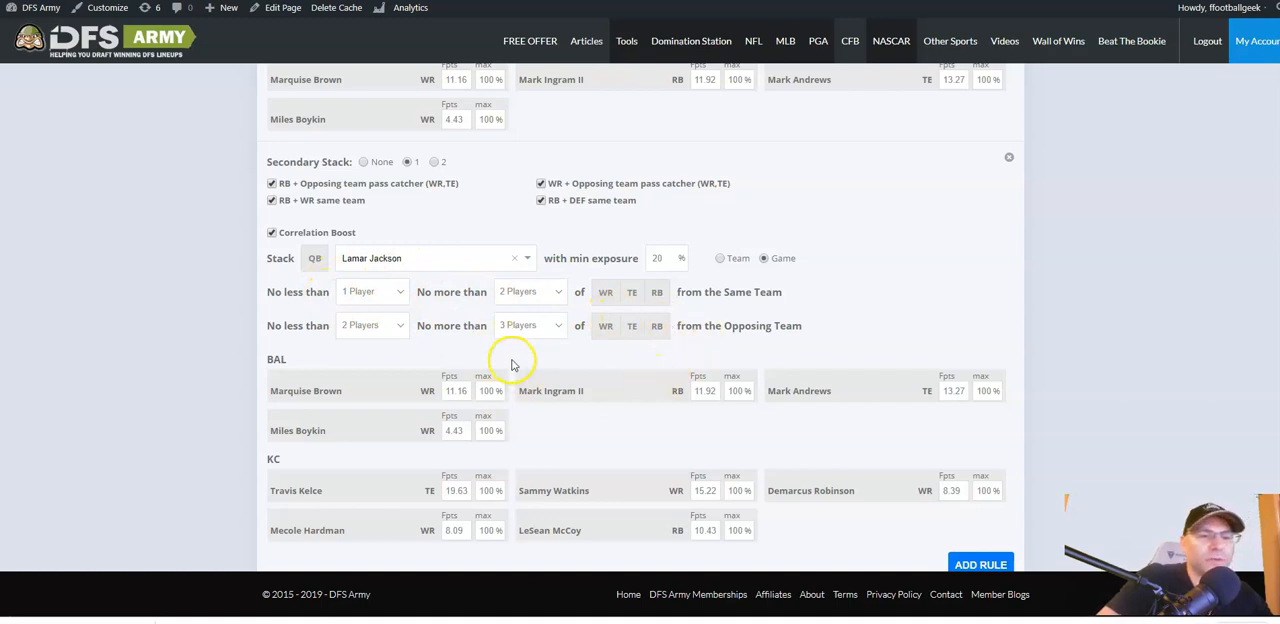
mouse_move(332, 320)
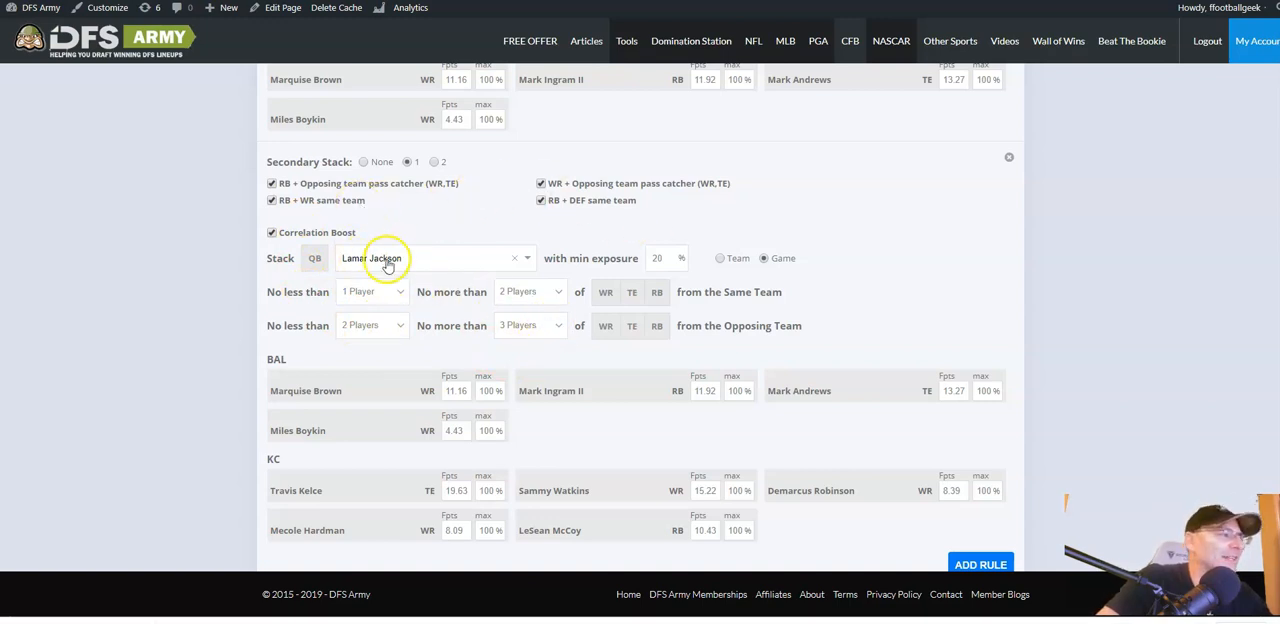
scroll("down", 3)
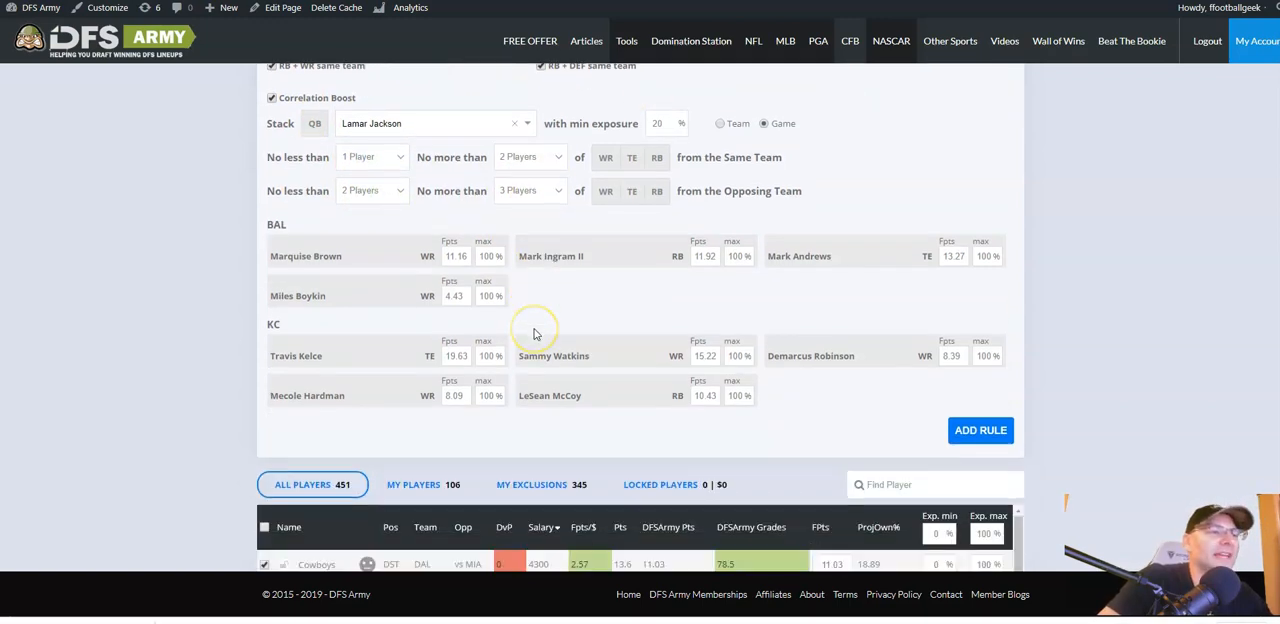
mouse_move(304, 344)
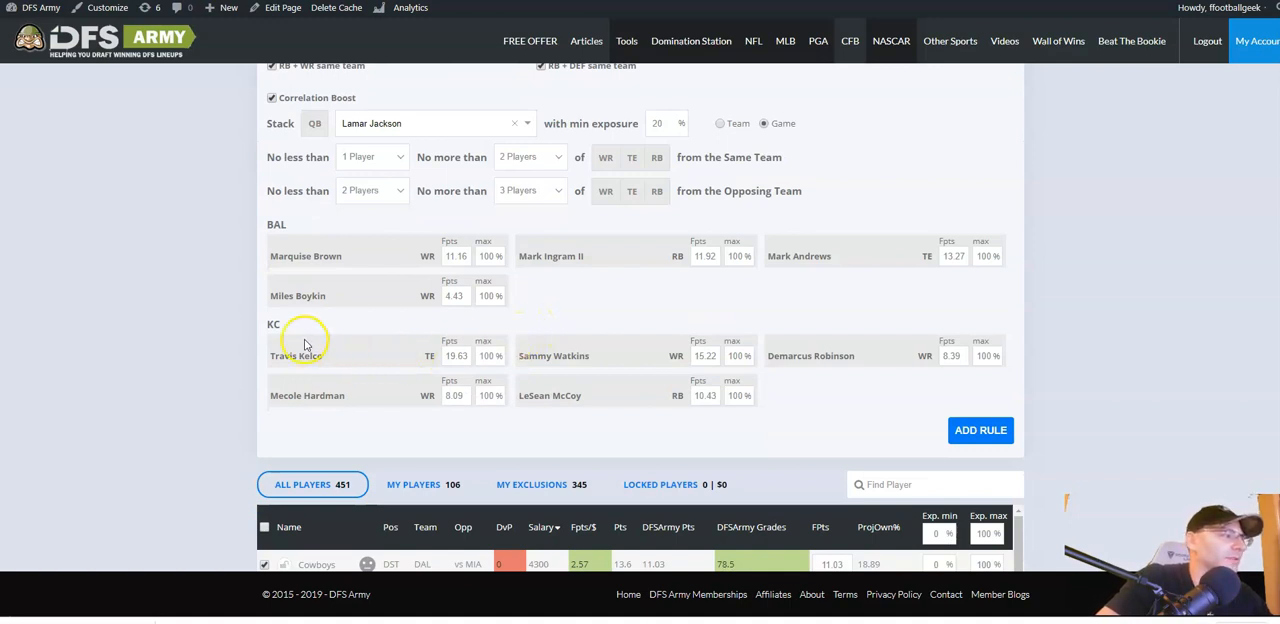
mouse_move(588, 416)
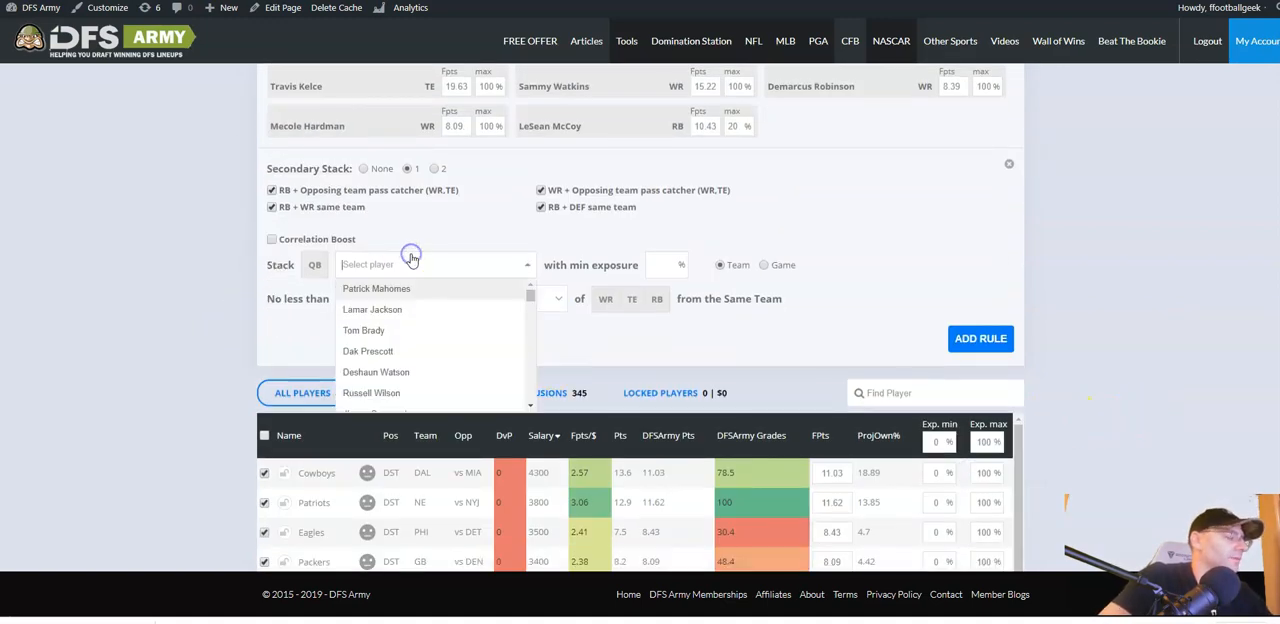
Build a boosted Matt Ryan stack at 5% min exposure, 2–3 teammates, Austin Hooper capped at 30%.
type("ryan")
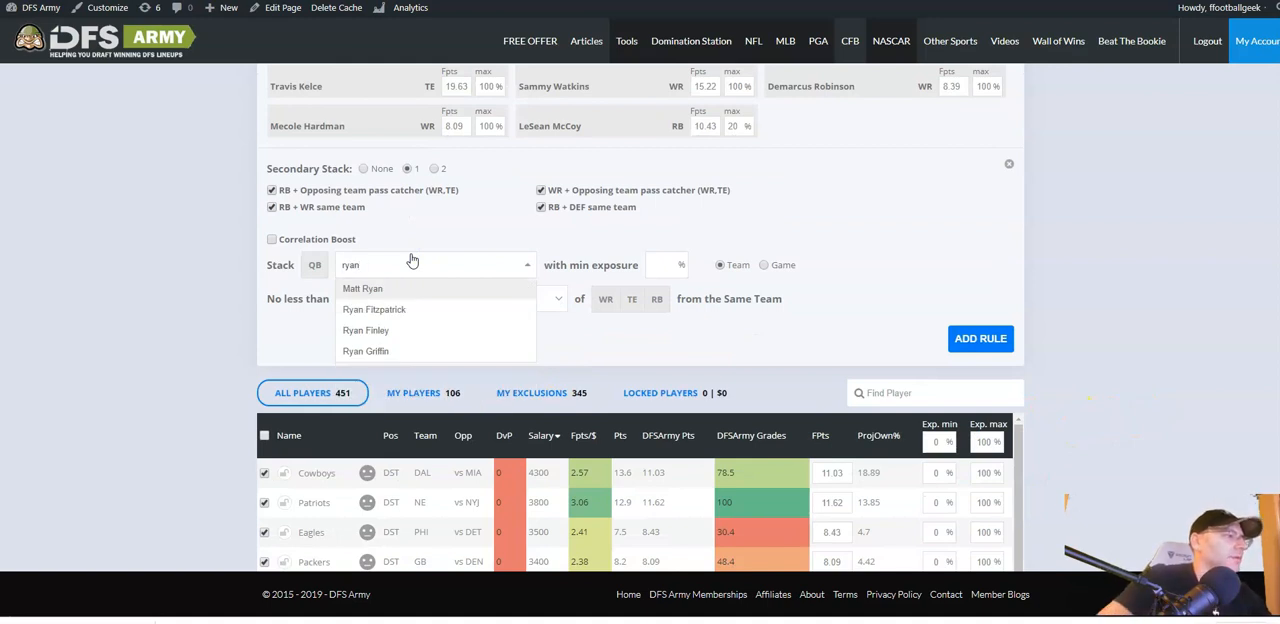
left_click(362, 288)
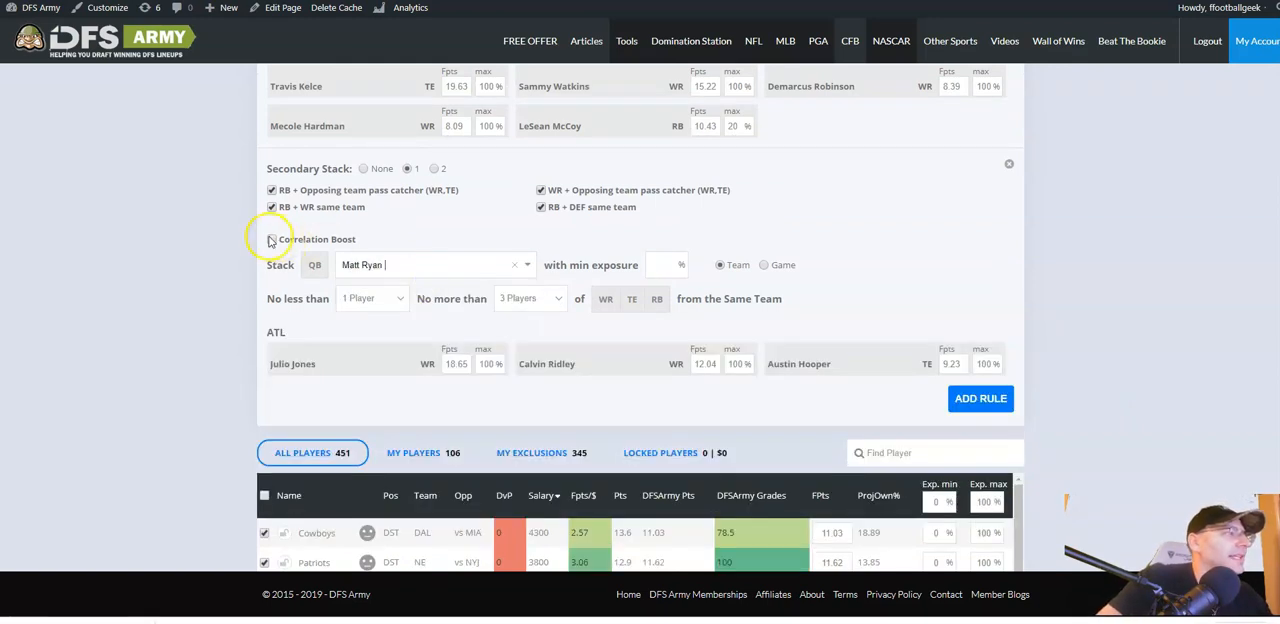
left_click(272, 240)
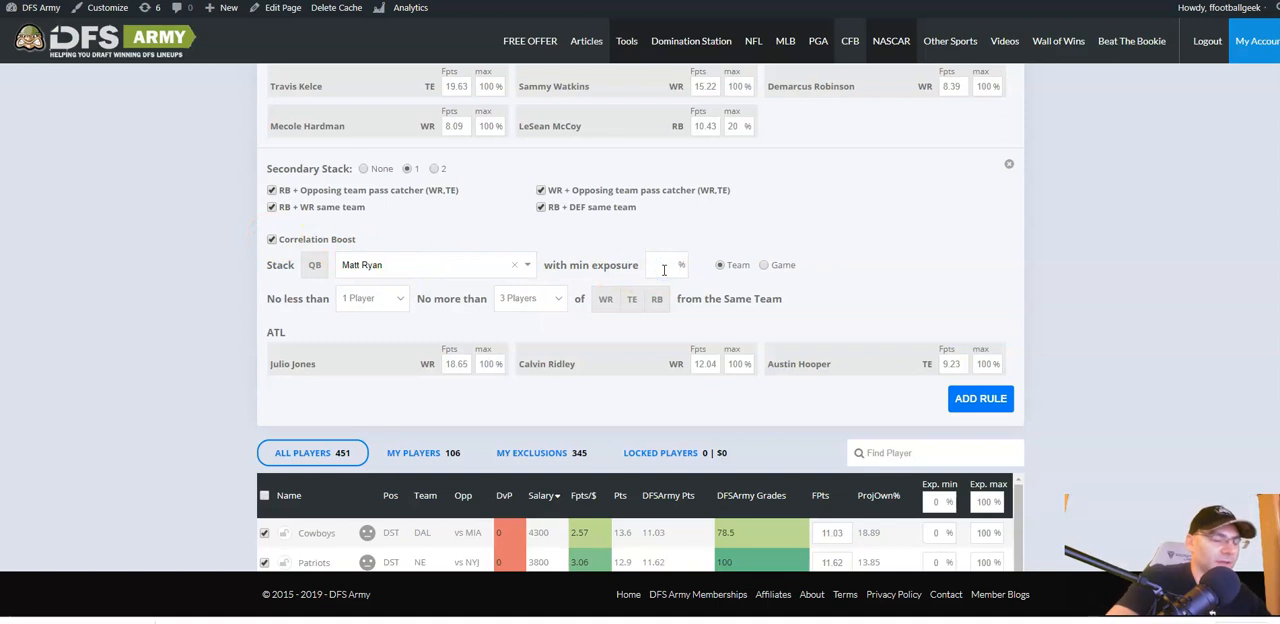
type("5")
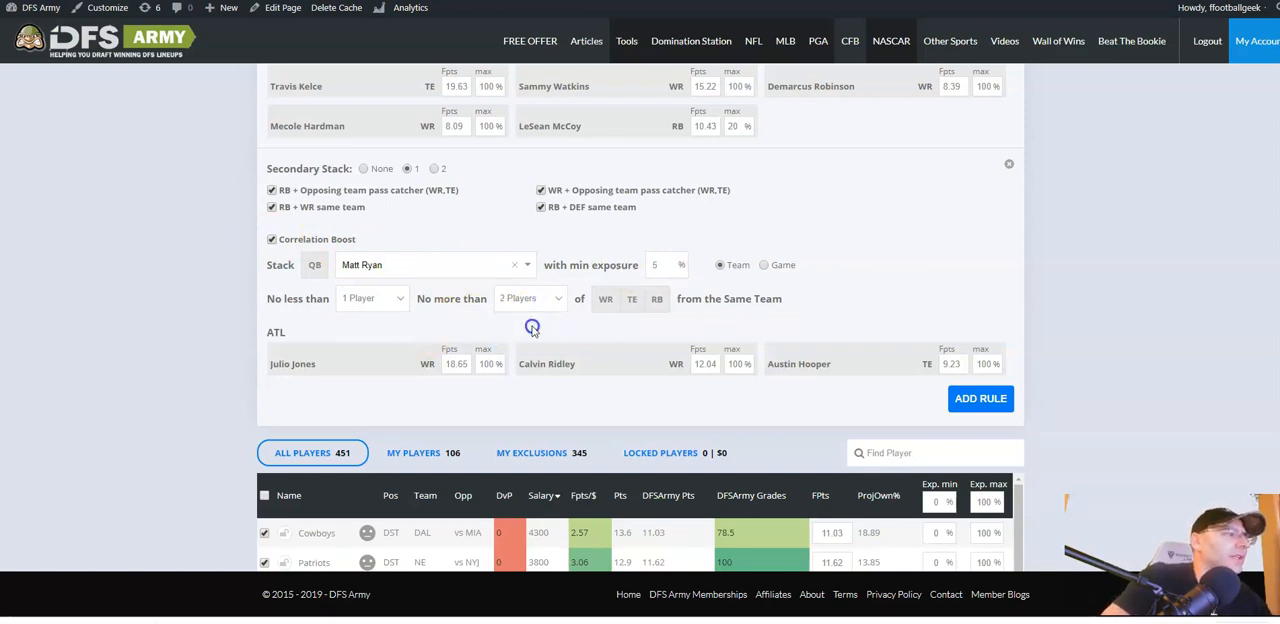
mouse_move(348, 360)
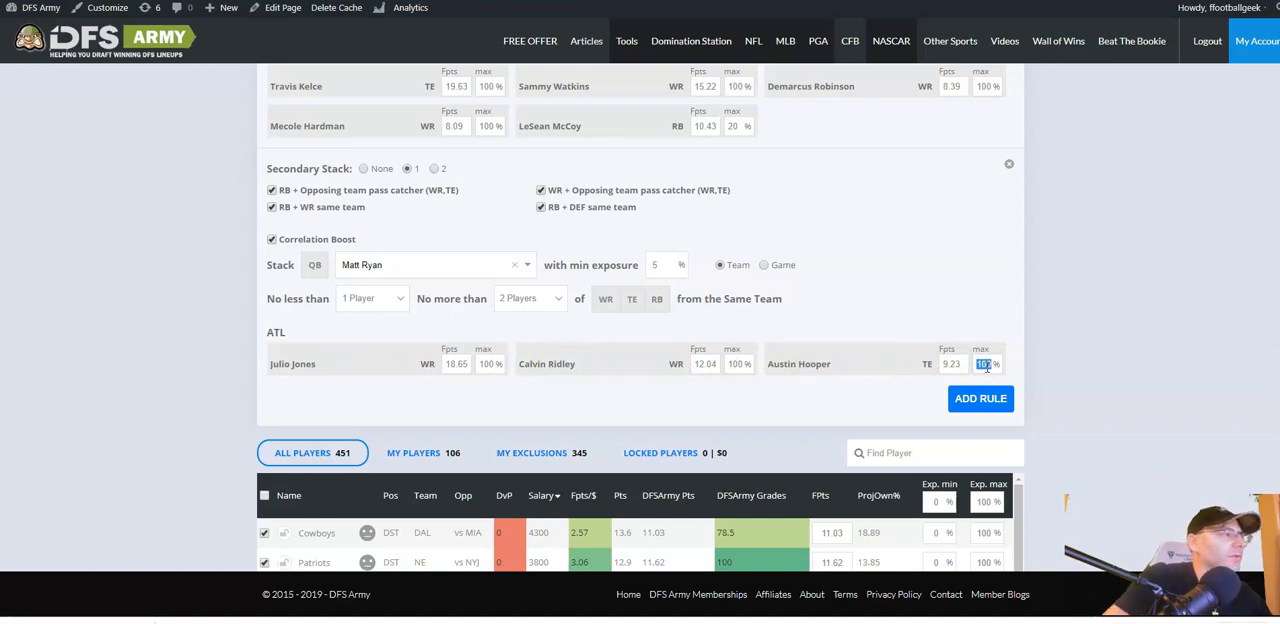
left_click(372, 298)
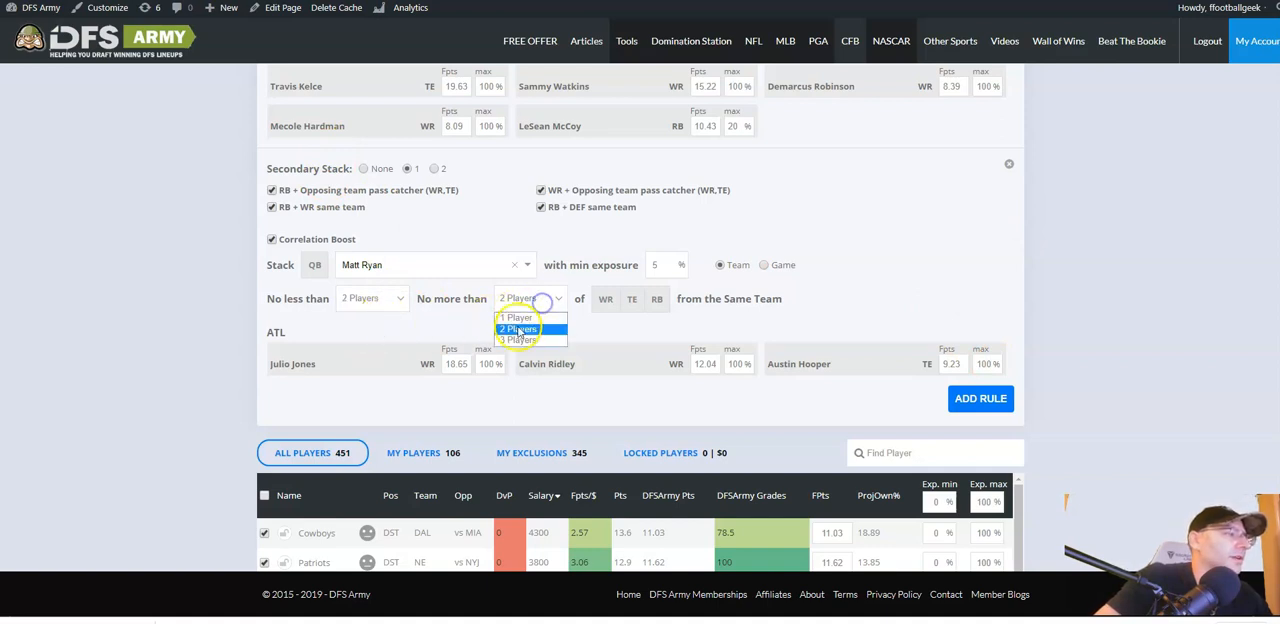
left_click(516, 340)
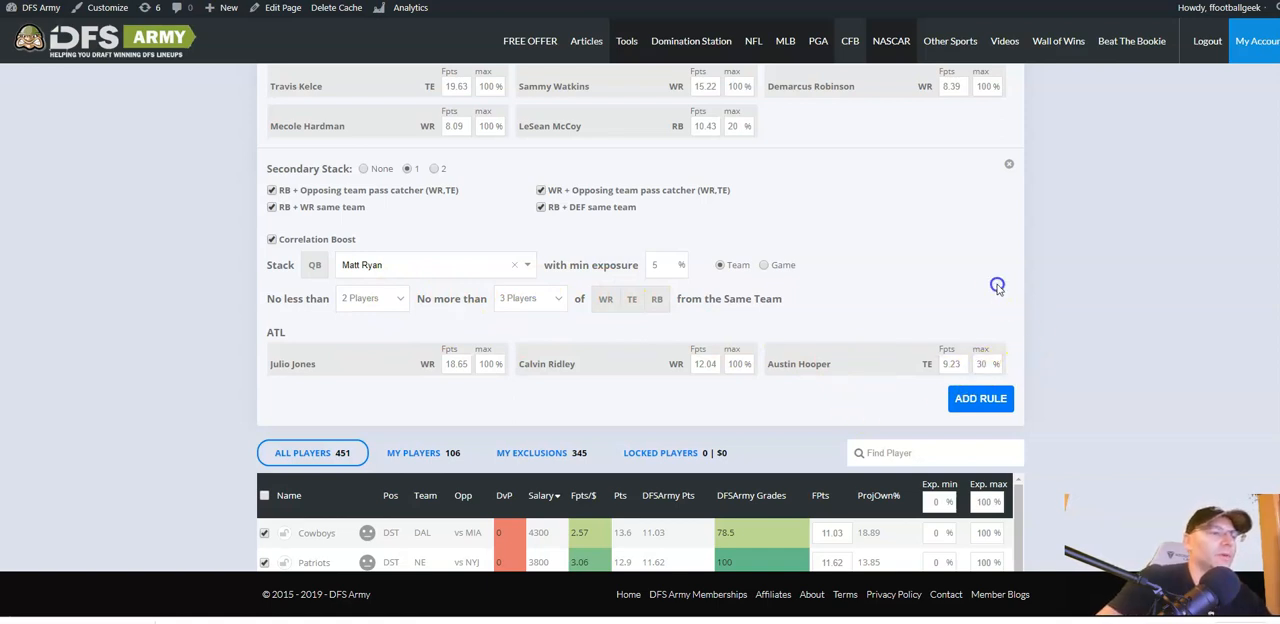
mouse_move(404, 402)
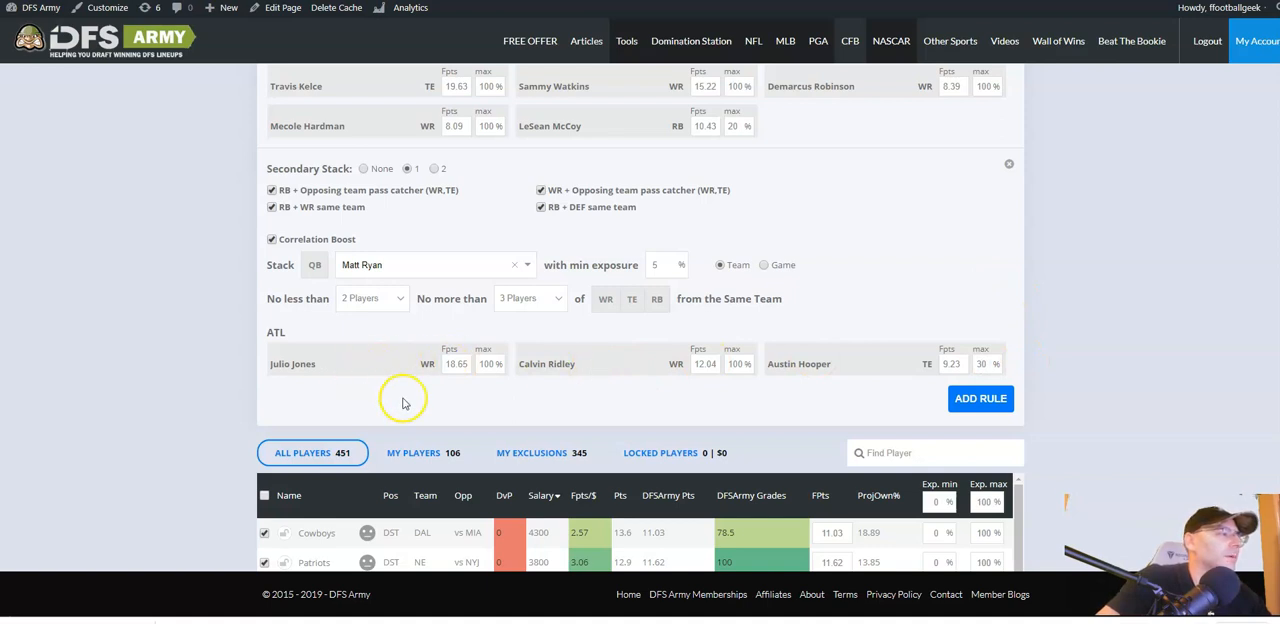
mouse_move(344, 370)
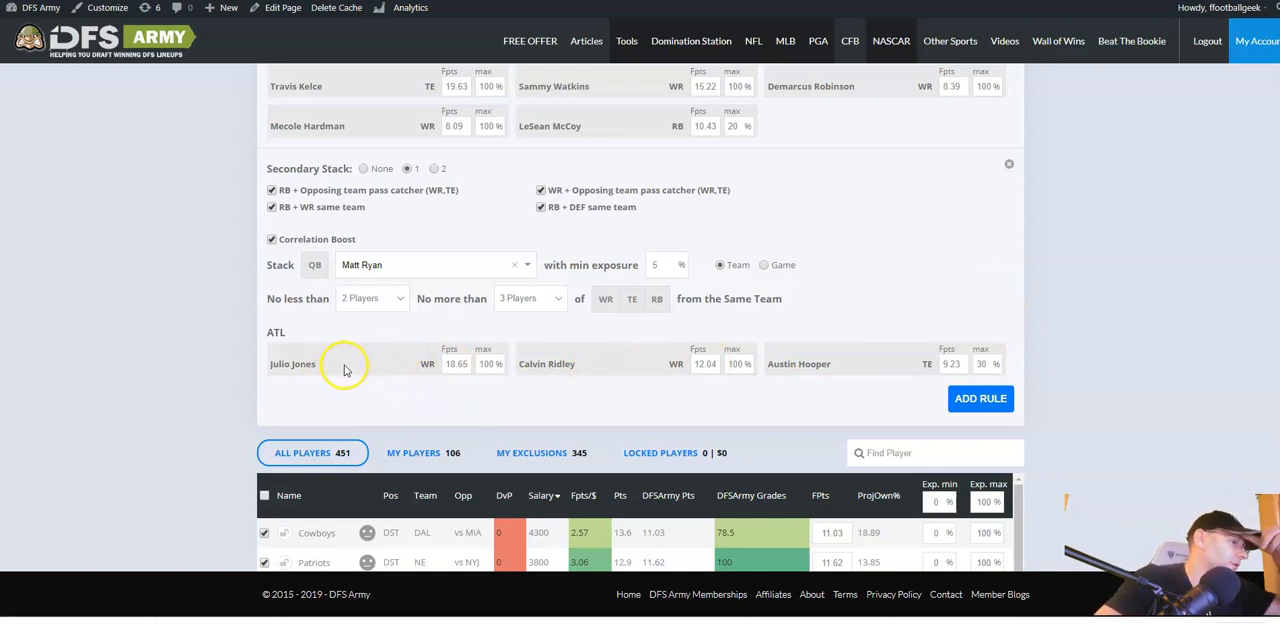
mouse_move(502, 408)
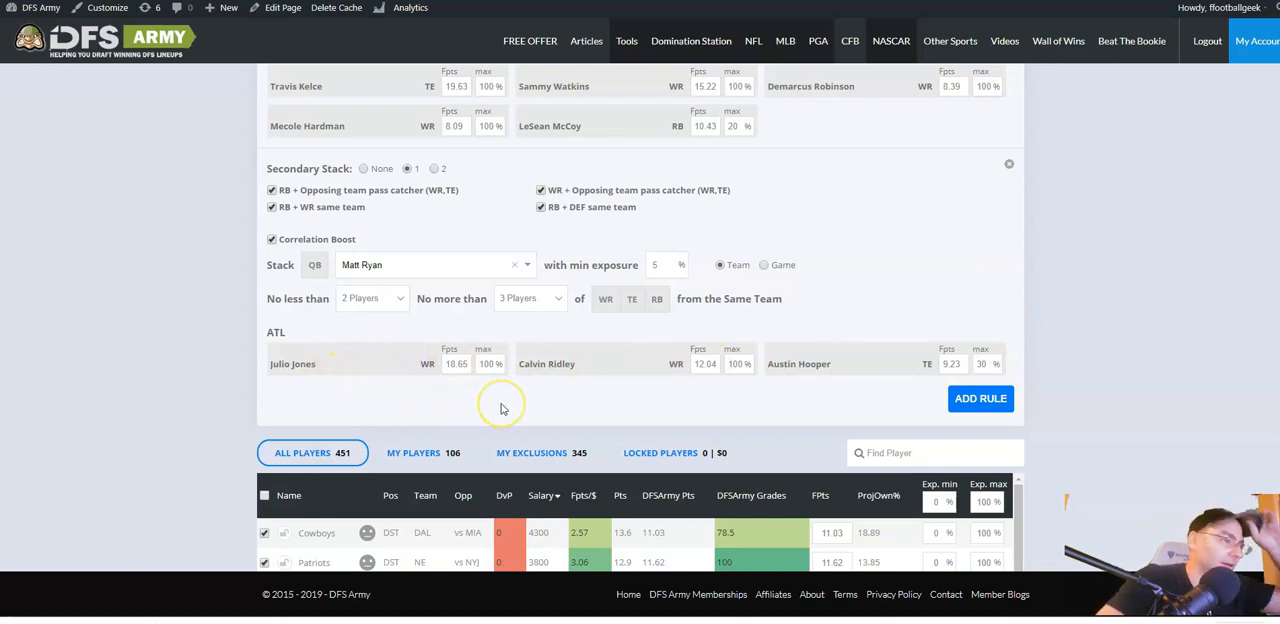
mouse_move(498, 420)
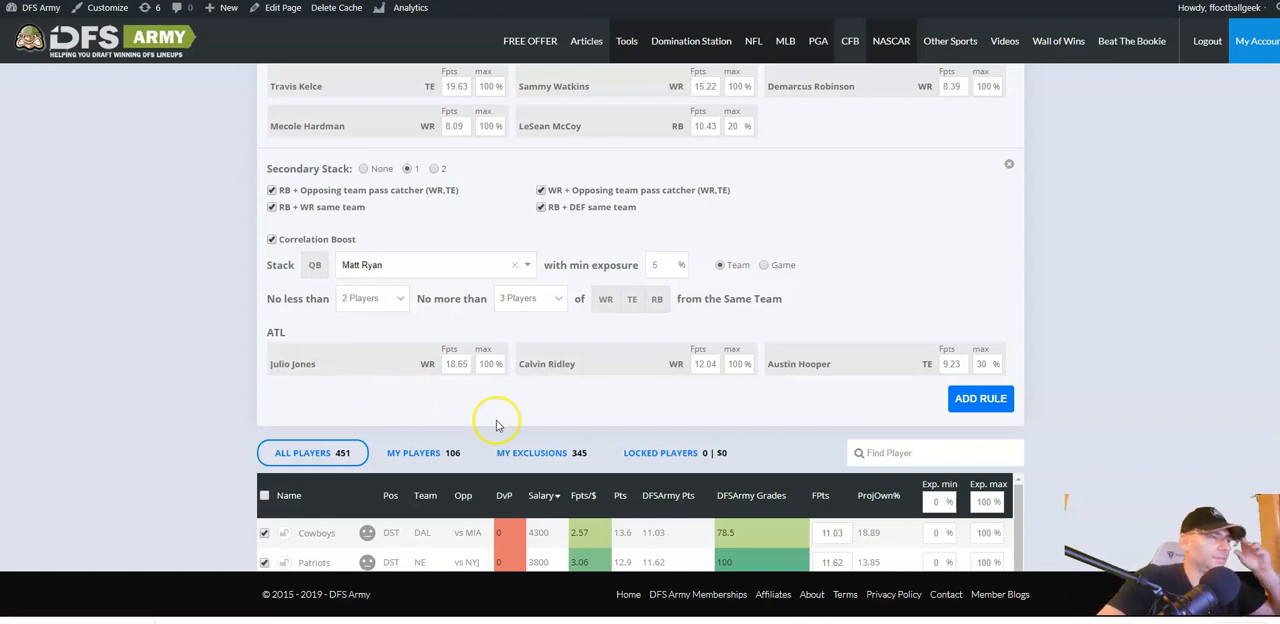
mouse_move(536, 382)
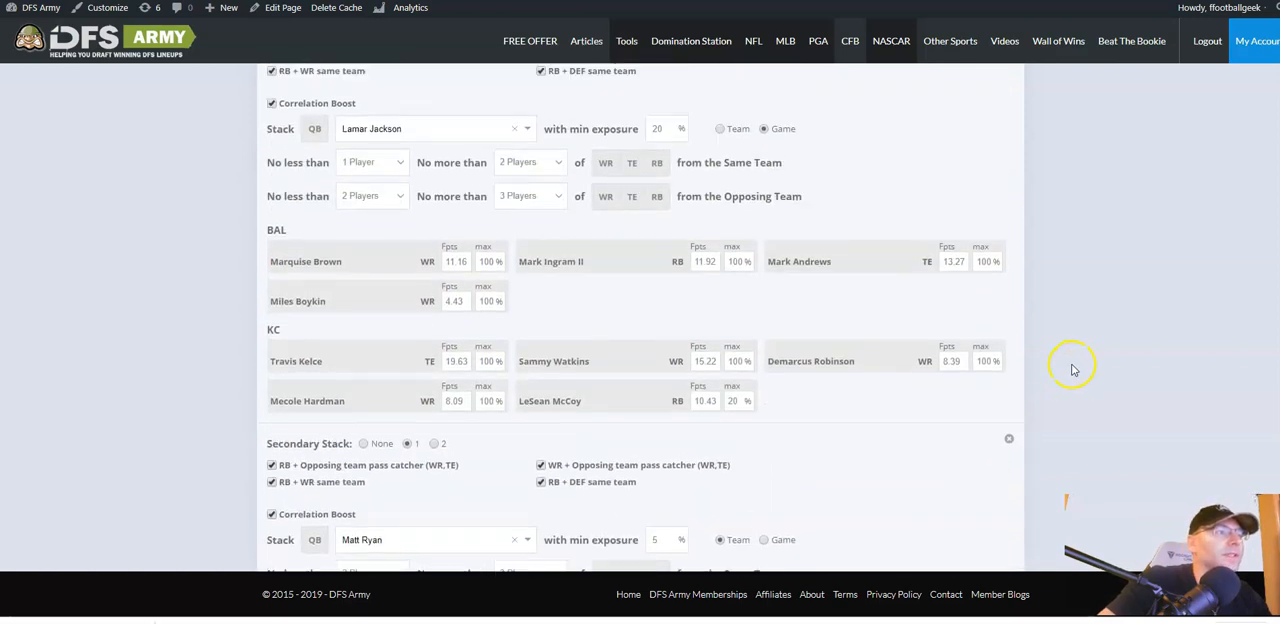
Search 'san' among excluded players and add Mohamed Sanu back into the pool for the Ryan stack.
scroll("down", 3)
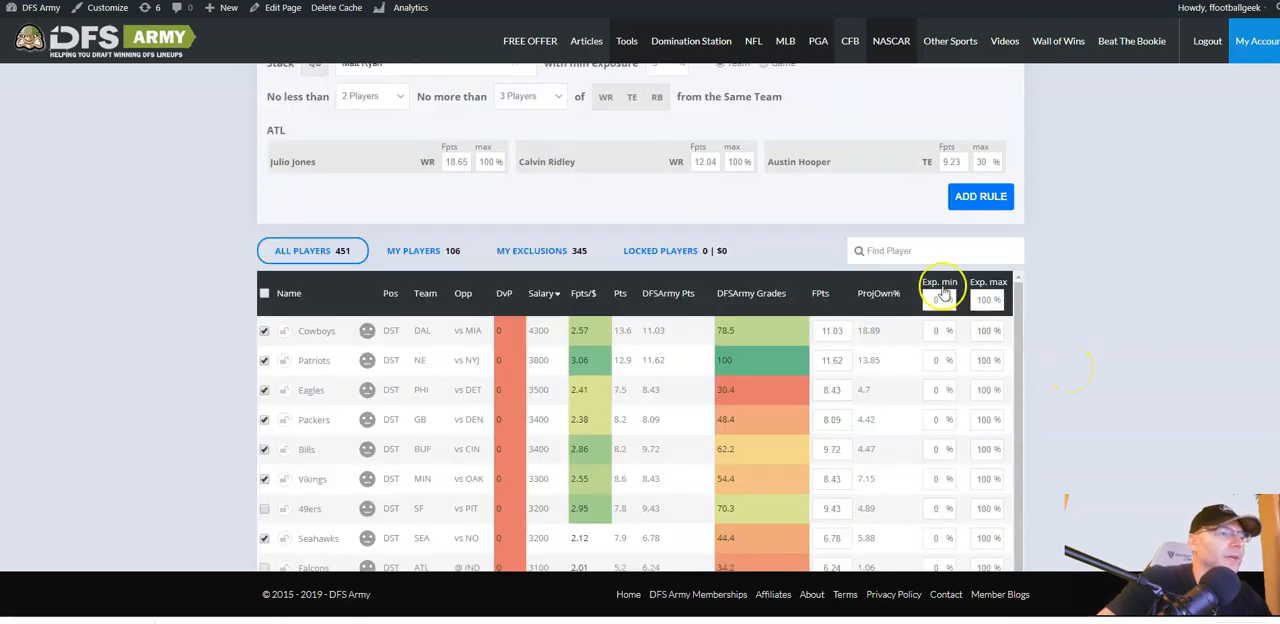
type("san")
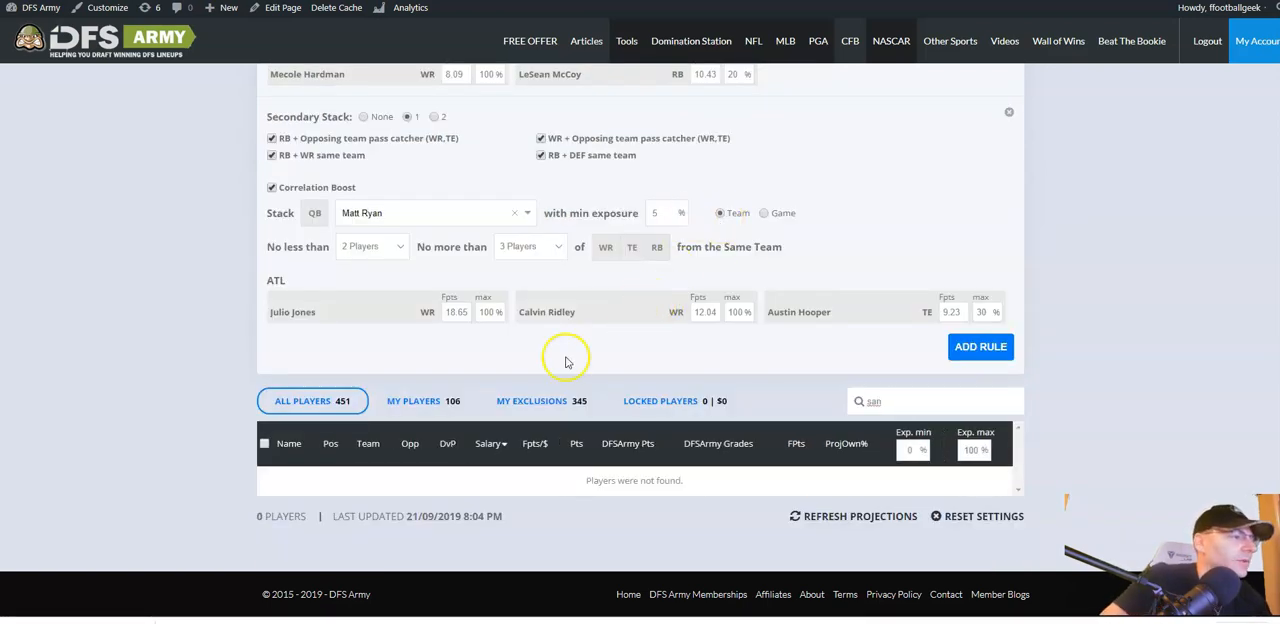
left_click(532, 400)
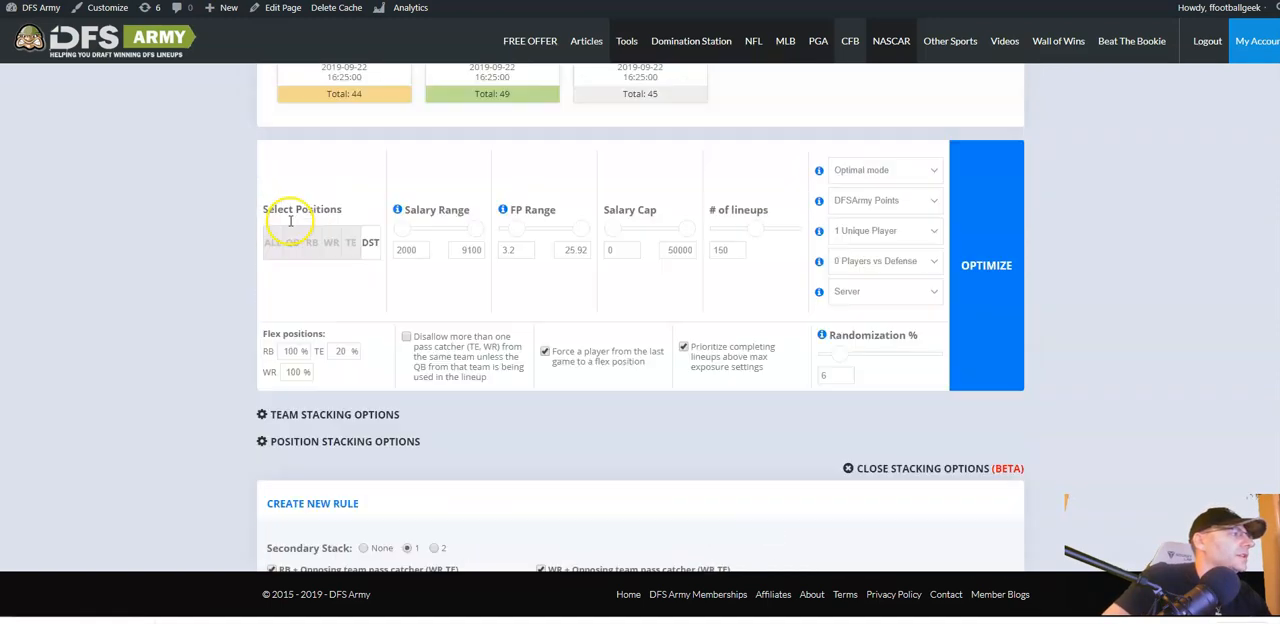
scroll("down", 3)
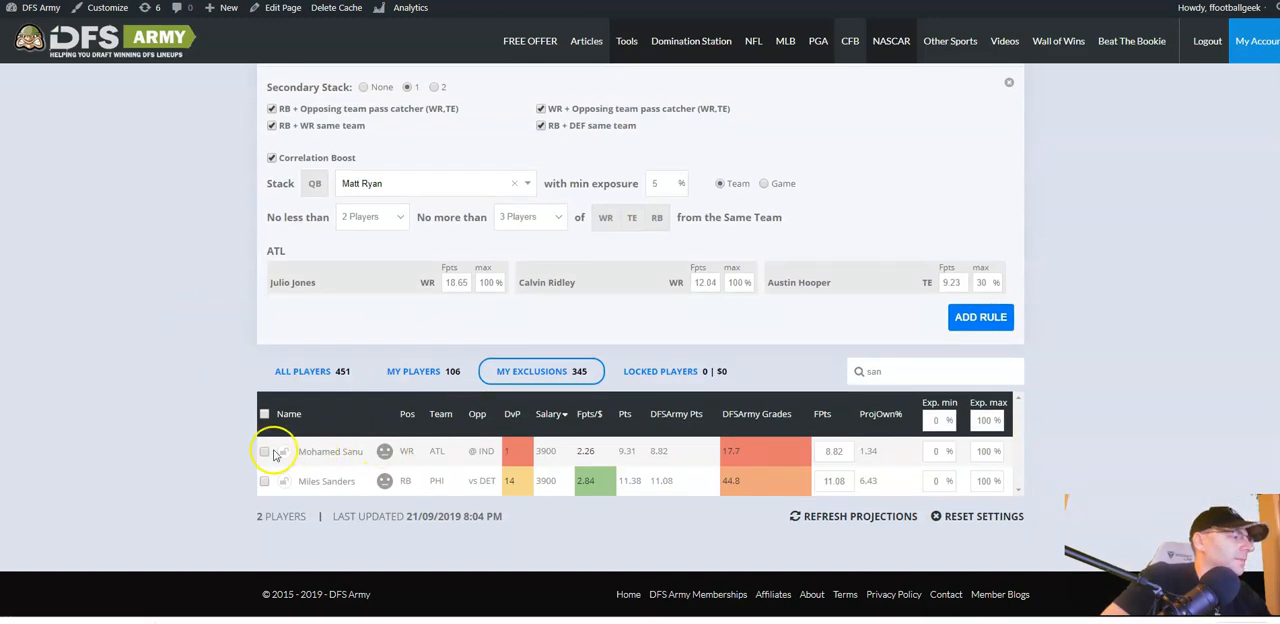
left_click(264, 452)
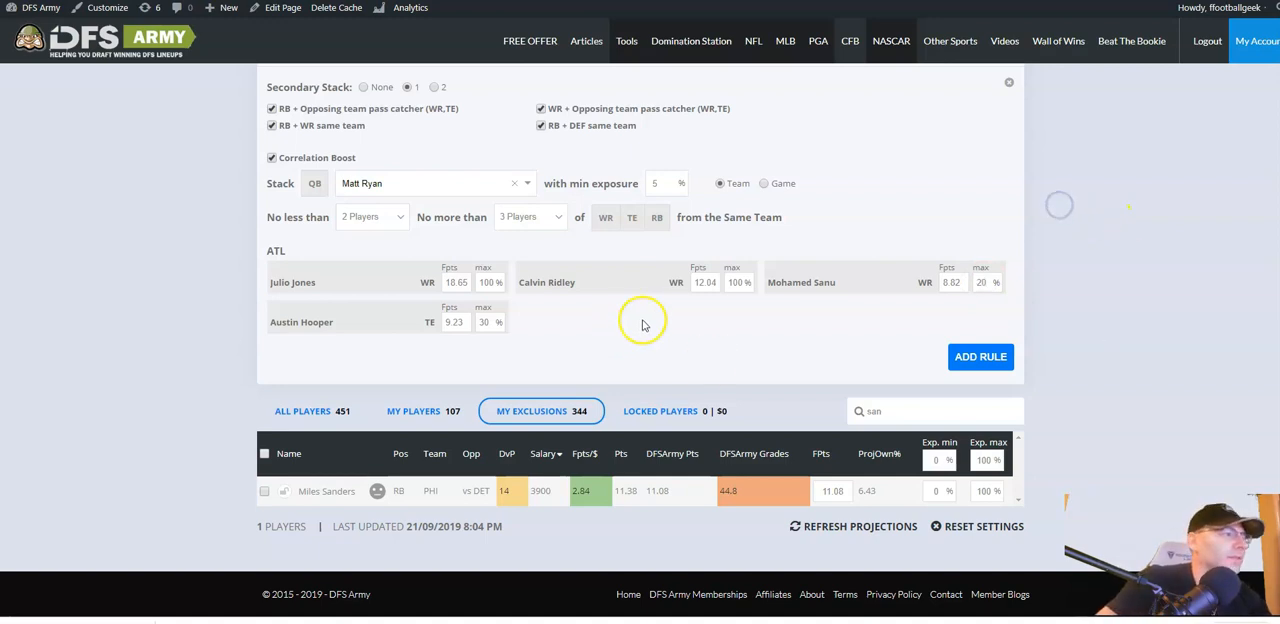
scroll("down", 3)
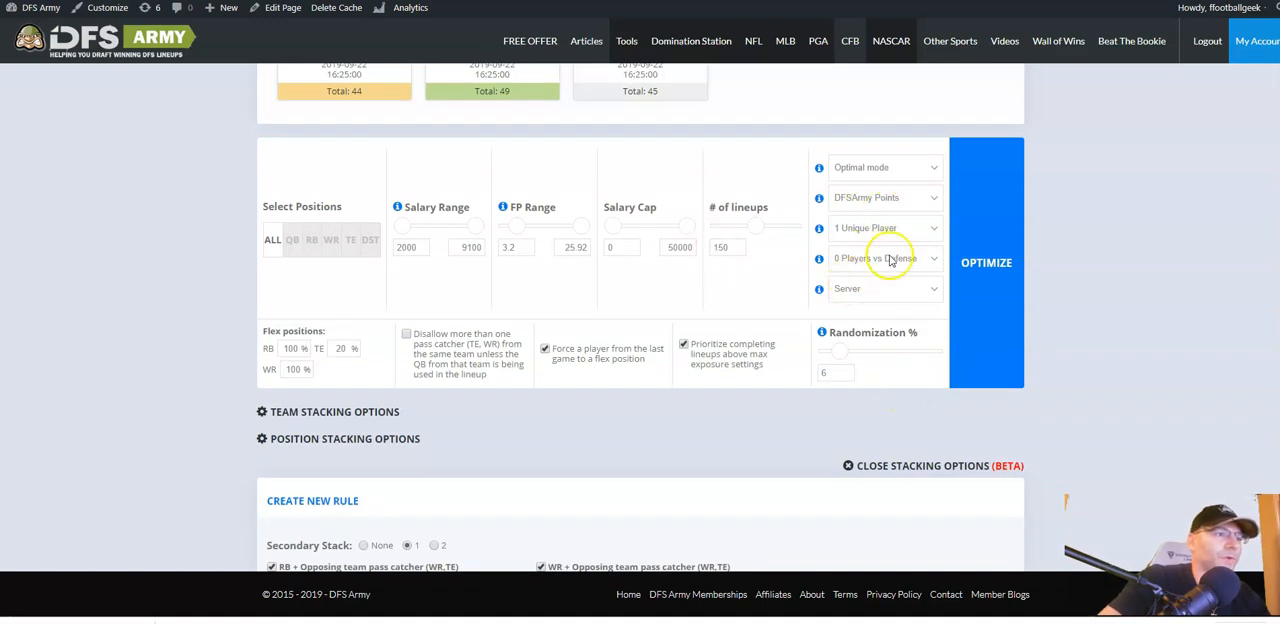
scroll("down", 3)
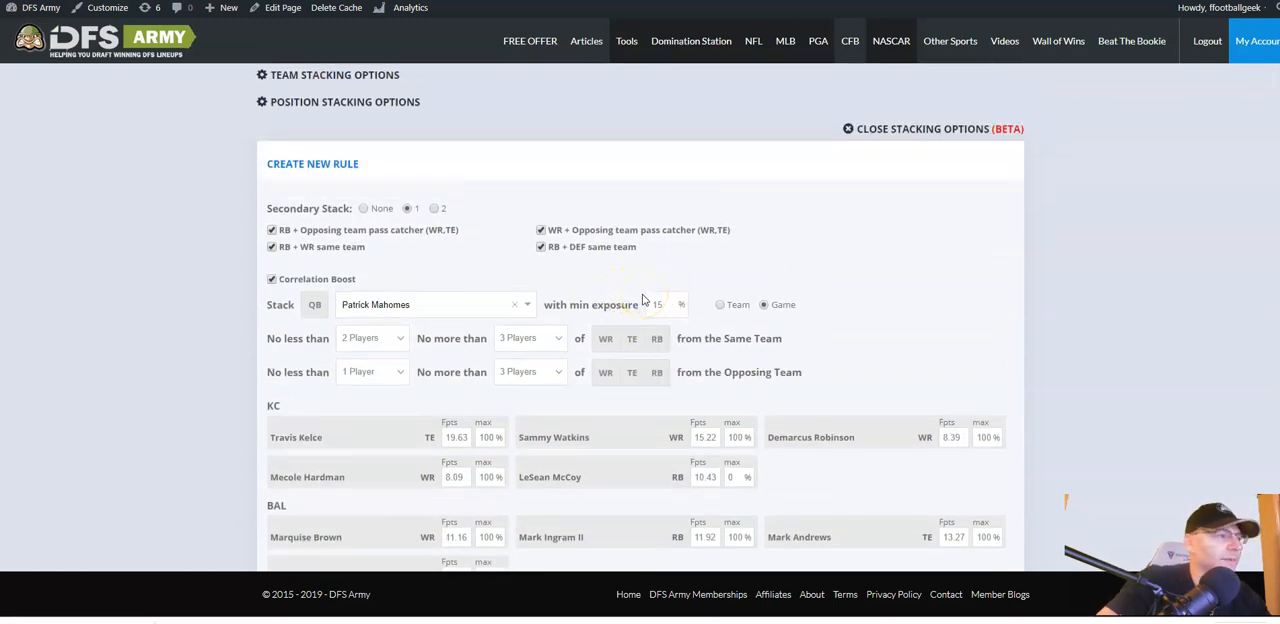
scroll("down", 3)
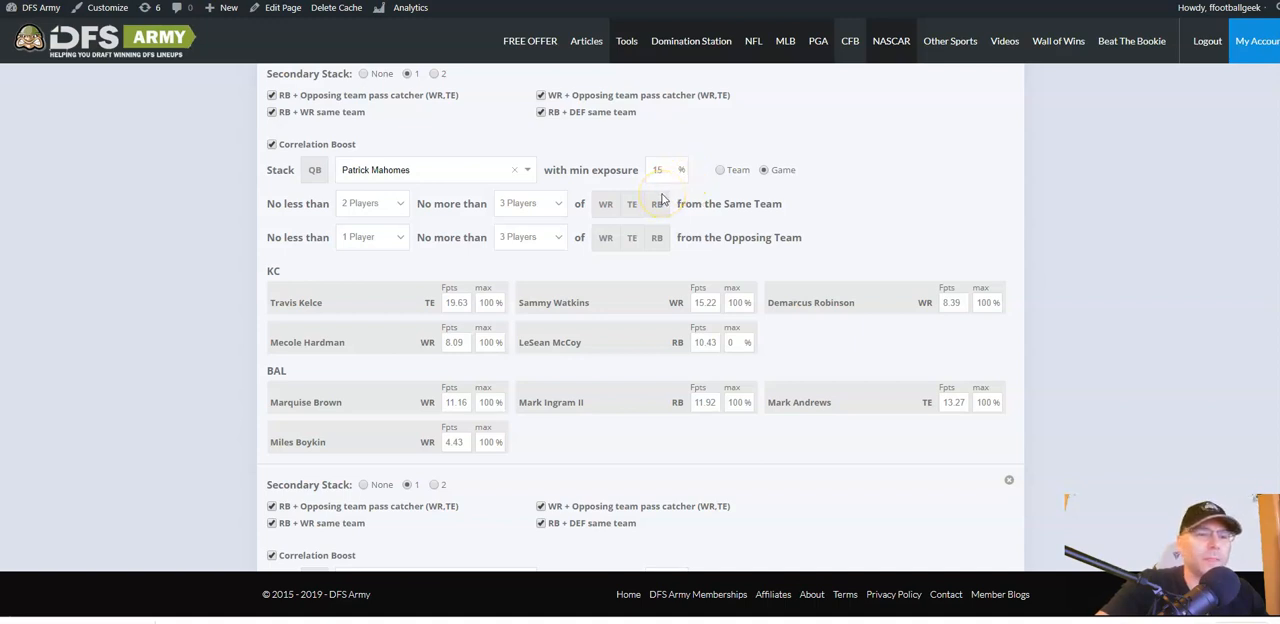
mouse_move(662, 198)
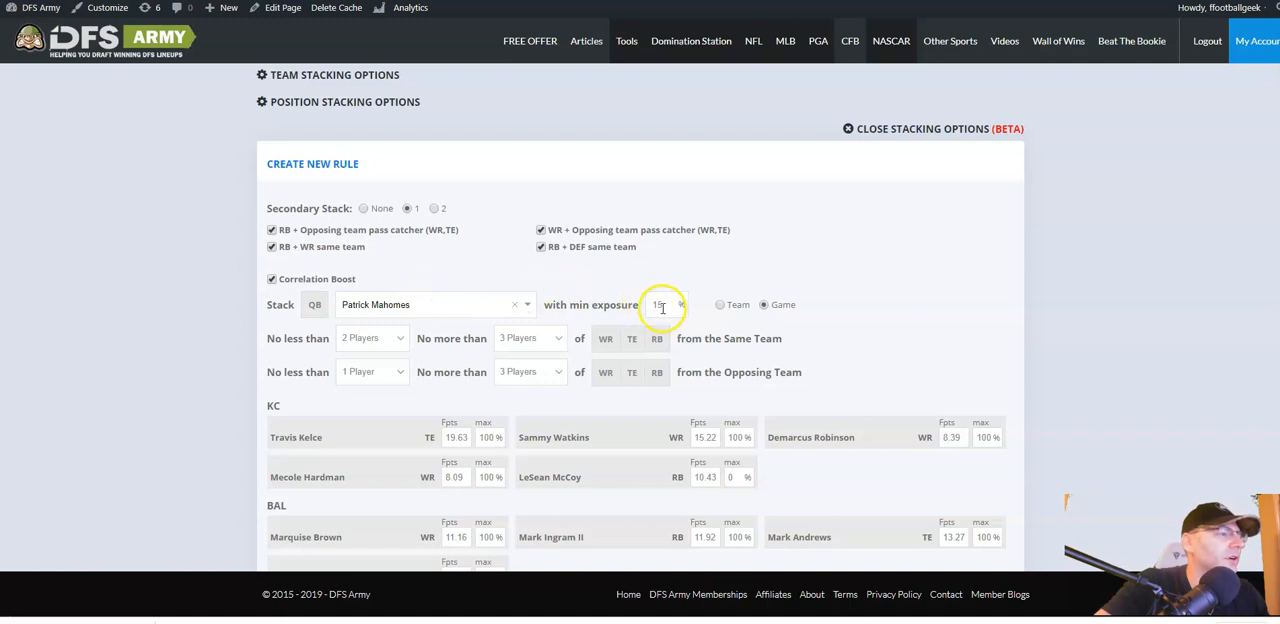
scroll("down", 3)
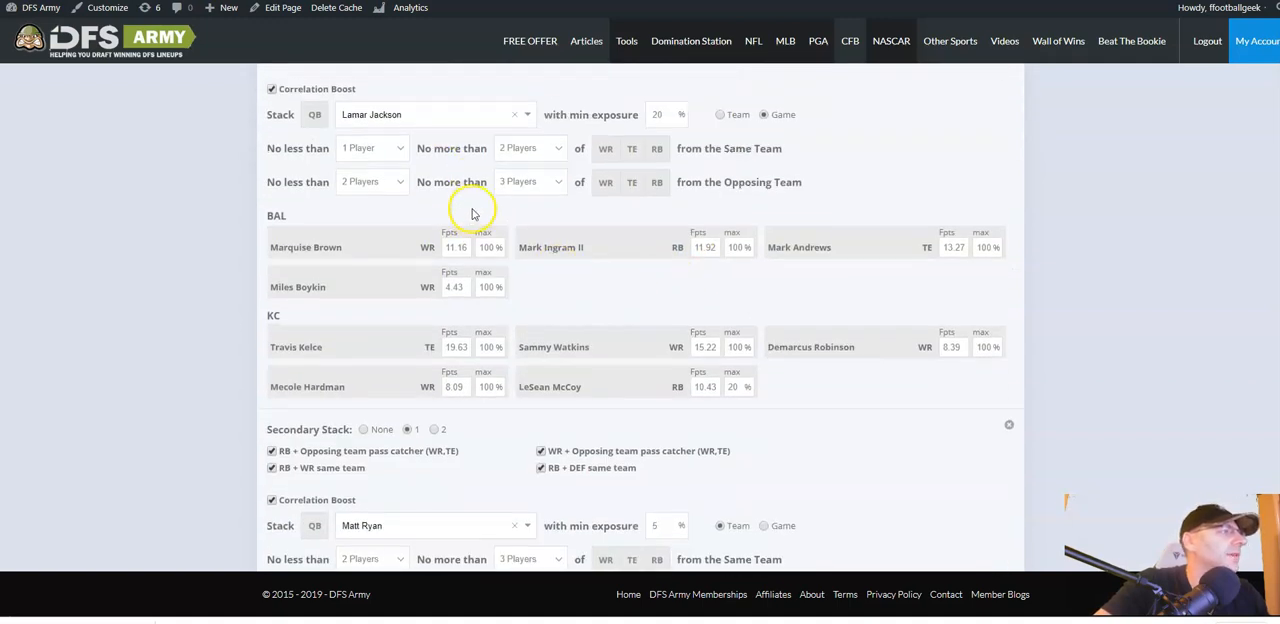
scroll("down", 3)
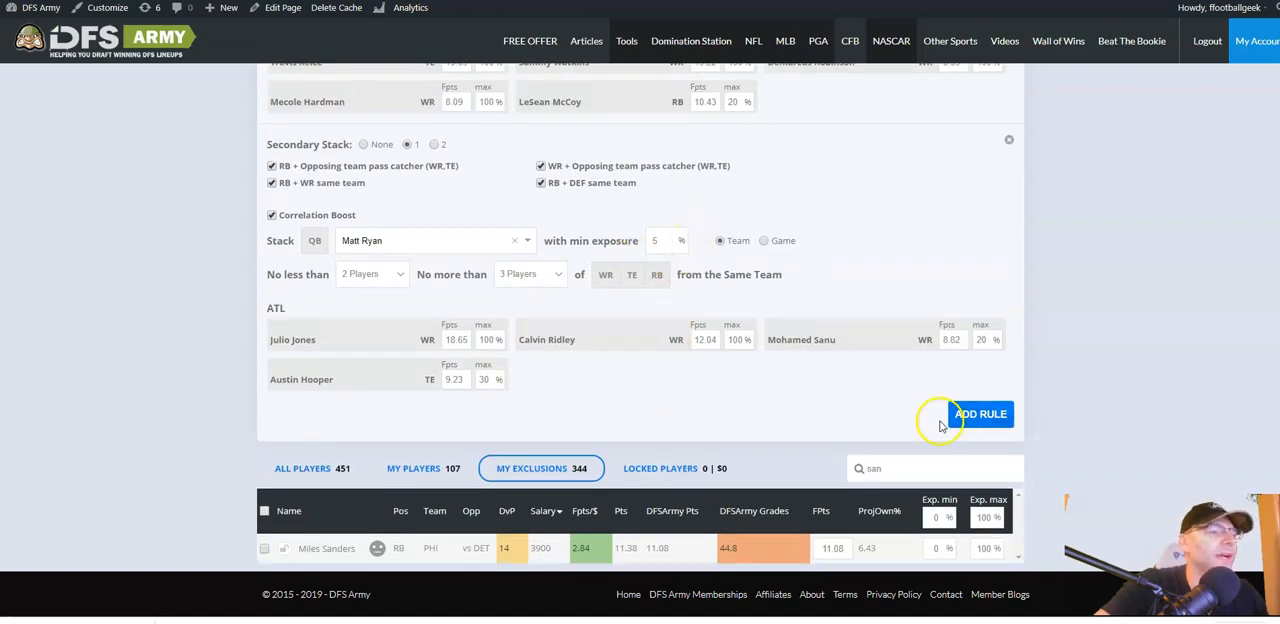
Add a Kyler Murray stack rule extended to the whole game.
left_click(980, 412)
type("m")
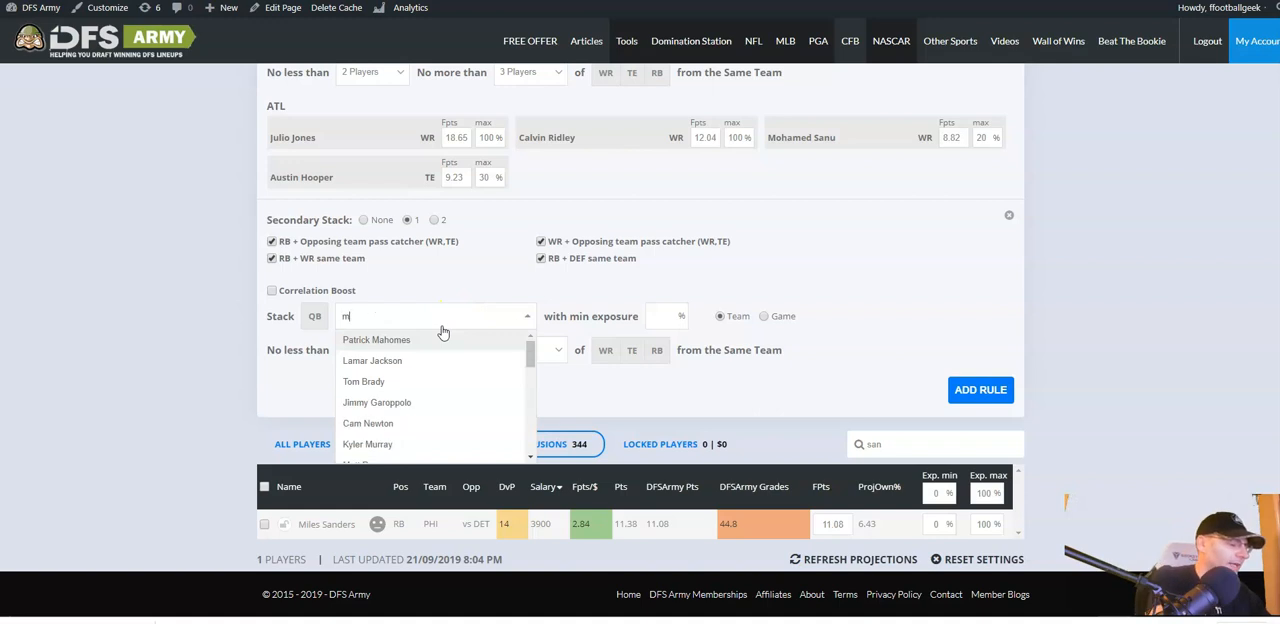
type("urr")
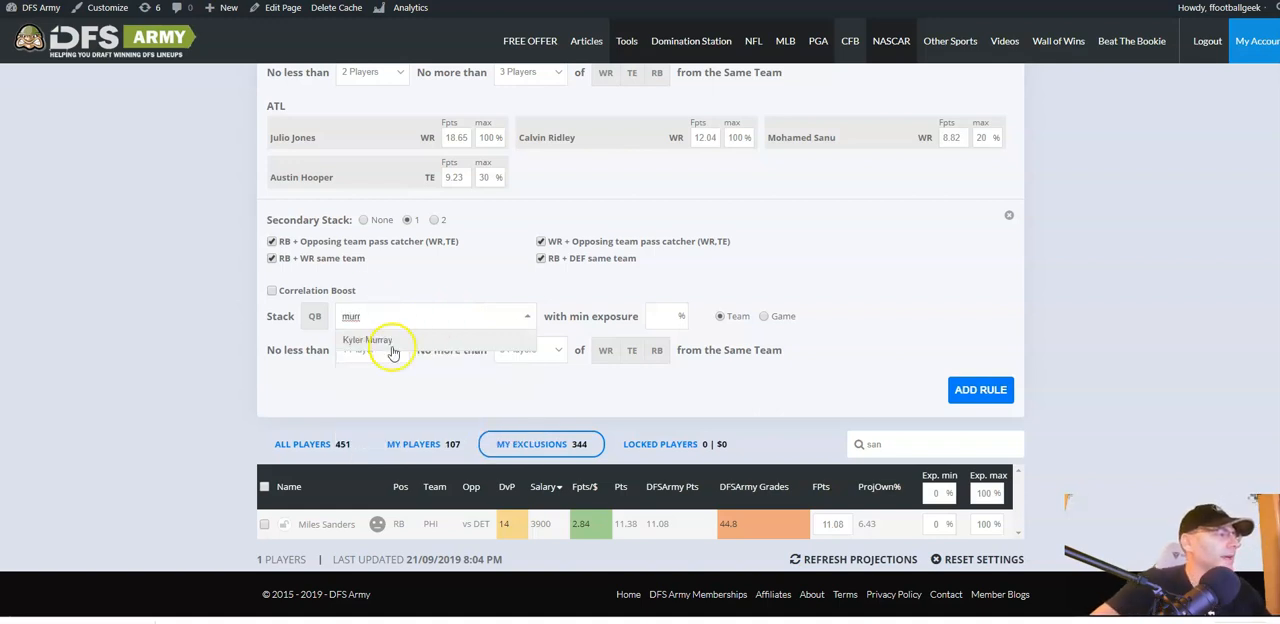
left_click(368, 340)
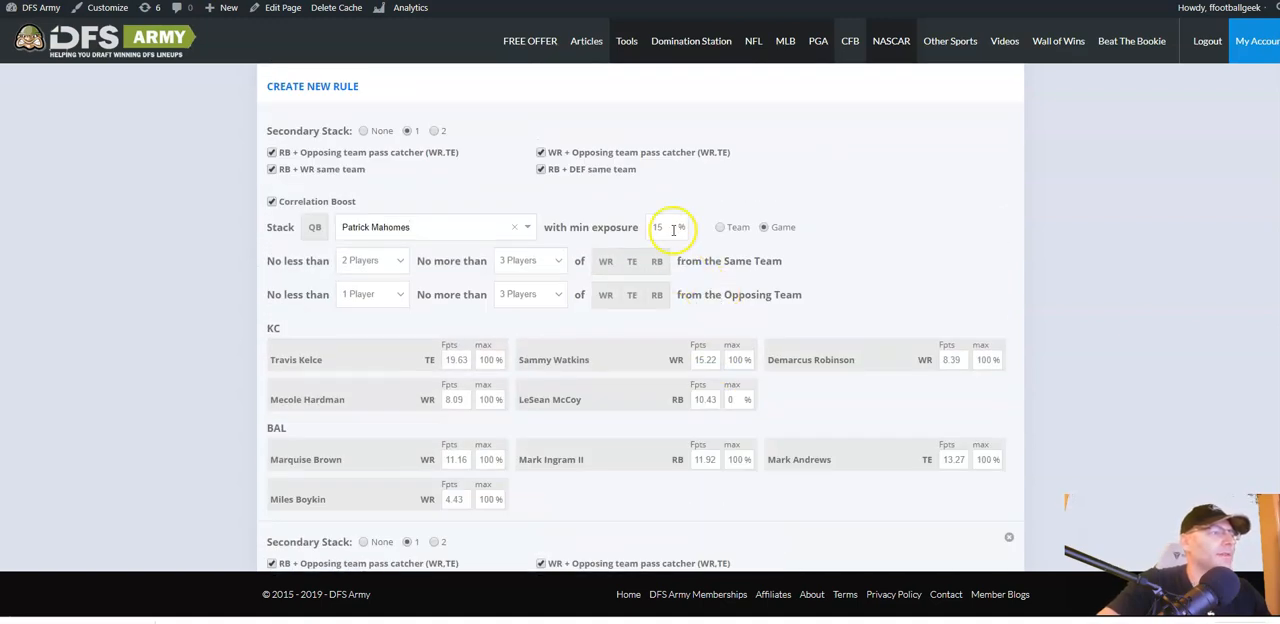
scroll("down", 3)
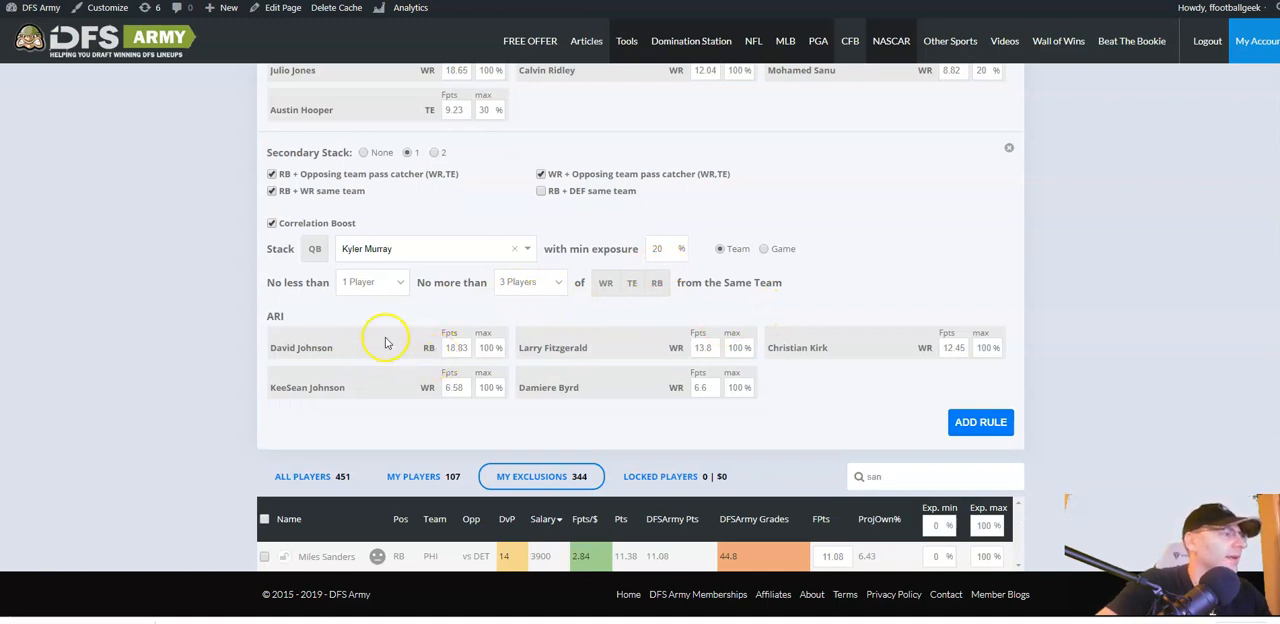
left_click(764, 250)
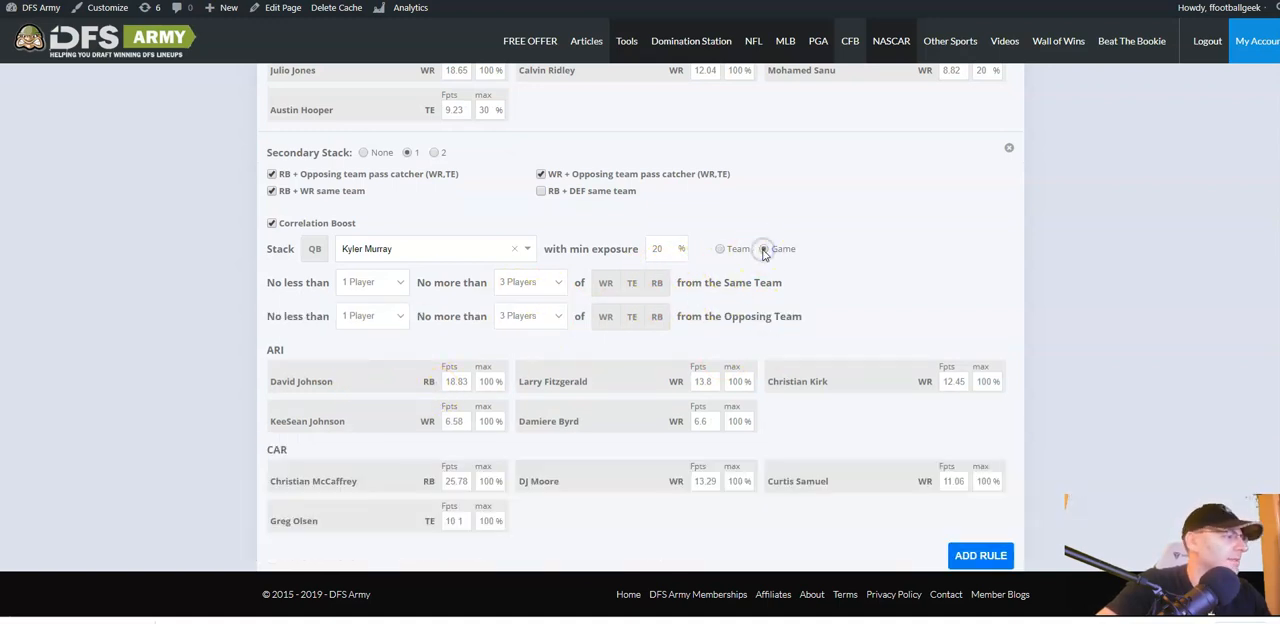
left_click(764, 248)
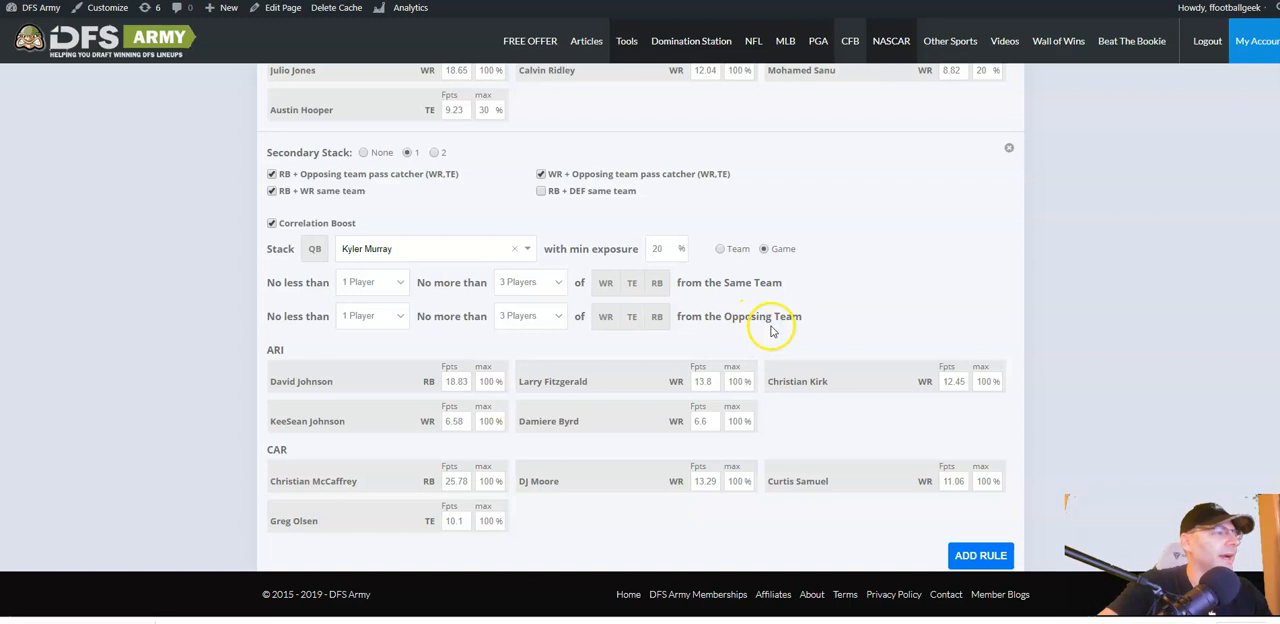
Require at least two same-team players and set Murray's minimum exposure to 20%.
left_click(372, 316)
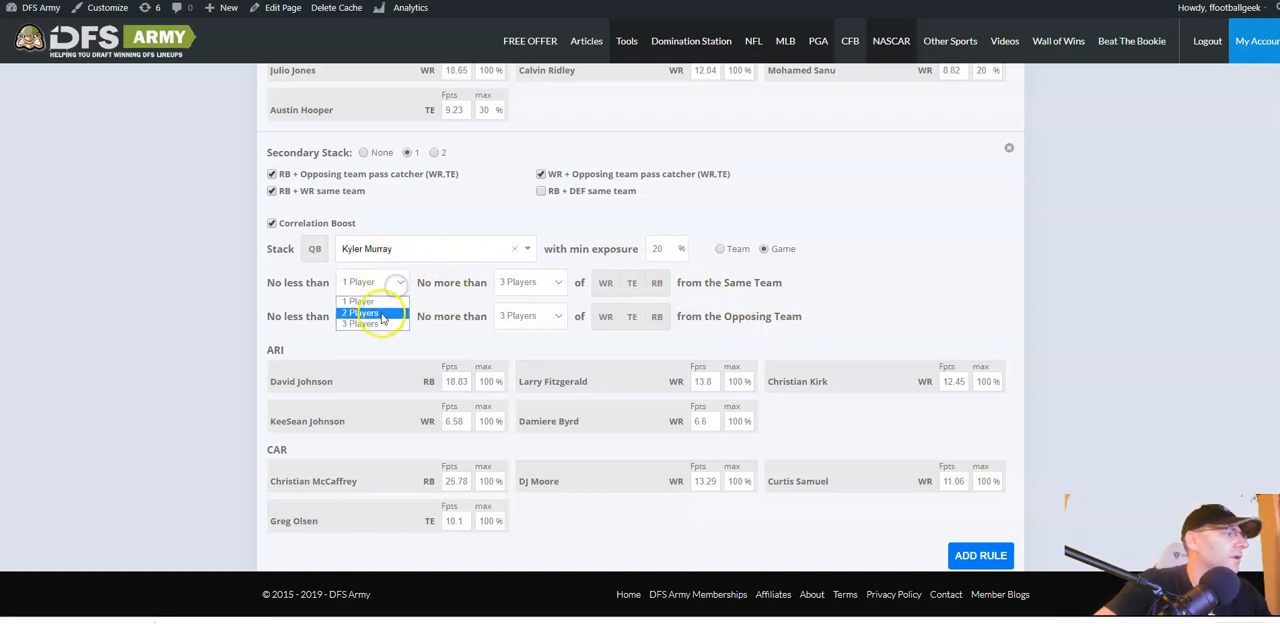
left_click(360, 312)
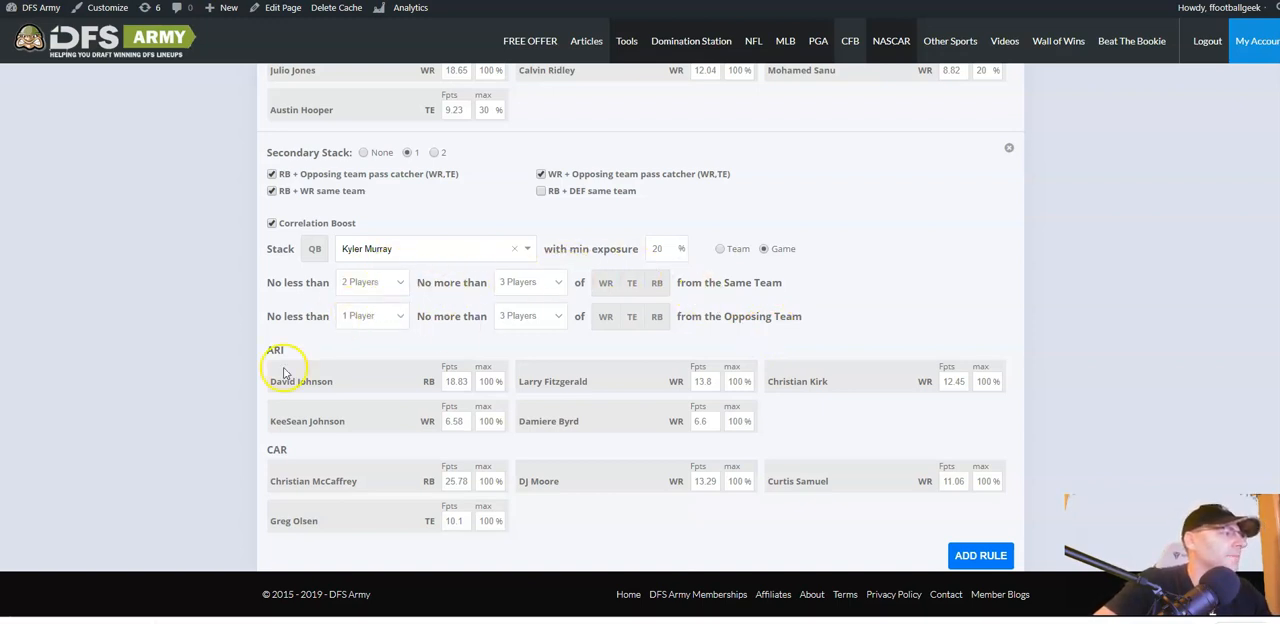
scroll("down", 3)
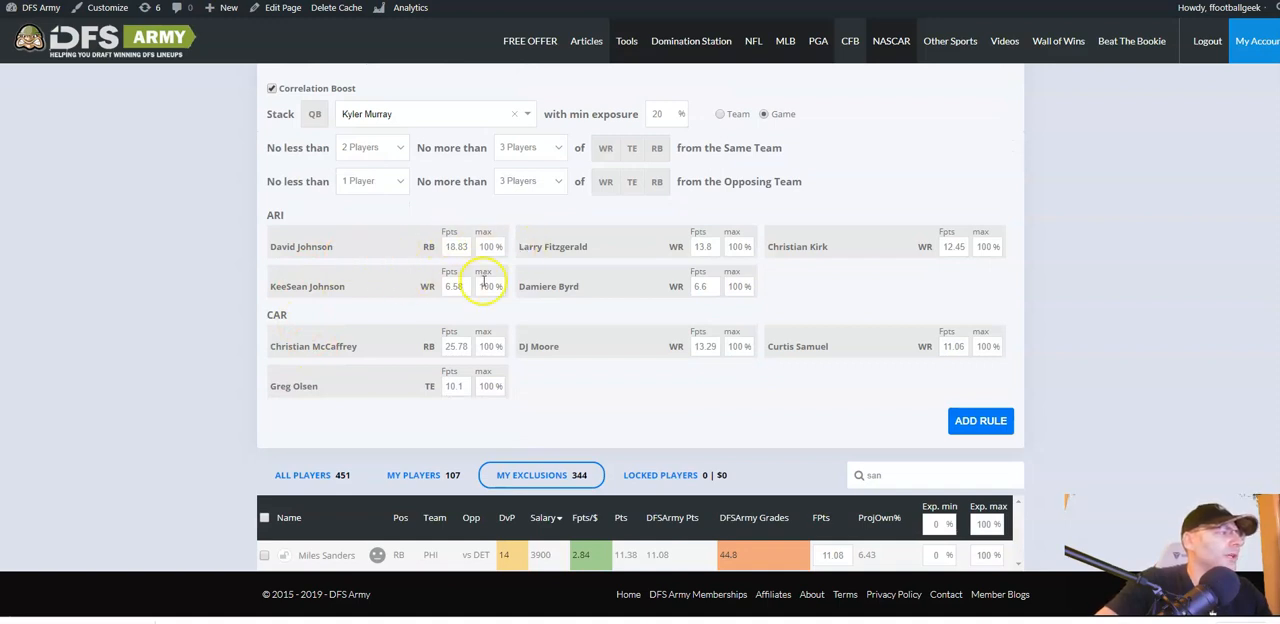
mouse_move(600, 288)
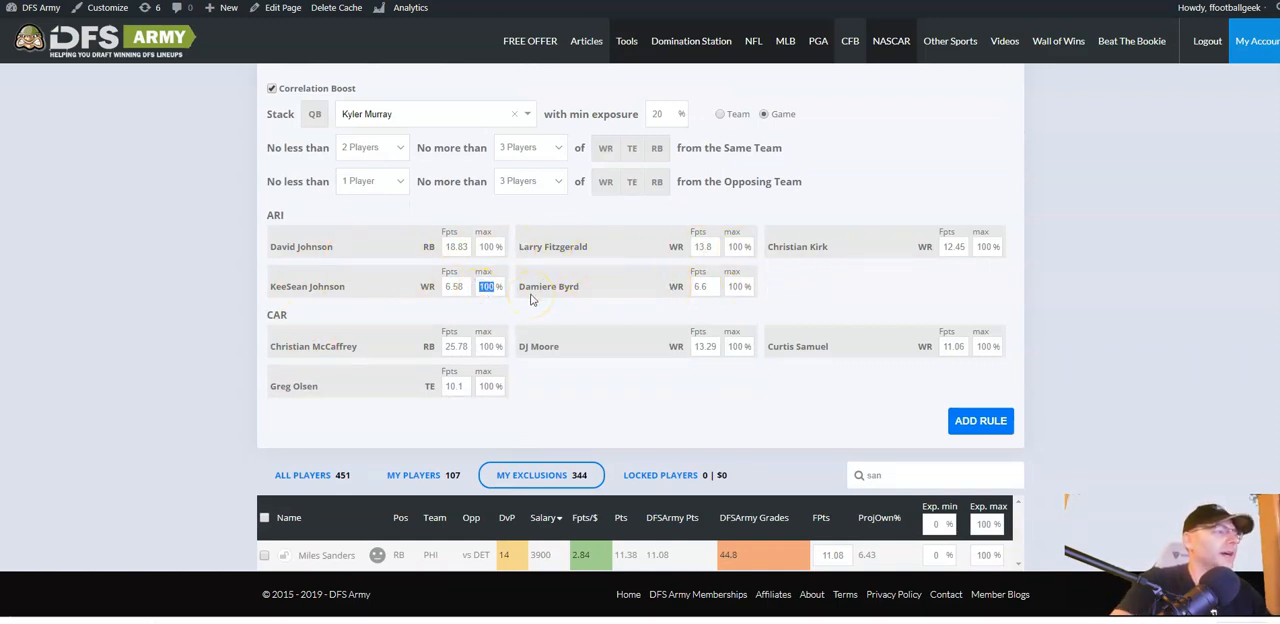
type("20")
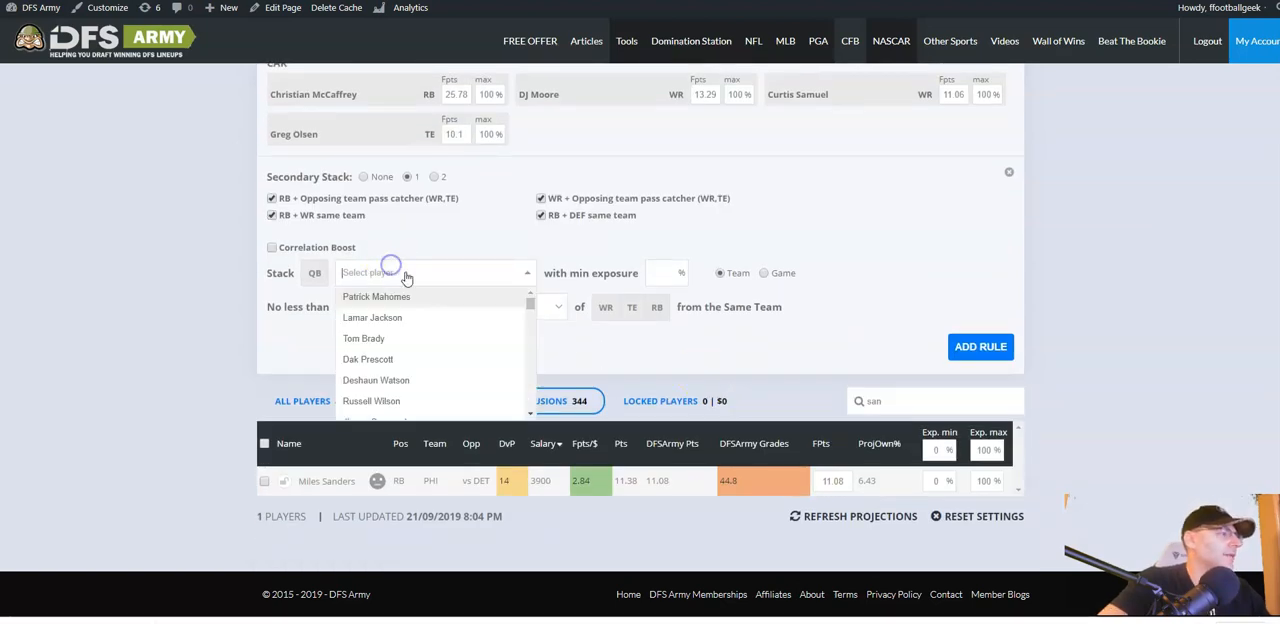
Add a Kyle Allen game stack with correlation boost at 5% minimum exposure.
type("all")
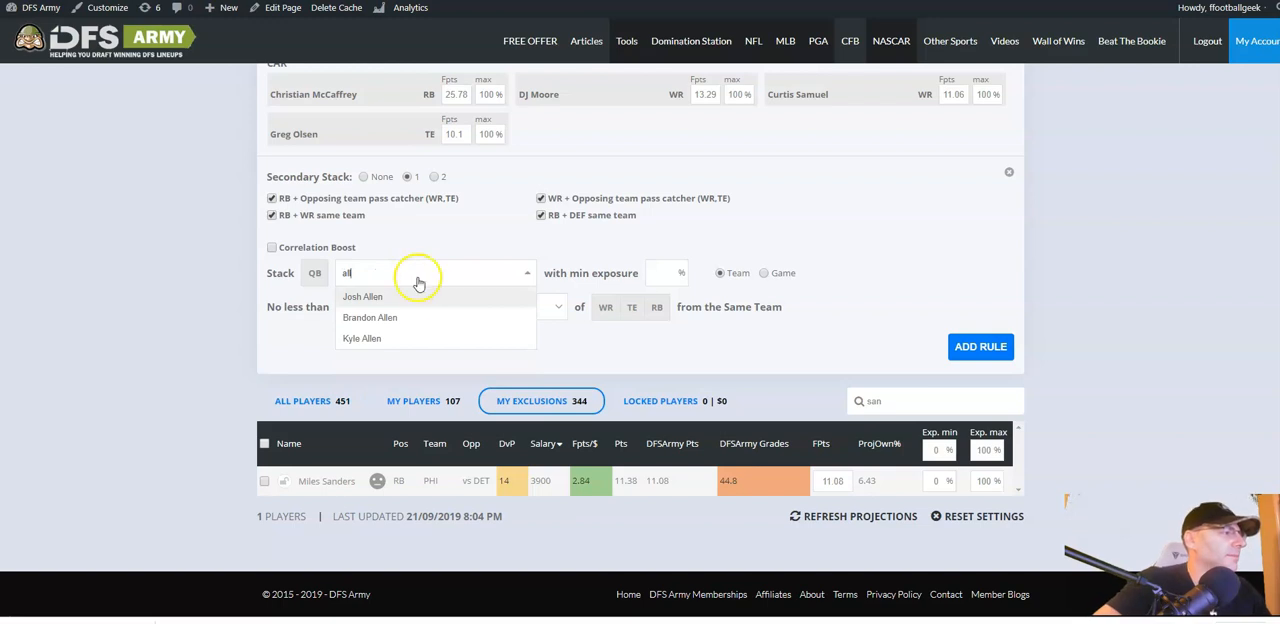
left_click(362, 338)
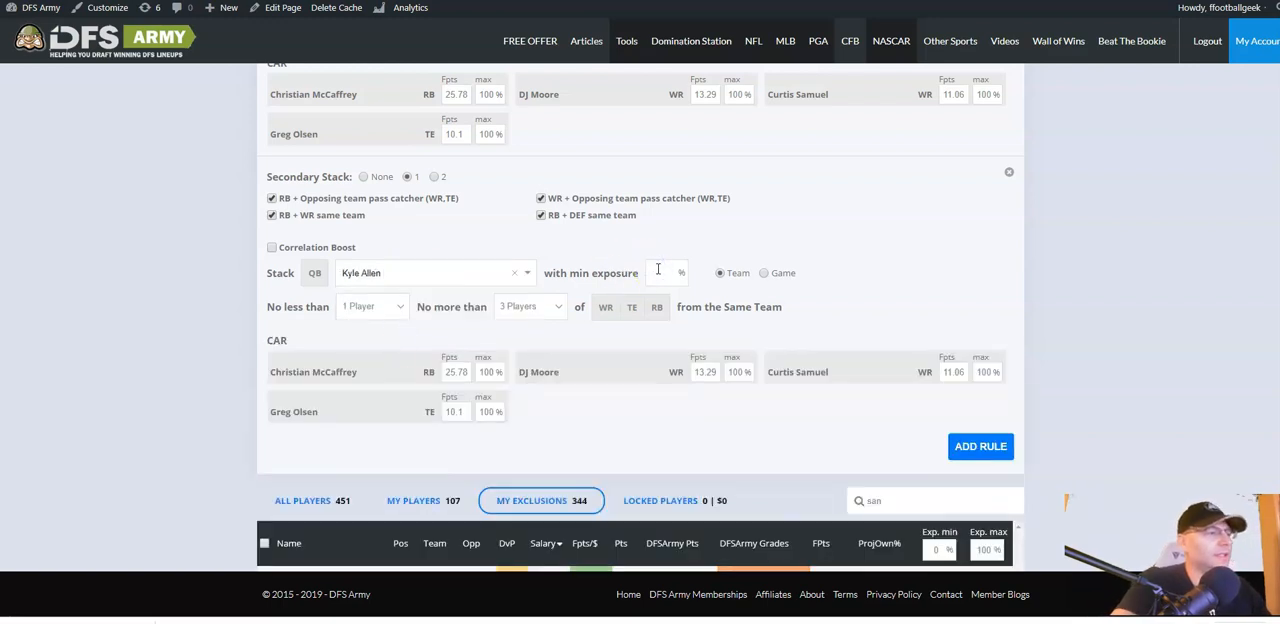
type("5")
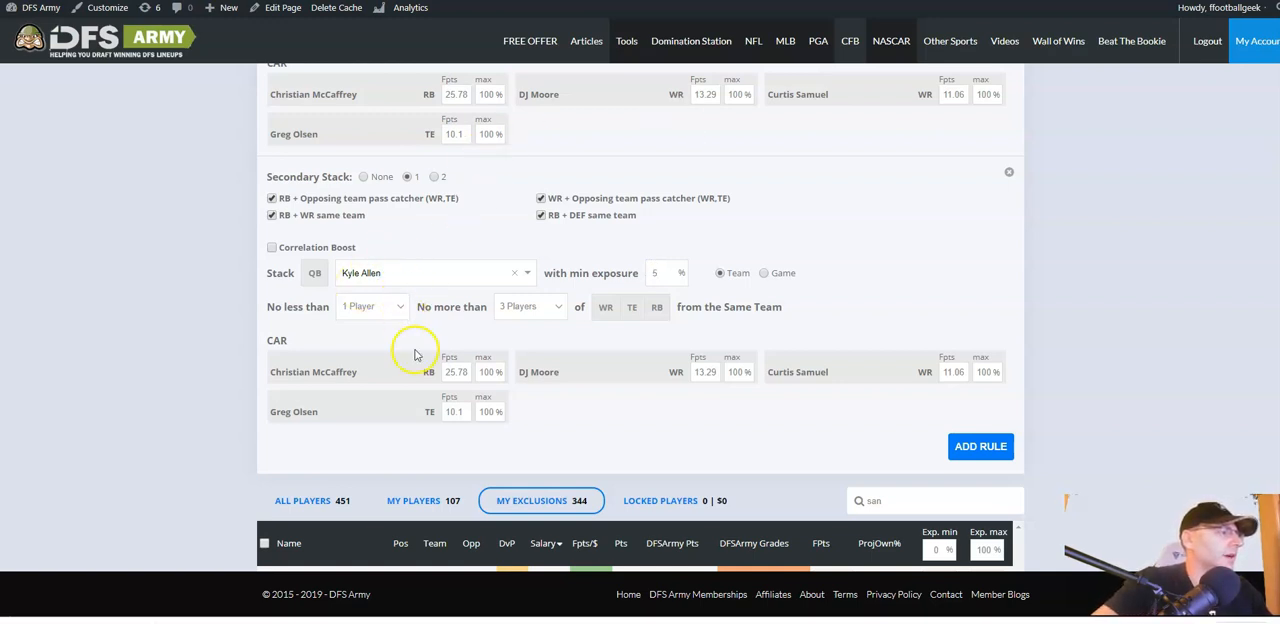
left_click(272, 248)
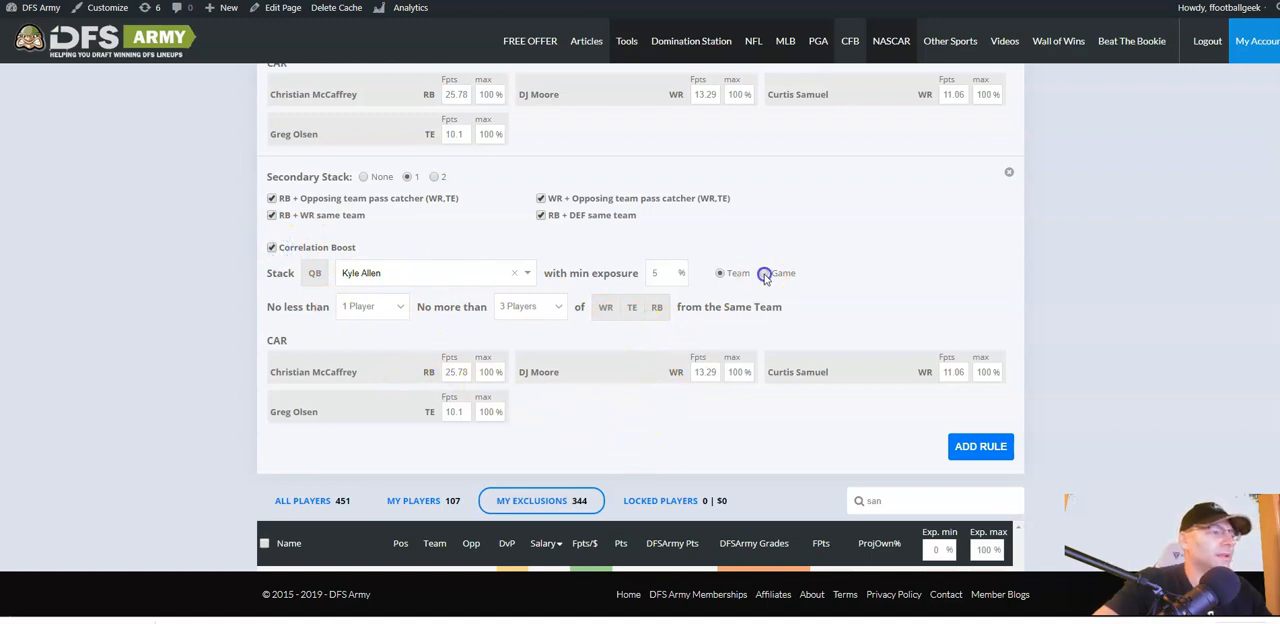
left_click(764, 272)
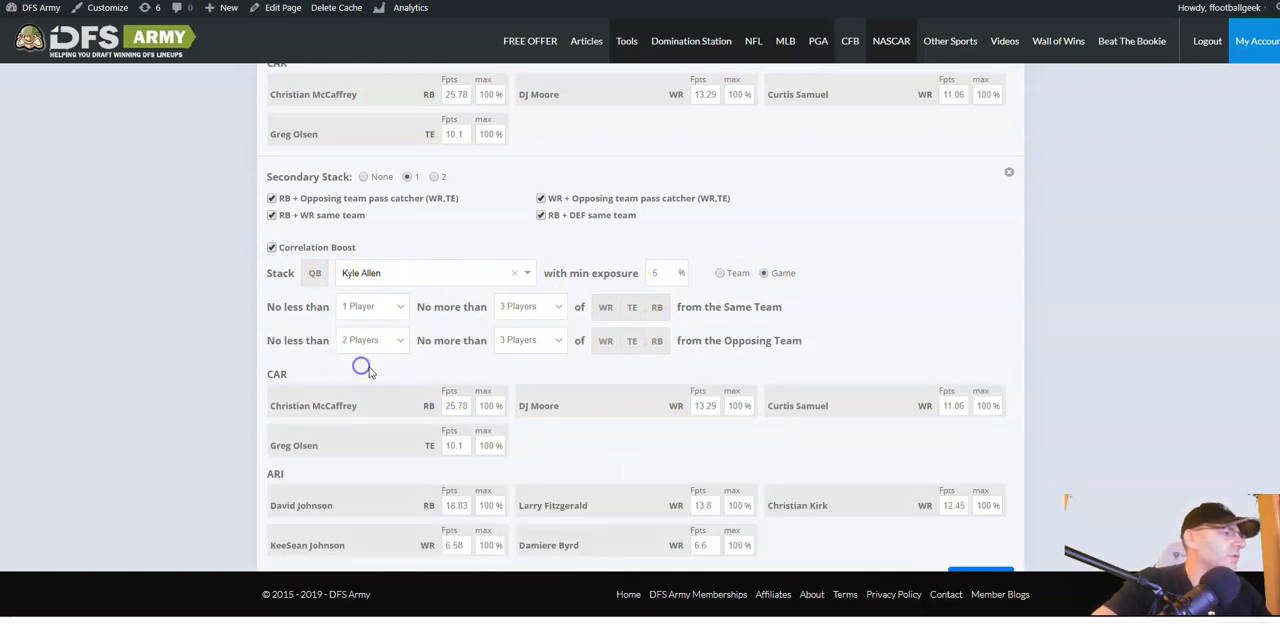
scroll("down", 3)
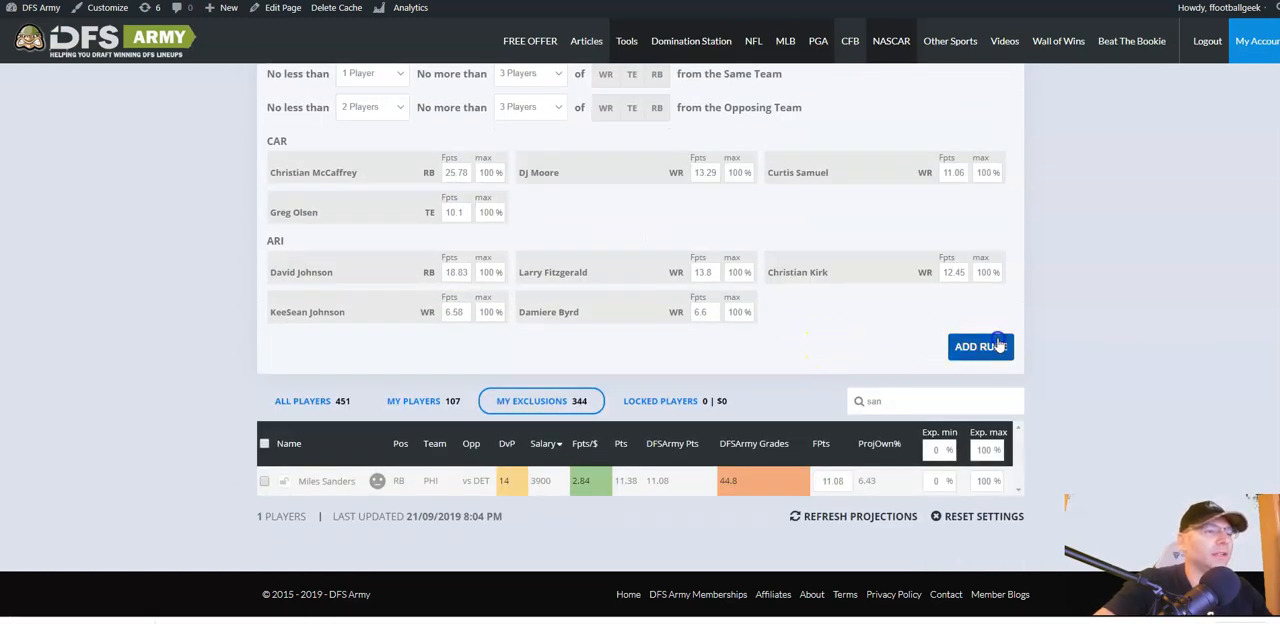
left_click(436, 272)
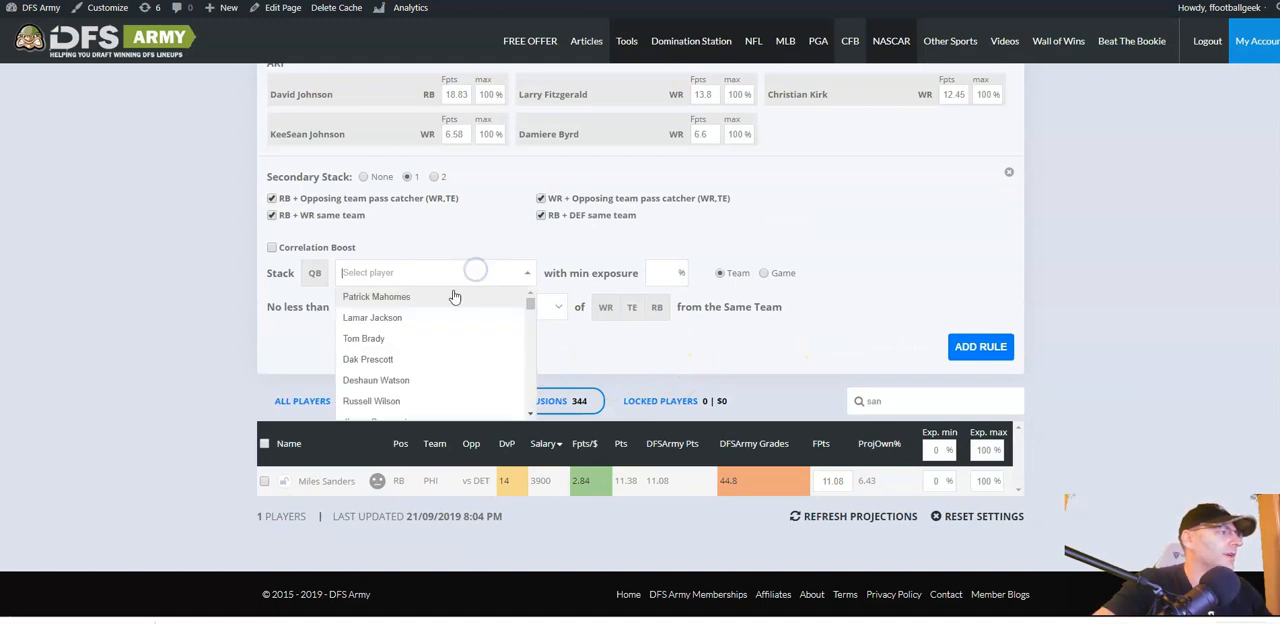
Add a Jameis Winston game stack at 5% minimum exposure.
scroll("down", 3)
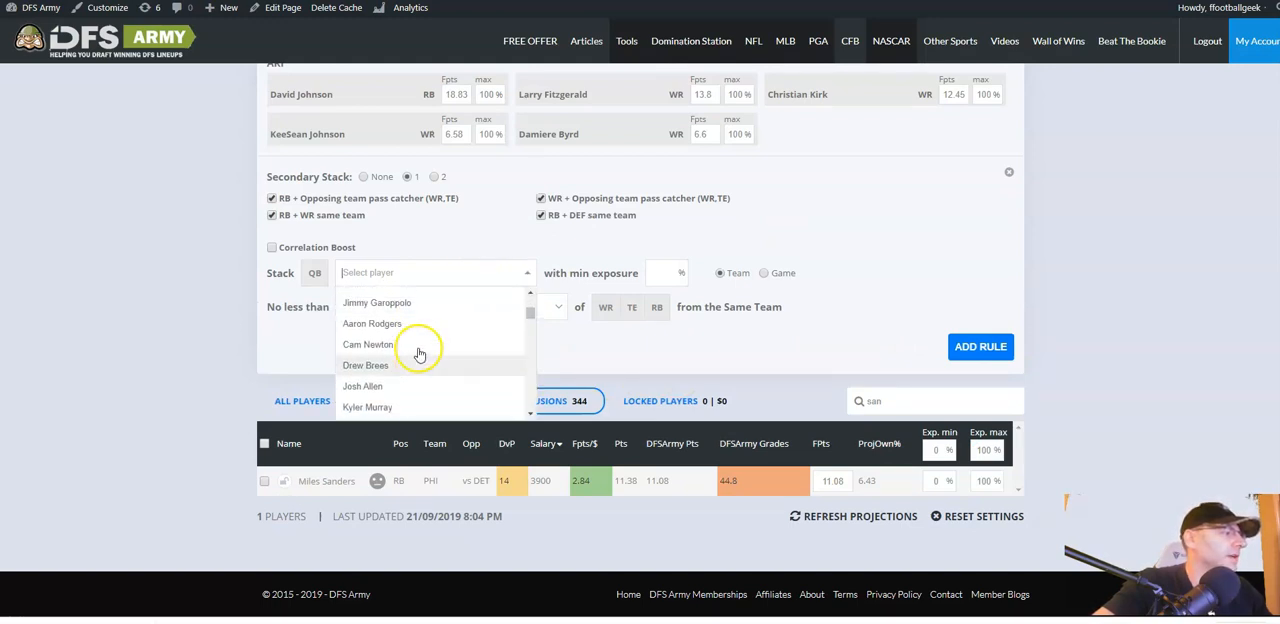
scroll("down", 3)
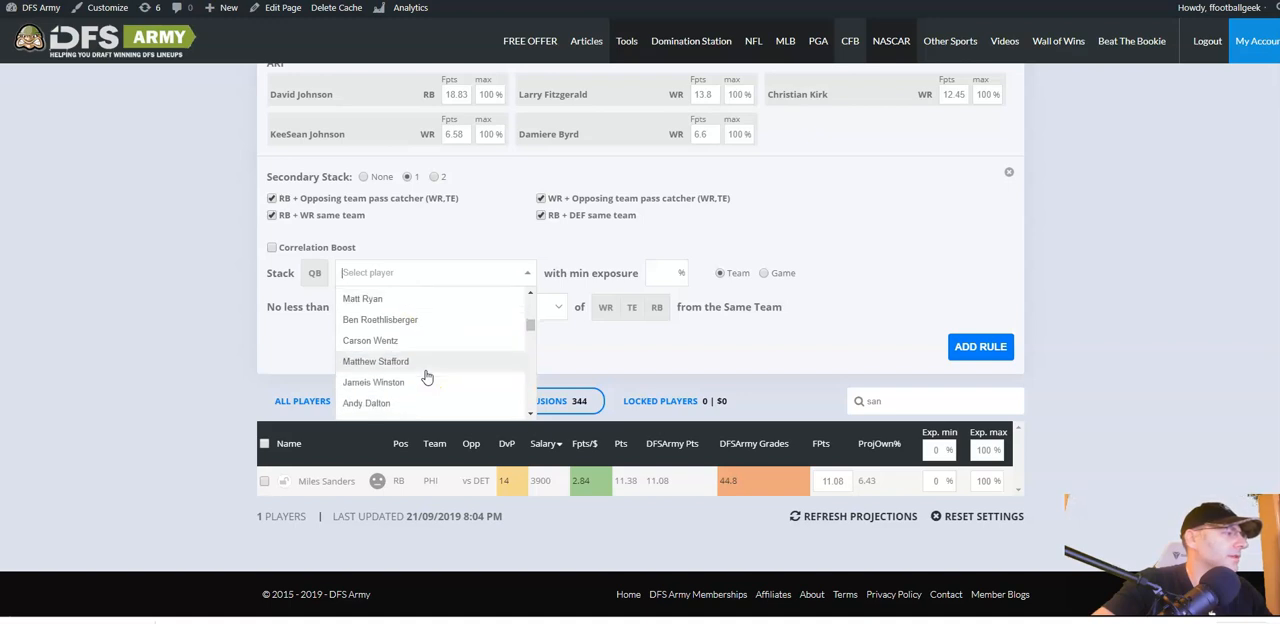
left_click(374, 382)
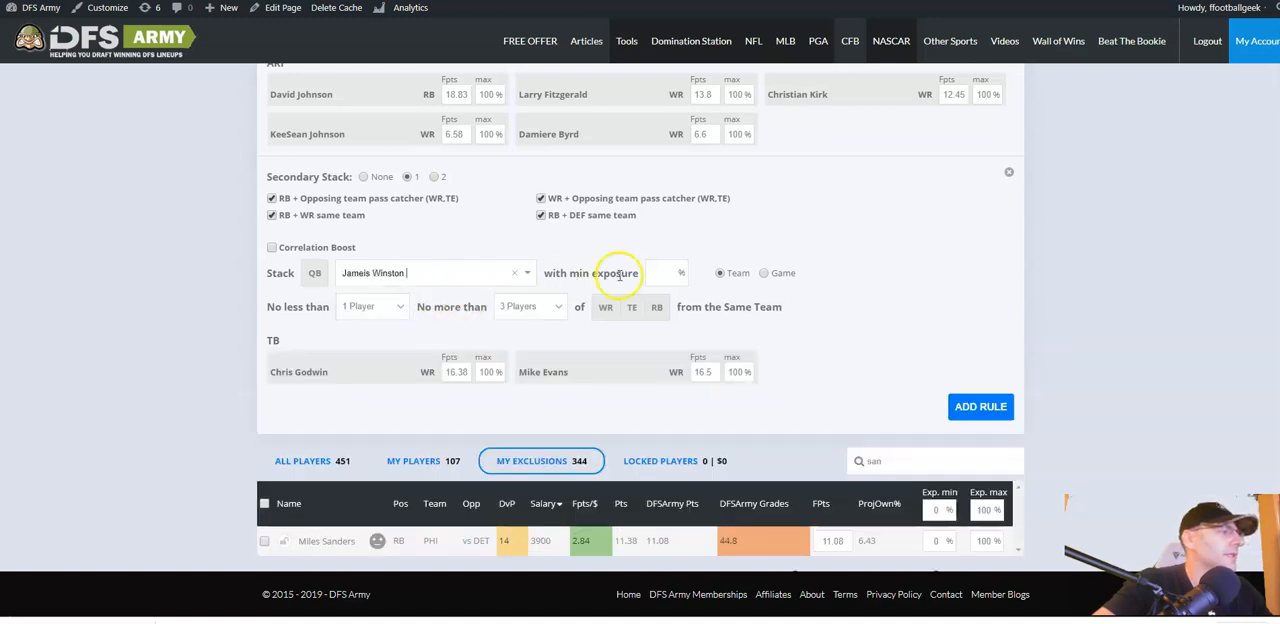
type("5")
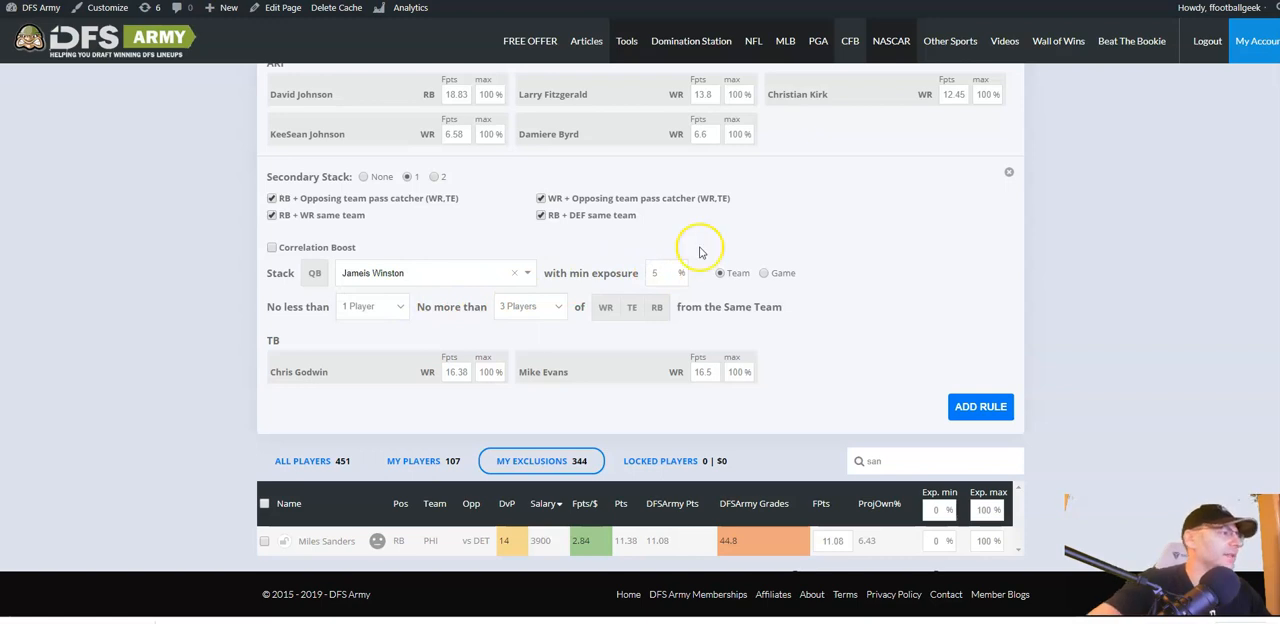
left_click(764, 272)
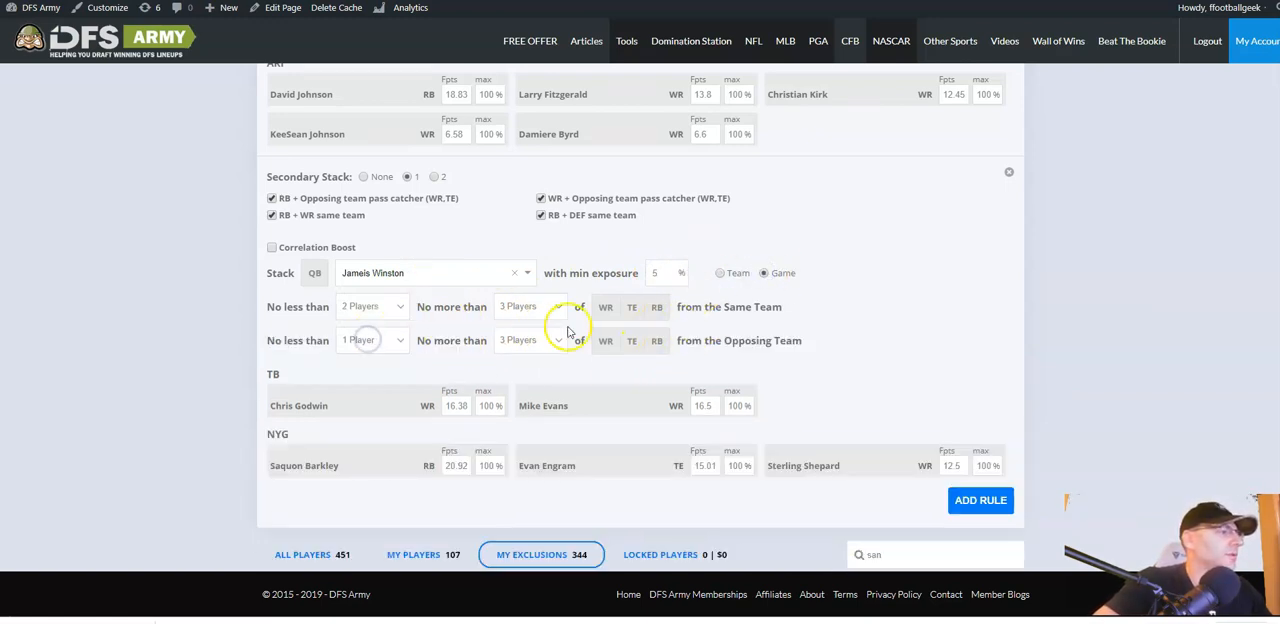
mouse_move(438, 458)
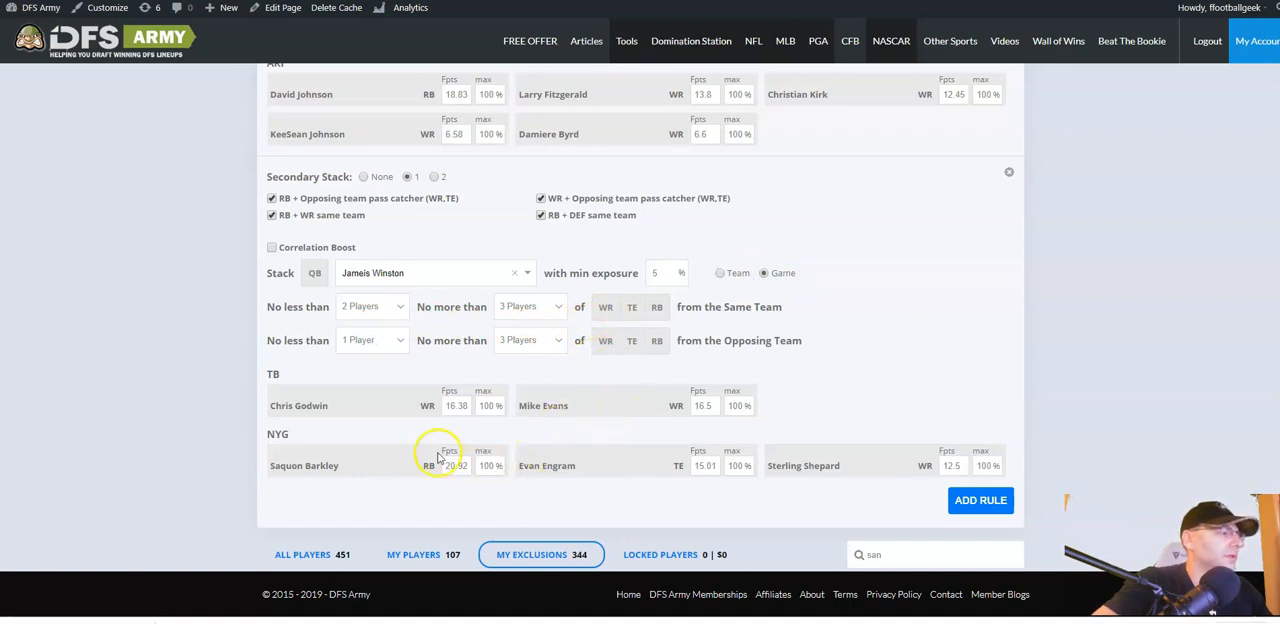
mouse_move(402, 438)
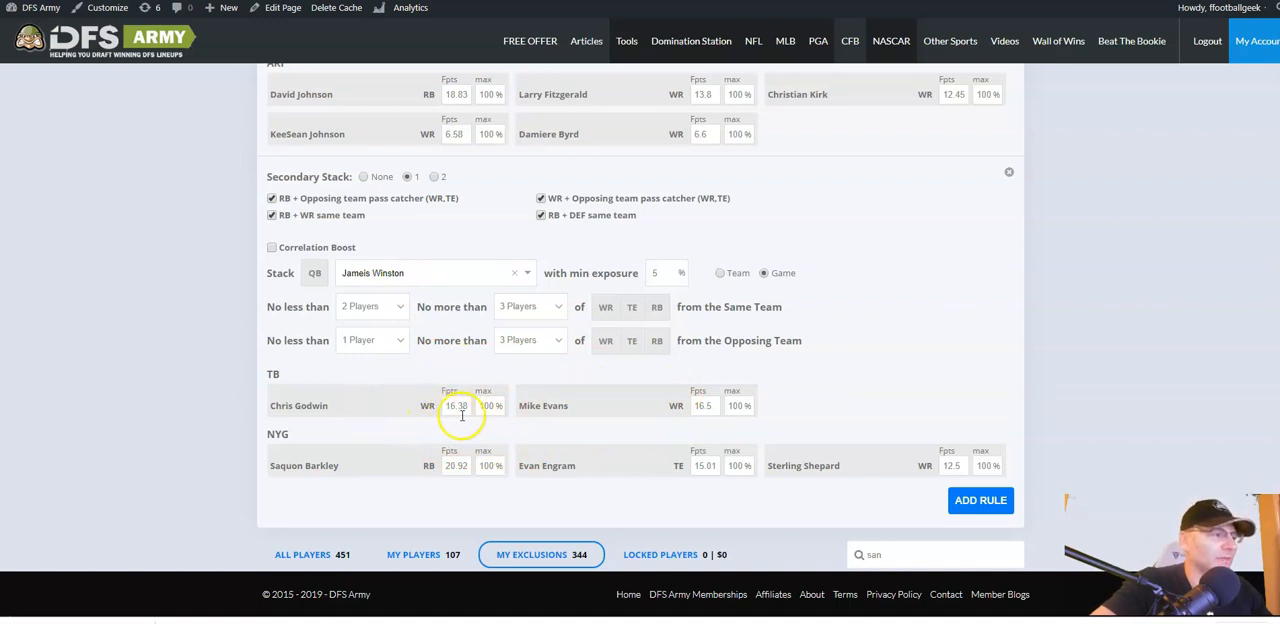
mouse_move(1076, 336)
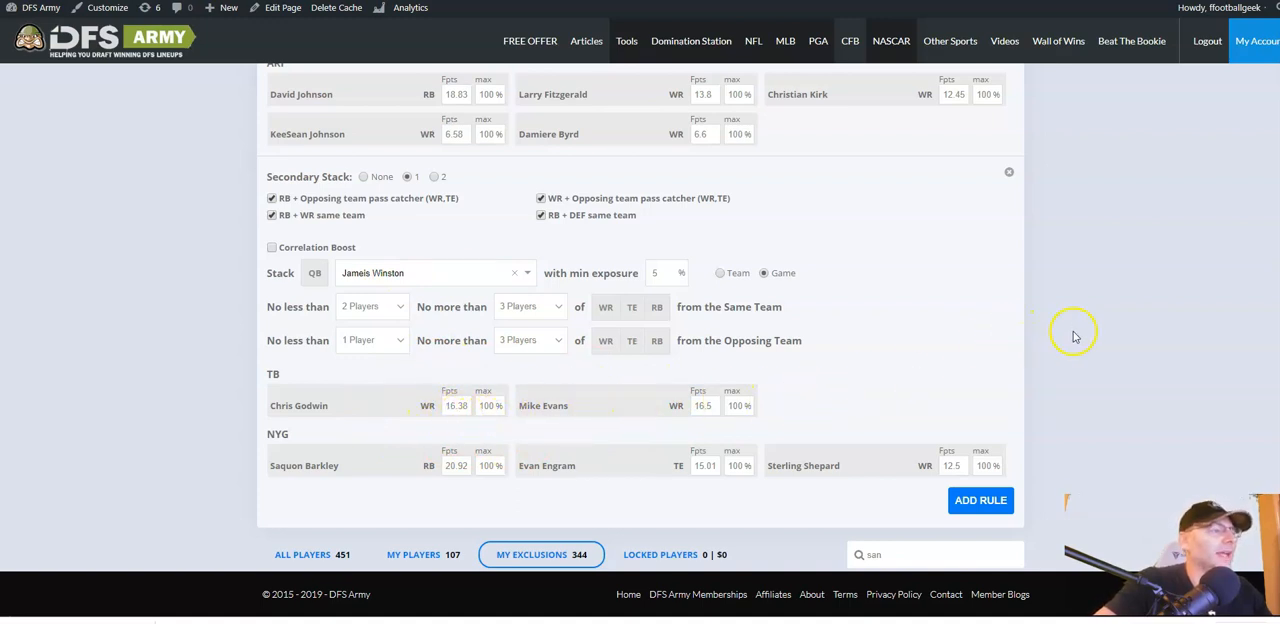
Search 'howa' and add O.J. Howard to the player pool, then pick the next quarterback.
scroll("down", 3)
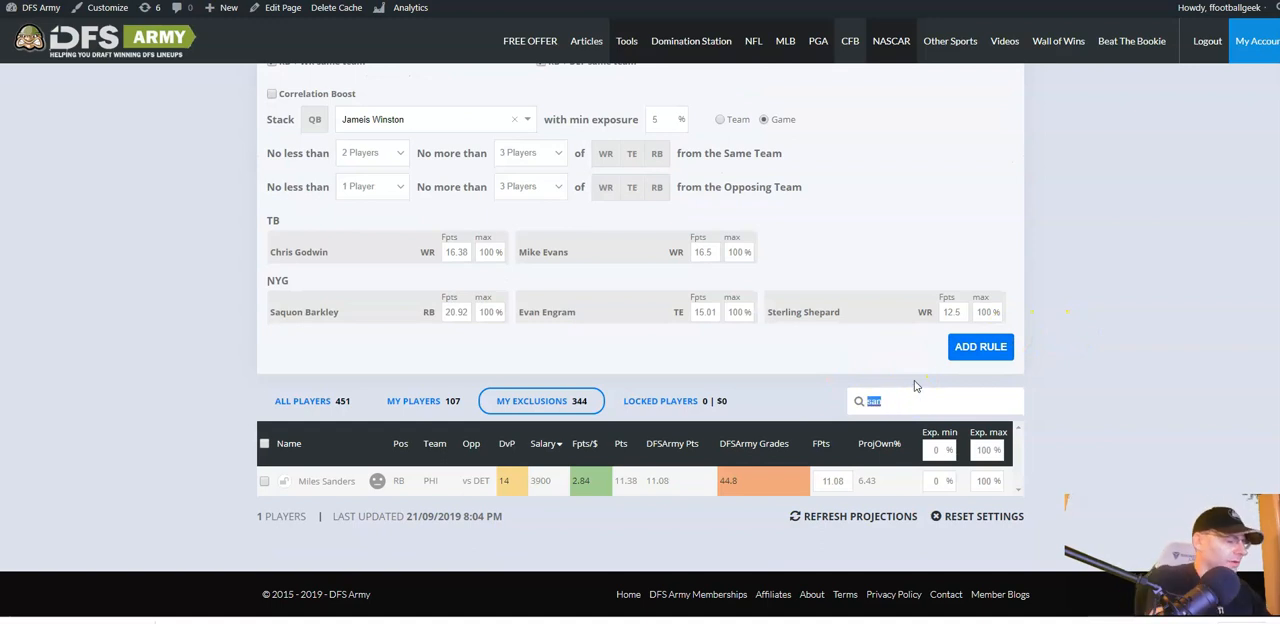
type("howa")
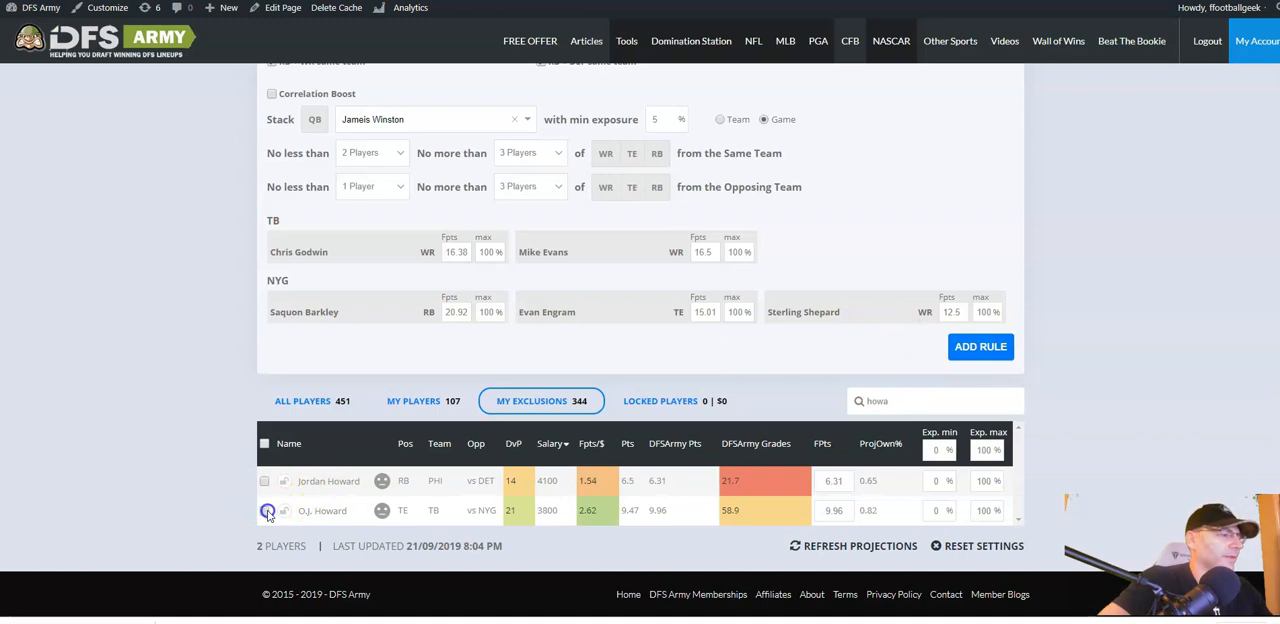
left_click(268, 510)
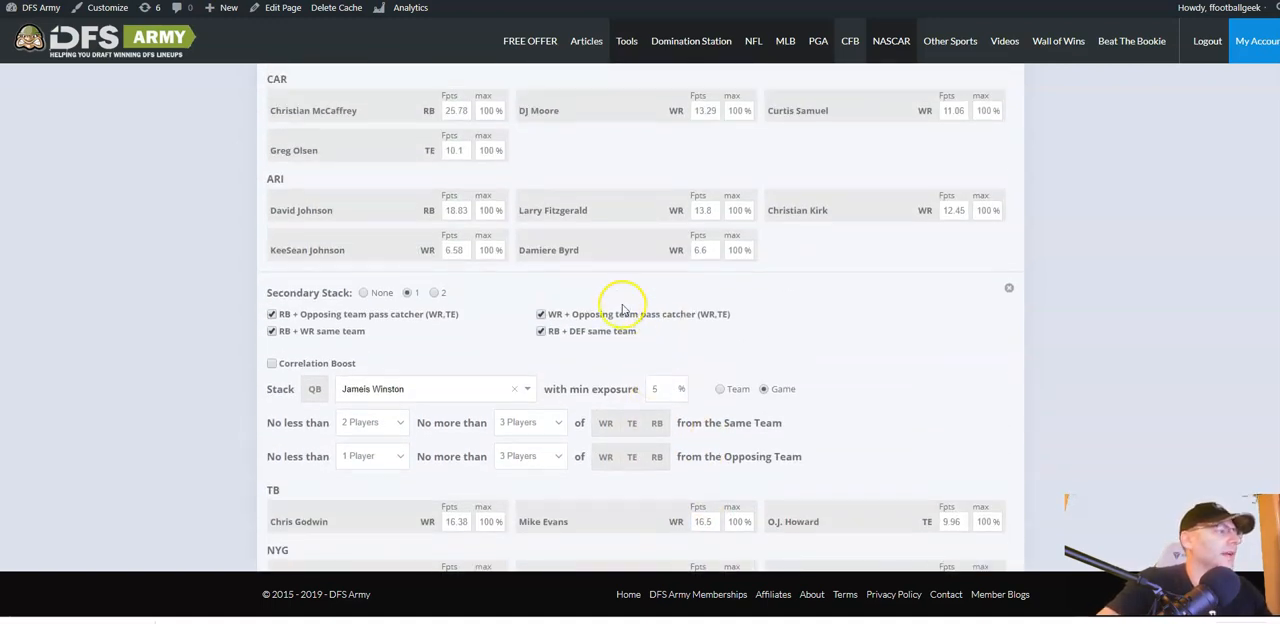
scroll("down", 3)
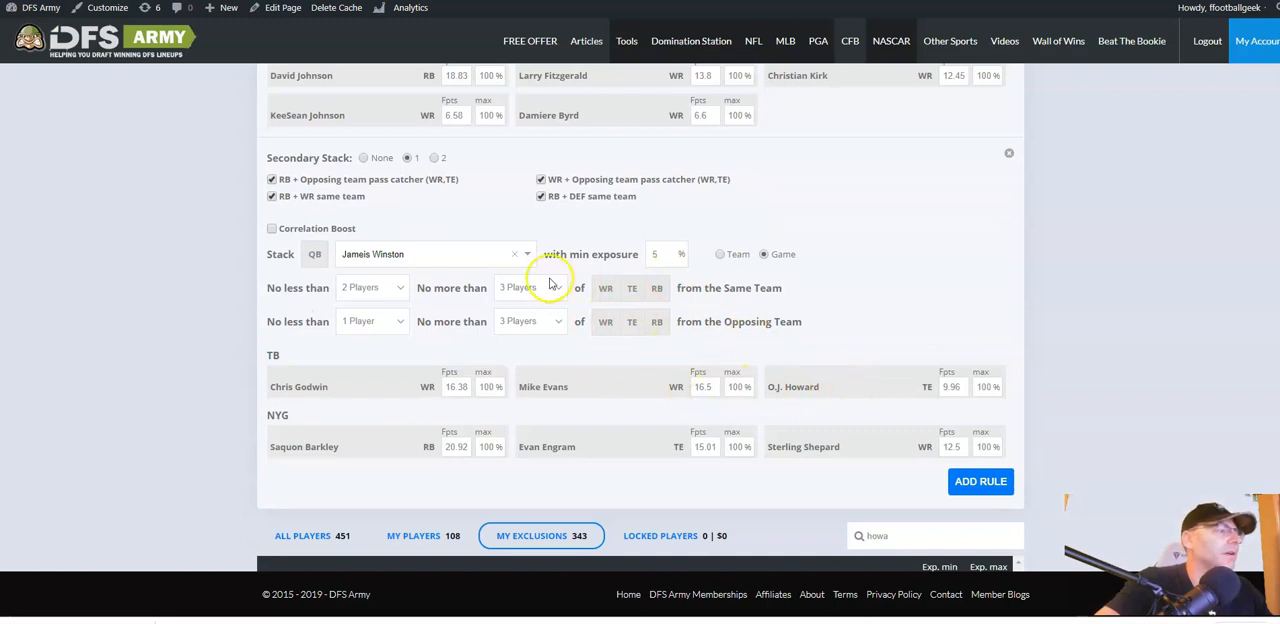
left_click(372, 288)
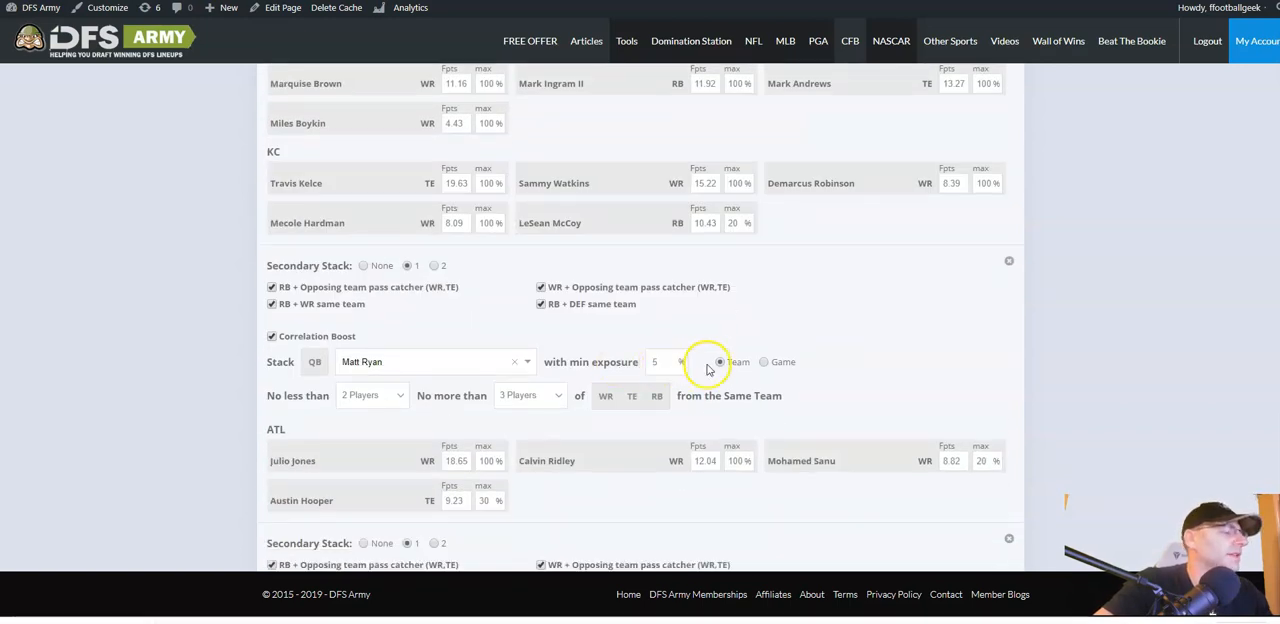
Add quarterback stack rules for Dak Prescott and Tom Brady.
scroll("down", 3)
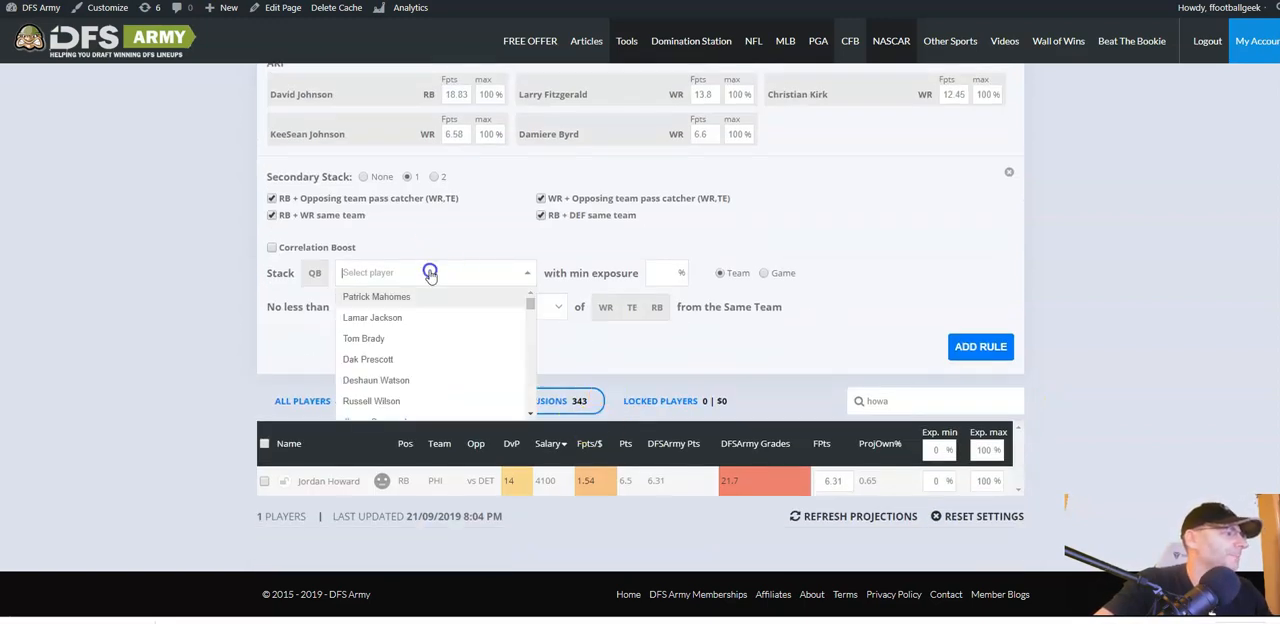
mouse_move(420, 360)
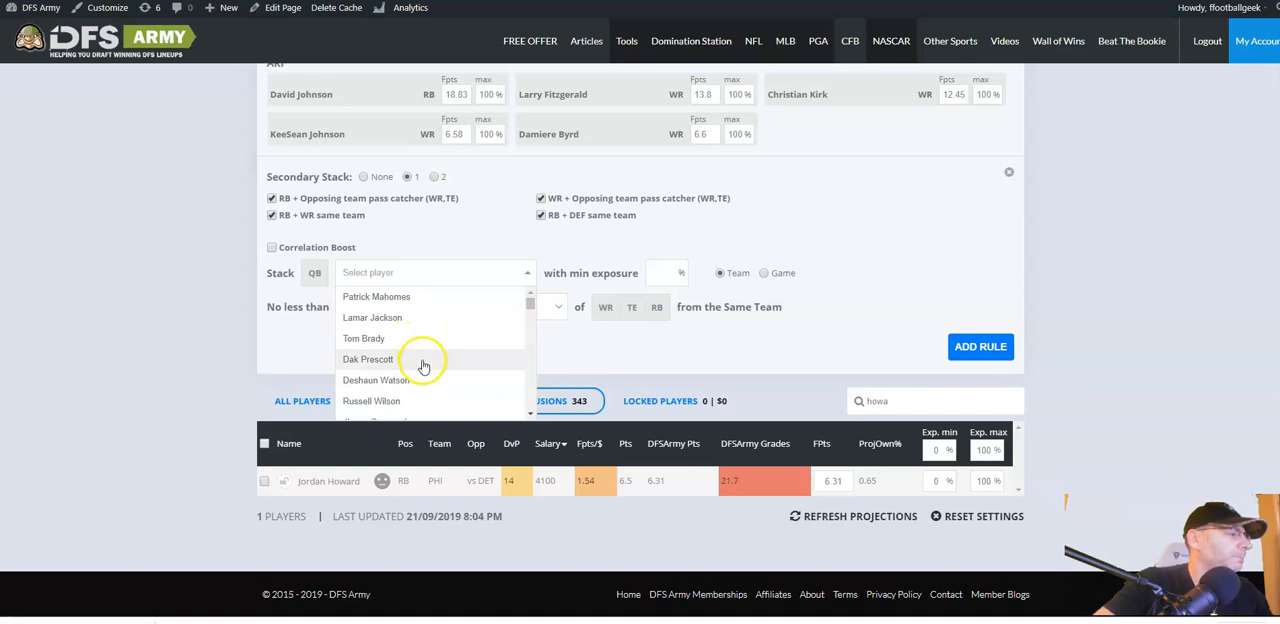
left_click(368, 360)
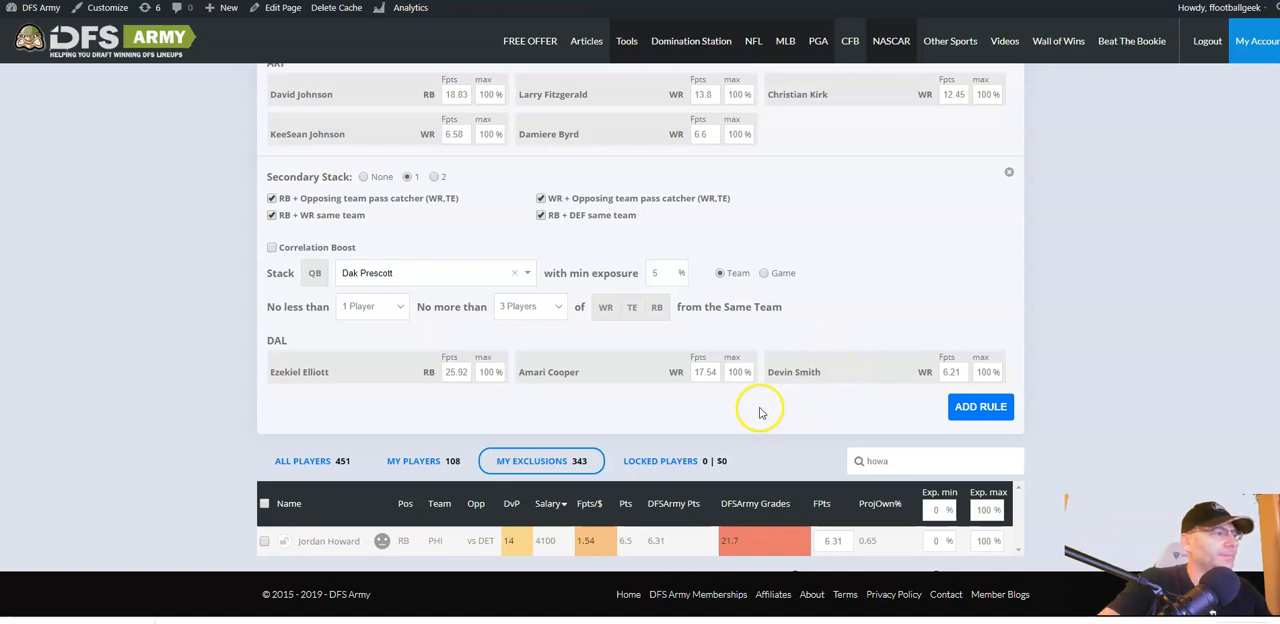
left_click(980, 406)
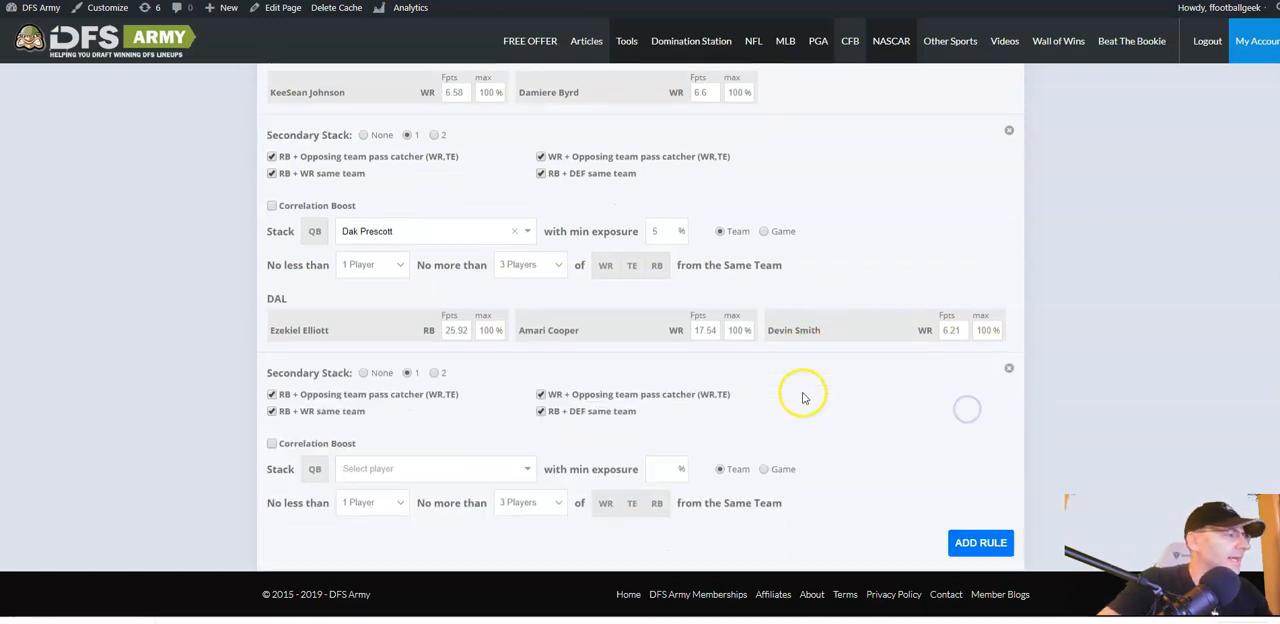
scroll("down", 3)
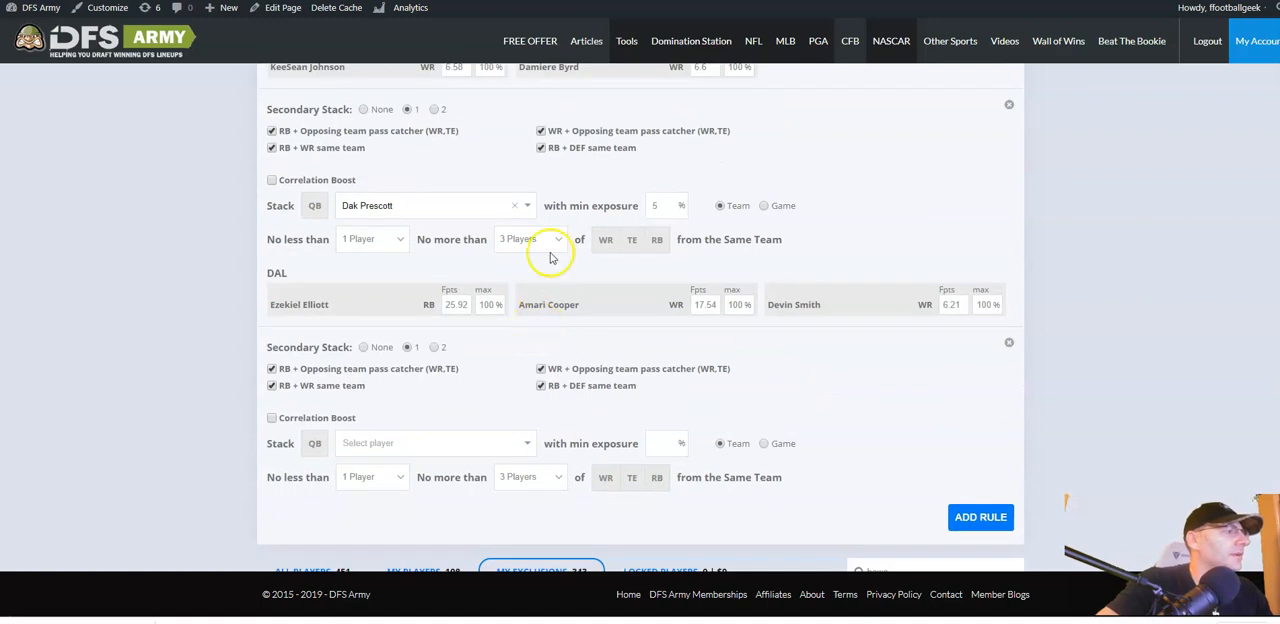
left_click(436, 376)
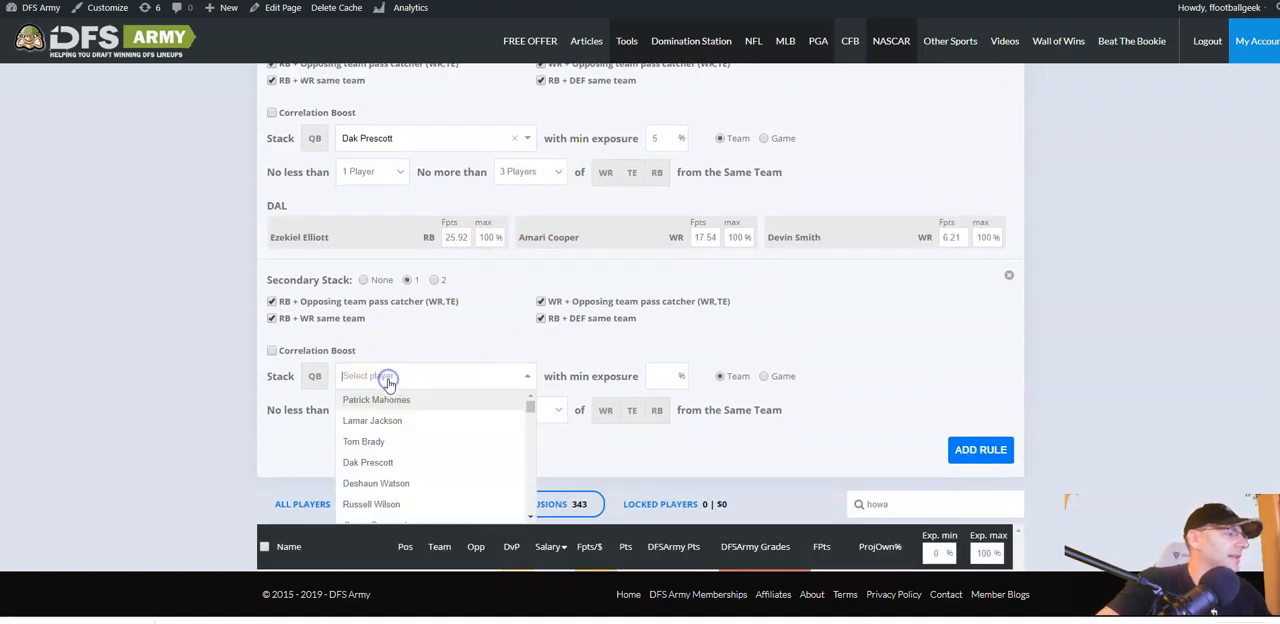
left_click(364, 440)
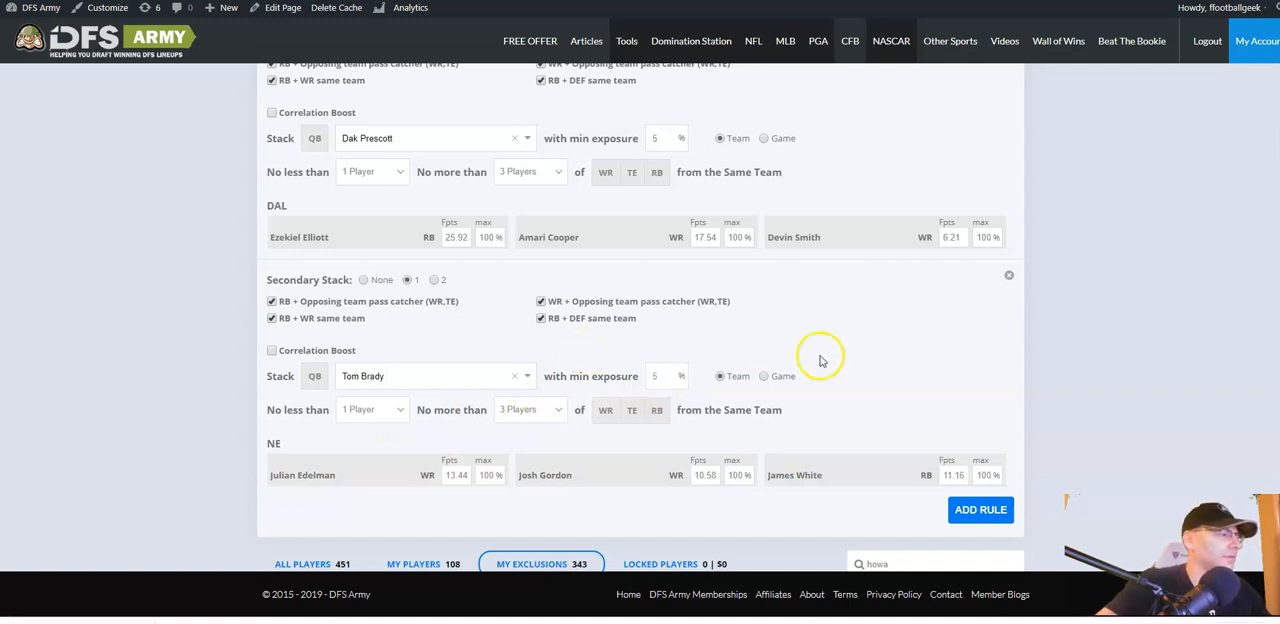
mouse_move(840, 476)
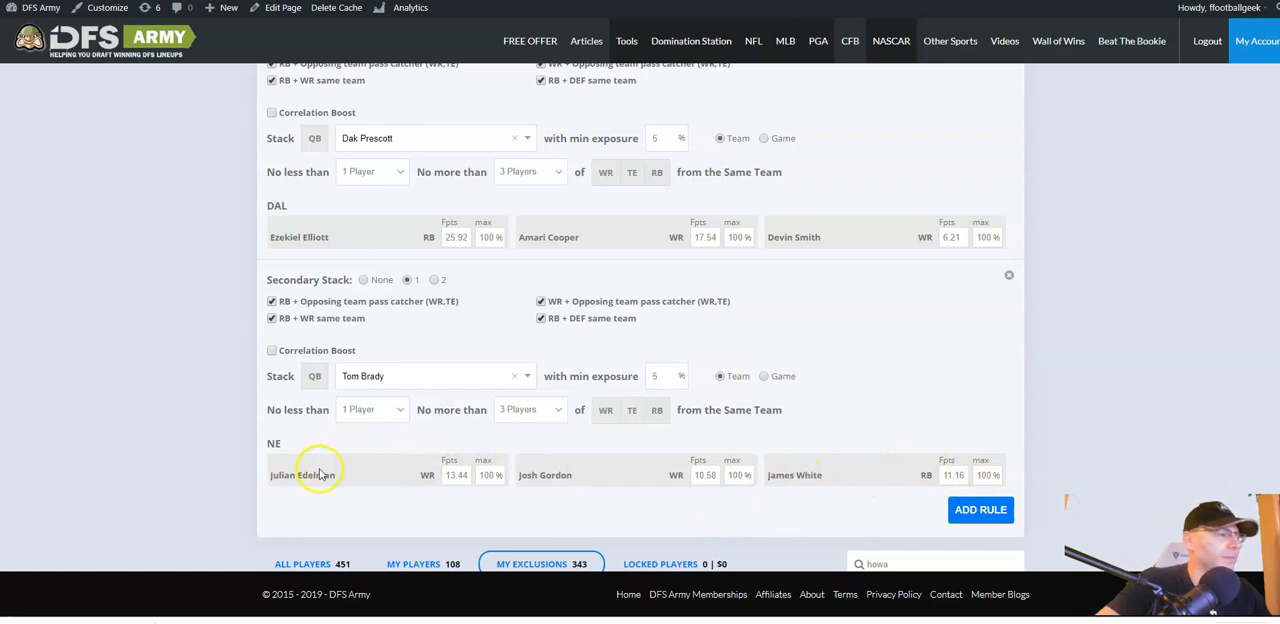
mouse_move(268, 356)
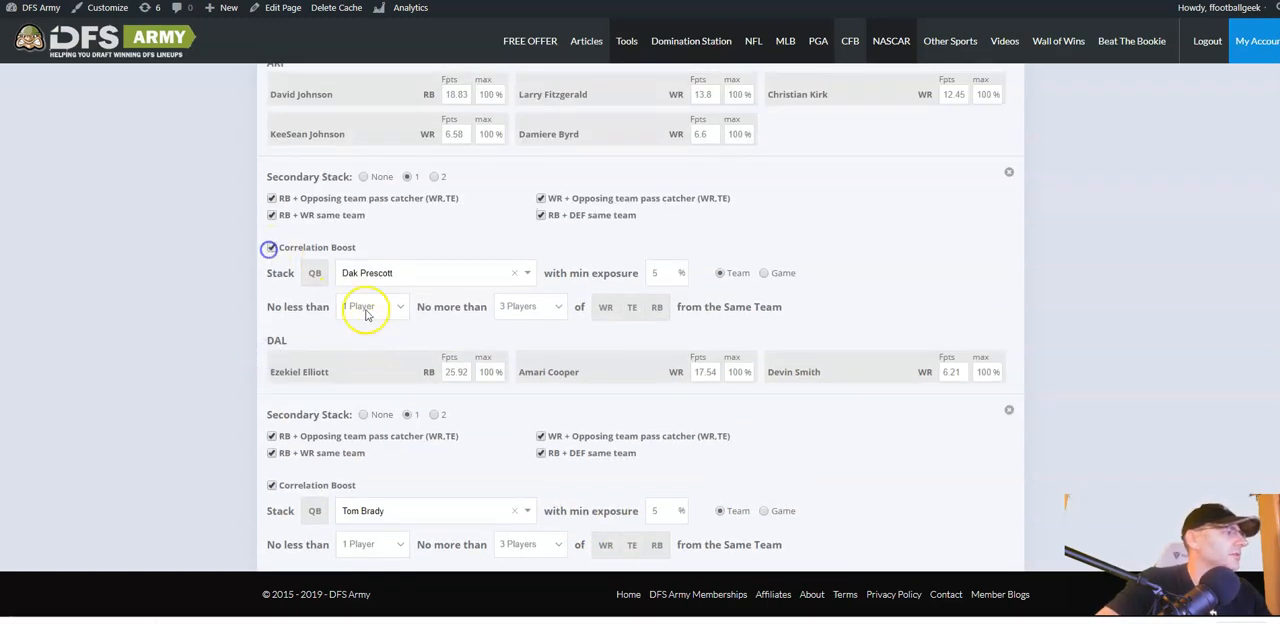
Add an Aaron Rodgers stack requiring two teammates at 5% minimum exposure.
scroll("down", 3)
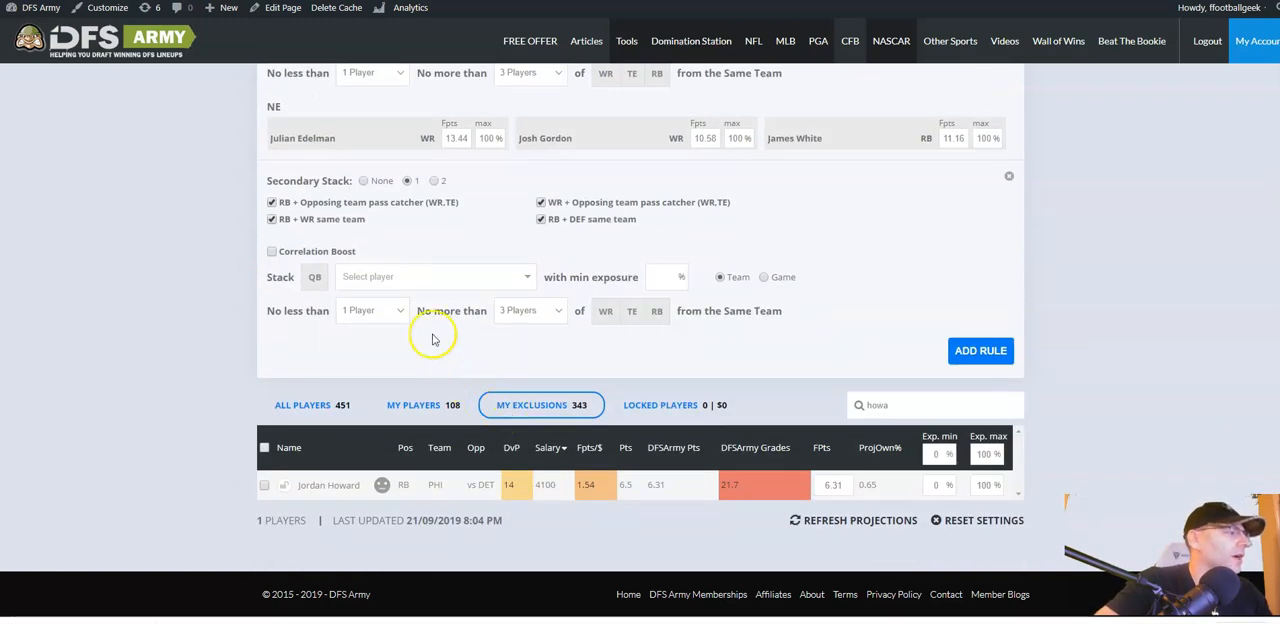
type("rodge")
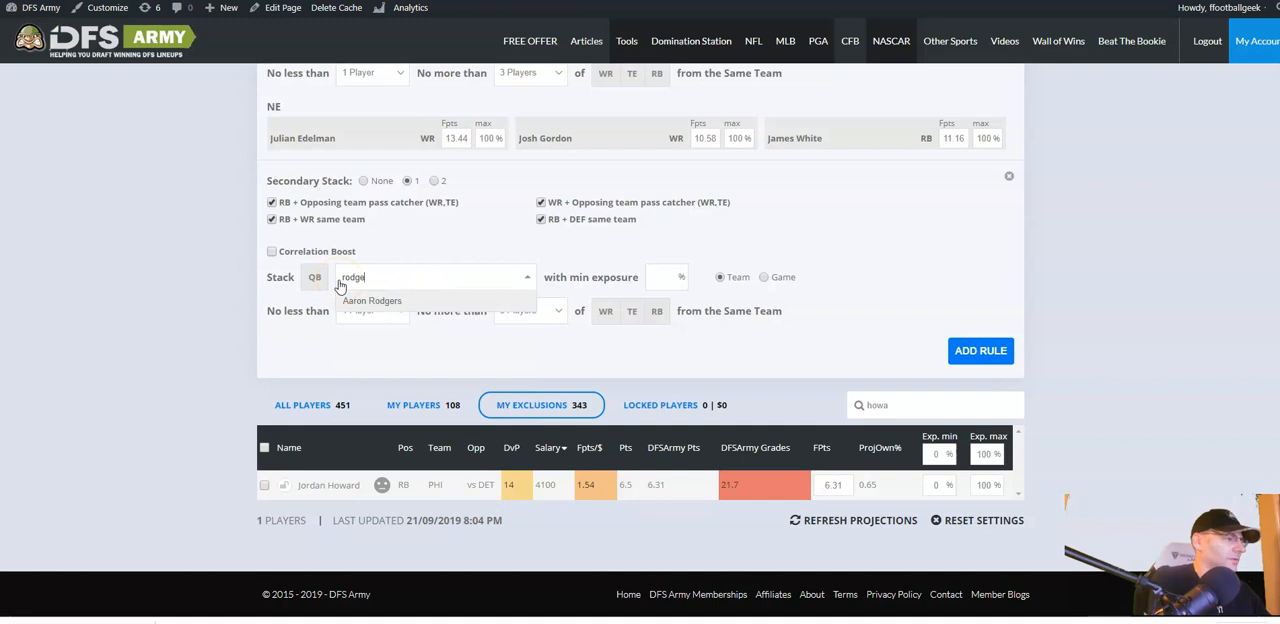
left_click(372, 300)
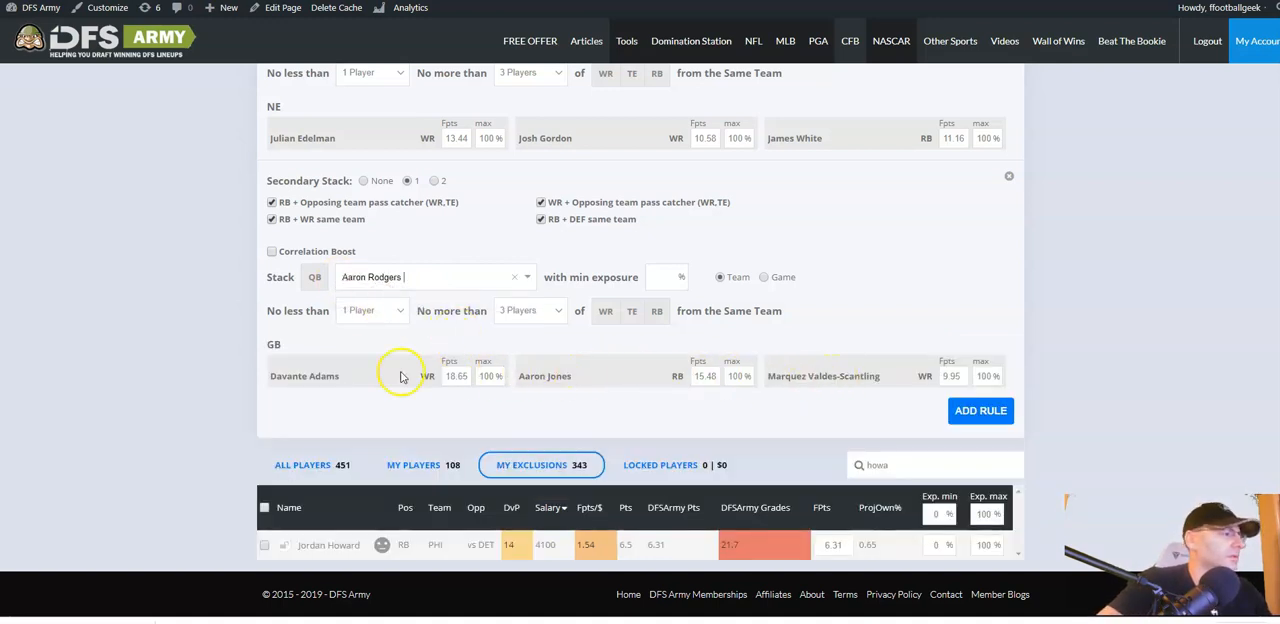
mouse_move(650, 358)
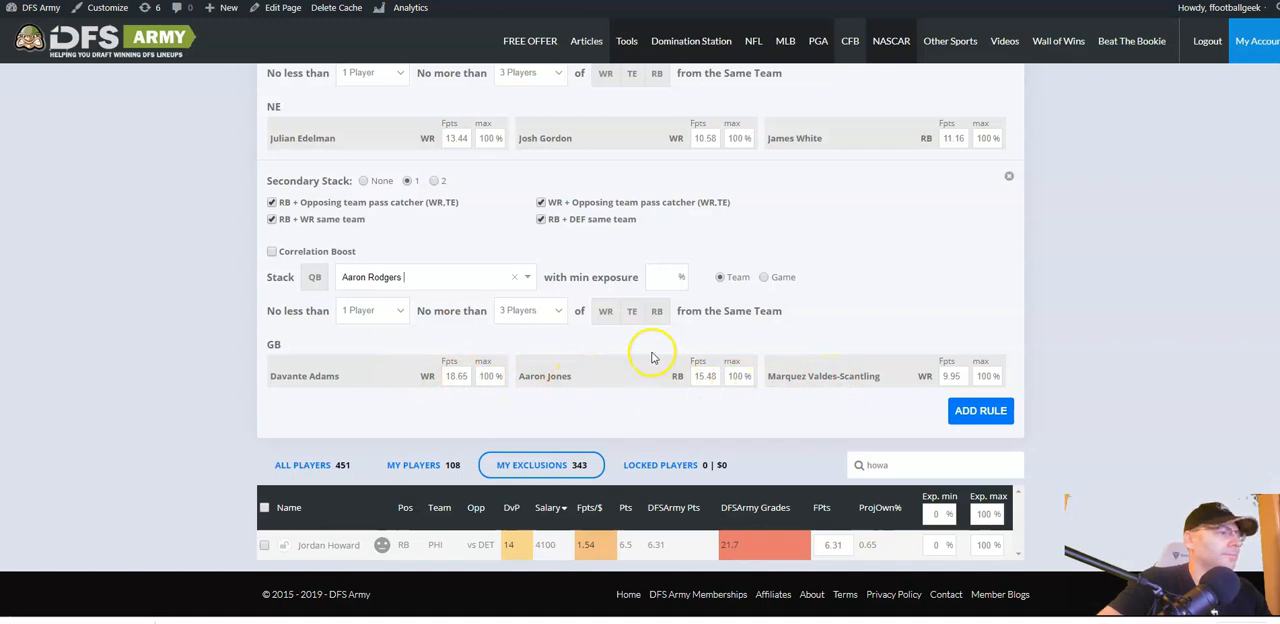
left_click(372, 310)
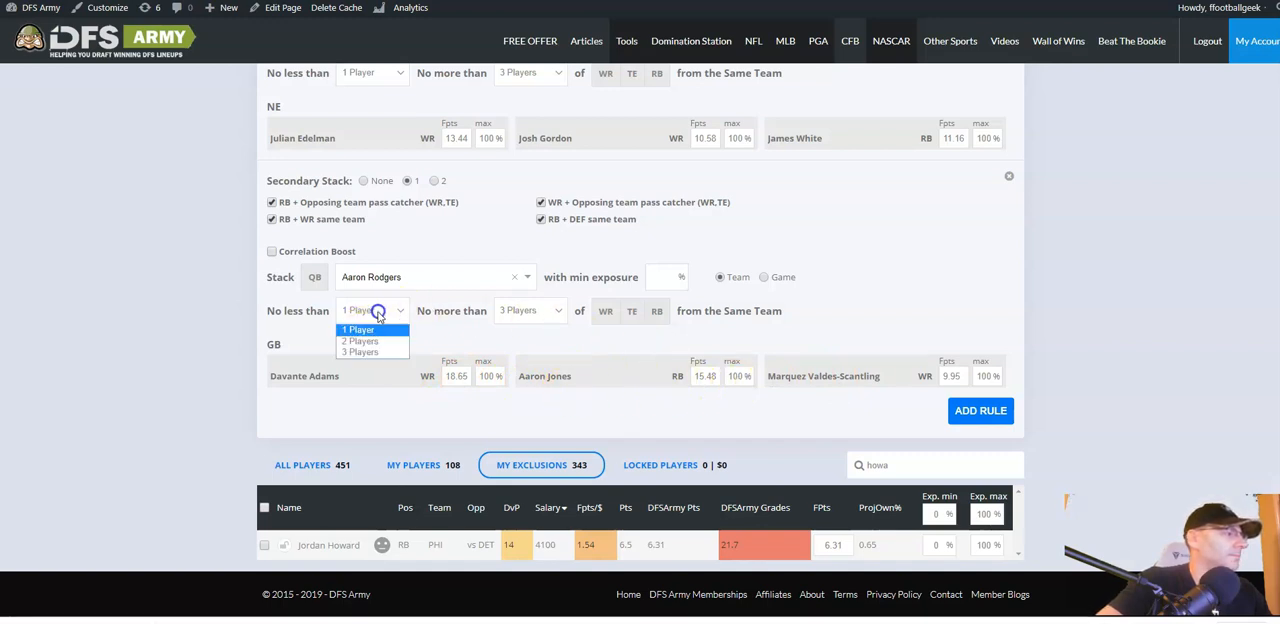
left_click(360, 340)
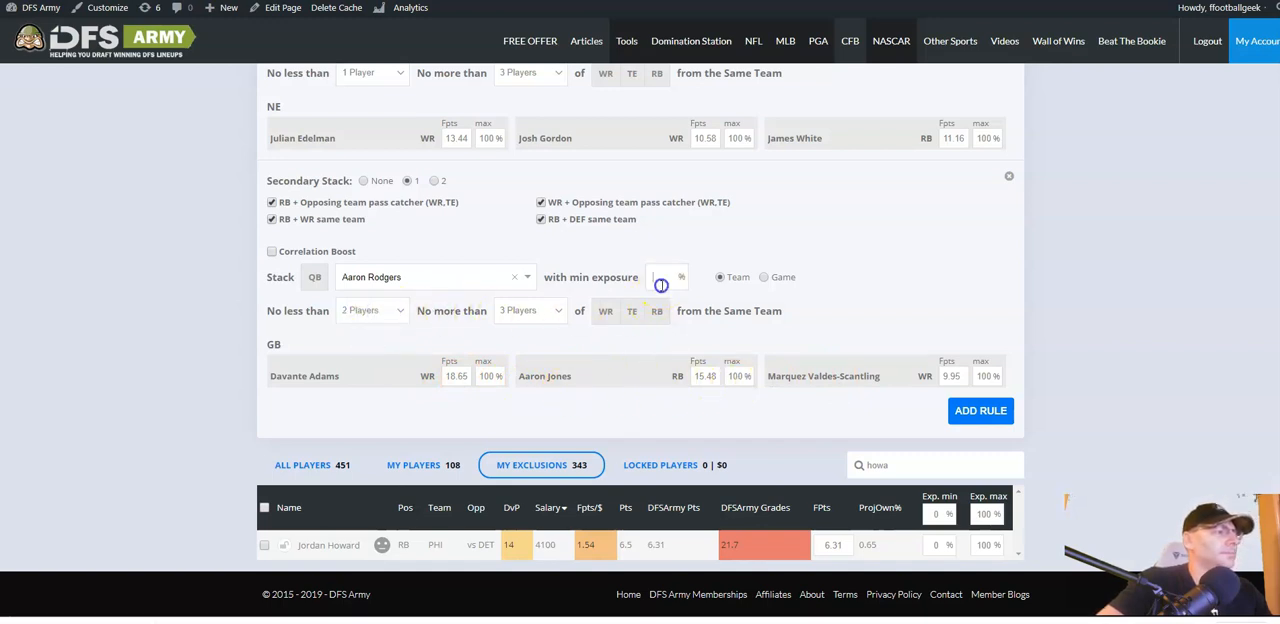
left_click(660, 276)
type("5")
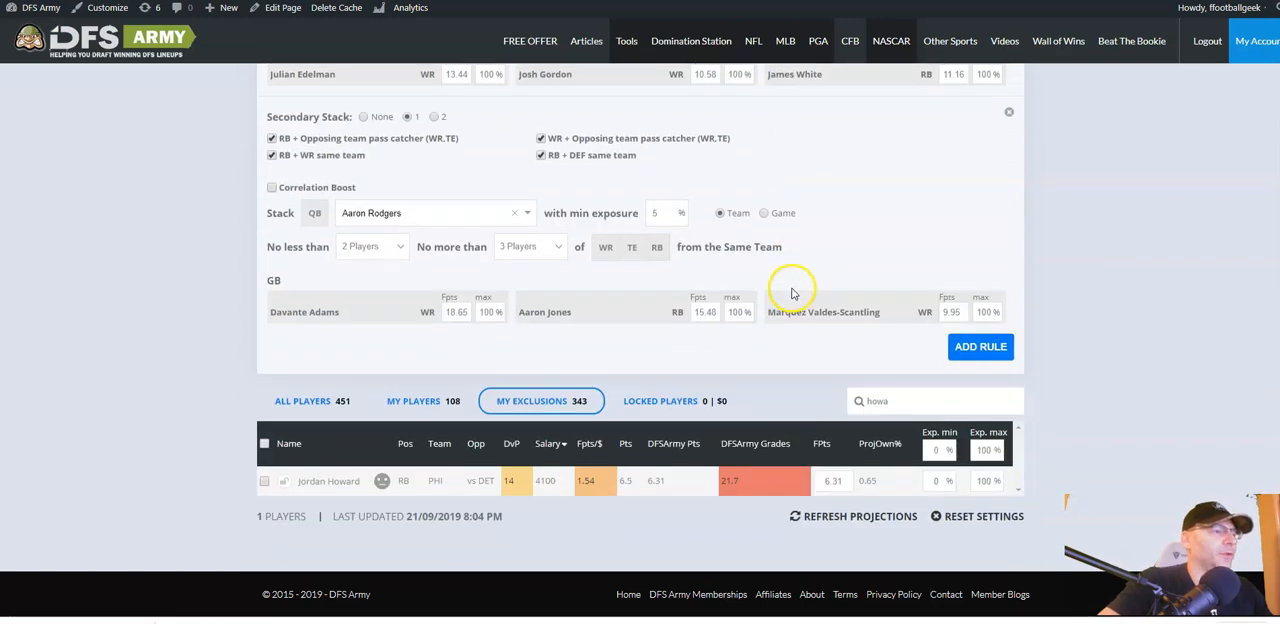
Add a correlation-boosted Josh Allen stack with its minimum exposure entered.
left_click(980, 346)
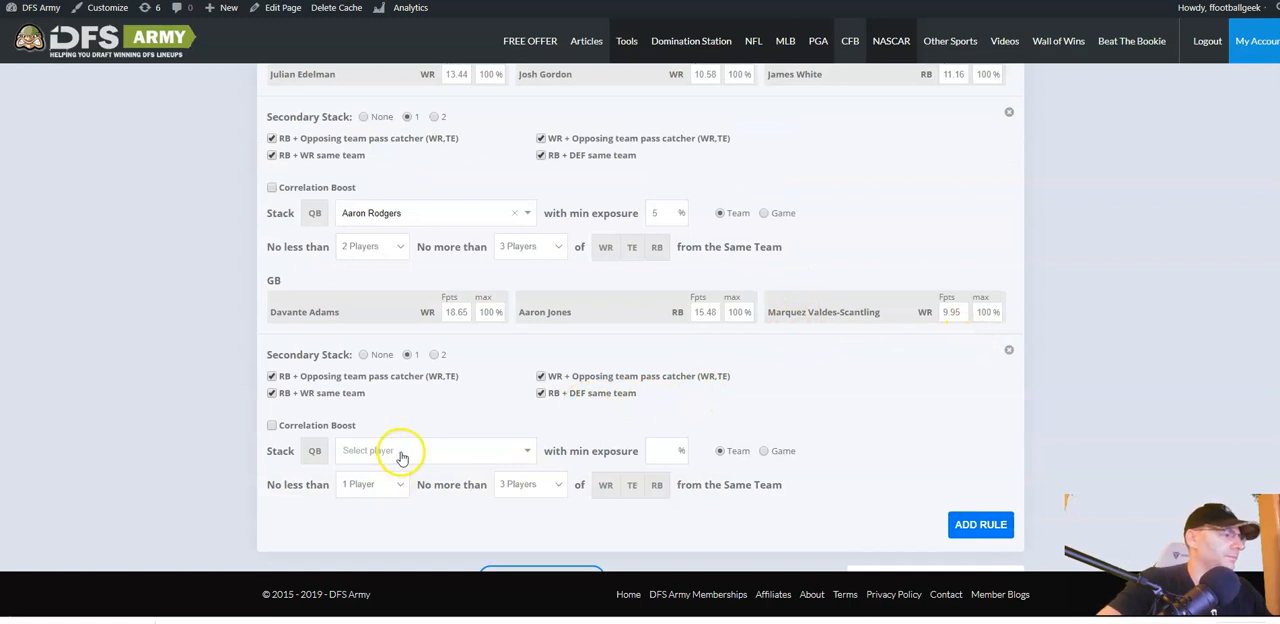
type("allen")
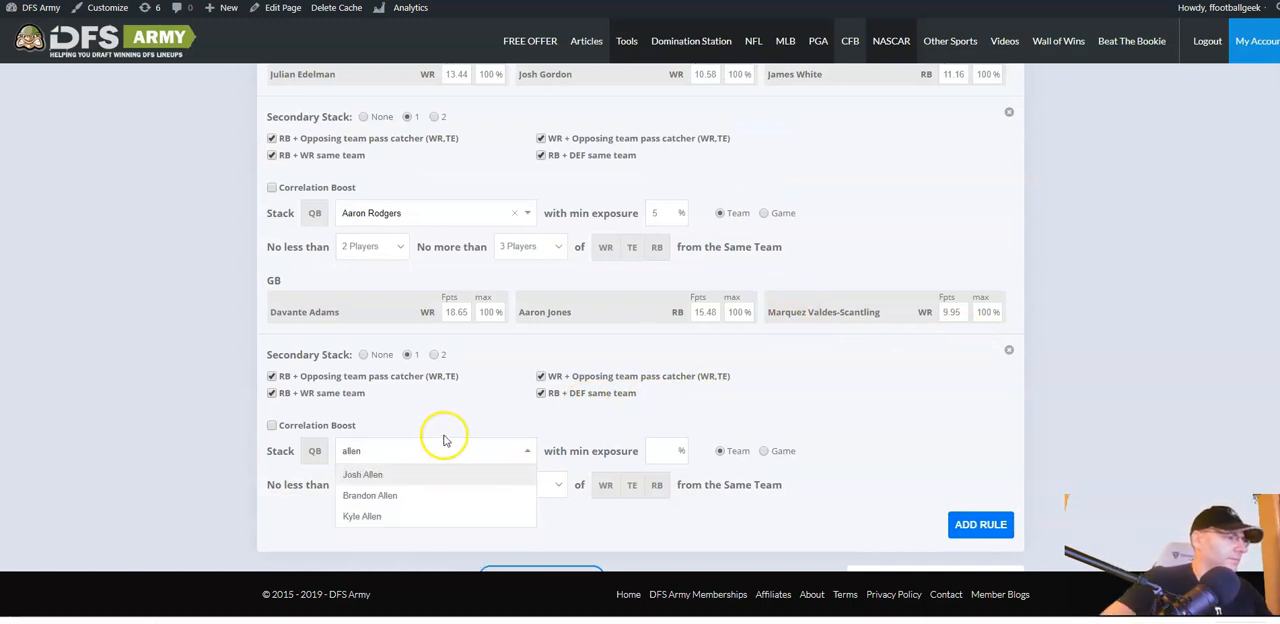
left_click(362, 474)
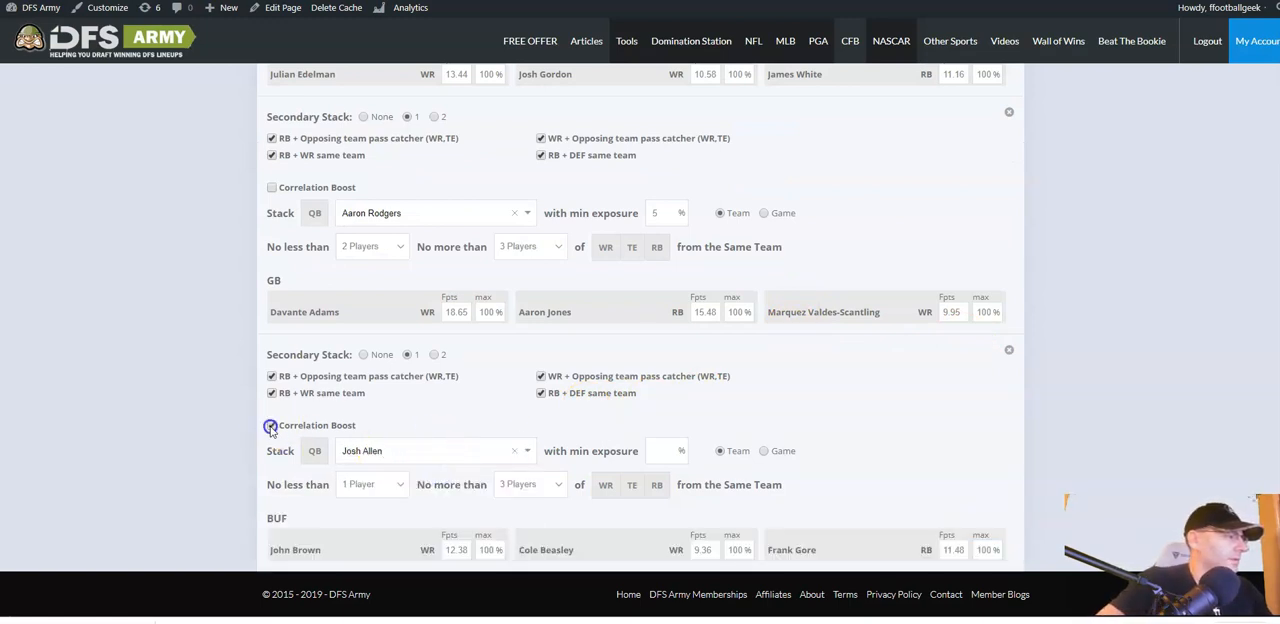
left_click(272, 424)
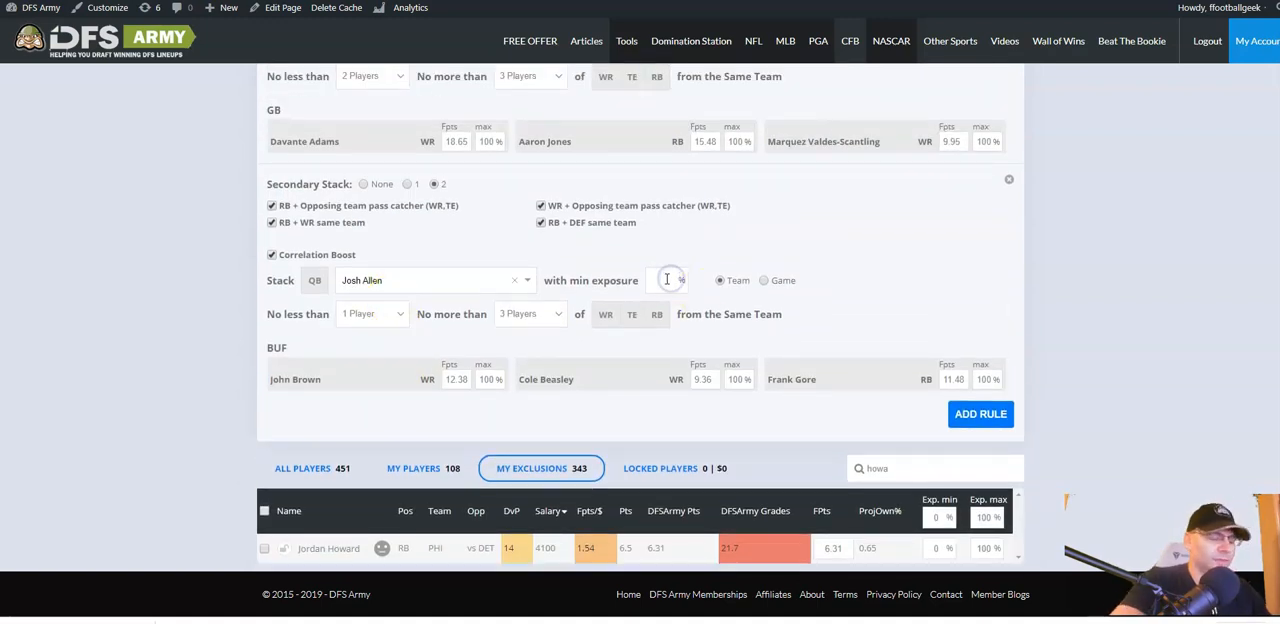
type("10")
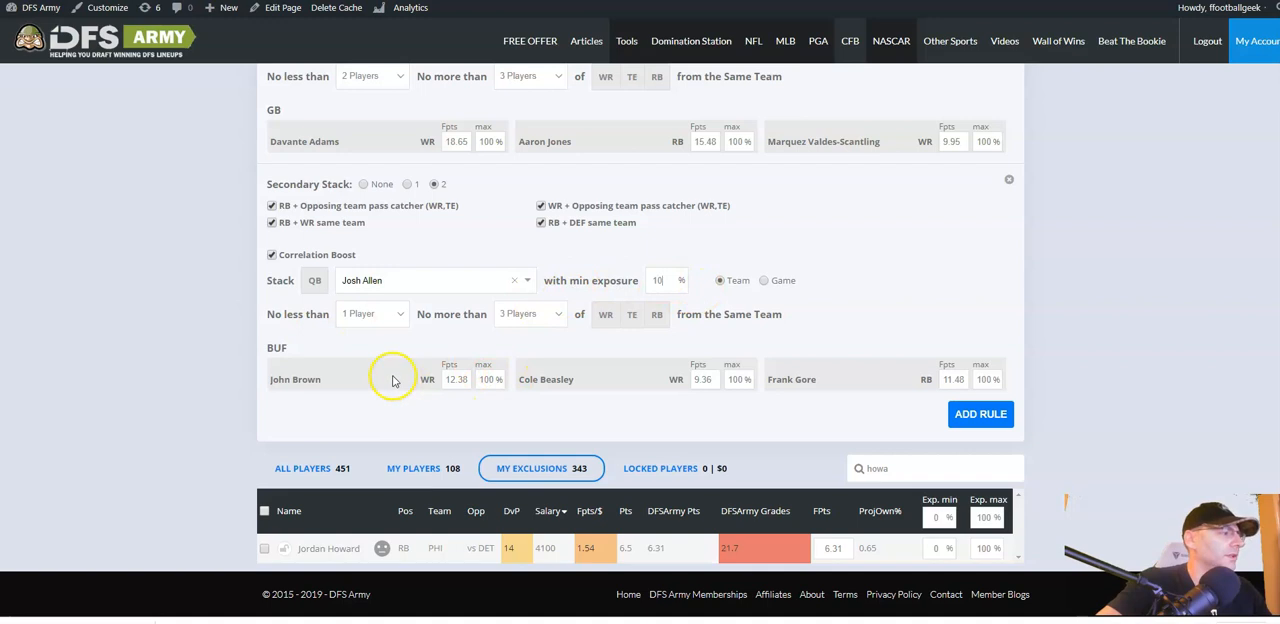
mouse_move(980, 384)
type("5")
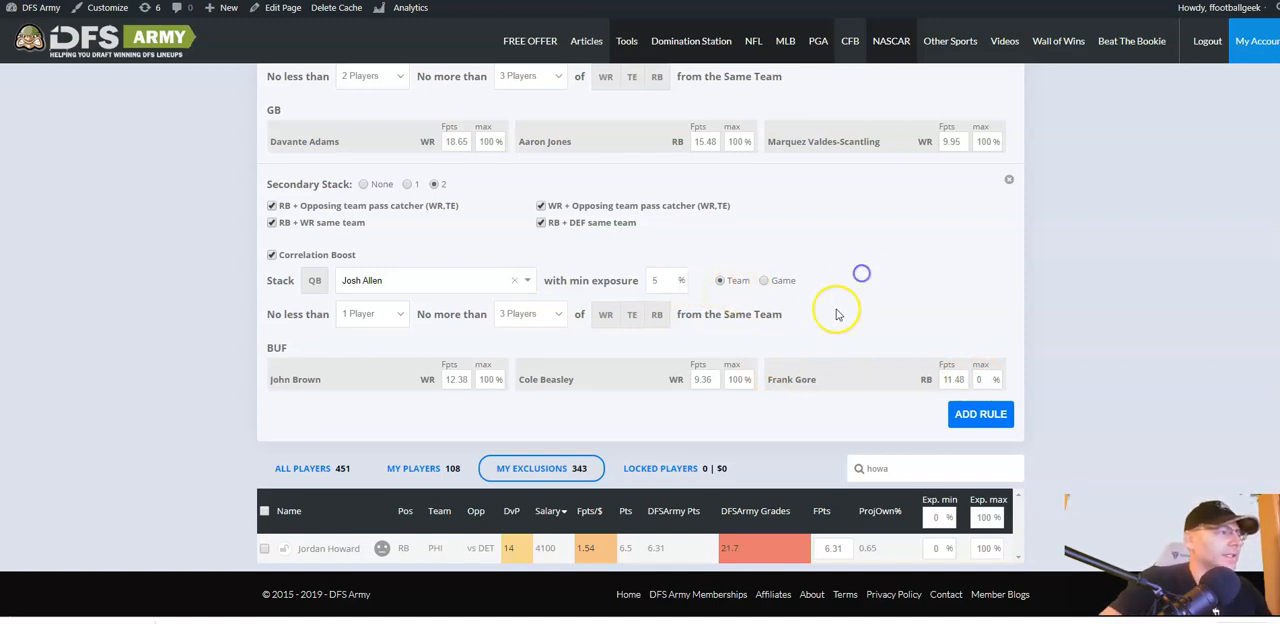
mouse_move(346, 382)
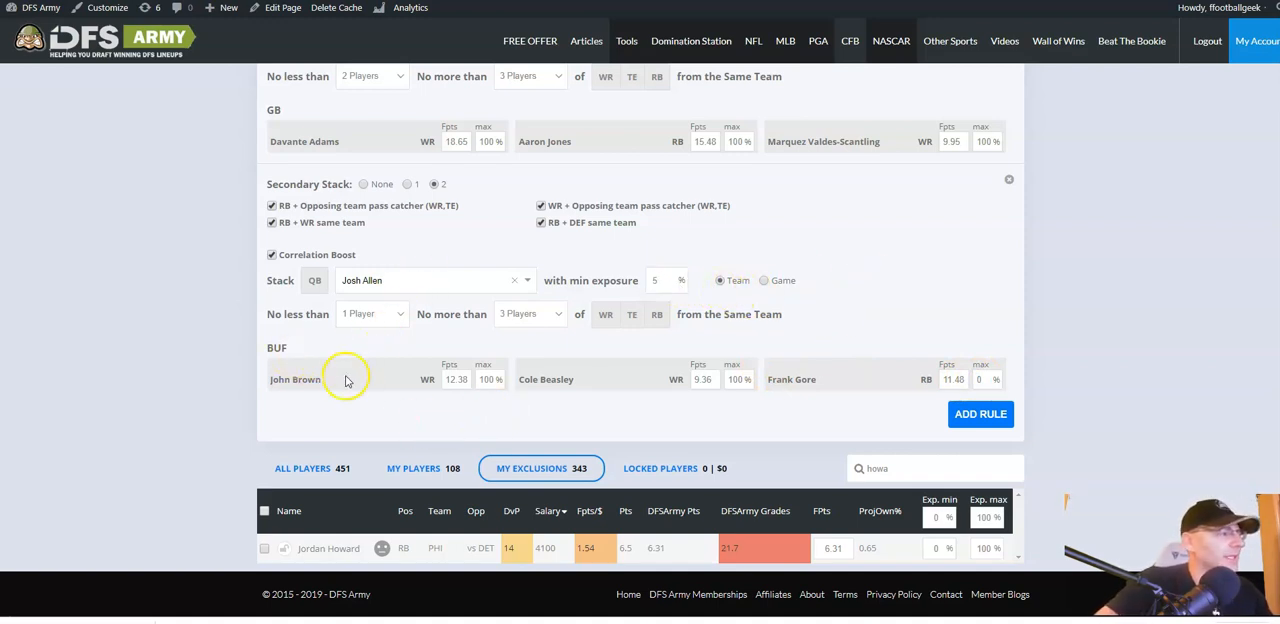
mouse_move(464, 344)
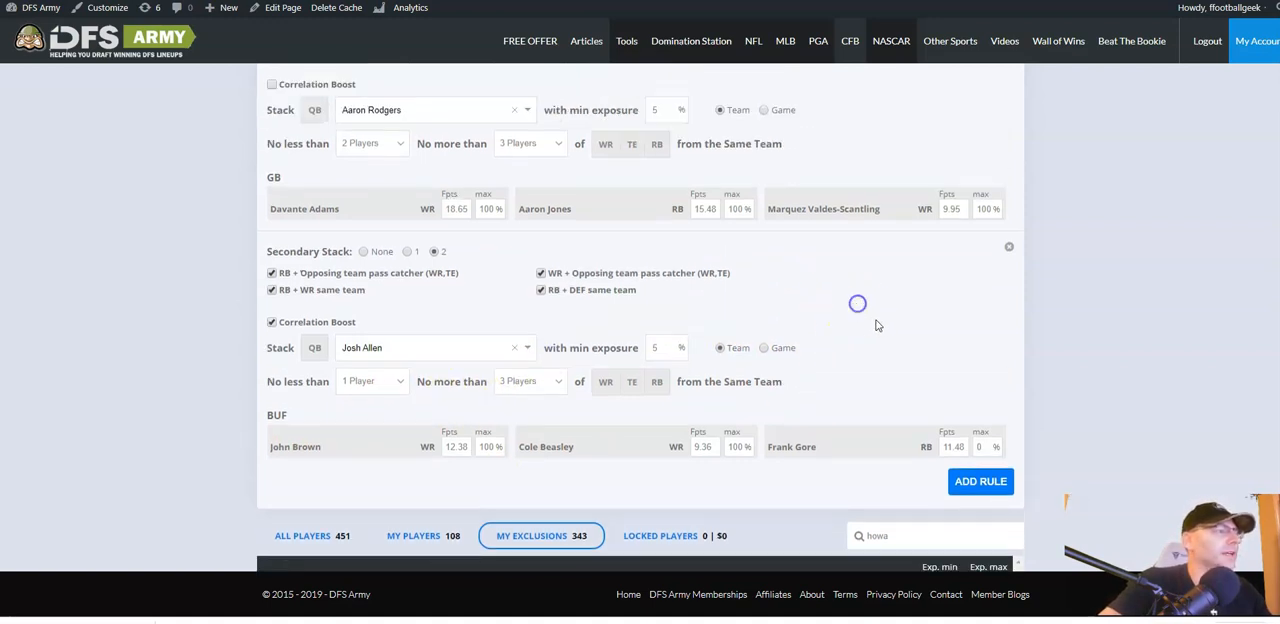
left_click(980, 480)
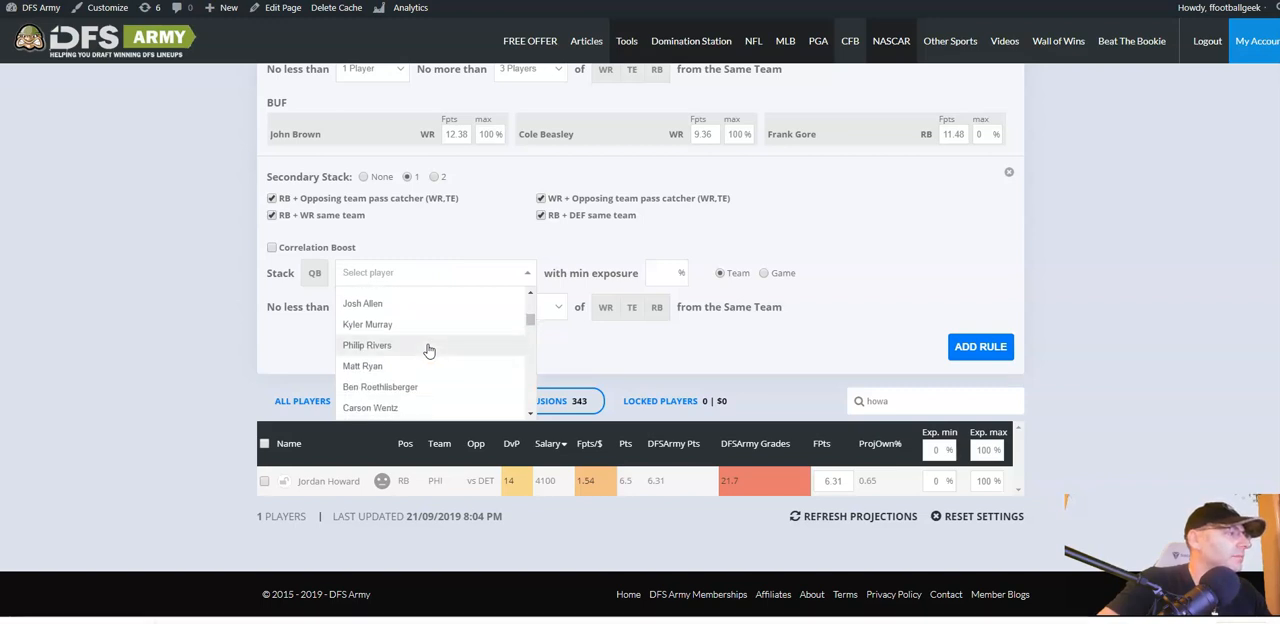
scroll("down", 3)
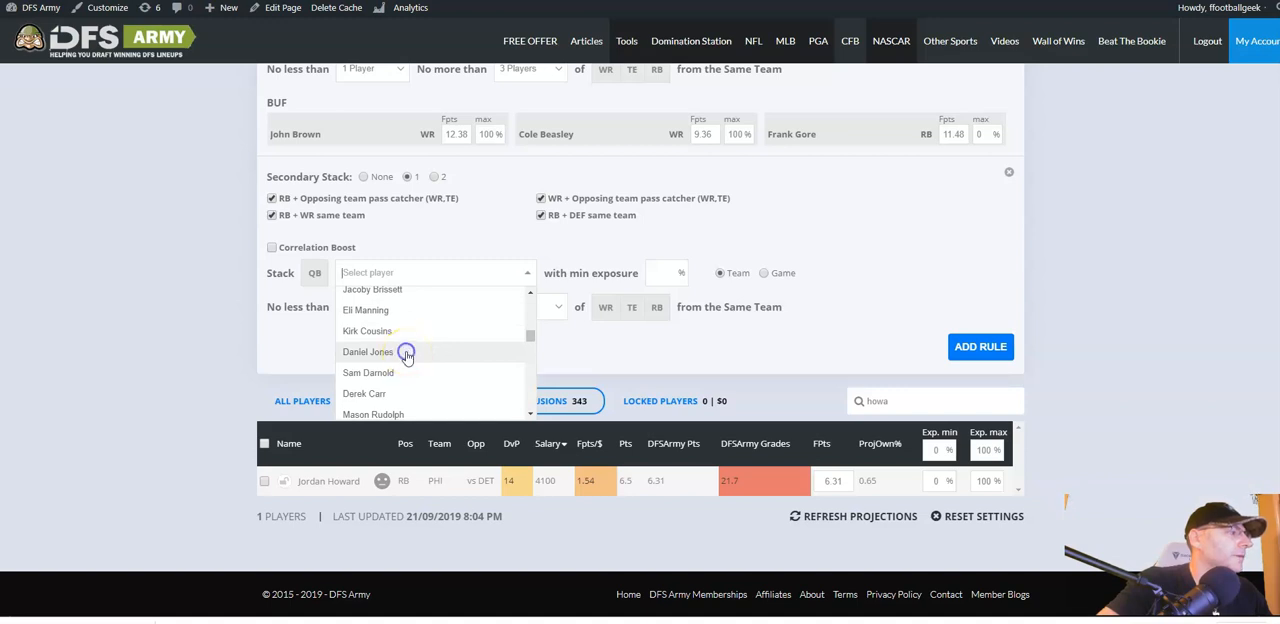
left_click(368, 352)
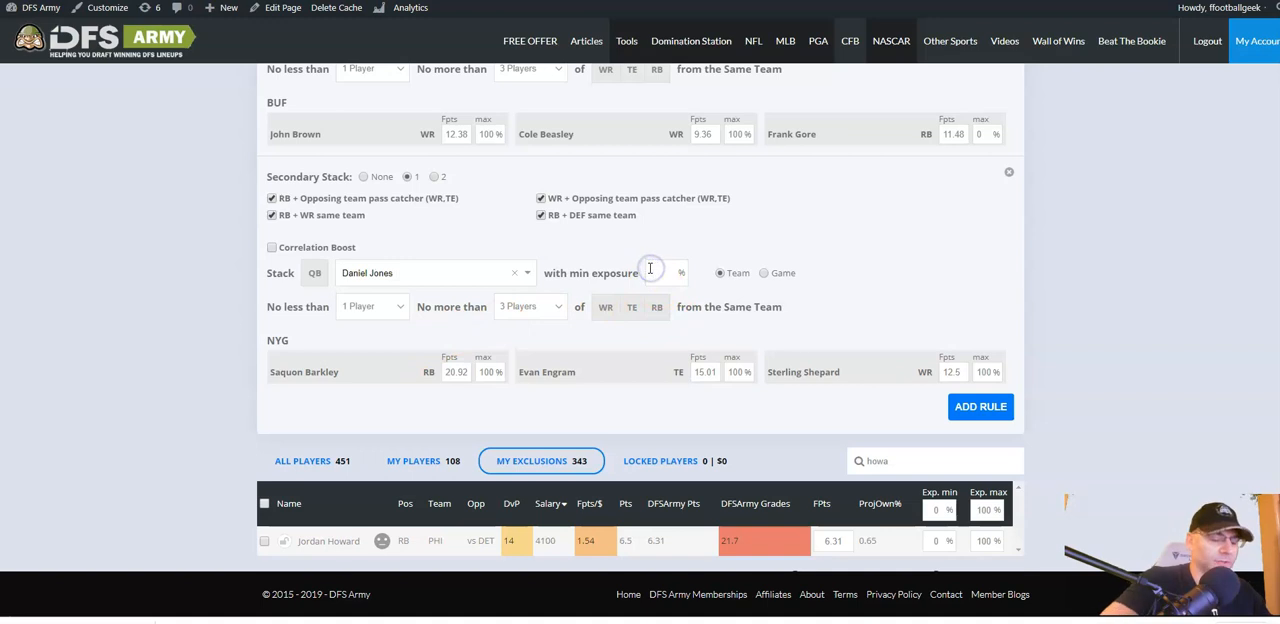
type("5")
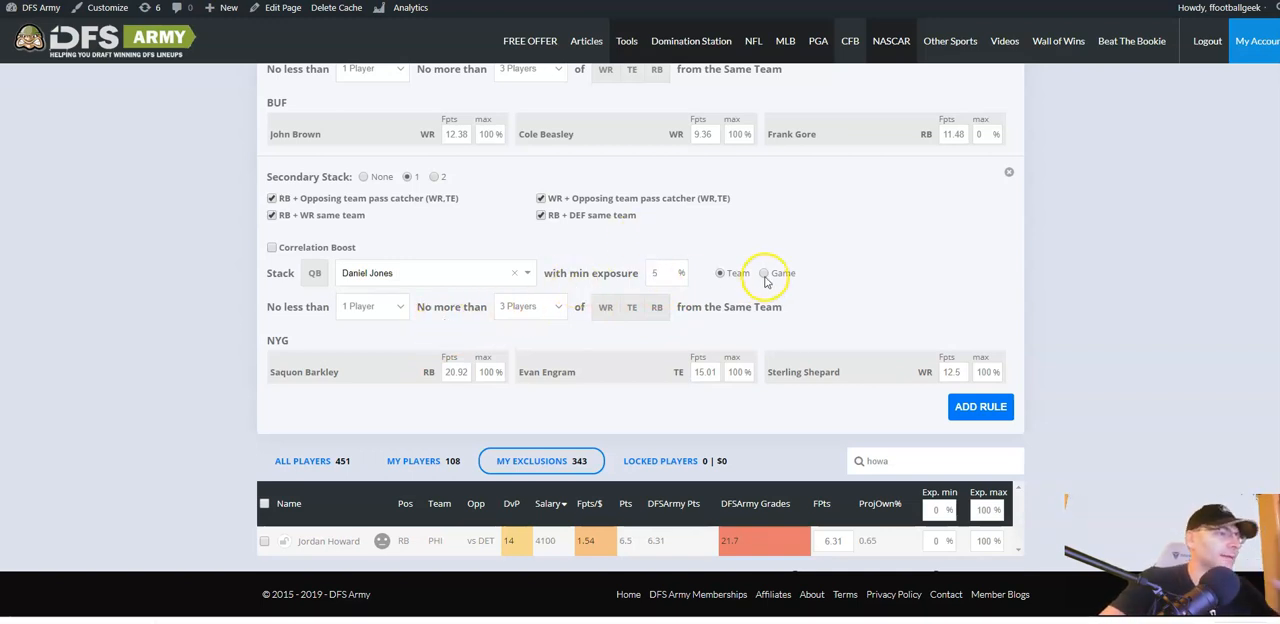
left_click(764, 272)
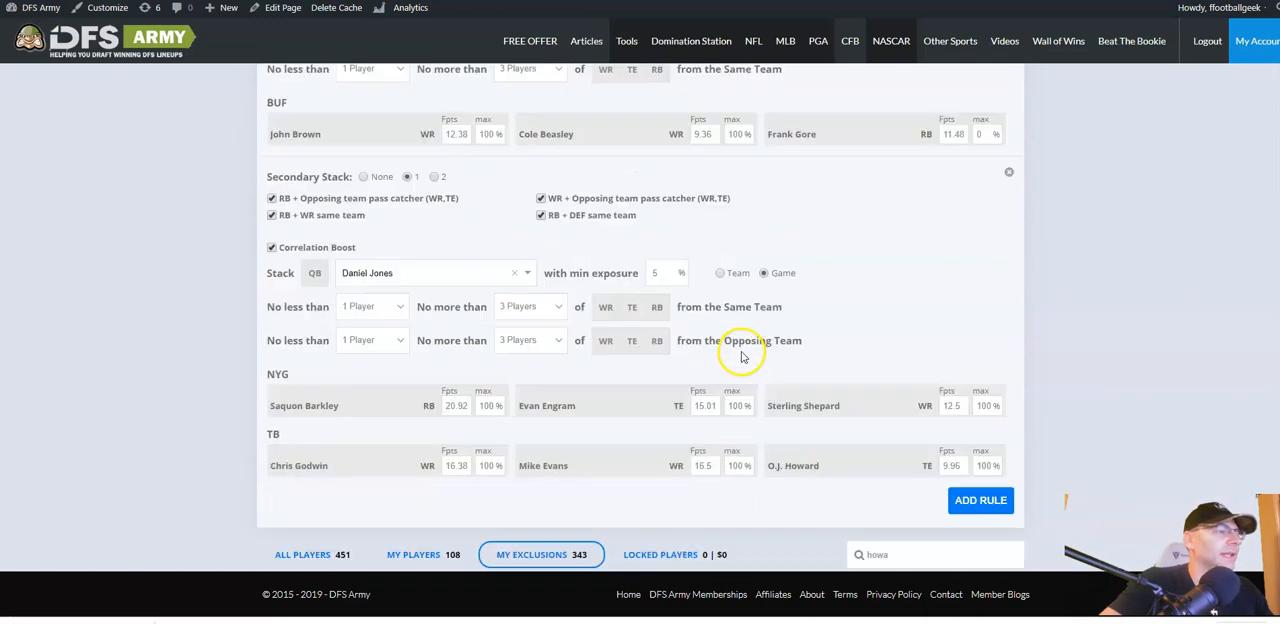
scroll("down", 3)
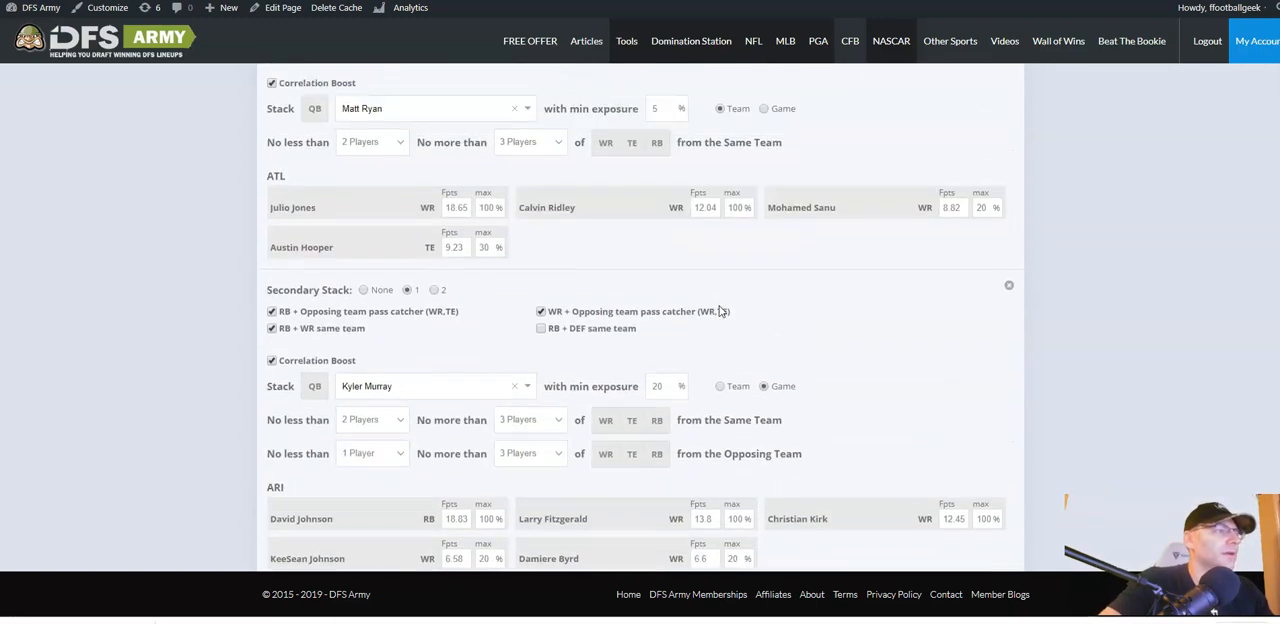
Set Matt Ryan's stack minimum exposure to 10% and Lamar Jackson's to 25%.
scroll("down", 3)
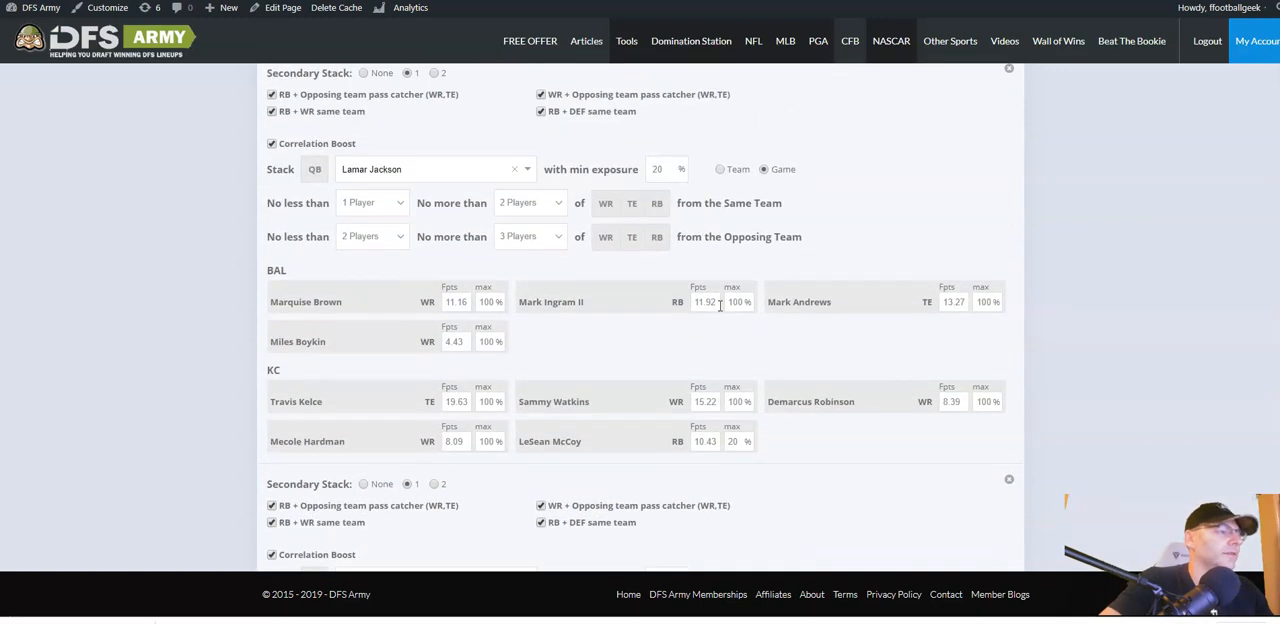
scroll("down", 3)
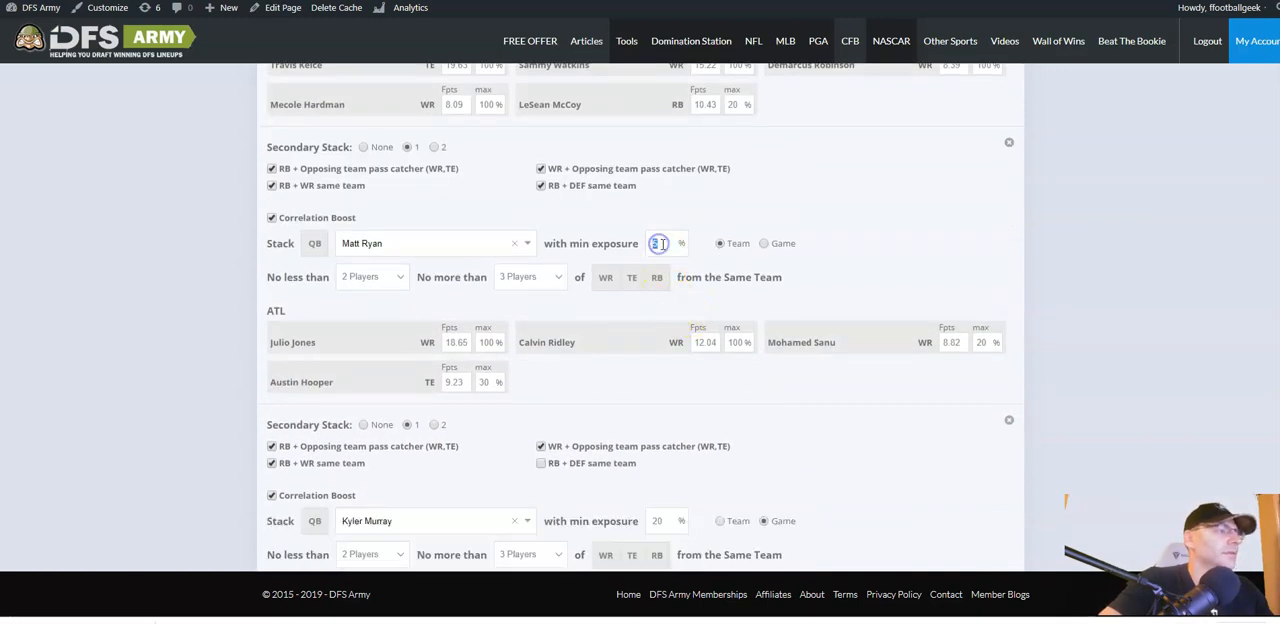
type("10")
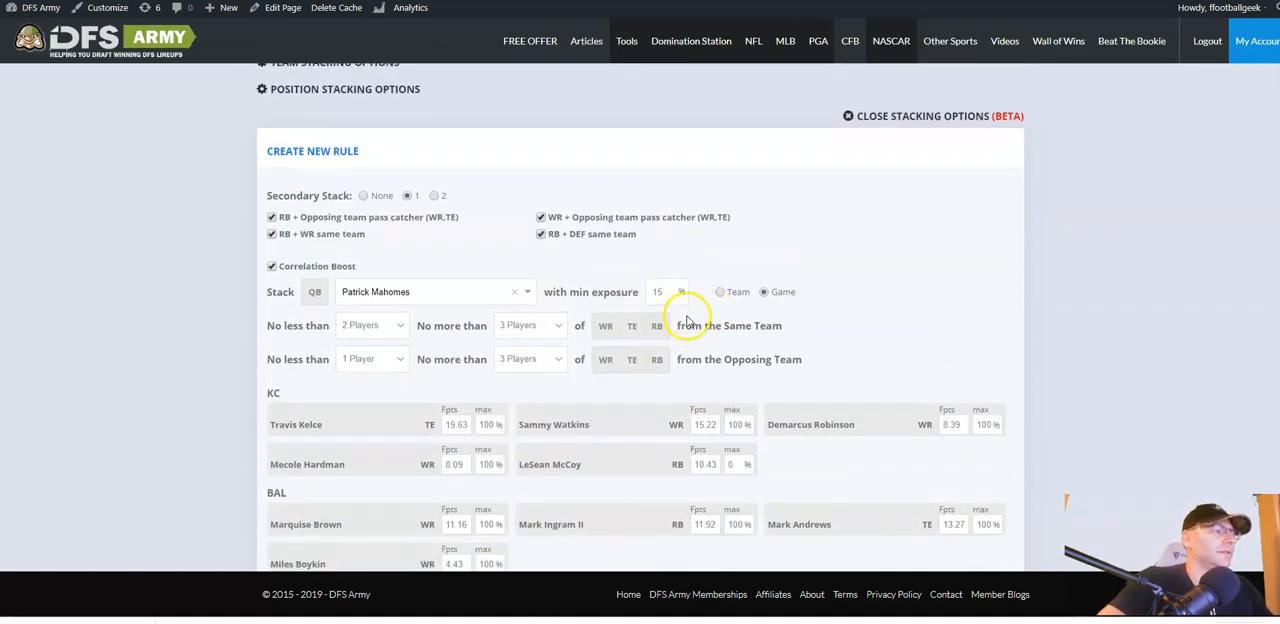
scroll("down", 3)
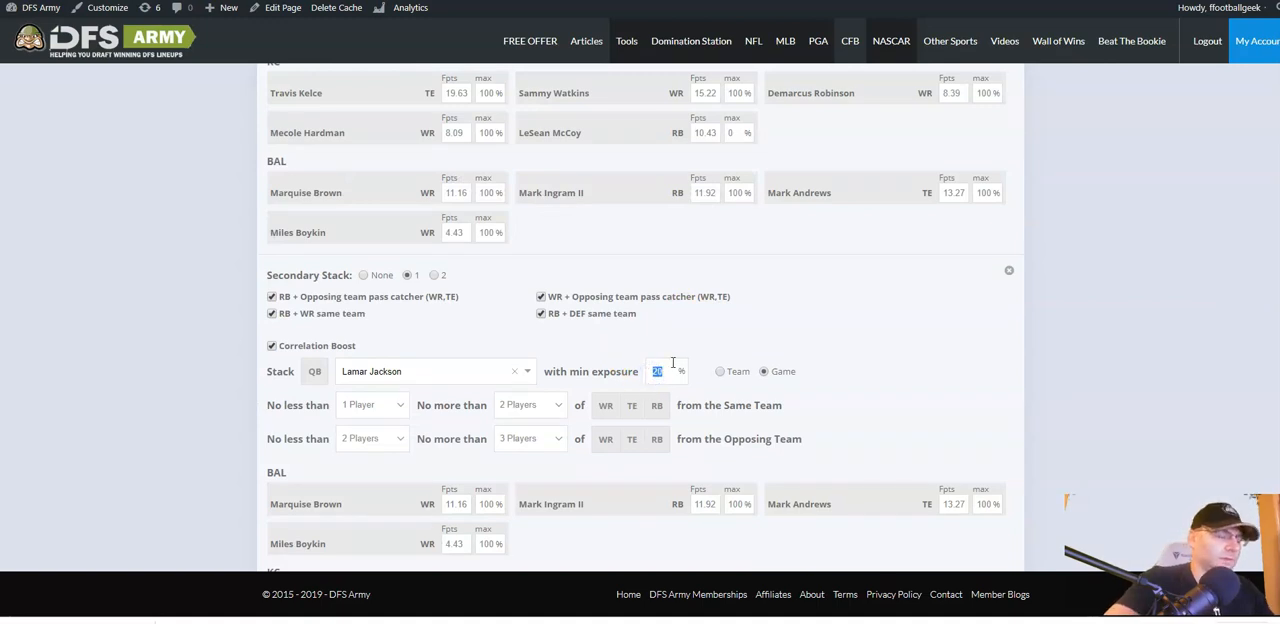
type("25")
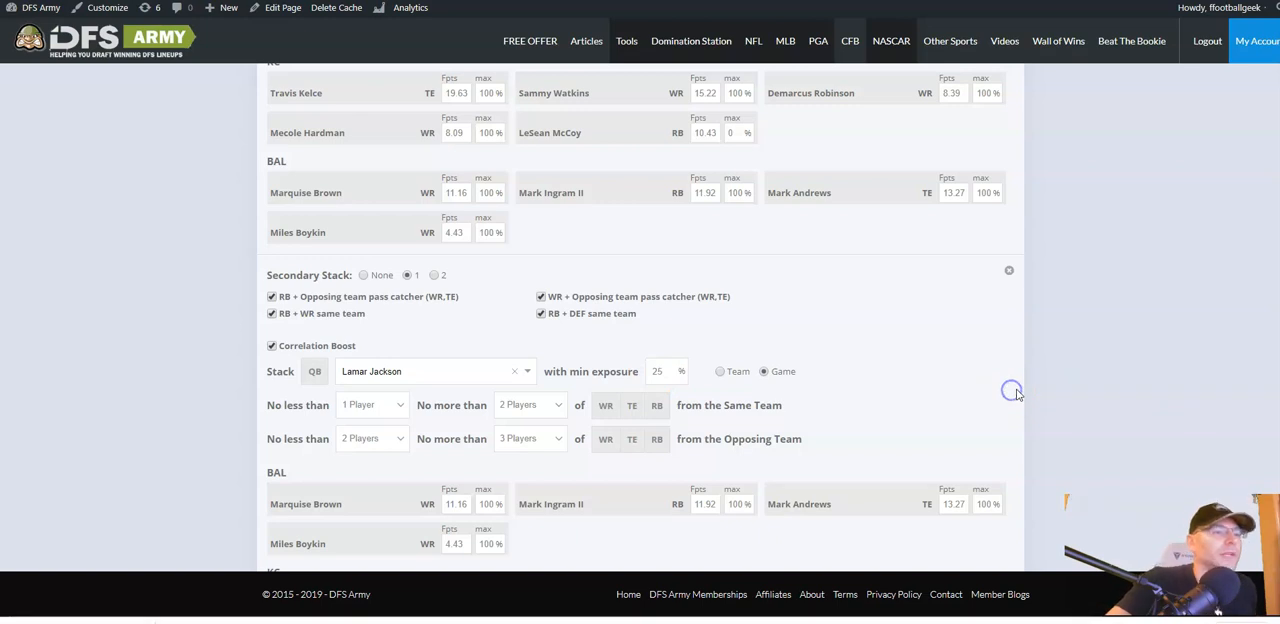
scroll("down", 3)
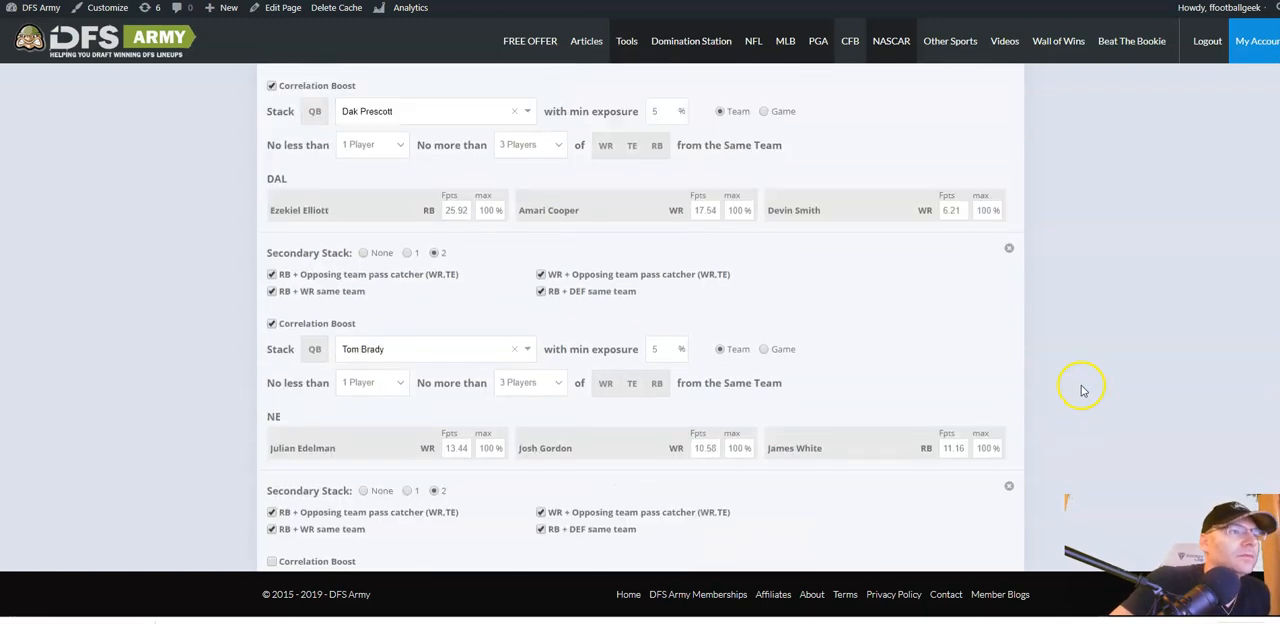
scroll("down", 3)
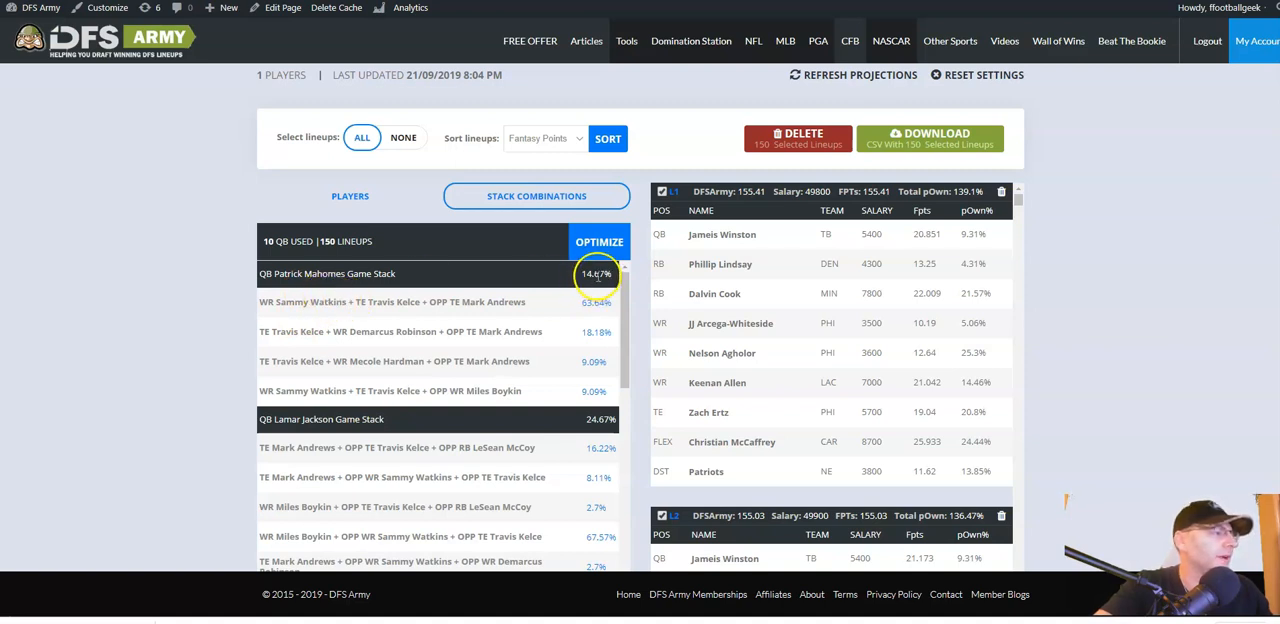
mouse_move(548, 310)
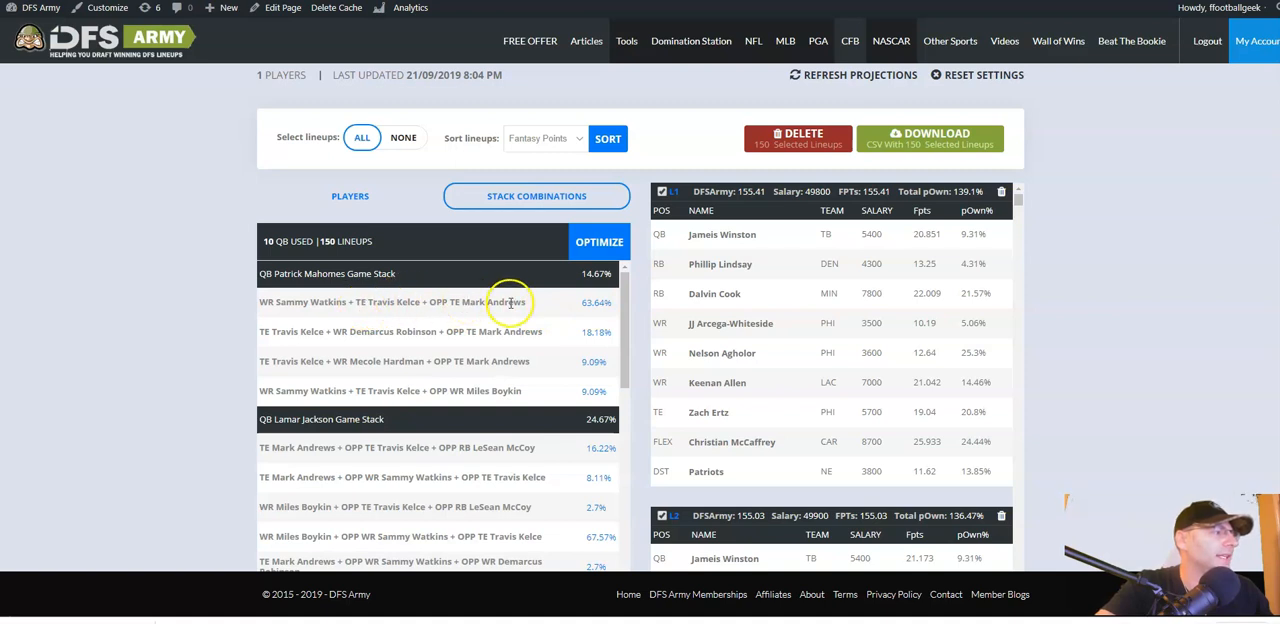
mouse_move(512, 336)
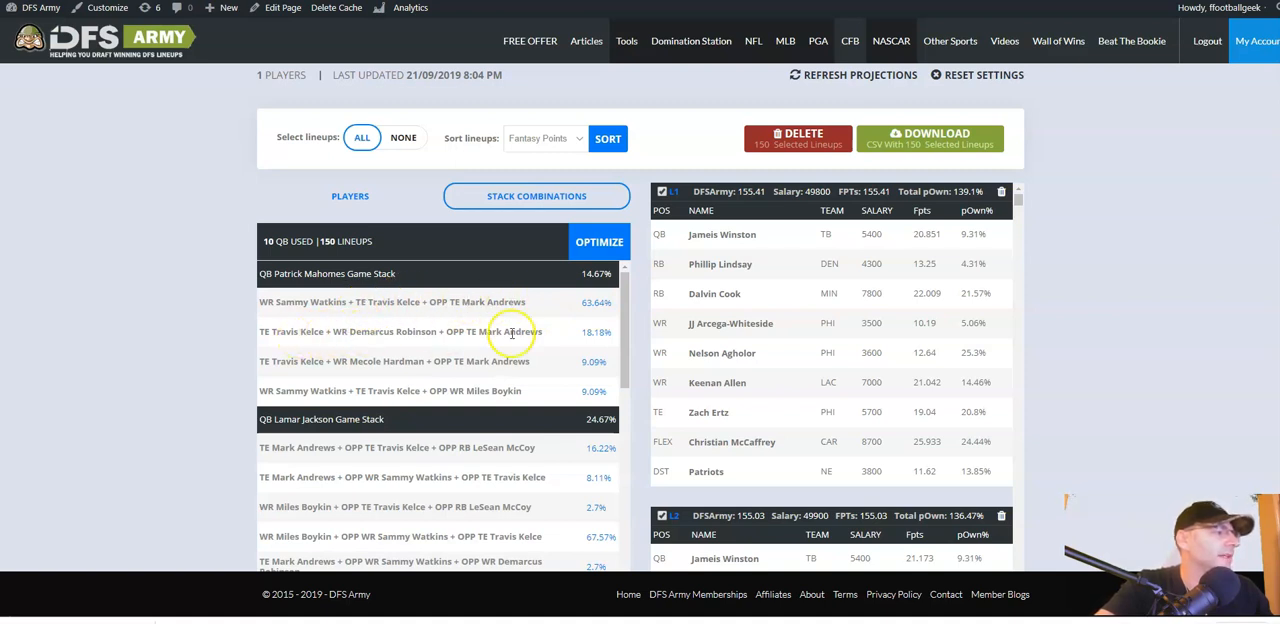
mouse_move(408, 384)
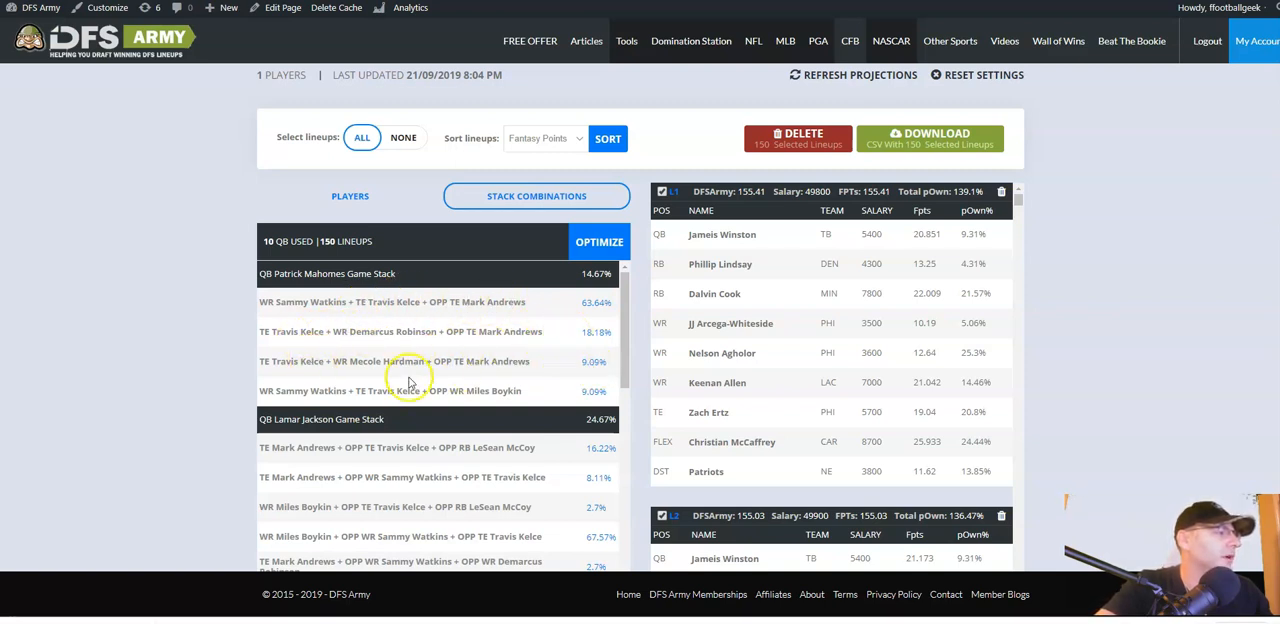
mouse_move(516, 412)
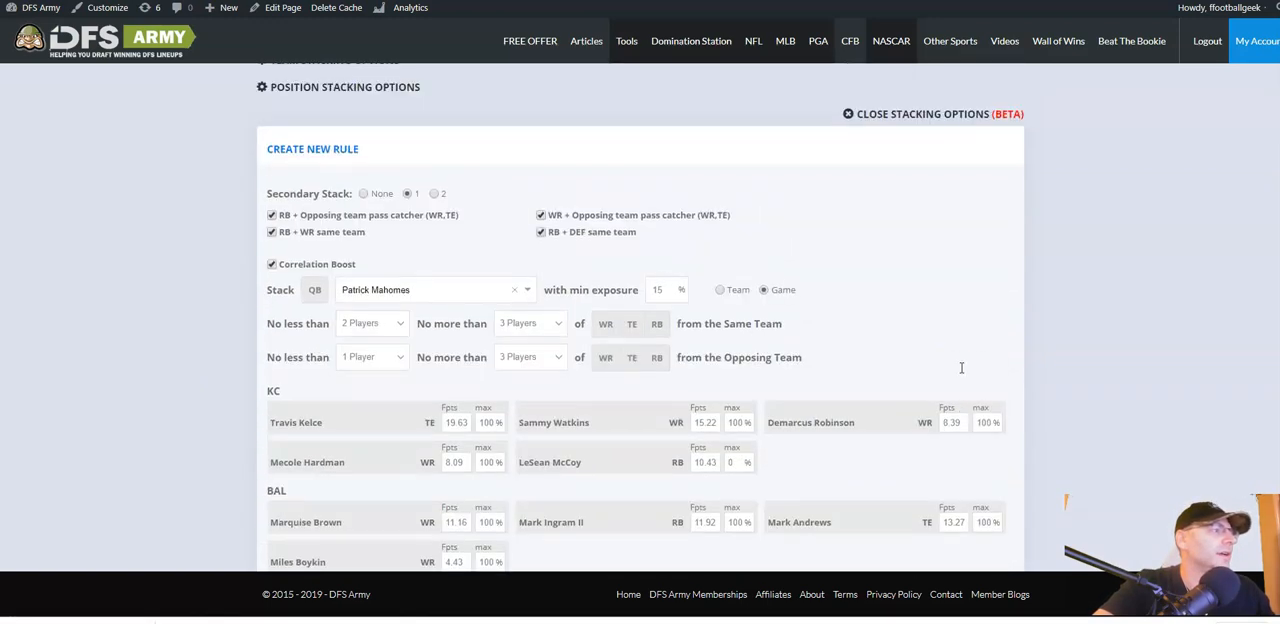
scroll("down", 3)
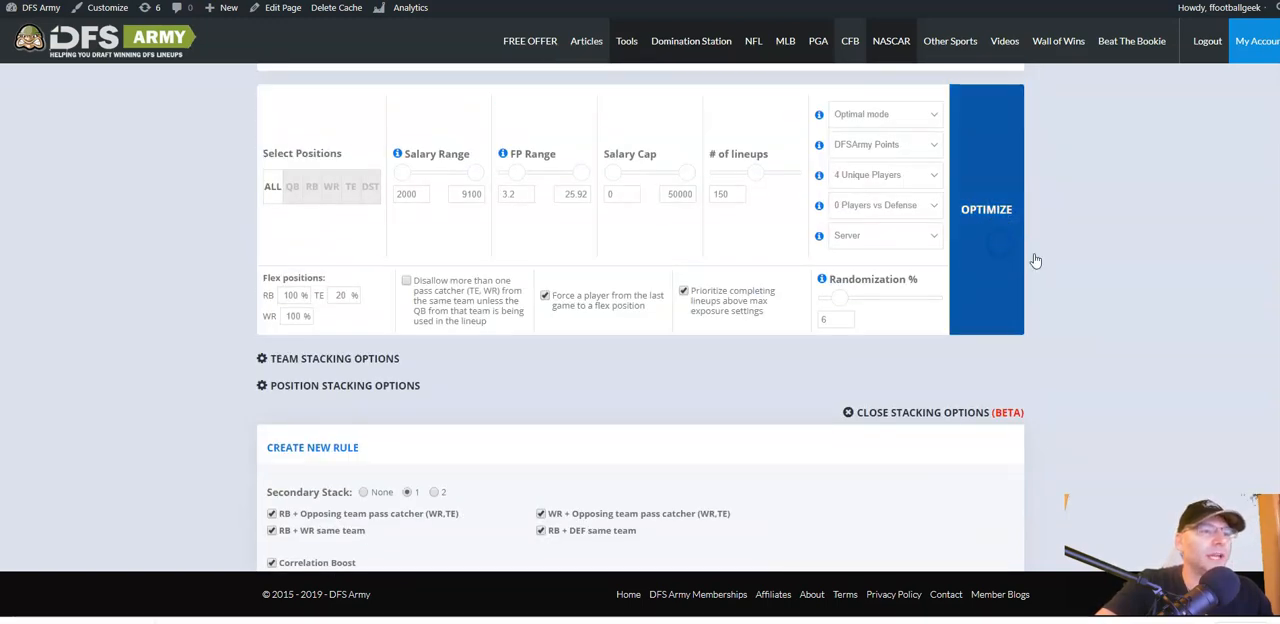
scroll("down", 3)
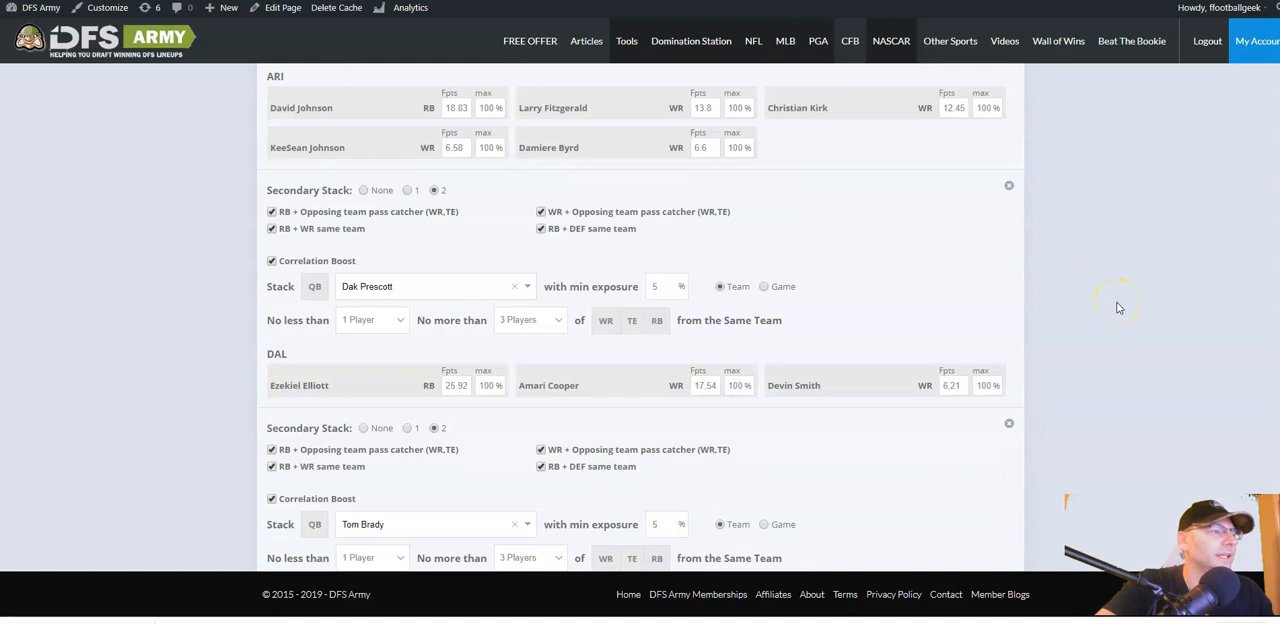
scroll("down", 3)
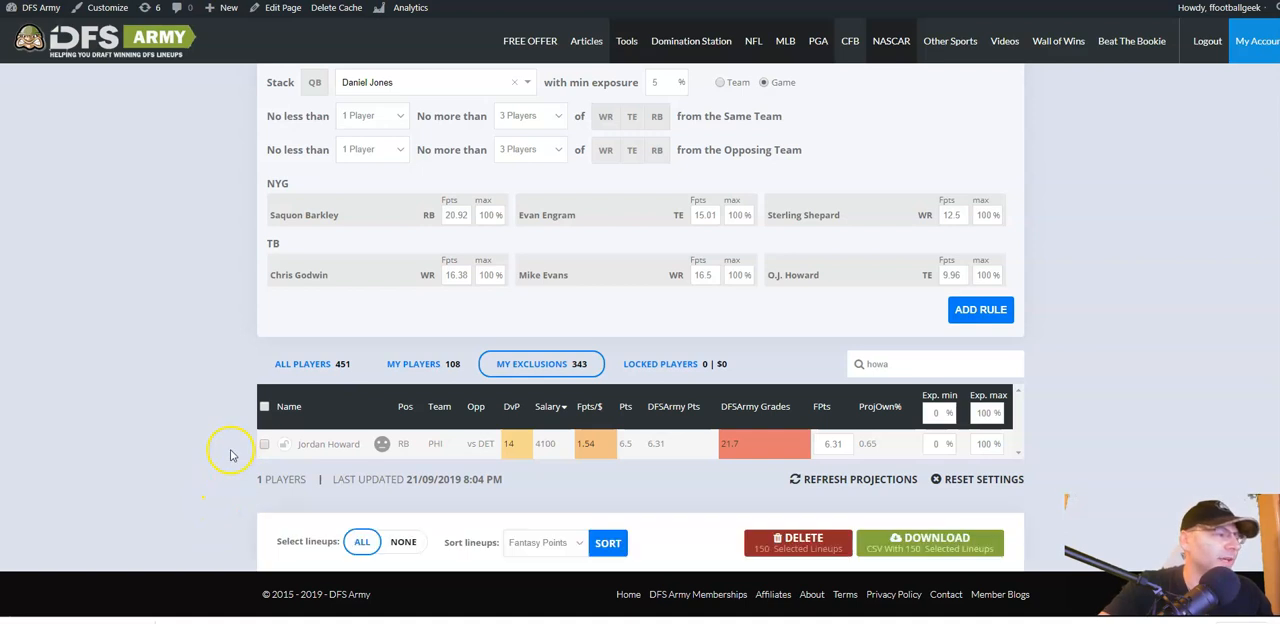
scroll("down", 3)
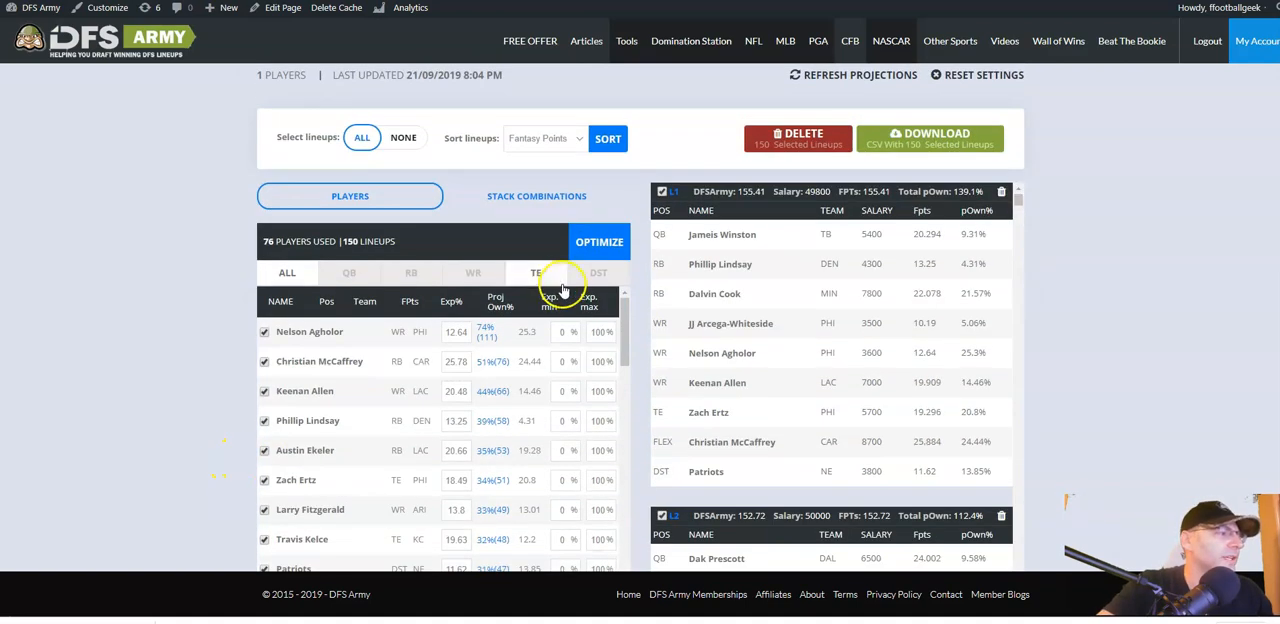
scroll("down", 3)
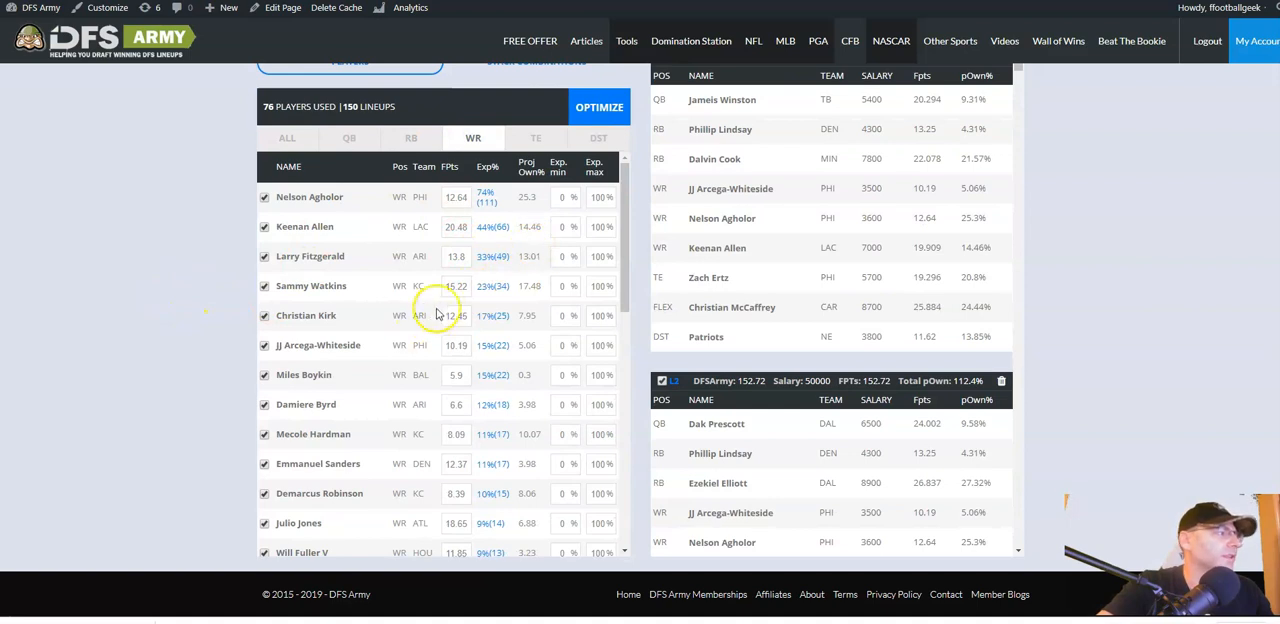
scroll("down", 3)
type("15")
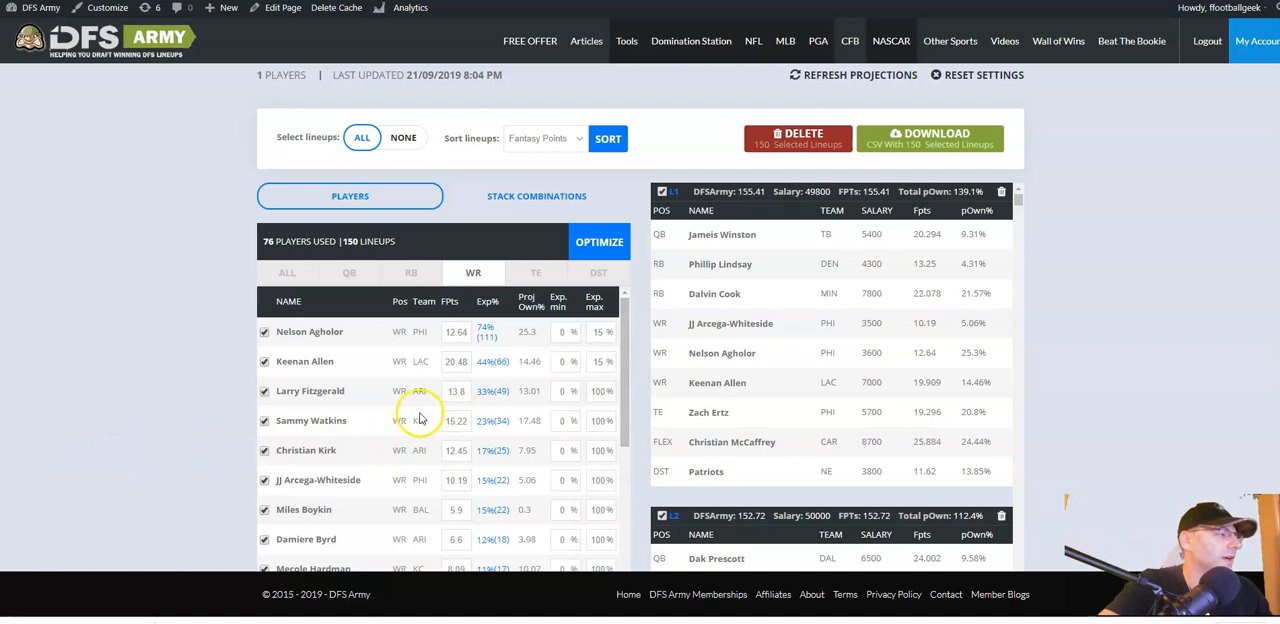
scroll("down", 3)
type("6")
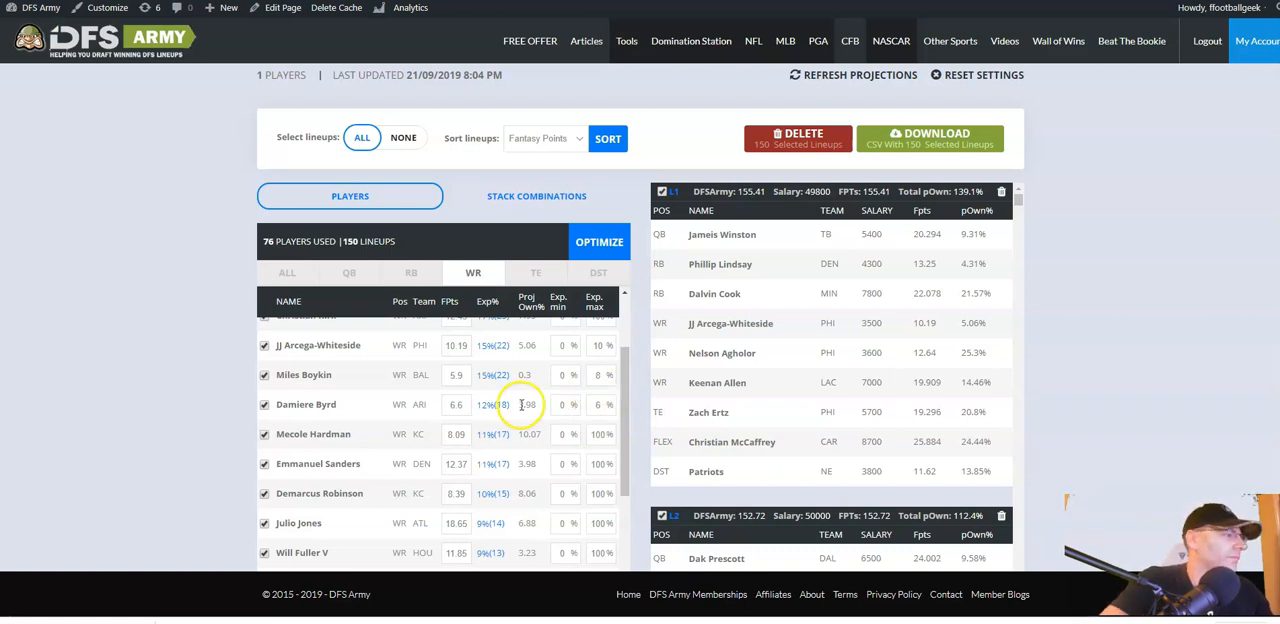
scroll("down", 3)
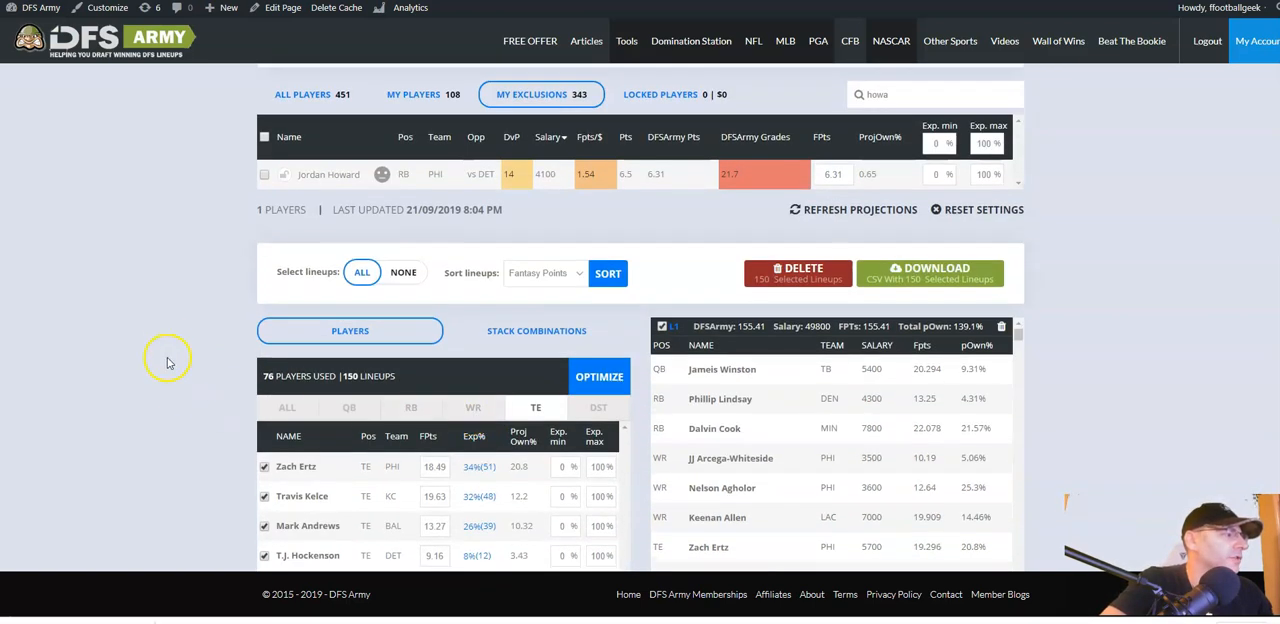
scroll("down", 3)
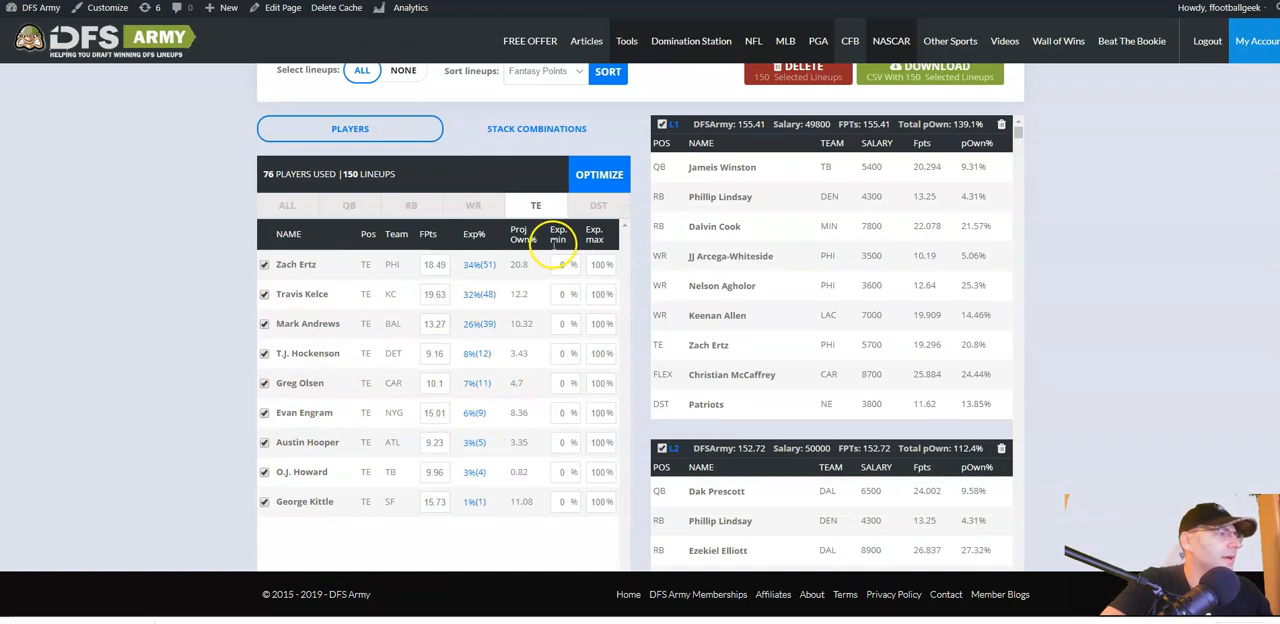
left_click(598, 204)
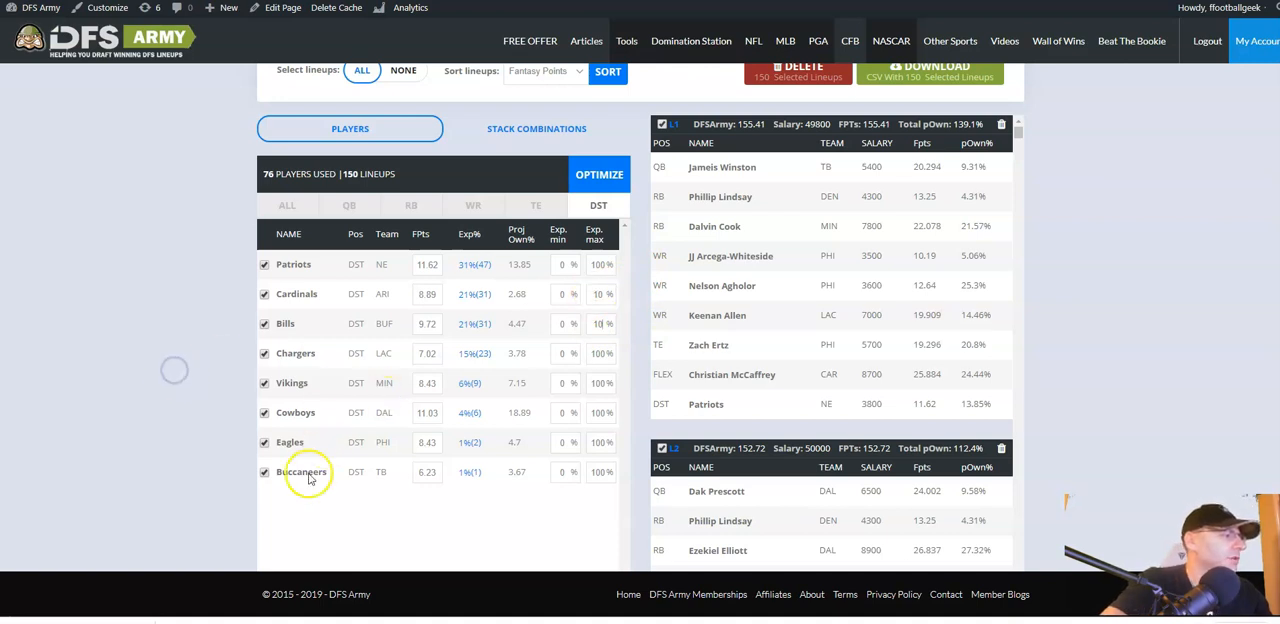
left_click(410, 204)
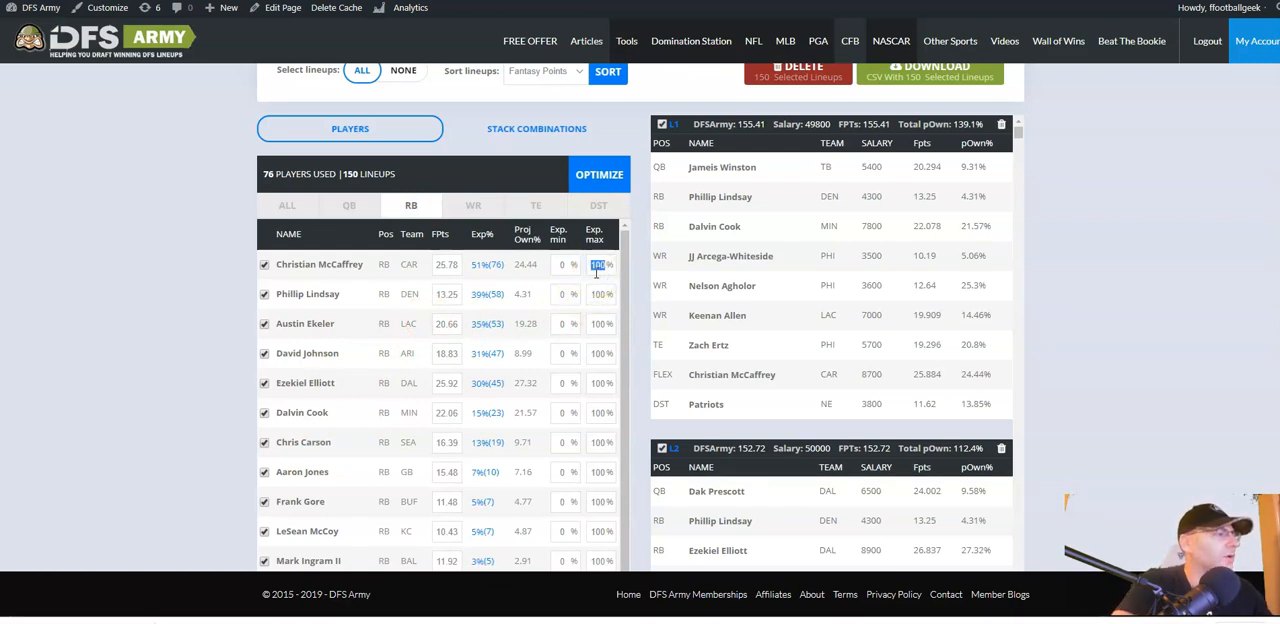
type("35")
left_click(600, 294)
type("10")
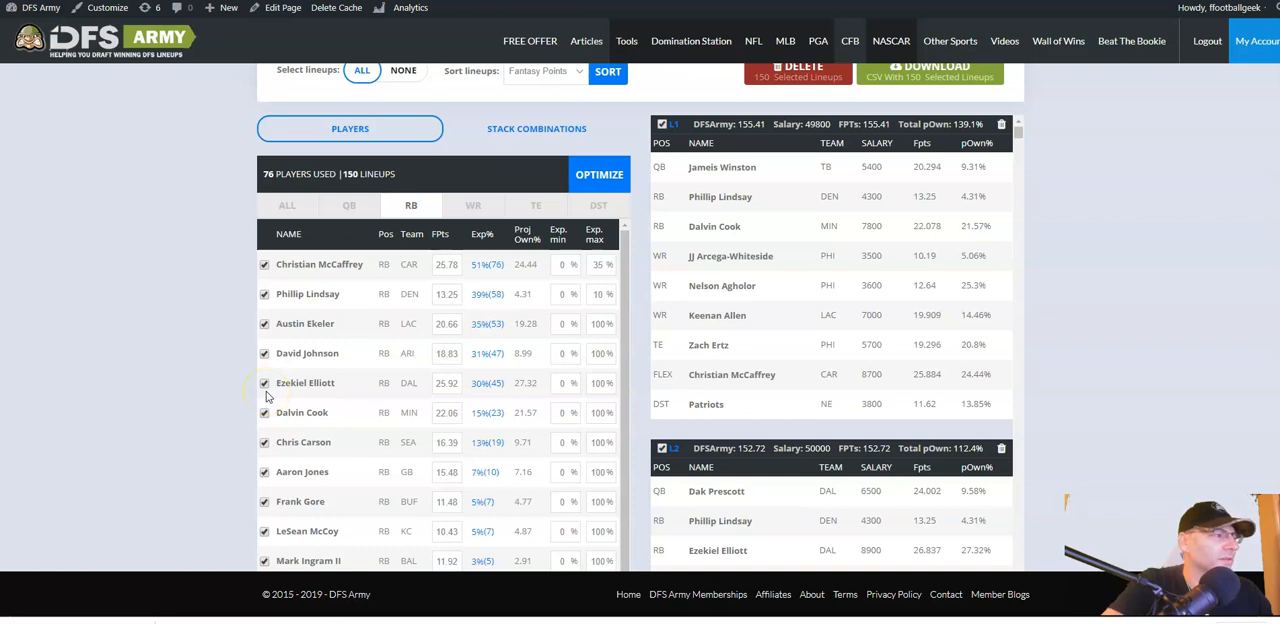
mouse_move(318, 398)
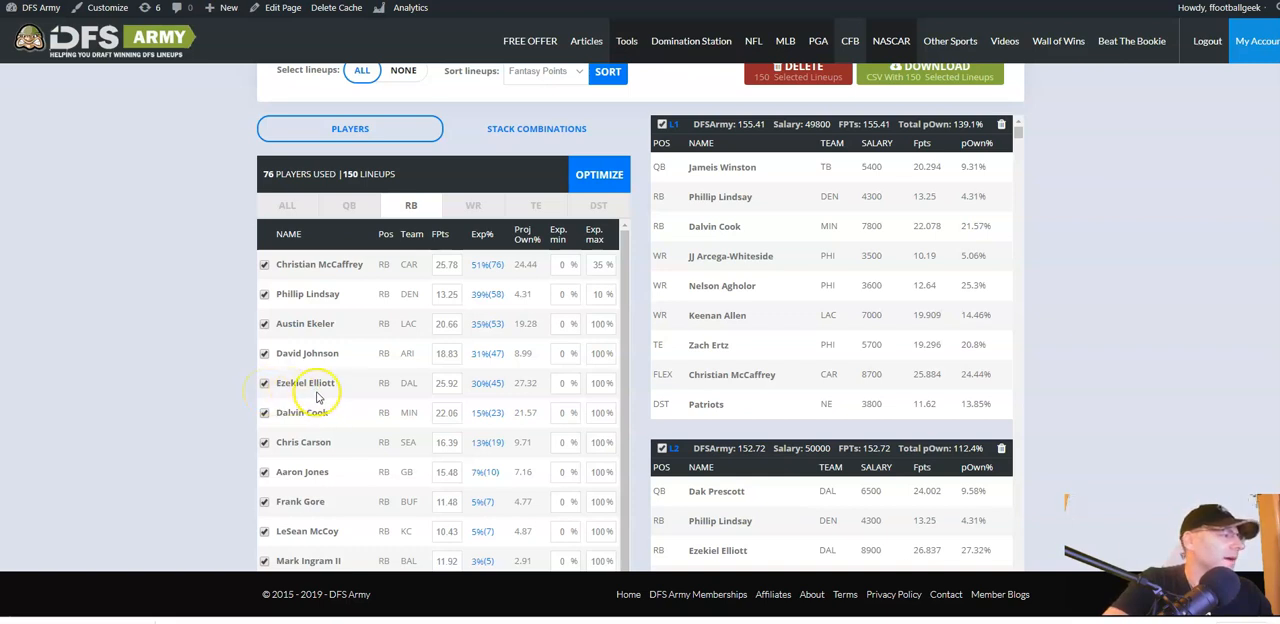
scroll("down", 3)
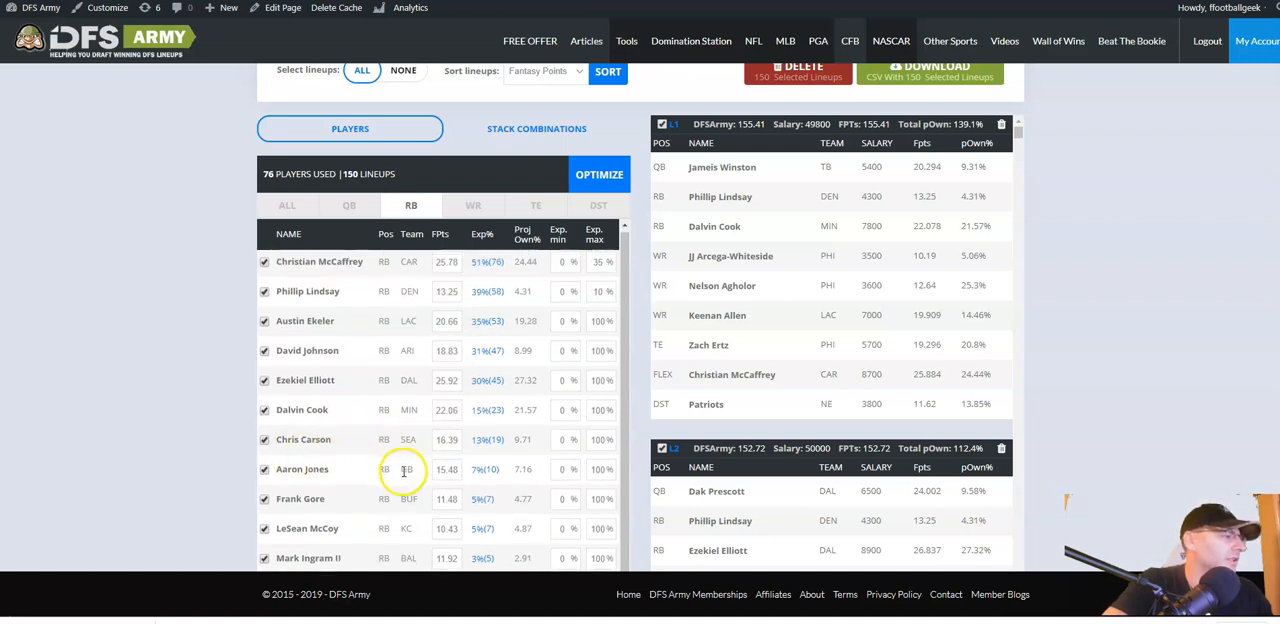
scroll("down", 3)
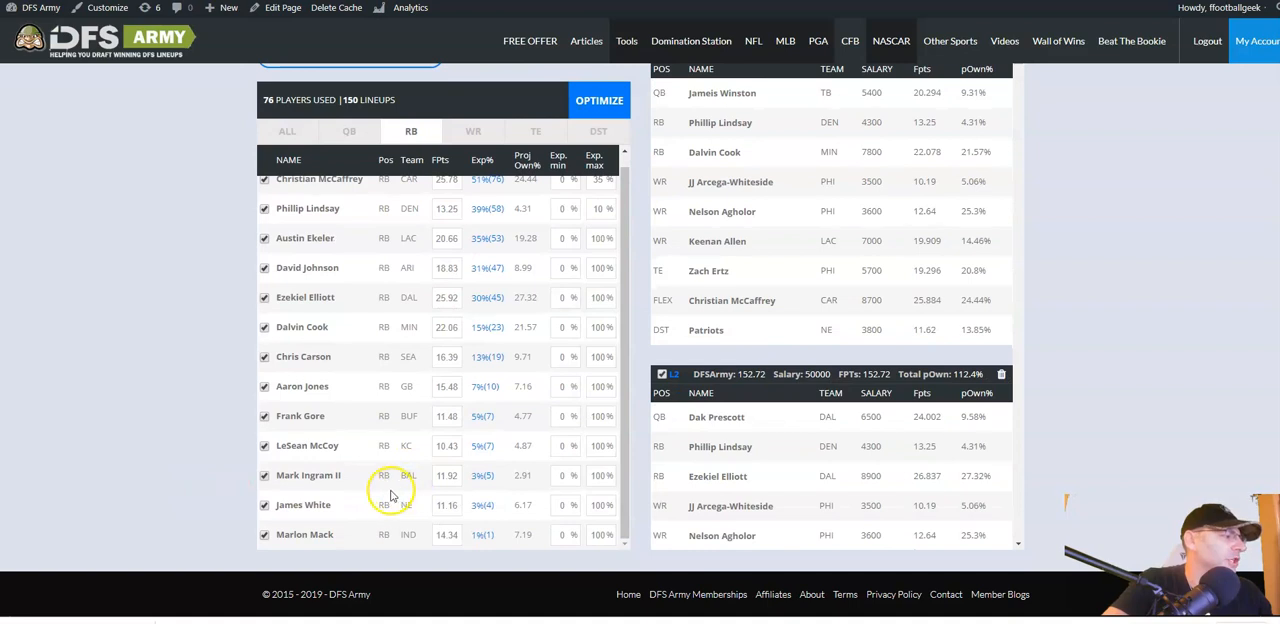
mouse_move(356, 510)
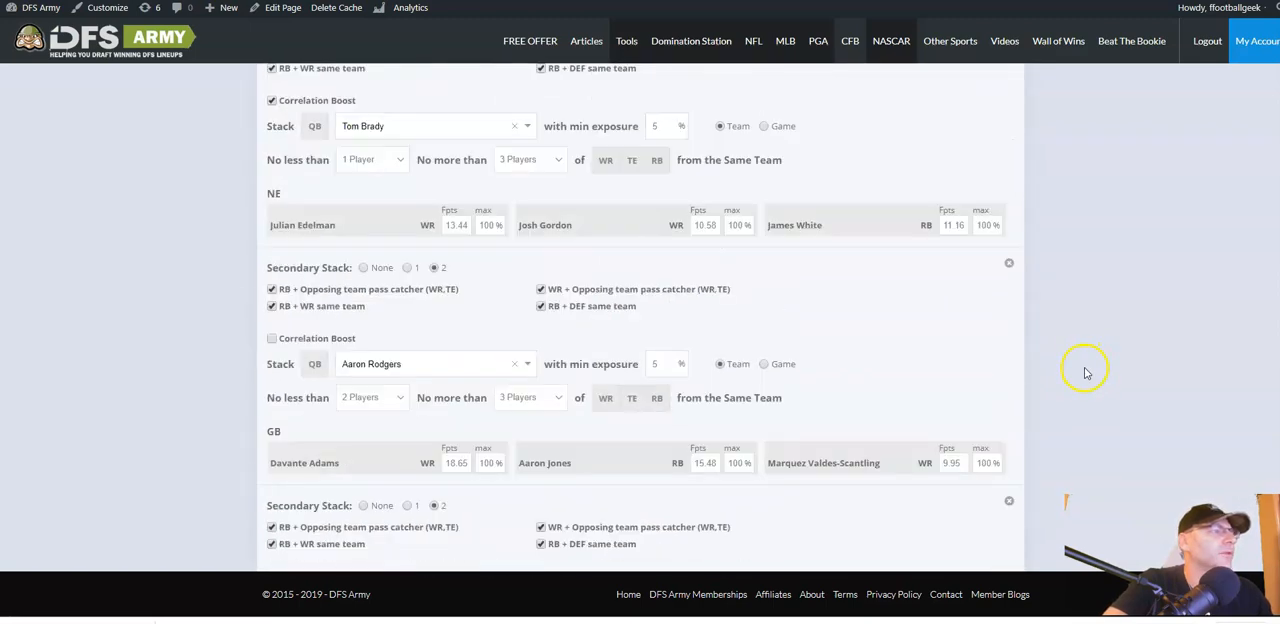
scroll("down", 3)
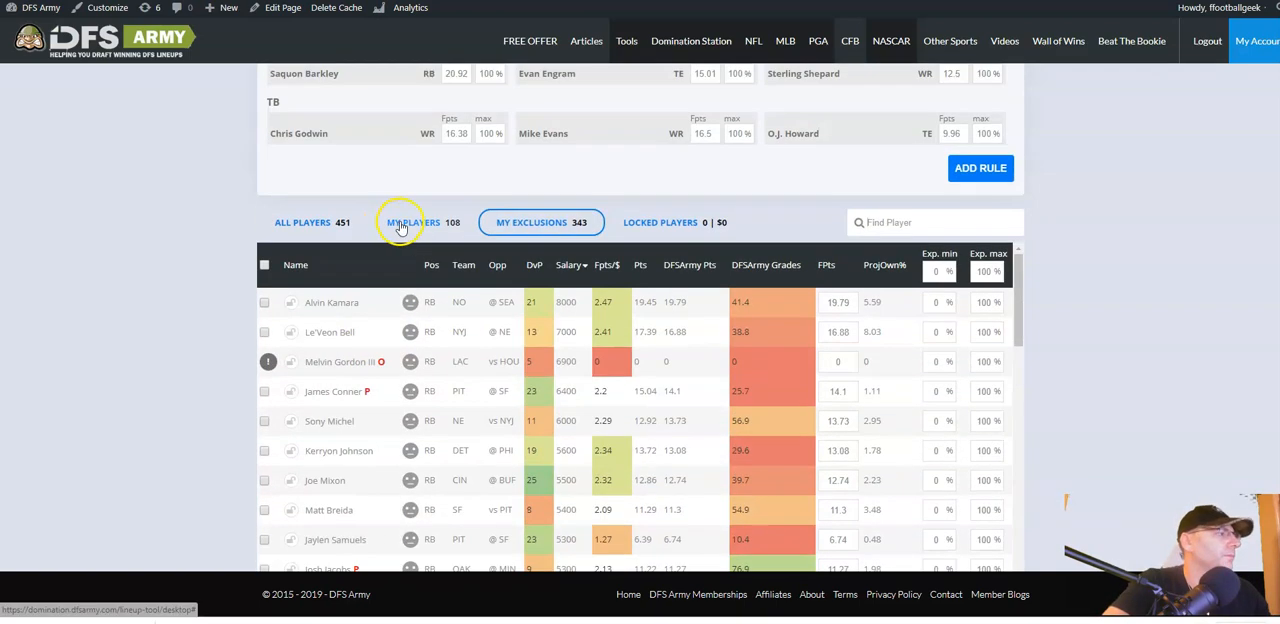
left_click(412, 222)
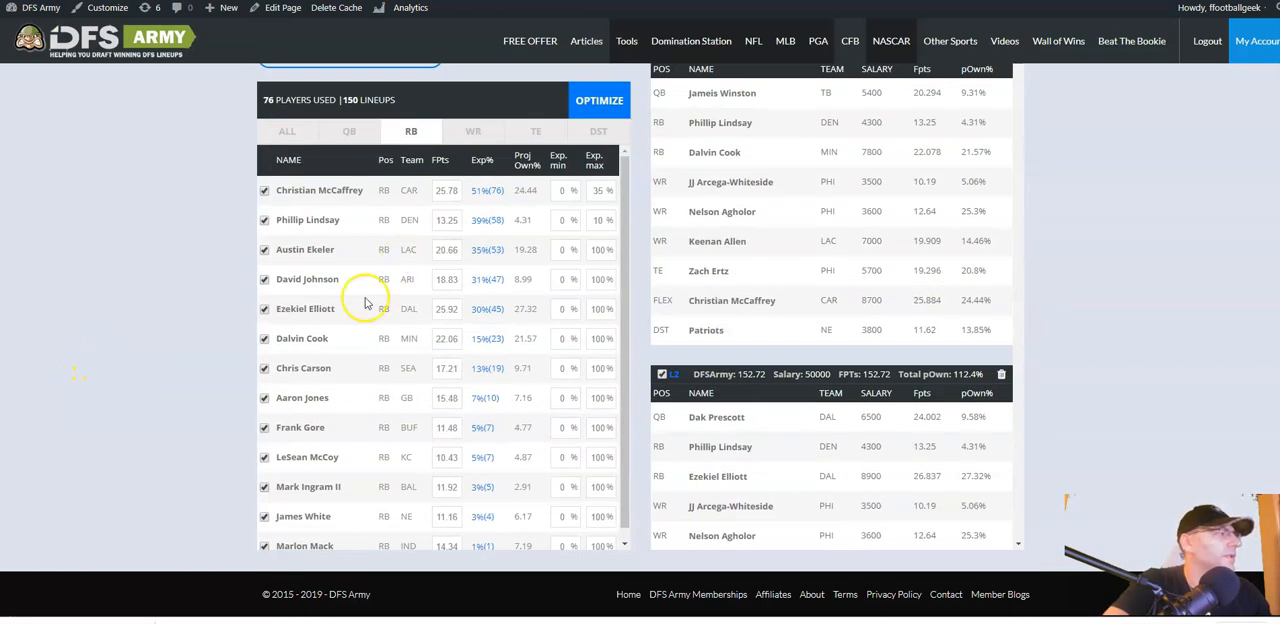
mouse_move(412, 420)
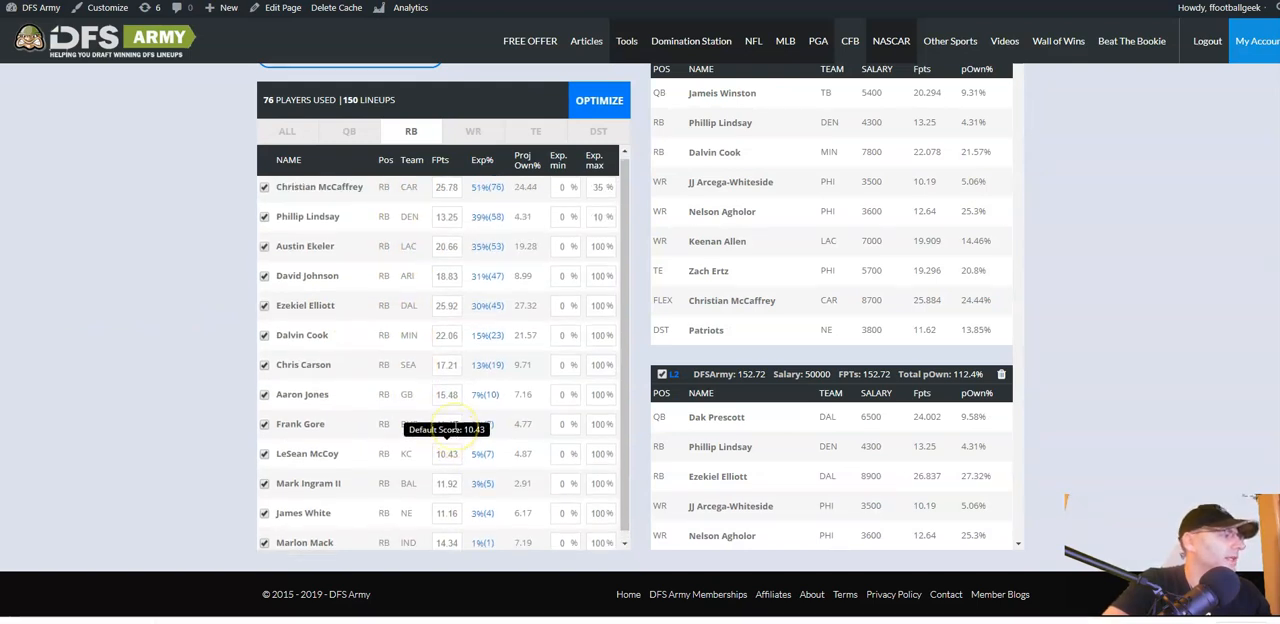
scroll("down", 3)
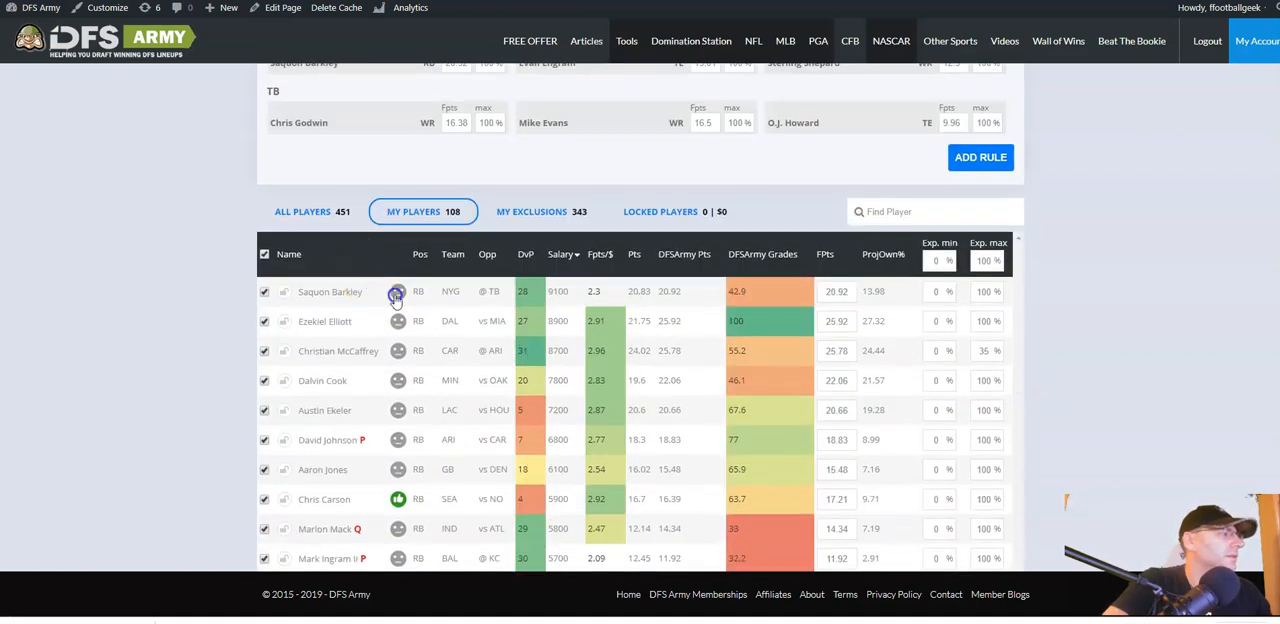
left_click(396, 292)
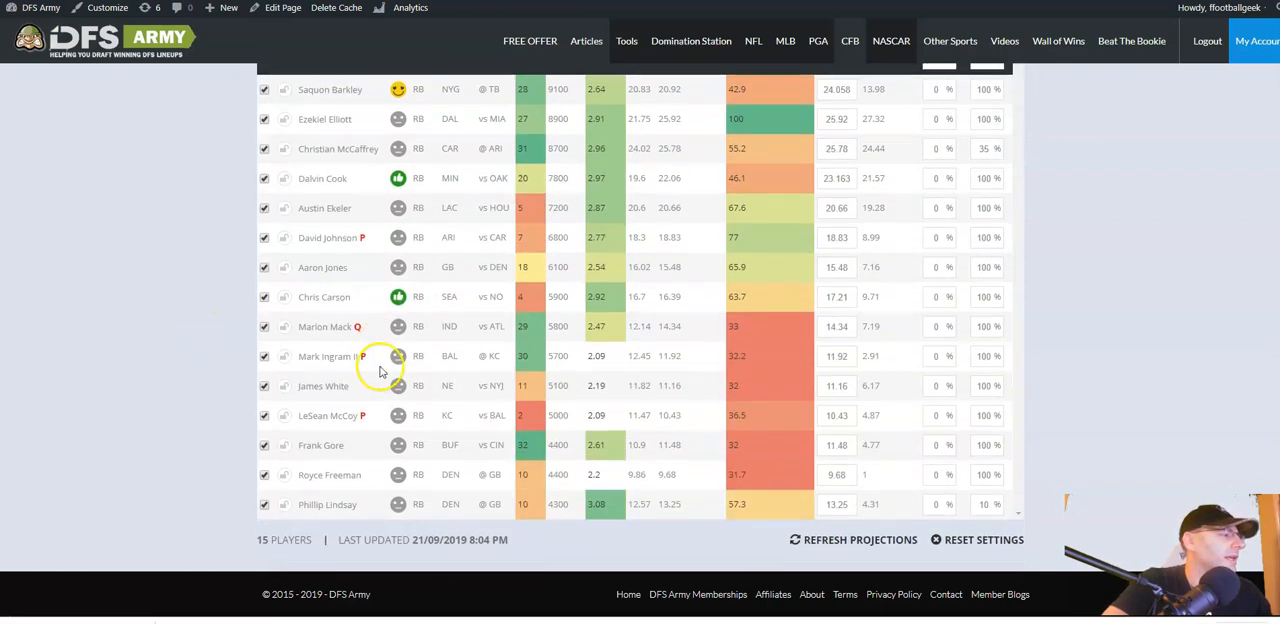
scroll("down", 3)
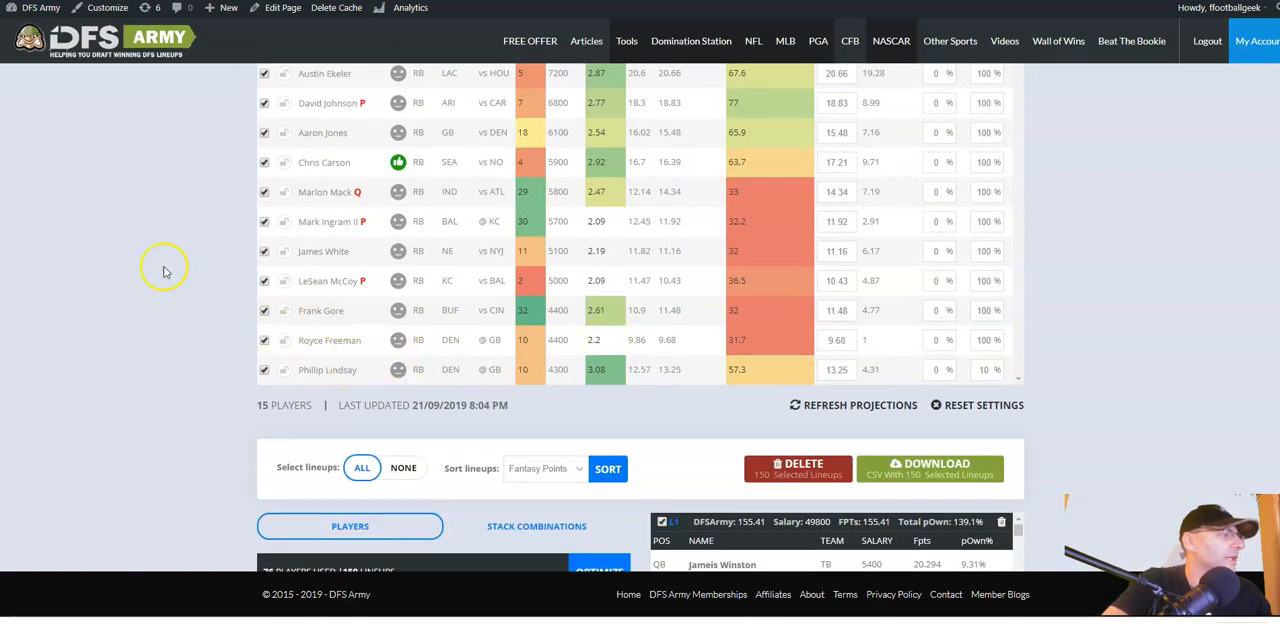
left_click(536, 526)
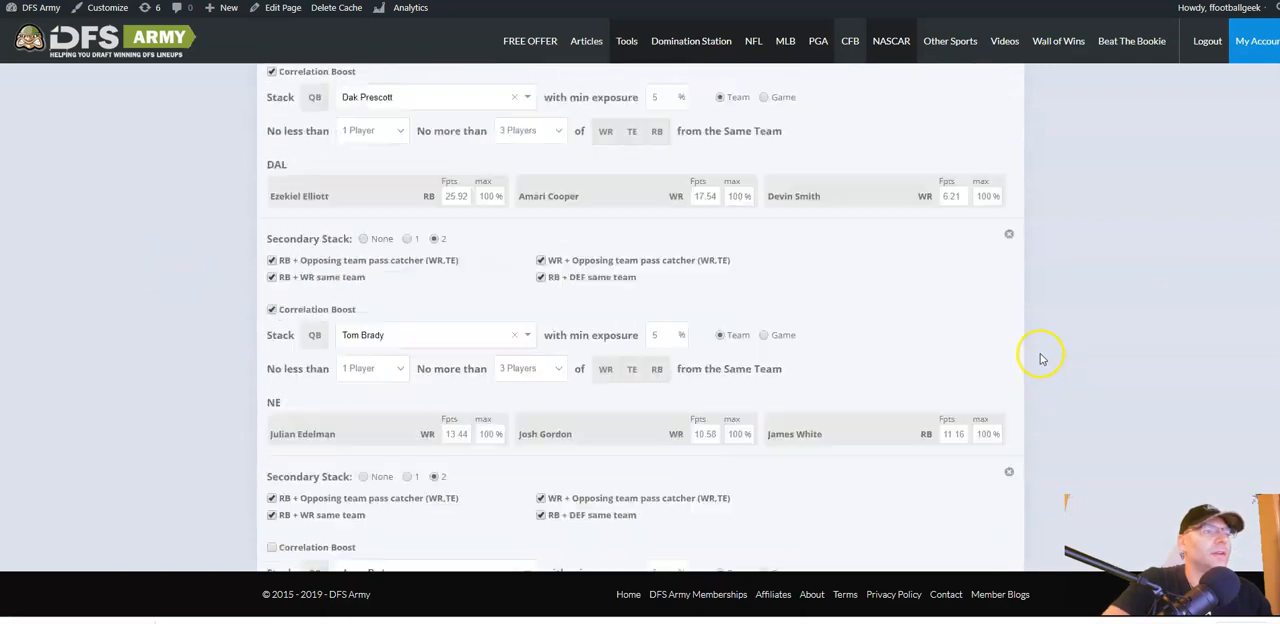
Show the Stack Combinations breakdown of QB game stacks across the 150 lineups.
scroll("down", 3)
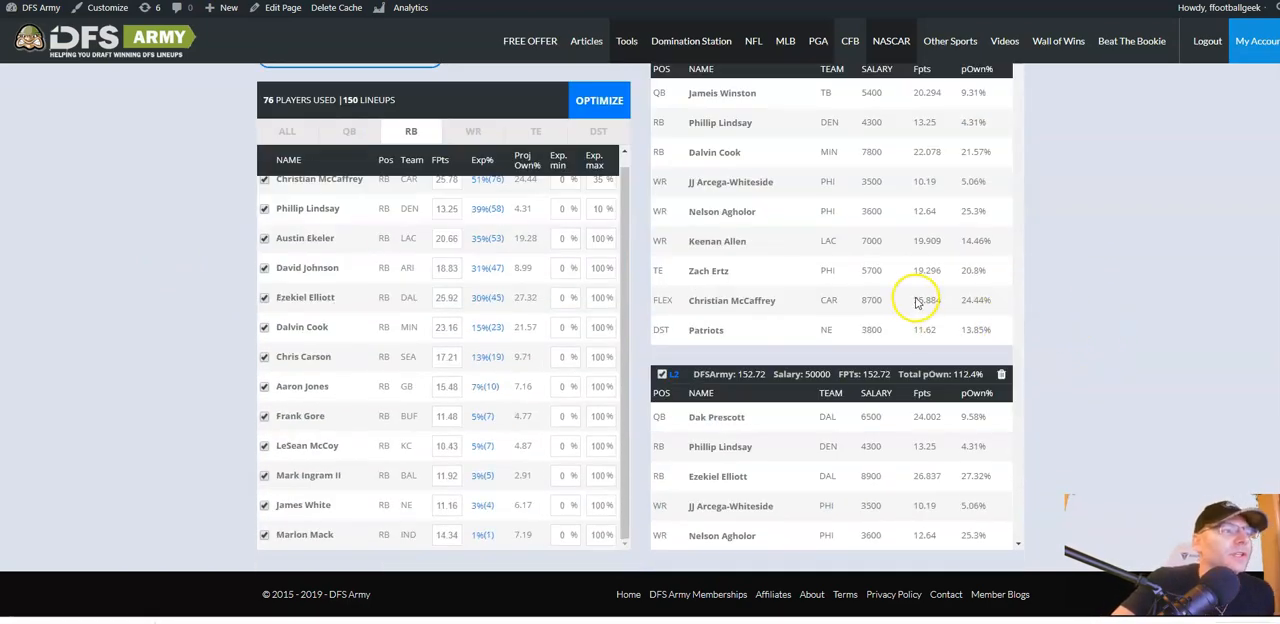
scroll("down", 3)
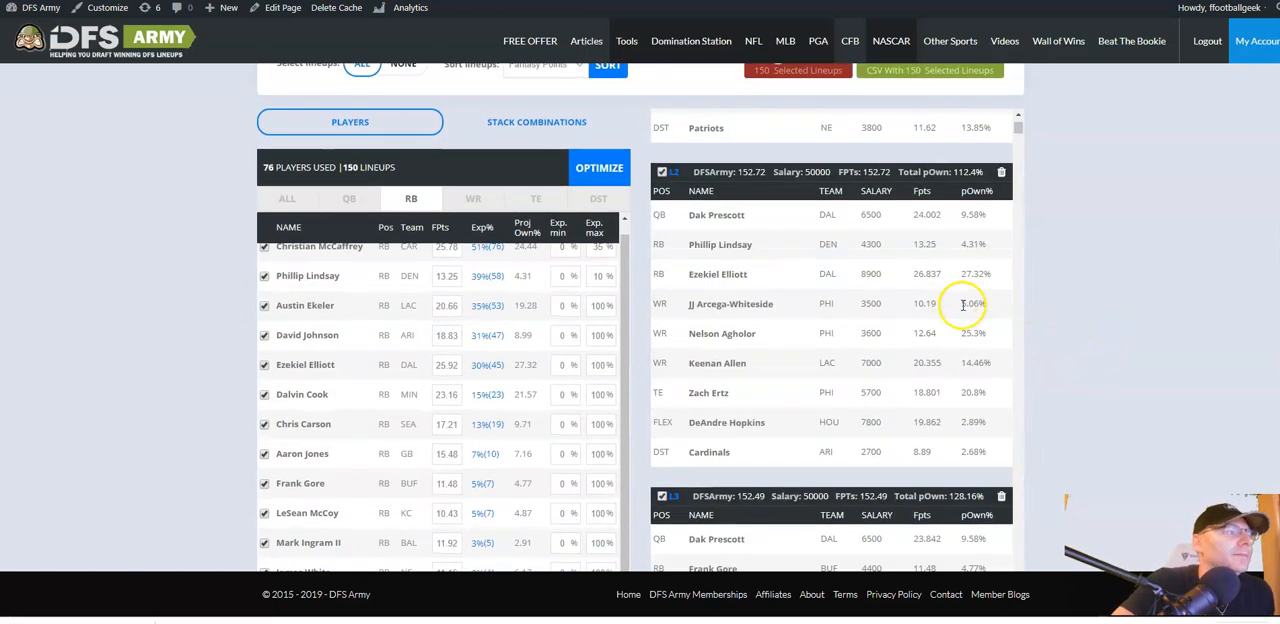
left_click(536, 120)
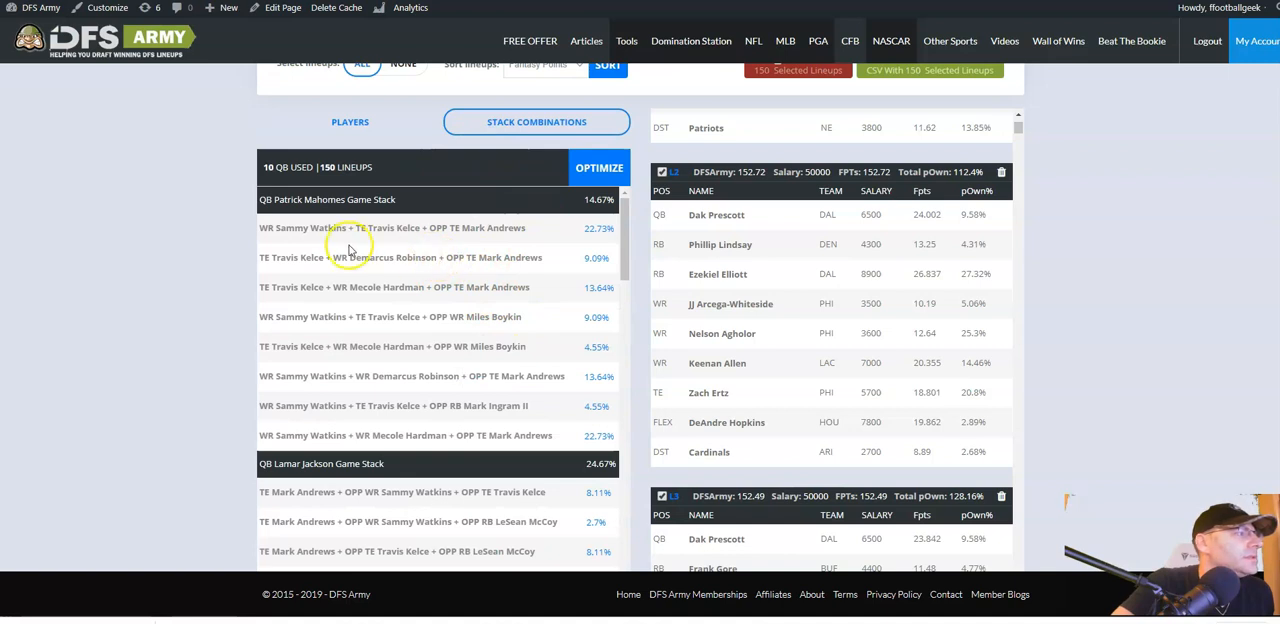
mouse_move(730, 236)
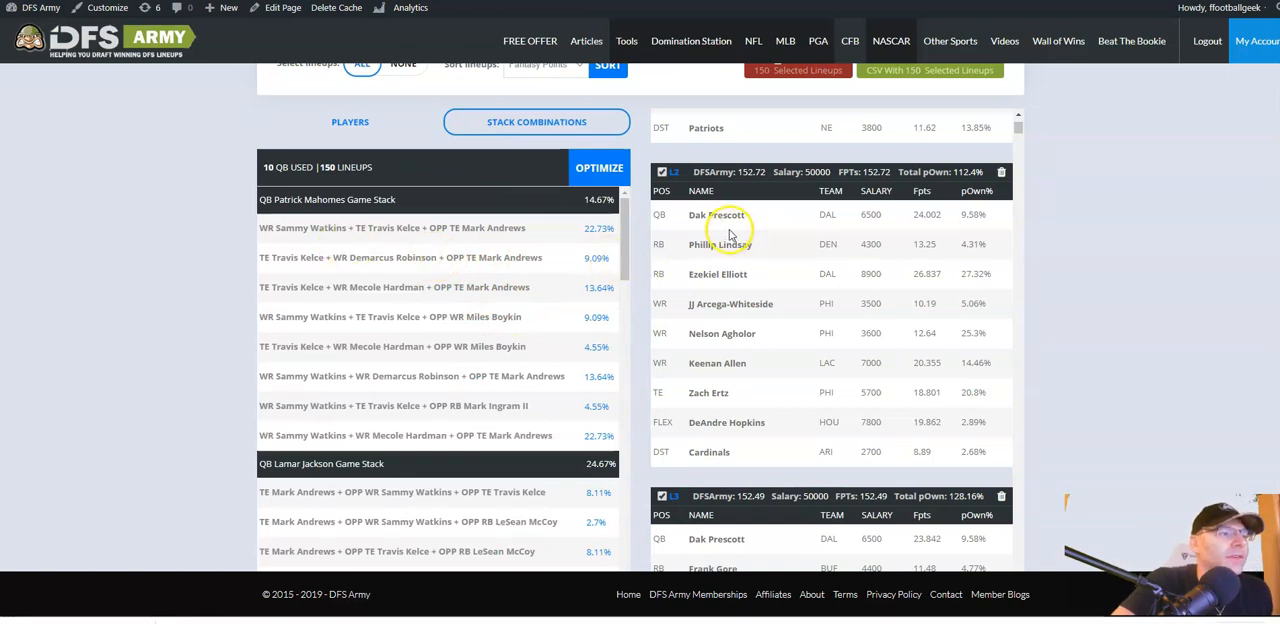
mouse_move(732, 378)
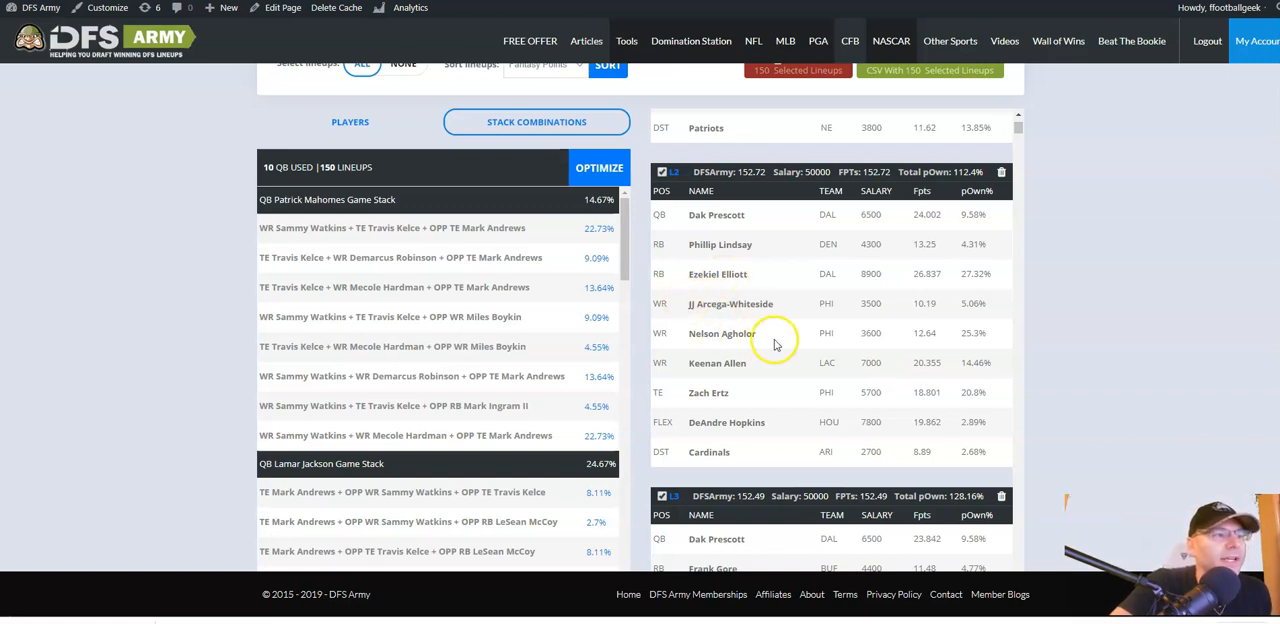
mouse_move(770, 344)
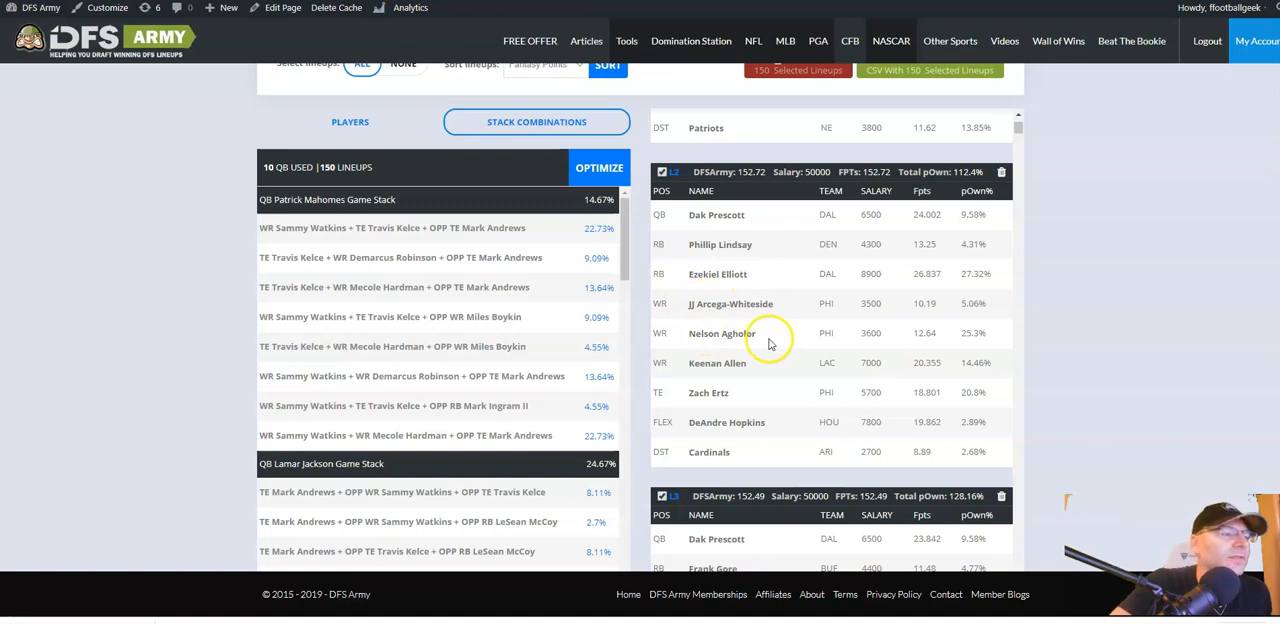
mouse_move(758, 392)
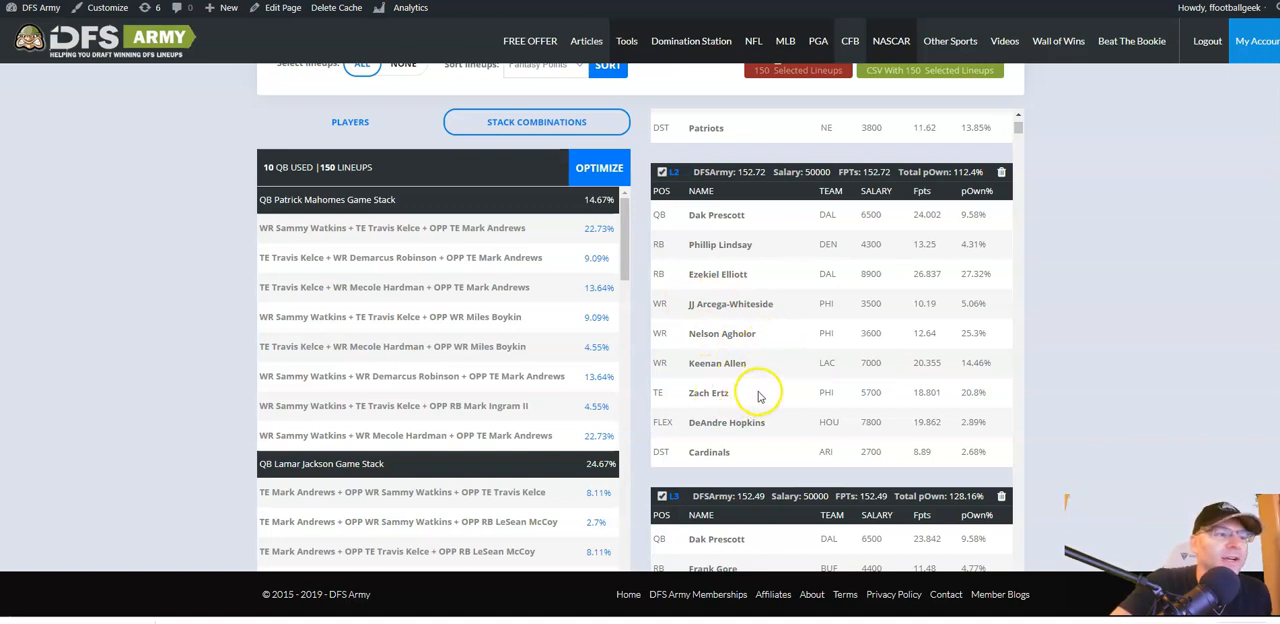
mouse_move(764, 362)
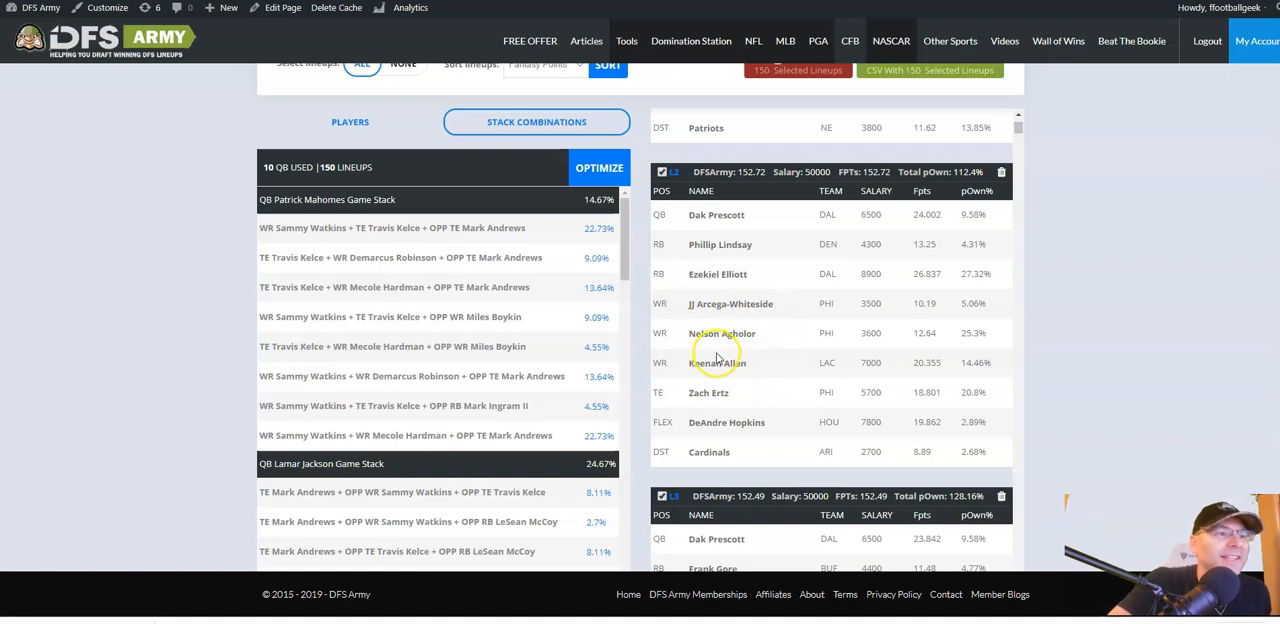
mouse_move(900, 358)
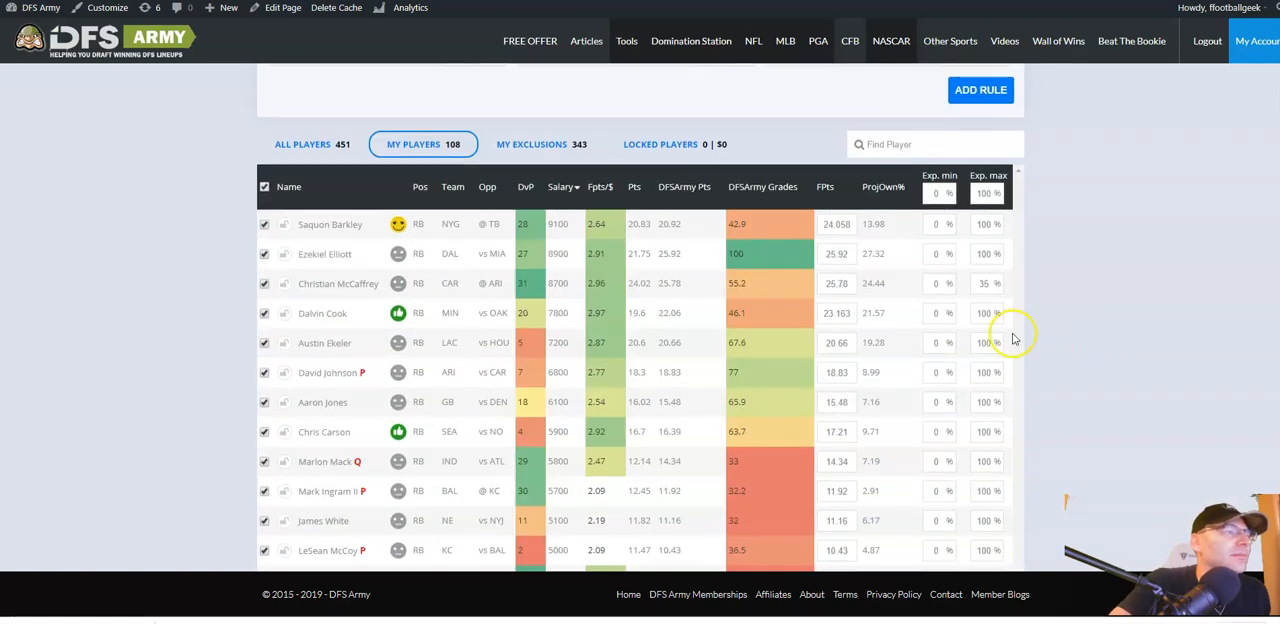
Start a position stacking rule built on WR Nelson Agholor.
scroll("down", 3)
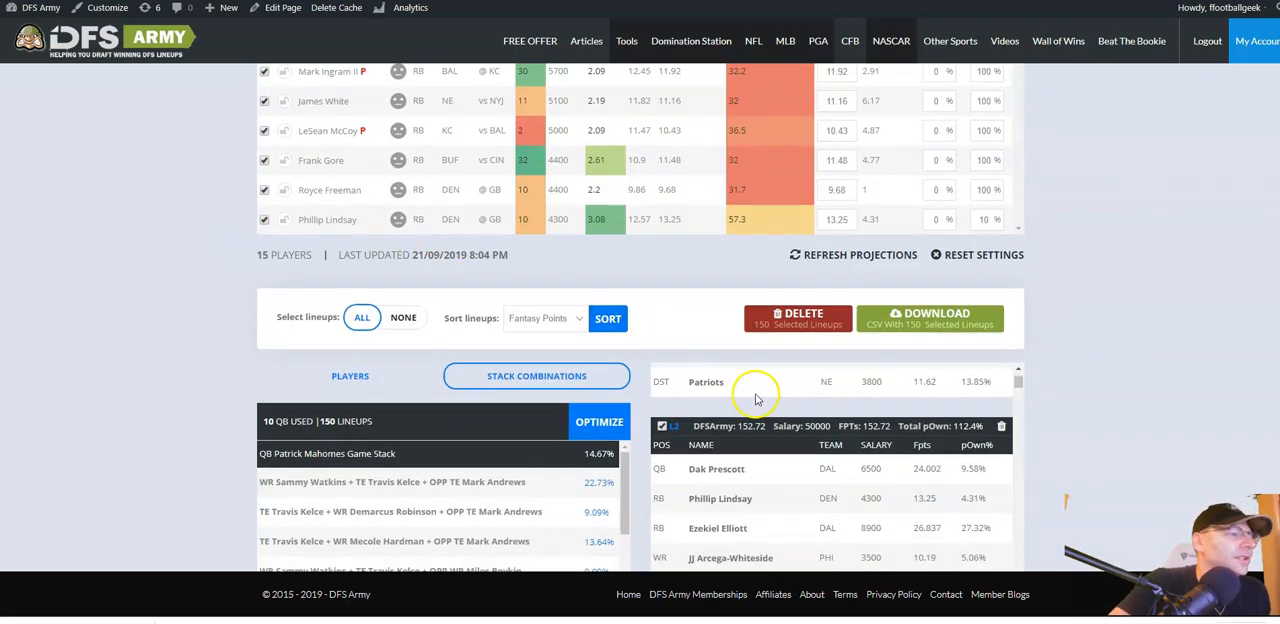
scroll("down", 3)
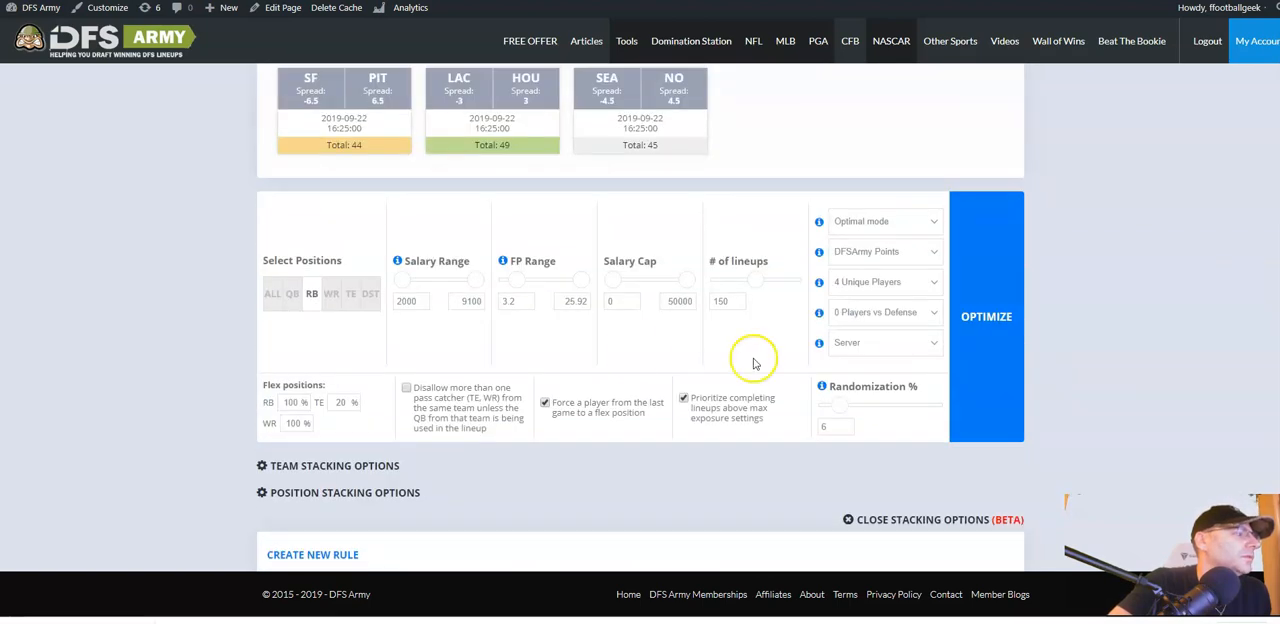
mouse_move(336, 470)
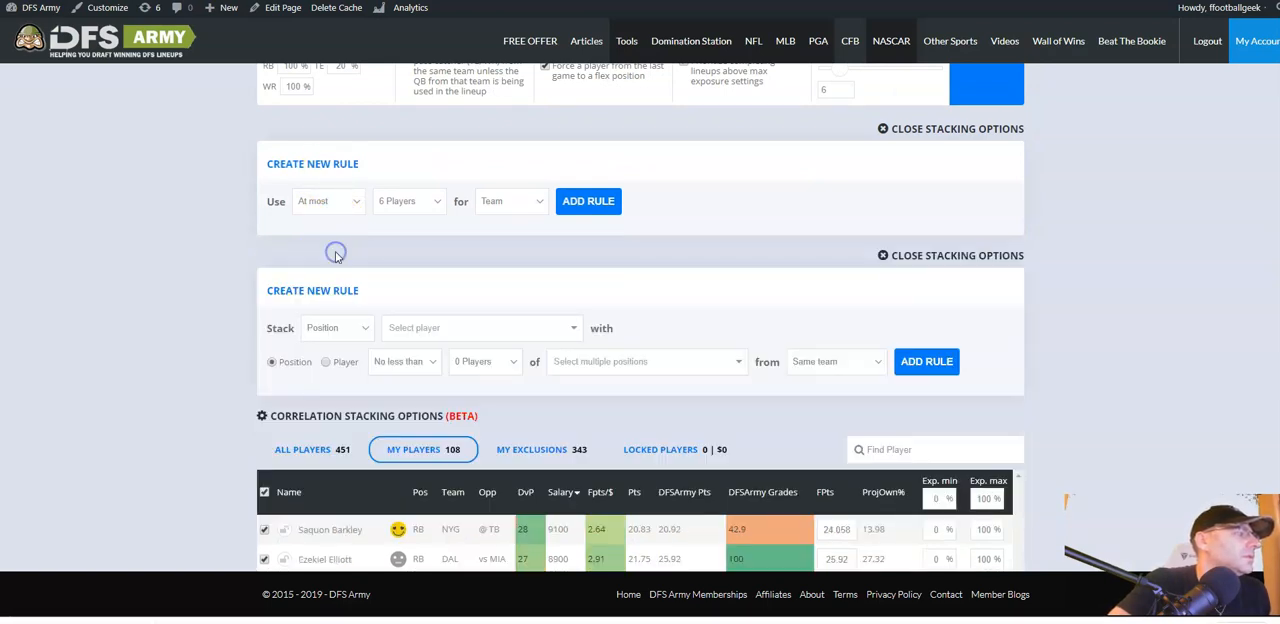
mouse_move(356, 340)
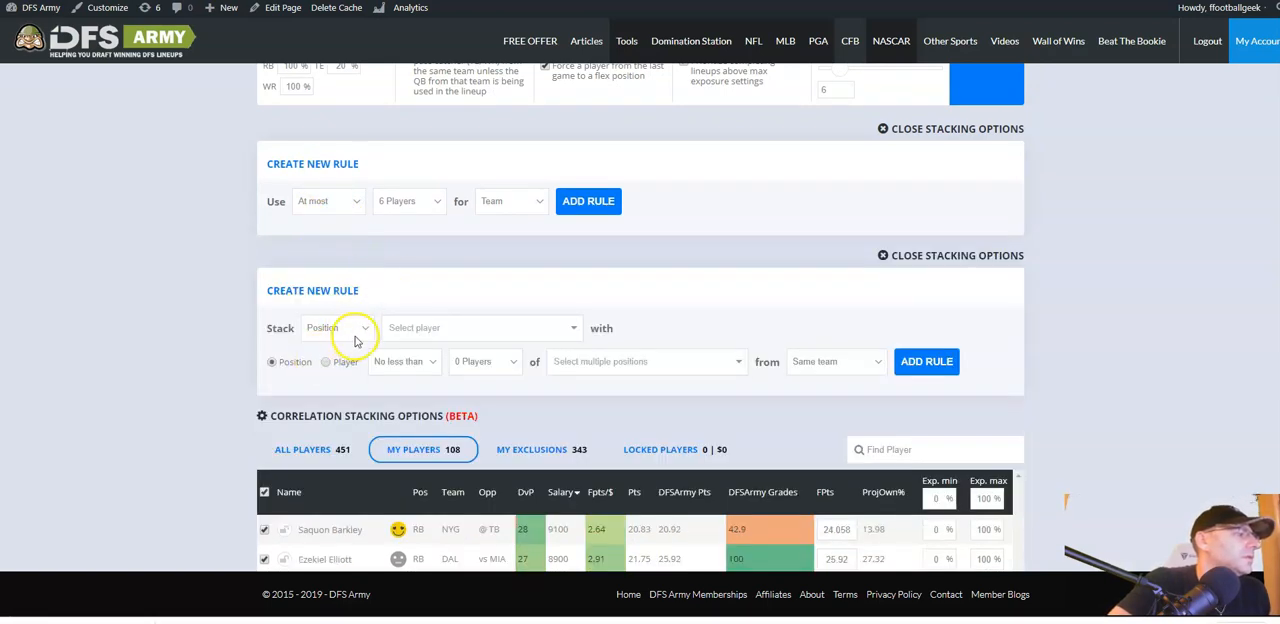
left_click(336, 328)
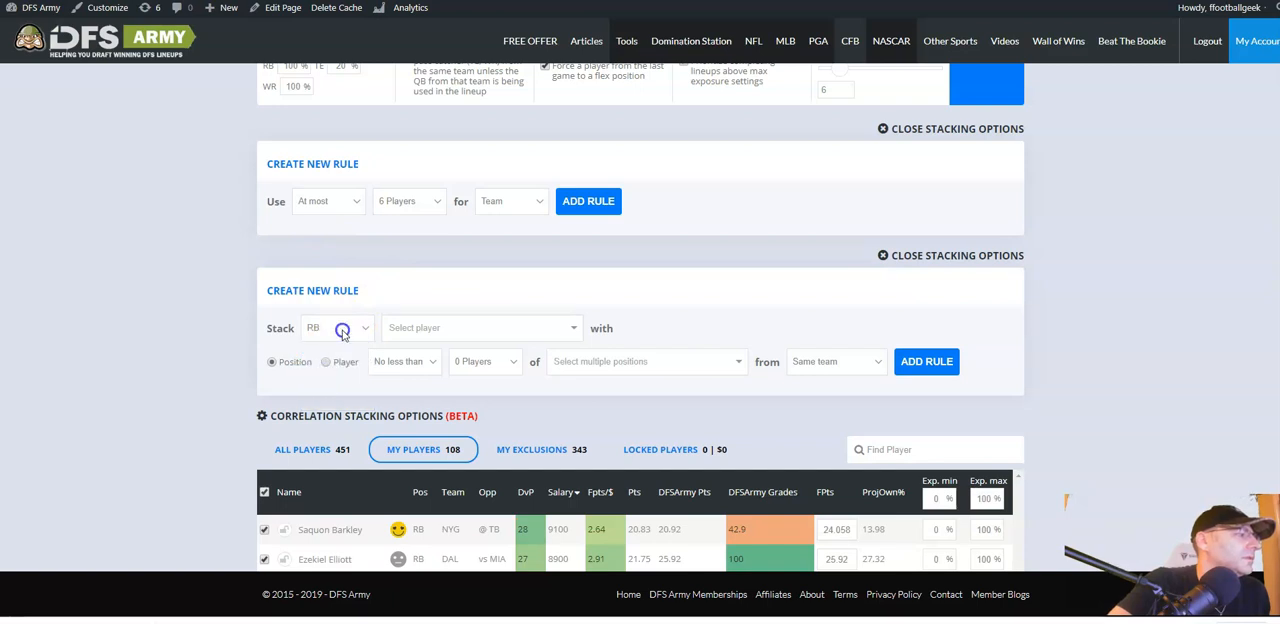
left_click(480, 328)
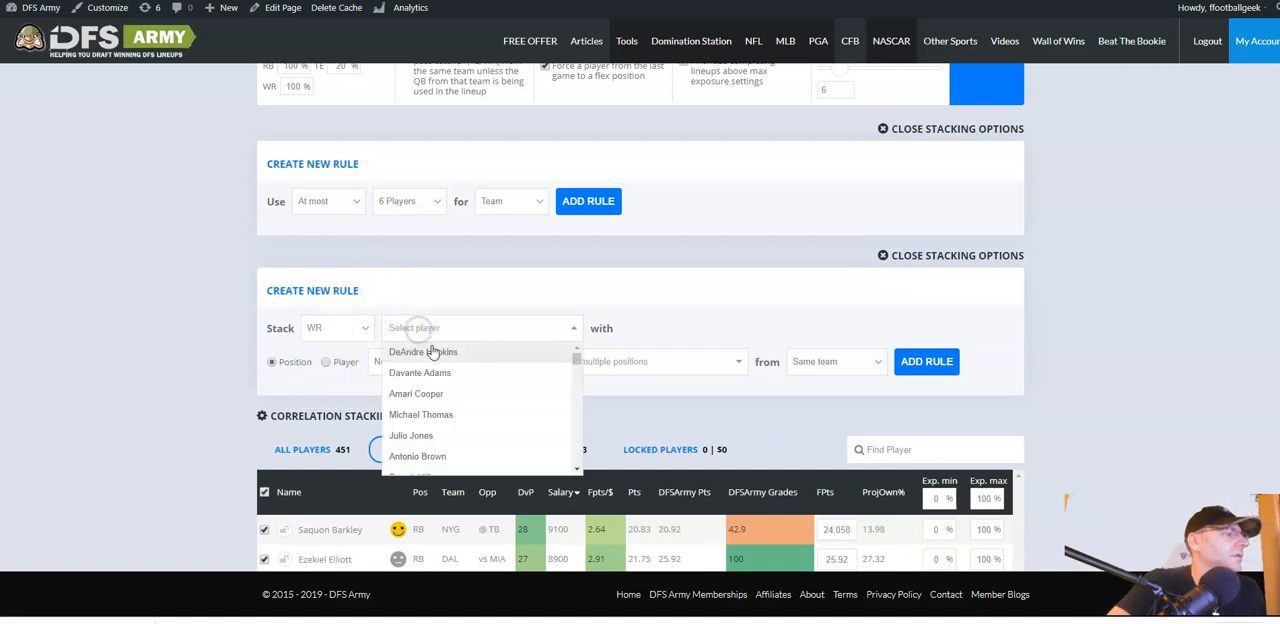
type("a")
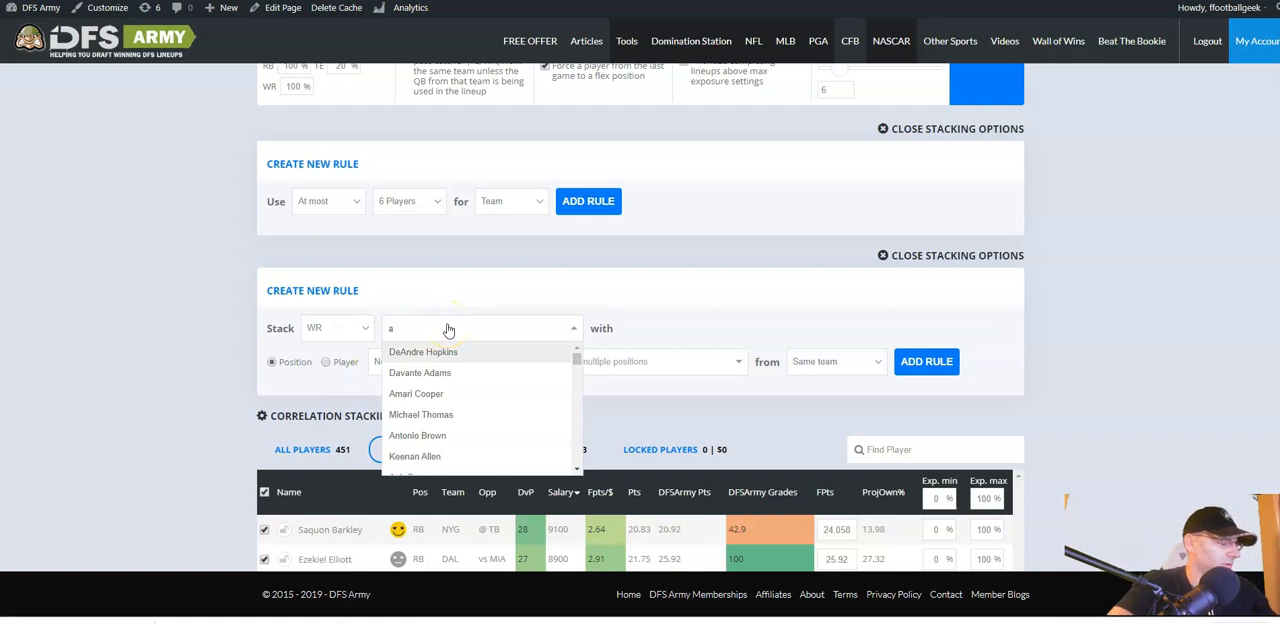
left_click(418, 328)
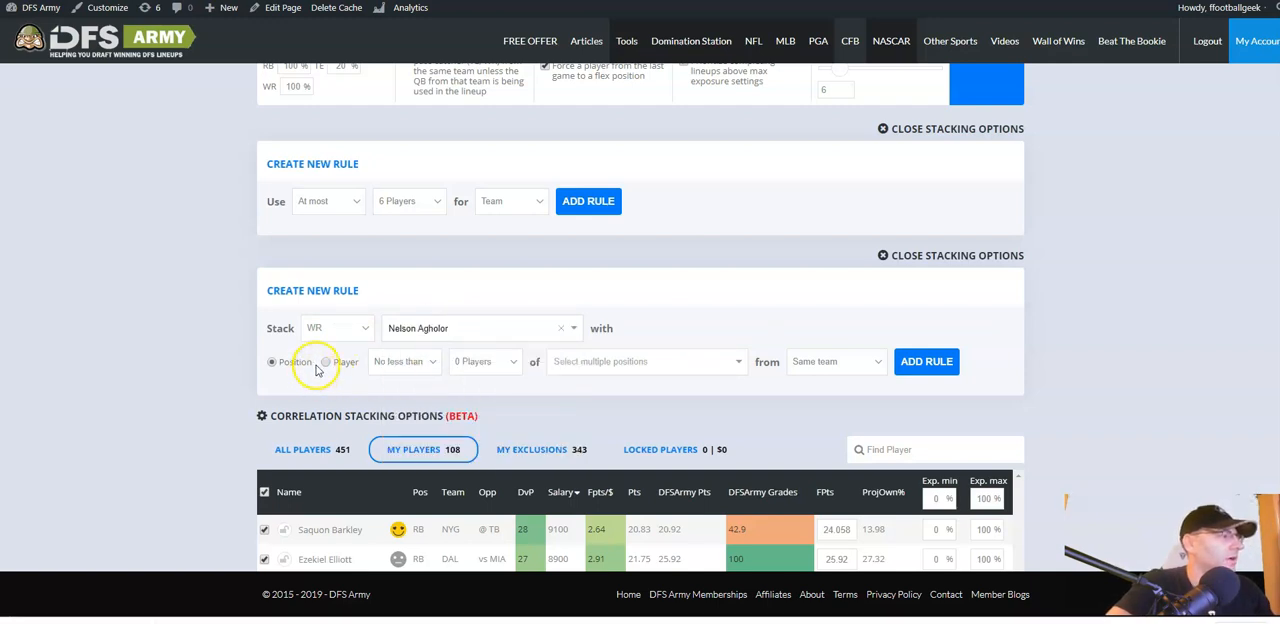
Pair Agholor by Player with exactly 0 of JJ Arcega-Whiteside.
left_click(404, 362)
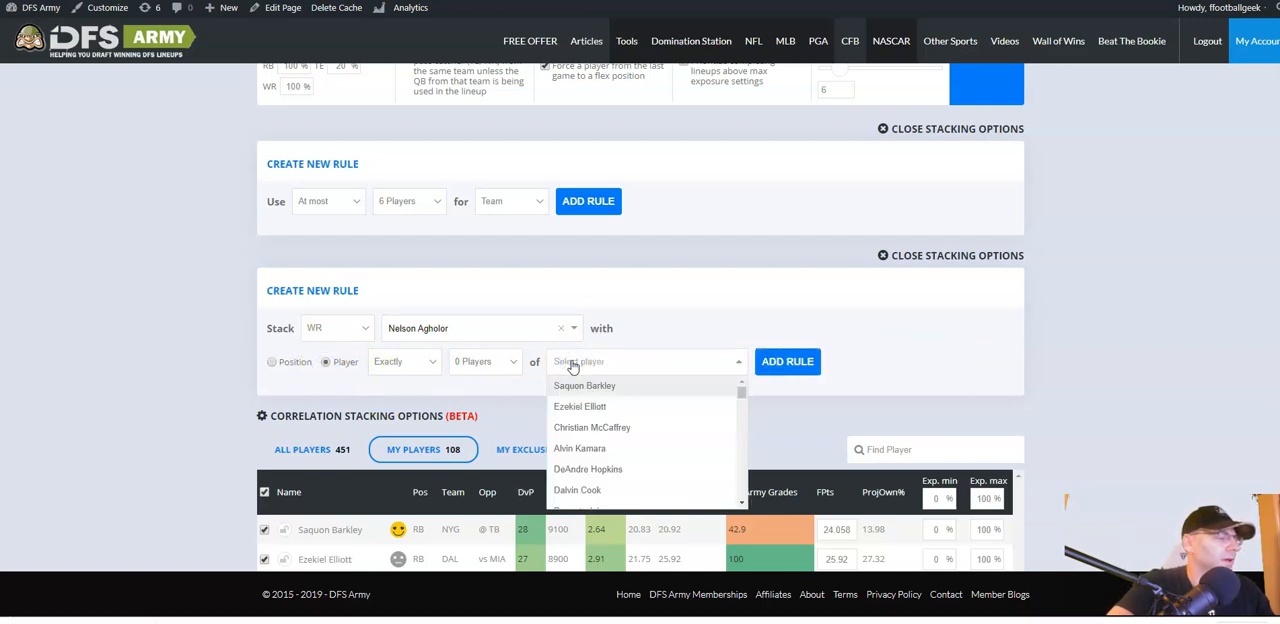
type("whi")
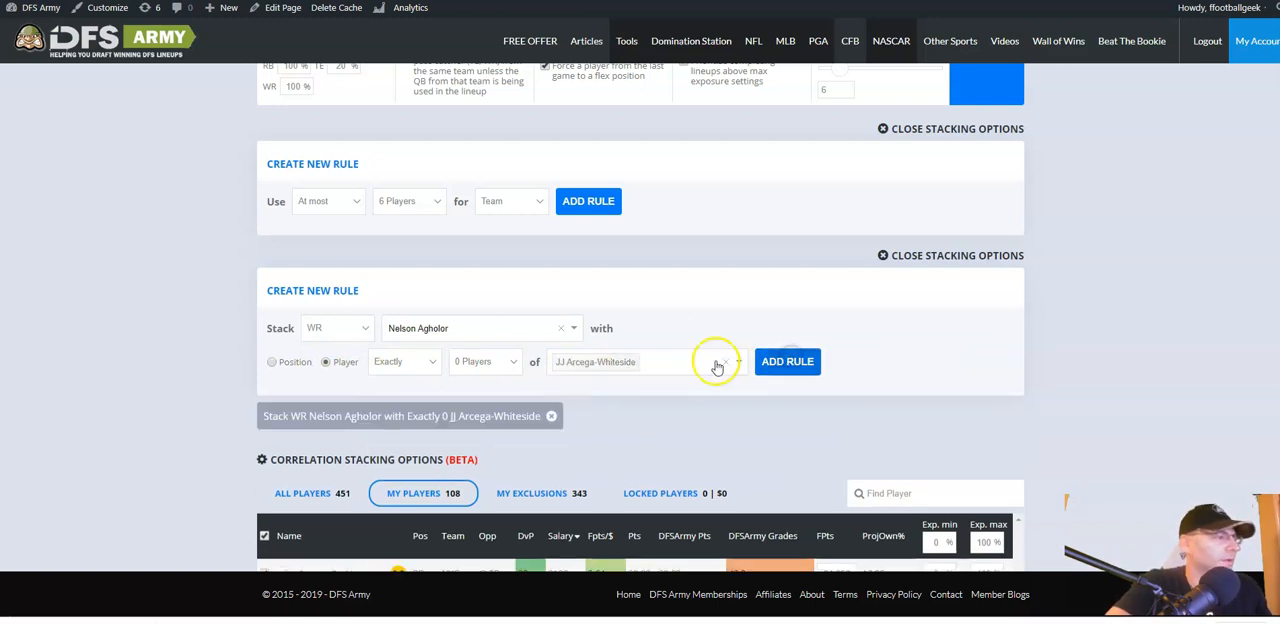
scroll("down", 3)
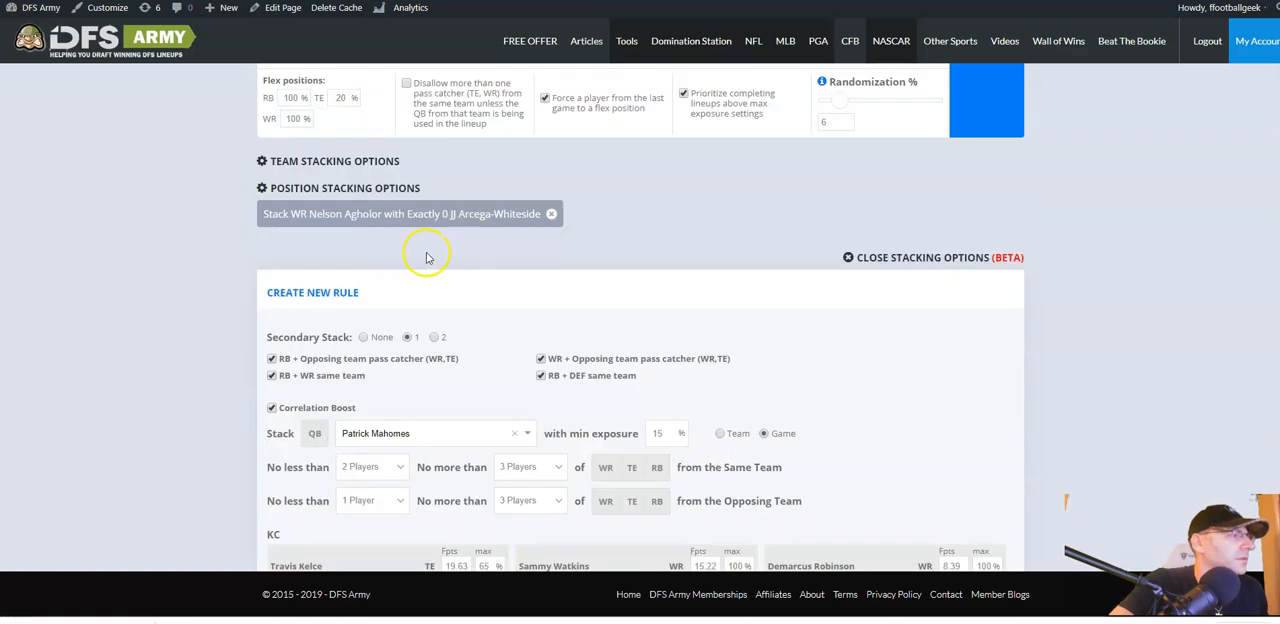
Scroll back to the optimizer settings and re-run Optimize for the 150 lineups.
scroll("down", 3)
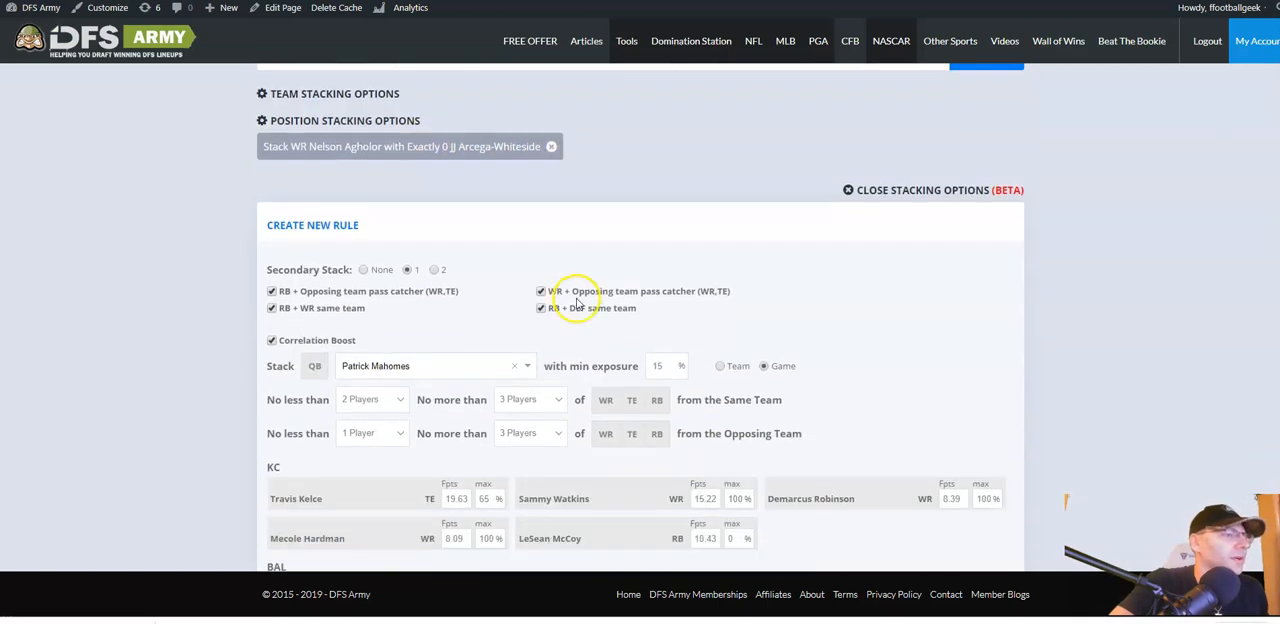
scroll("down", 3)
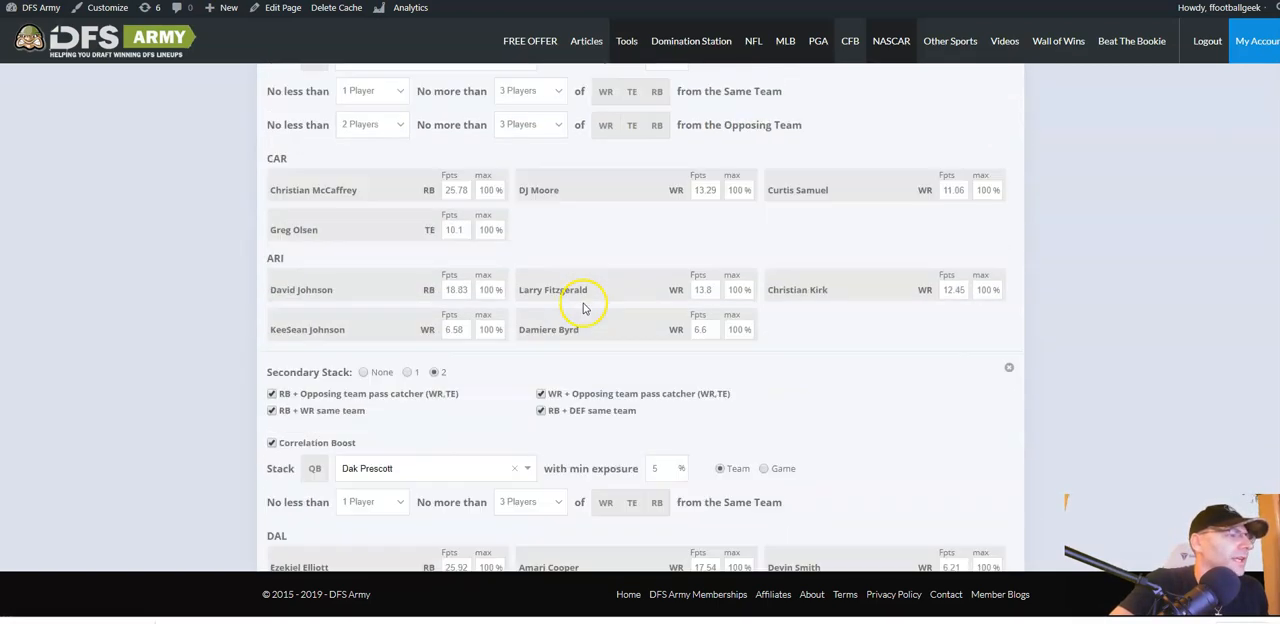
scroll("down", 3)
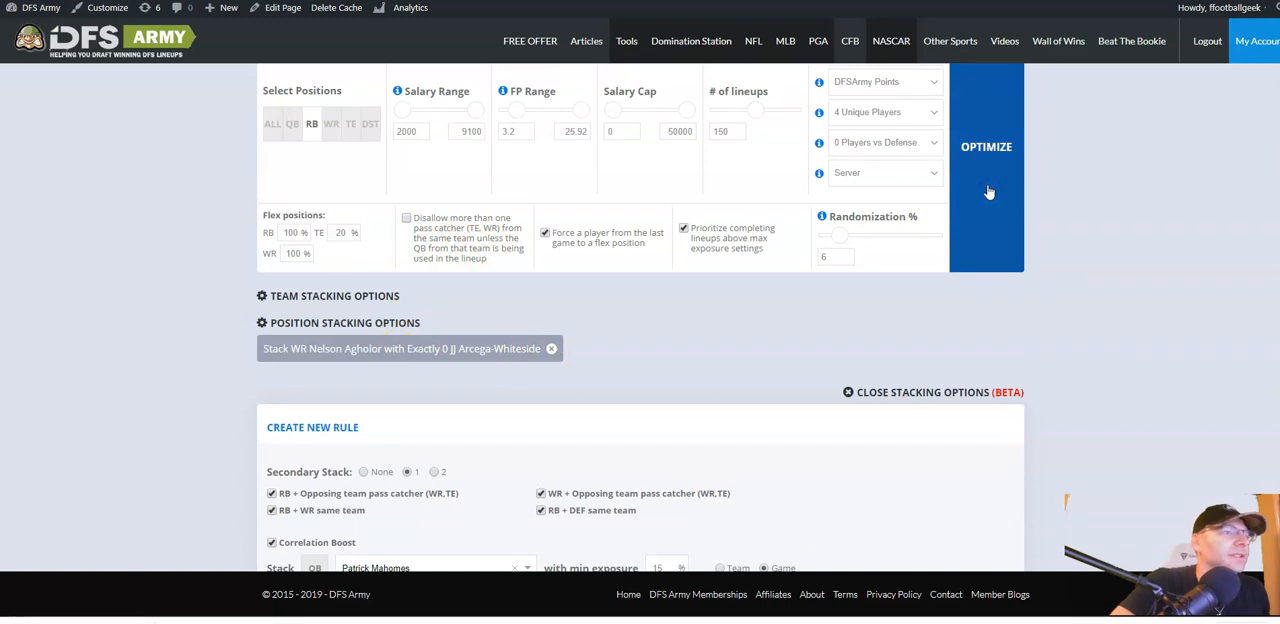
scroll("down", 3)
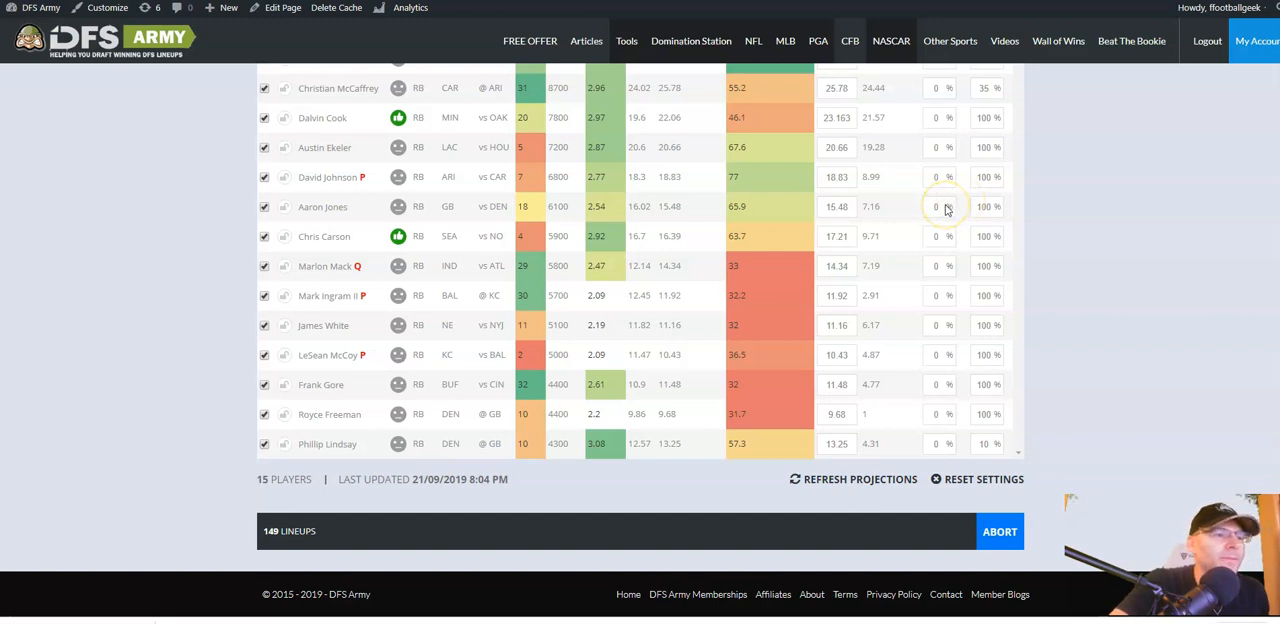
Filter the player pool to quarterbacks while scrolling the generated lineups.
scroll("down", 3)
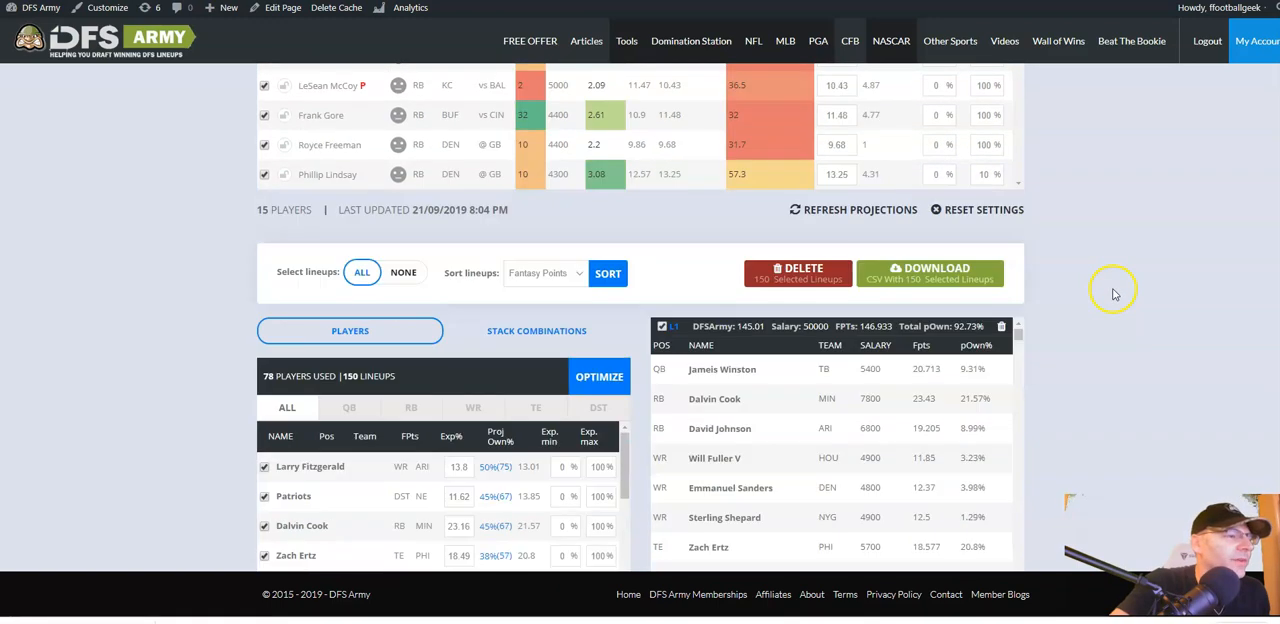
scroll("down", 3)
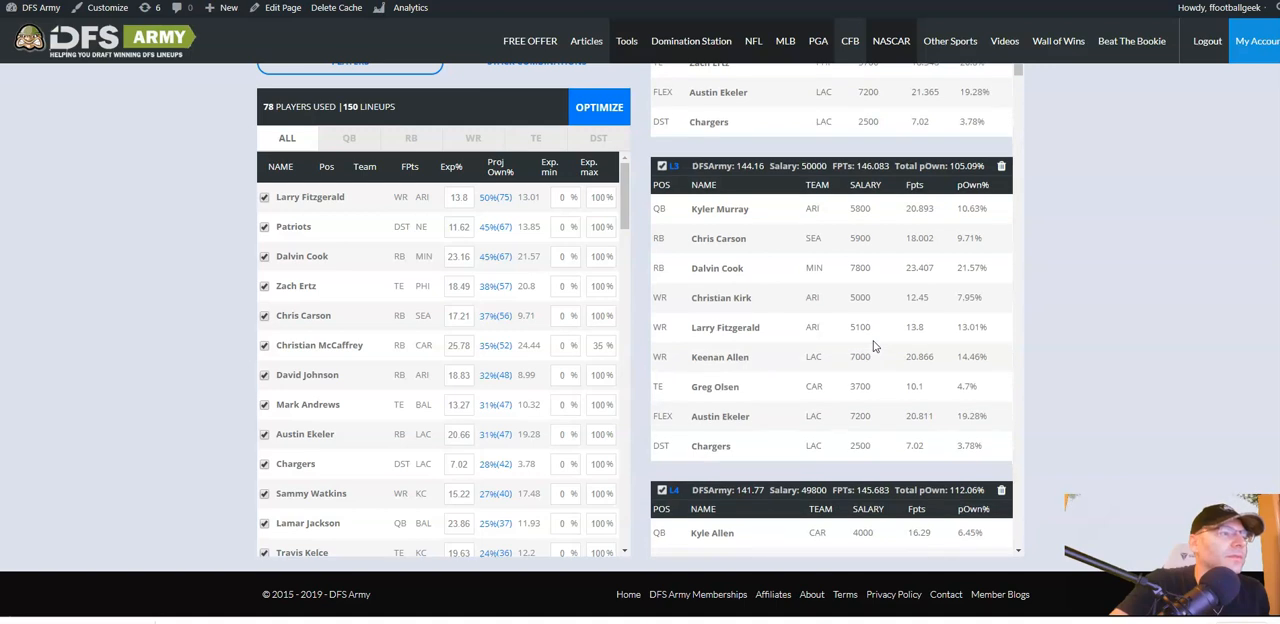
scroll("down", 3)
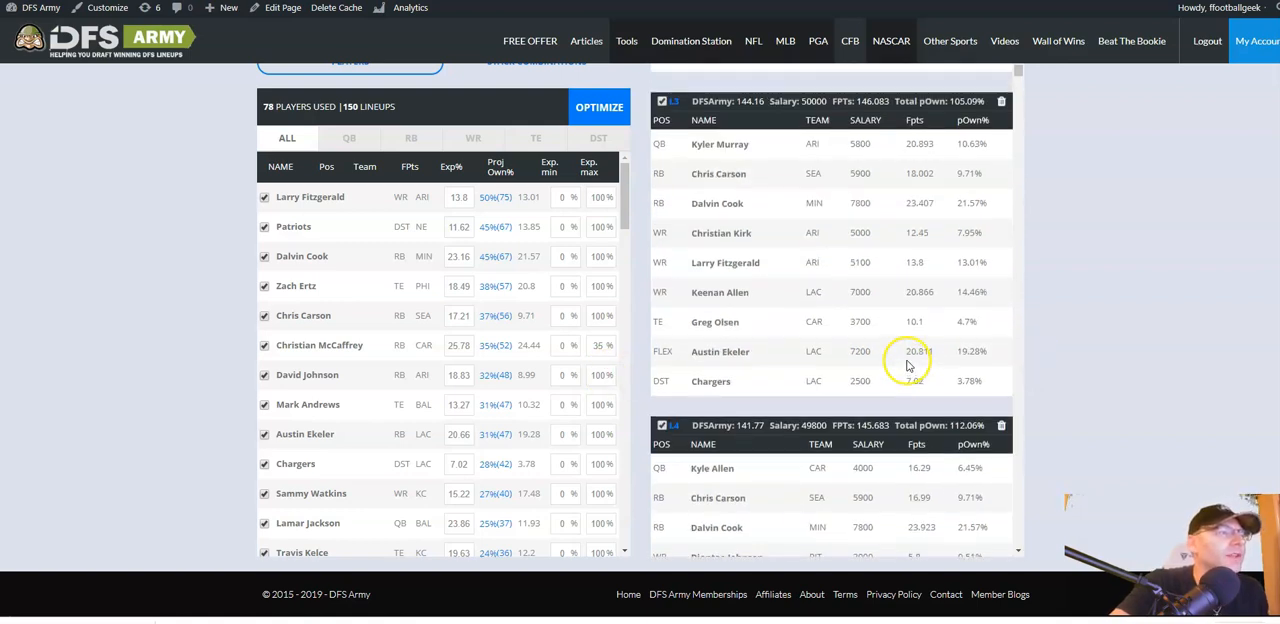
scroll("down", 3)
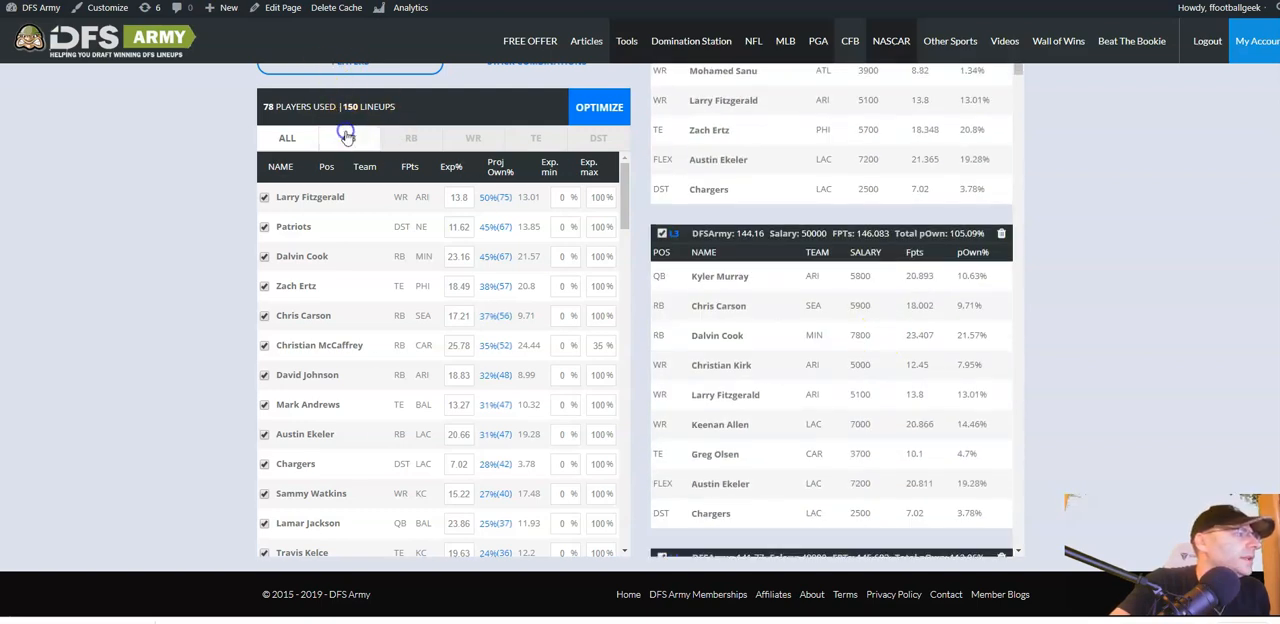
left_click(348, 136)
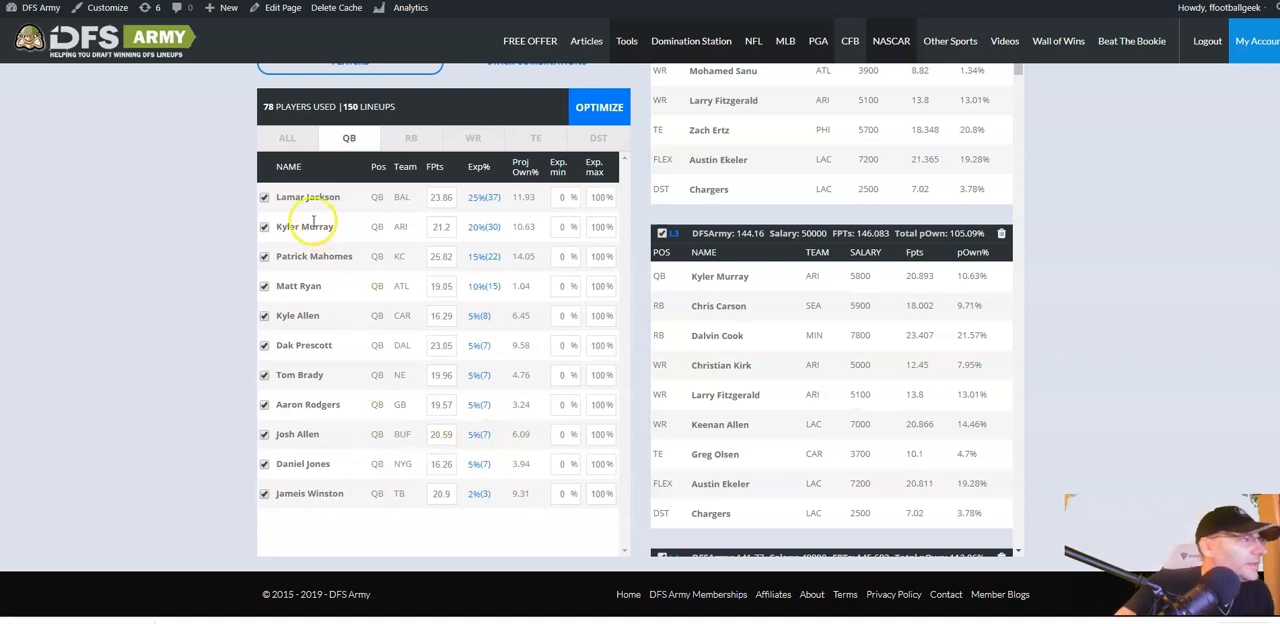
mouse_move(560, 500)
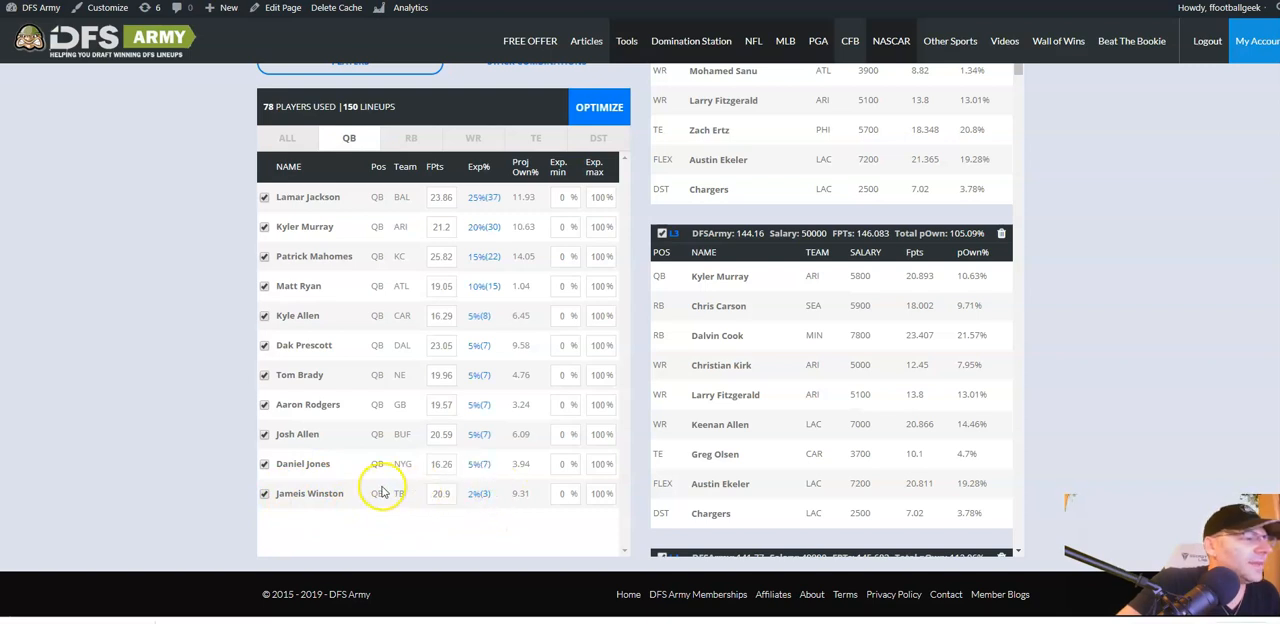
mouse_move(880, 384)
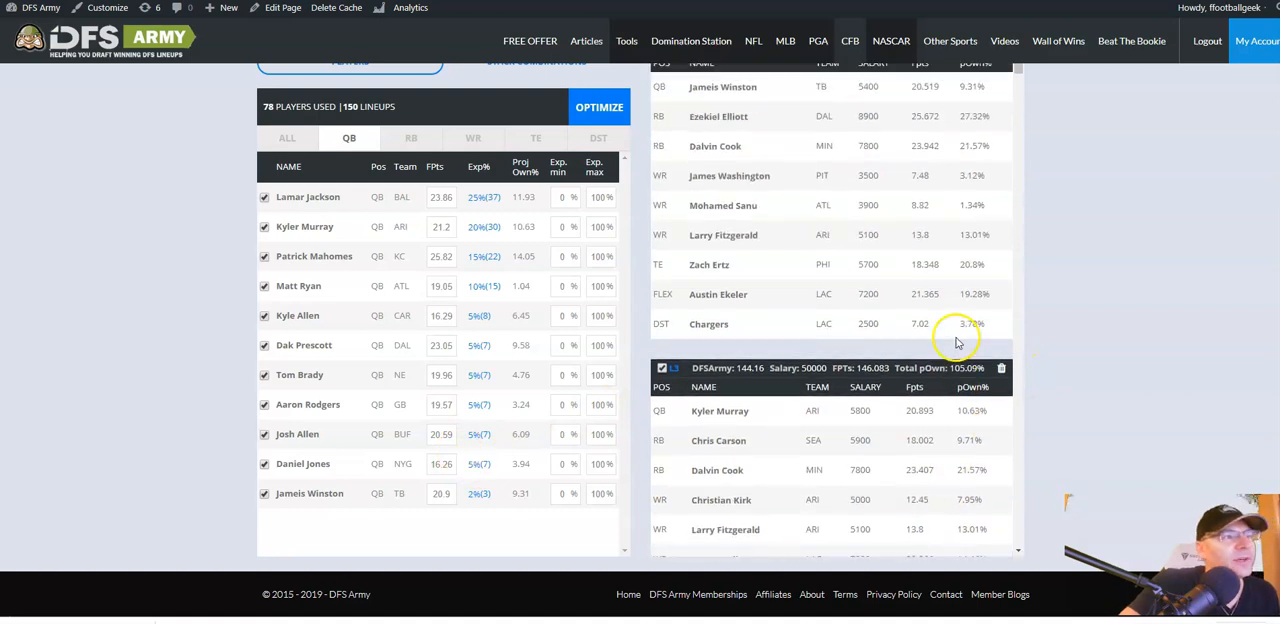
scroll("down", 3)
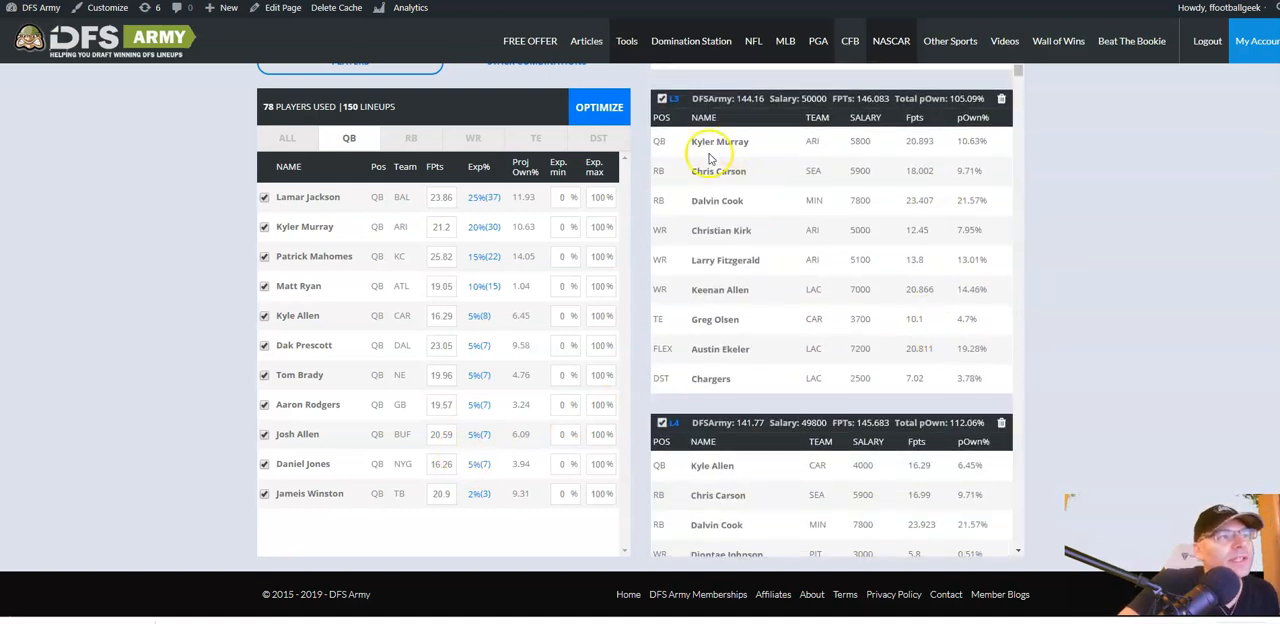
mouse_move(740, 264)
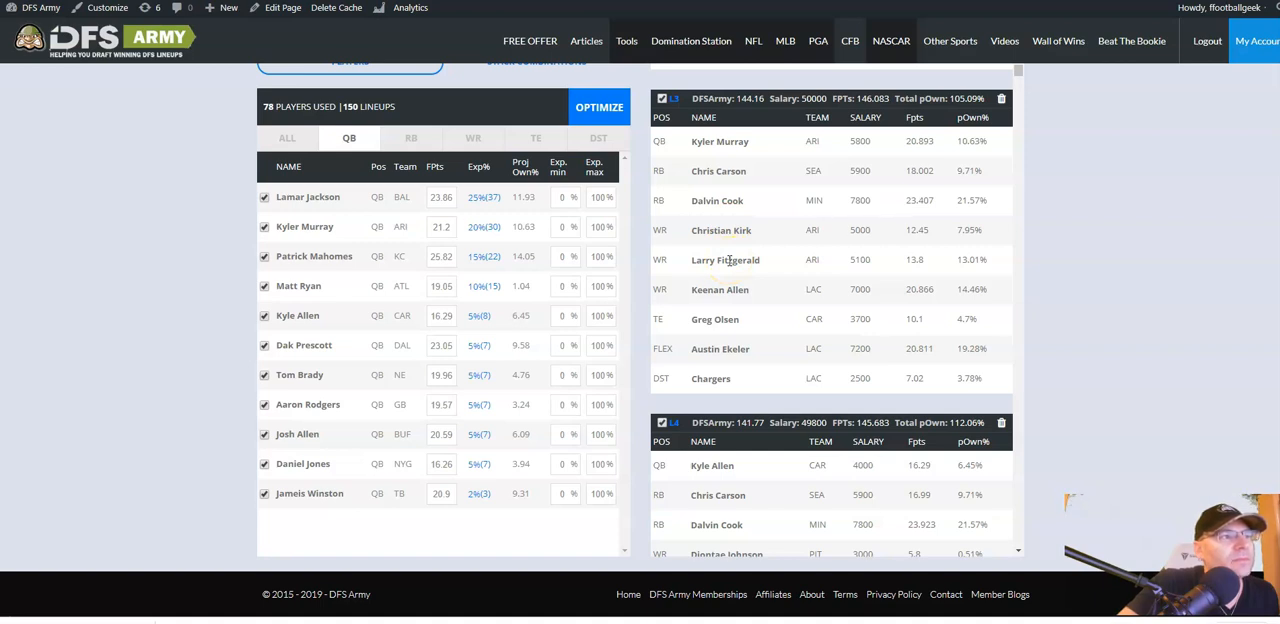
mouse_move(728, 324)
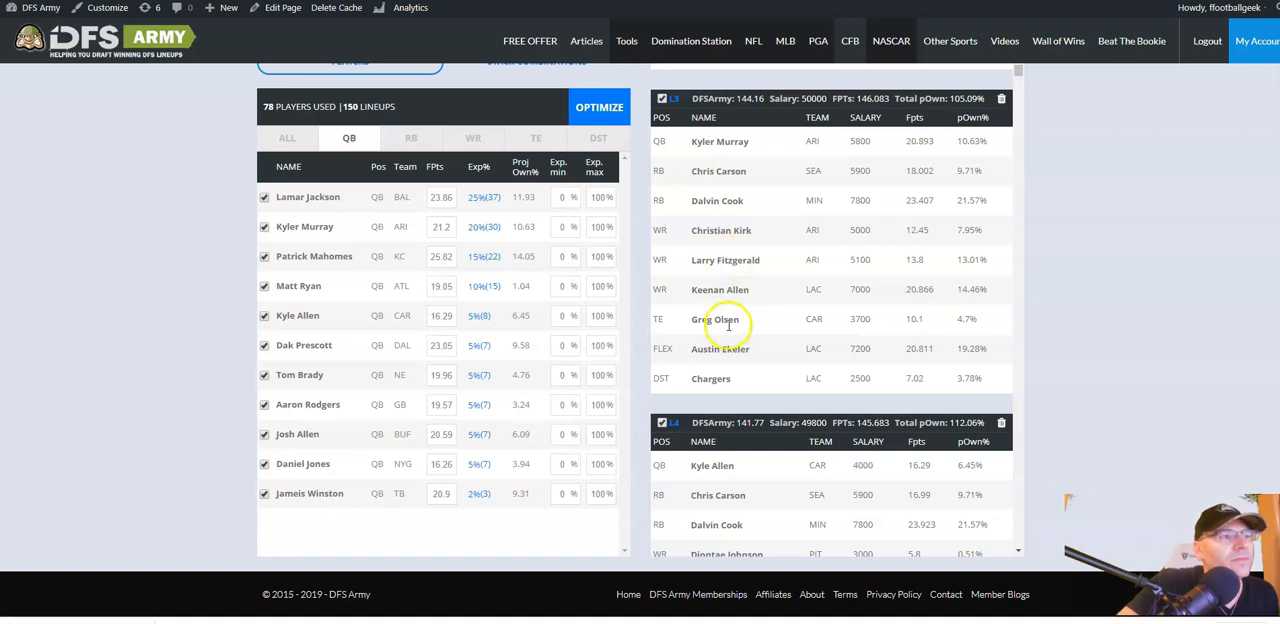
mouse_move(782, 296)
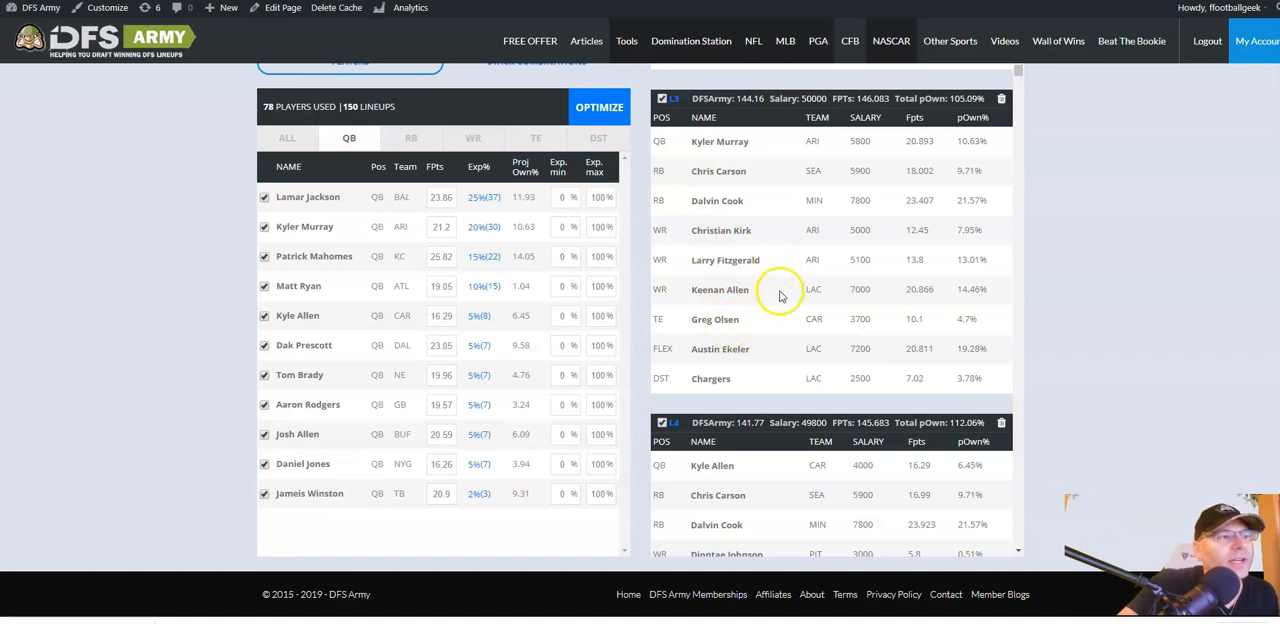
mouse_move(718, 340)
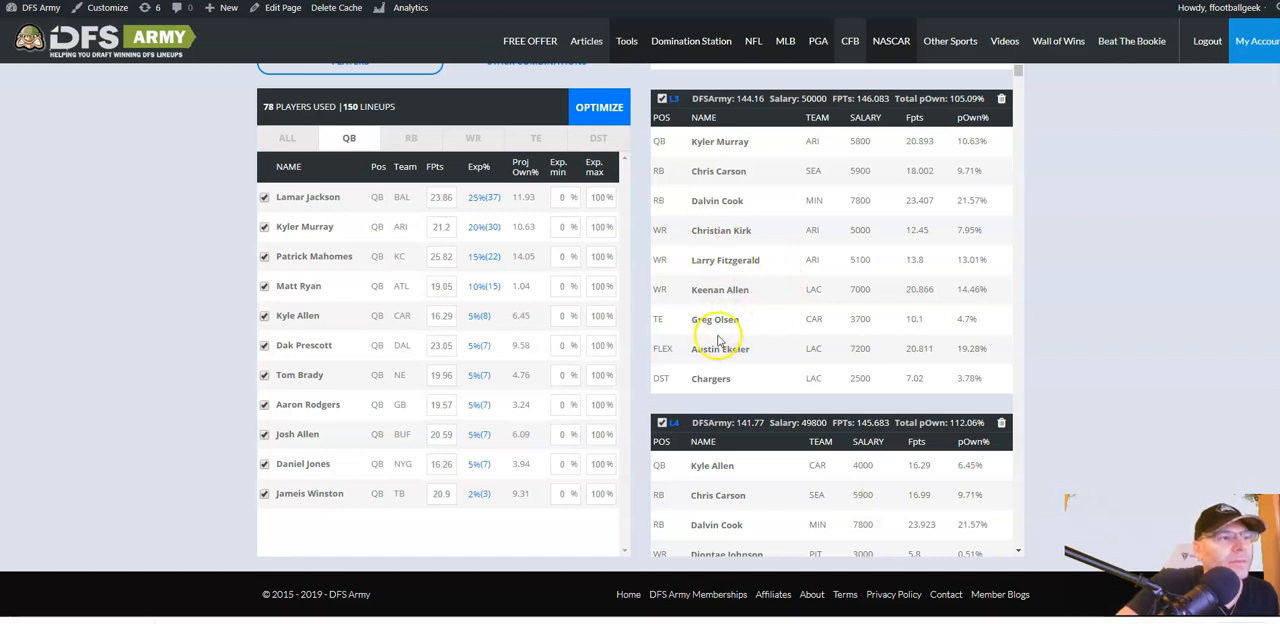
mouse_move(704, 350)
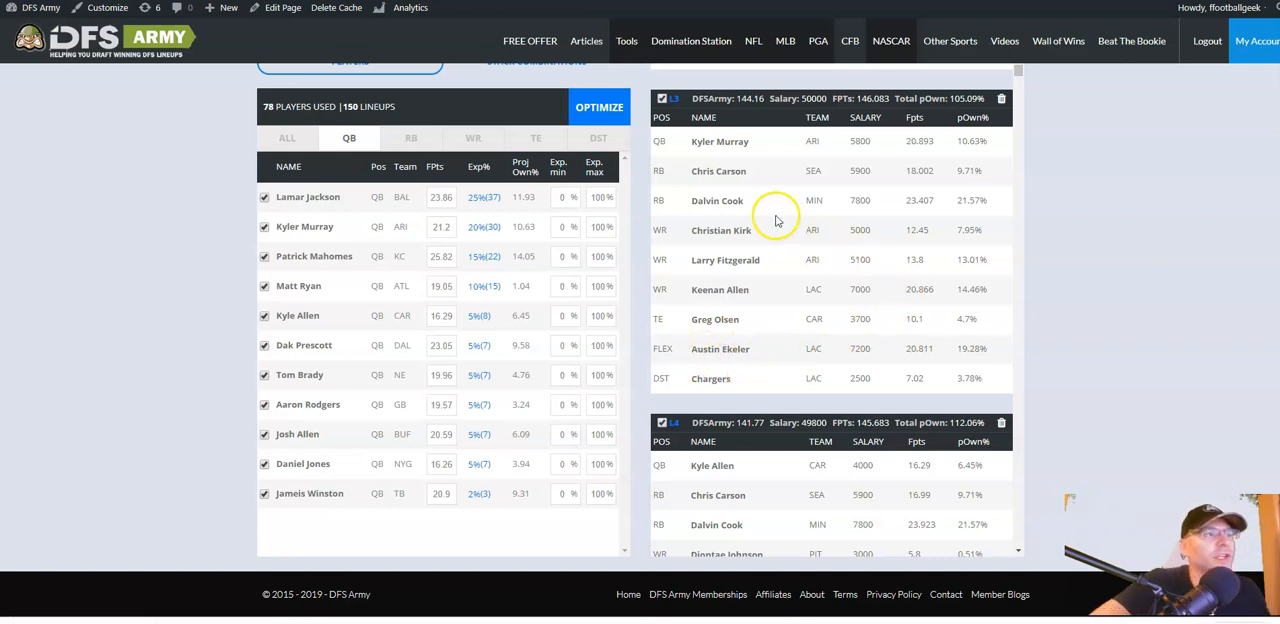
mouse_move(684, 128)
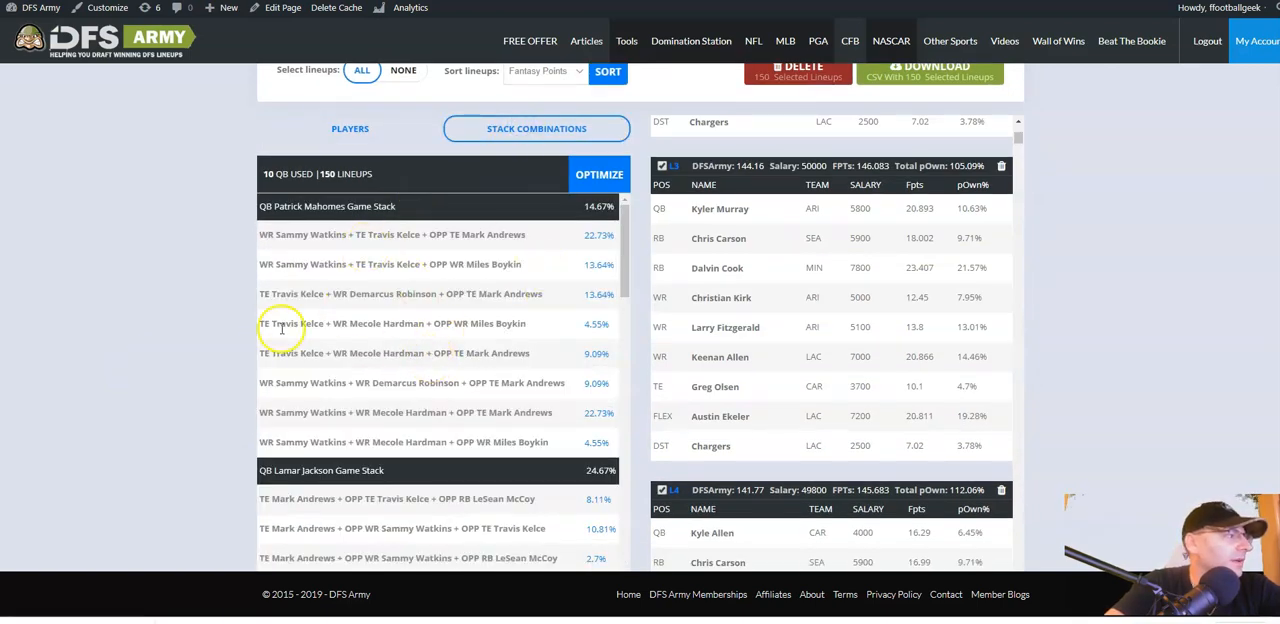
mouse_move(496, 352)
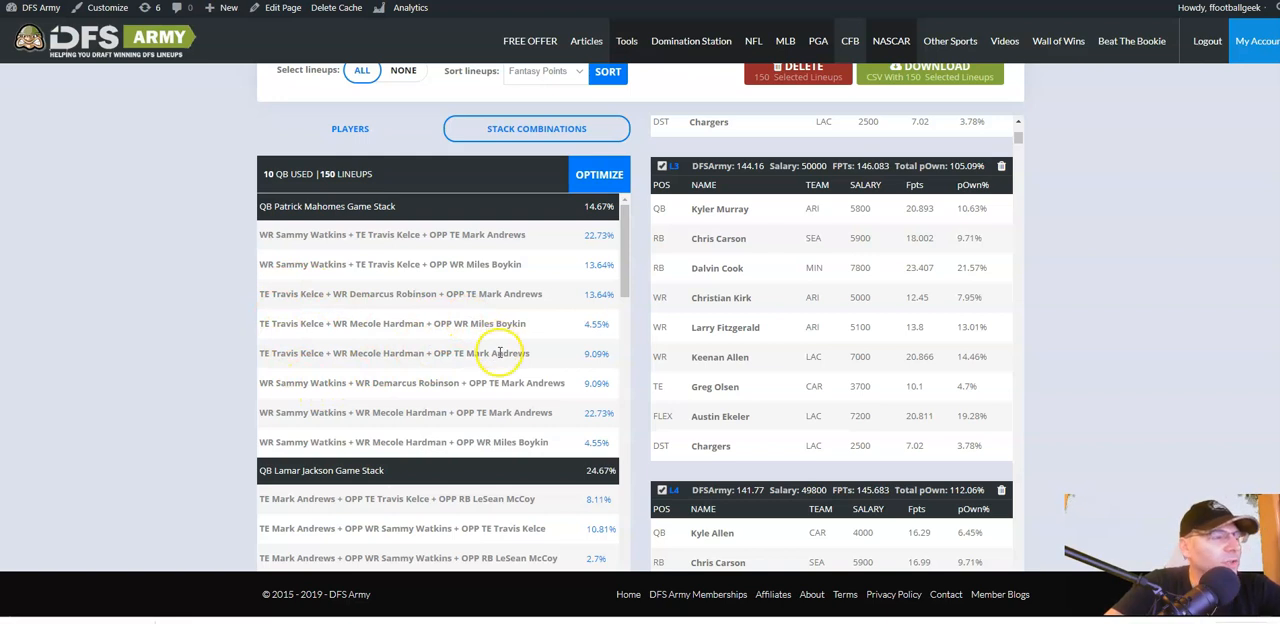
mouse_move(400, 264)
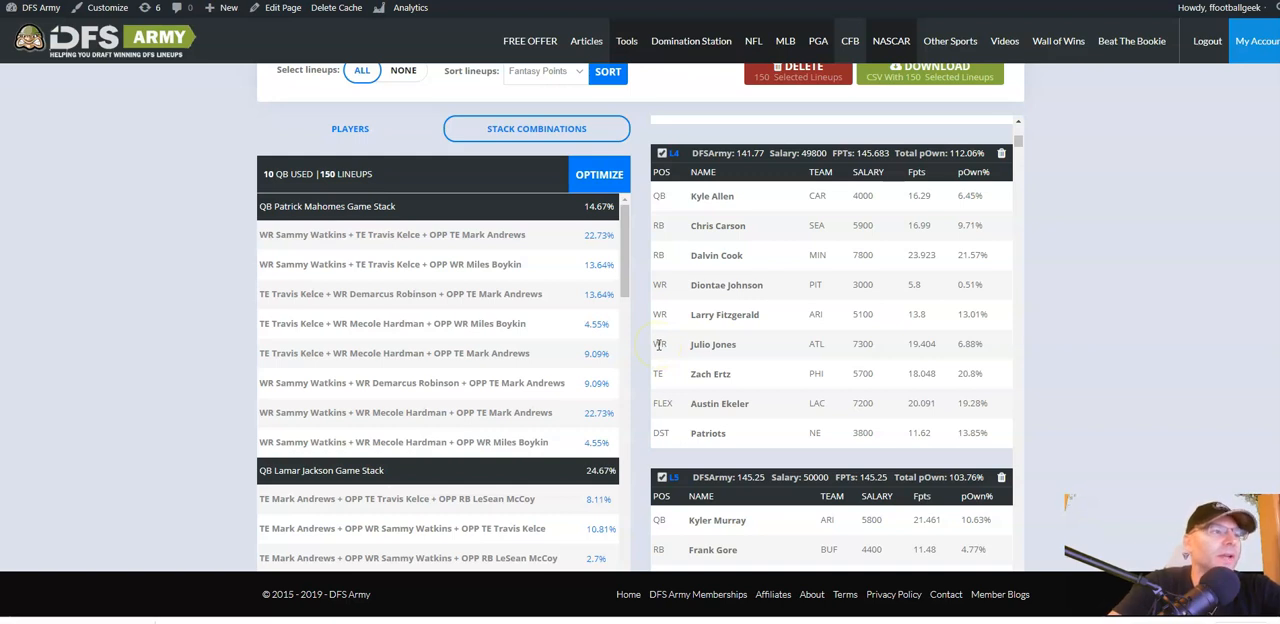
mouse_move(792, 248)
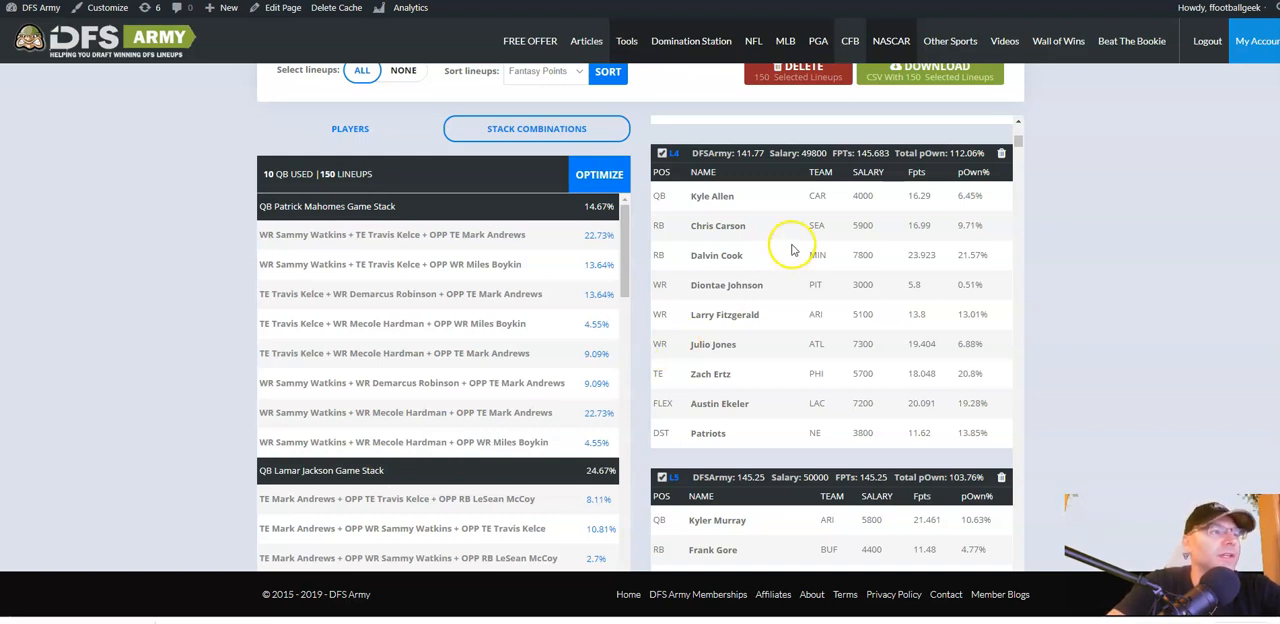
mouse_move(812, 300)
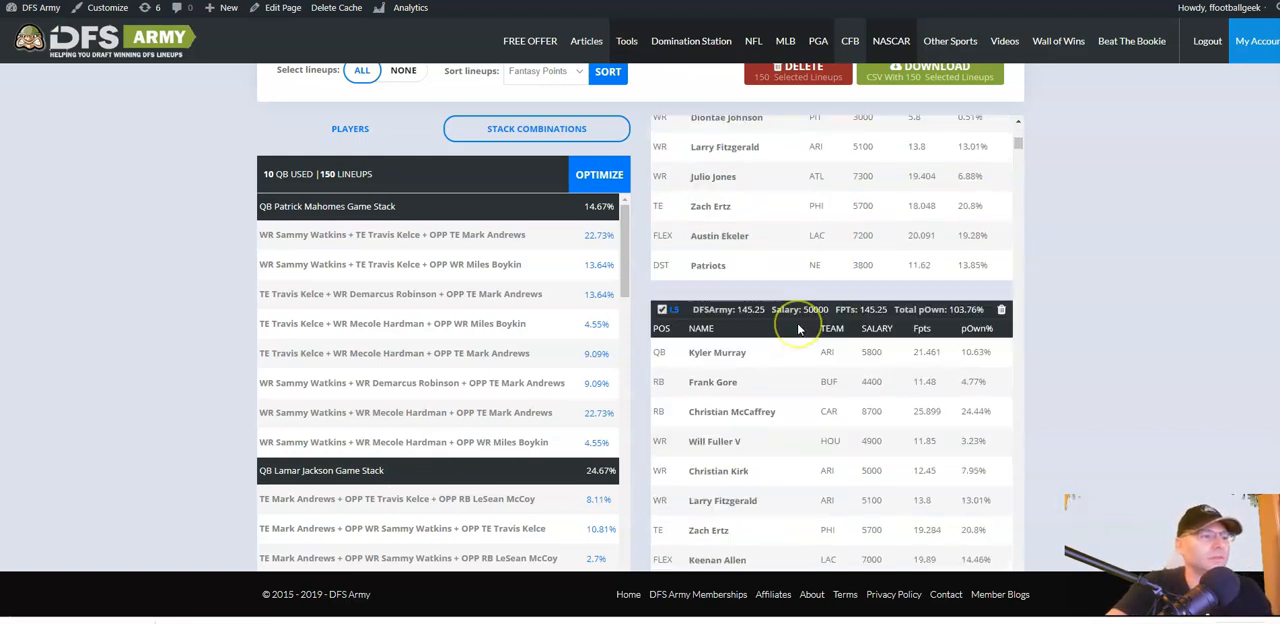
Scroll the Stack Combinations breakdown and the 150 lineups, comparing Murray, Winston and Prescott builds.
scroll("down", 3)
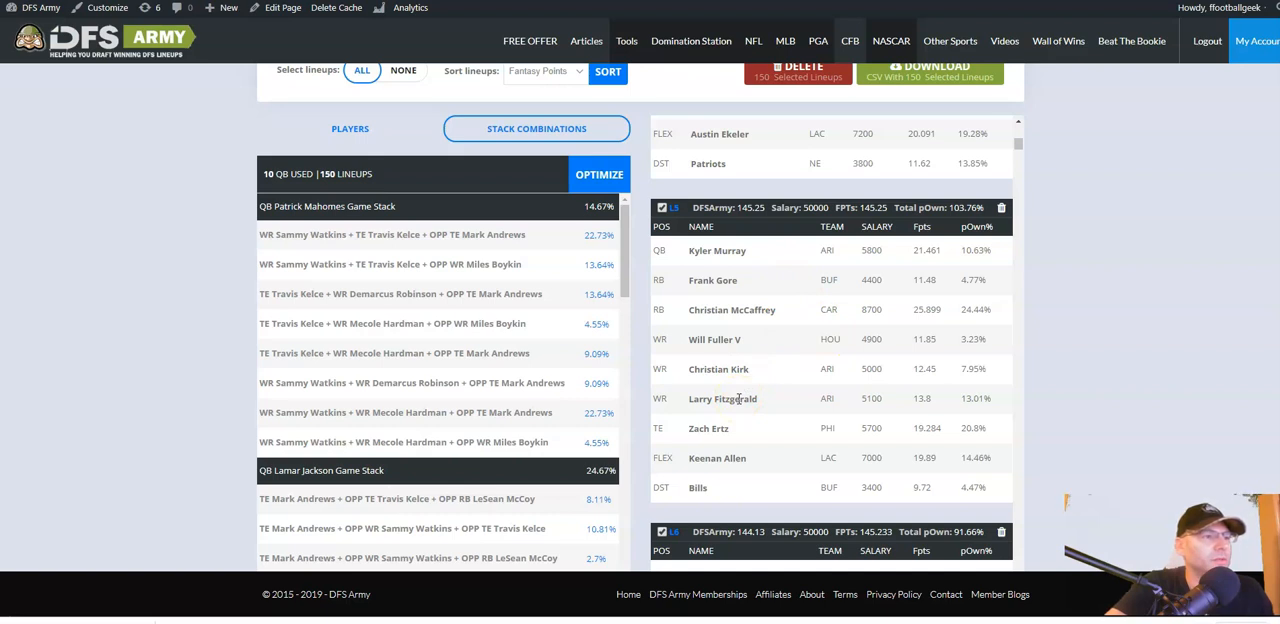
mouse_move(742, 326)
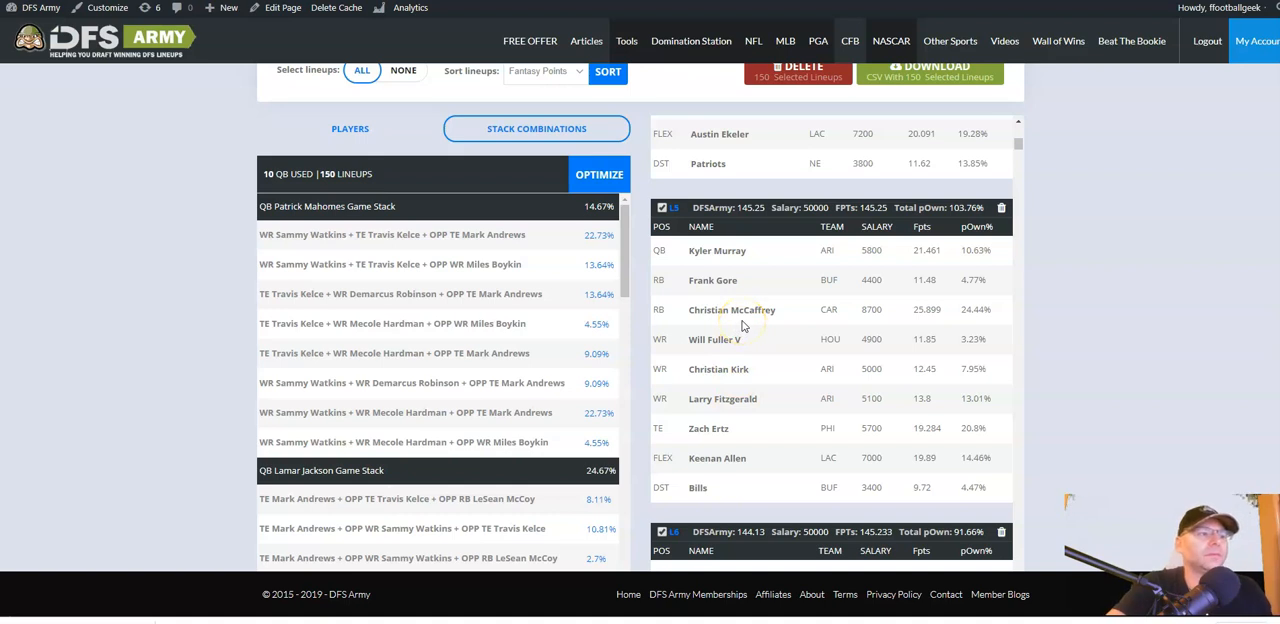
left_click(736, 332)
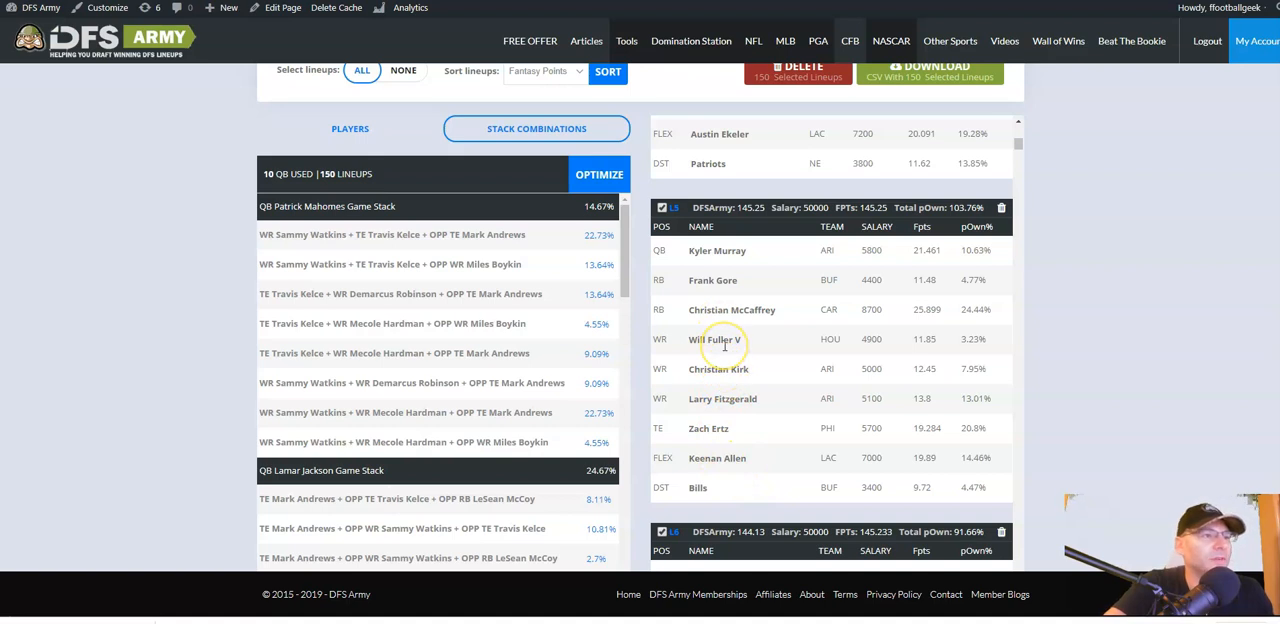
mouse_move(708, 496)
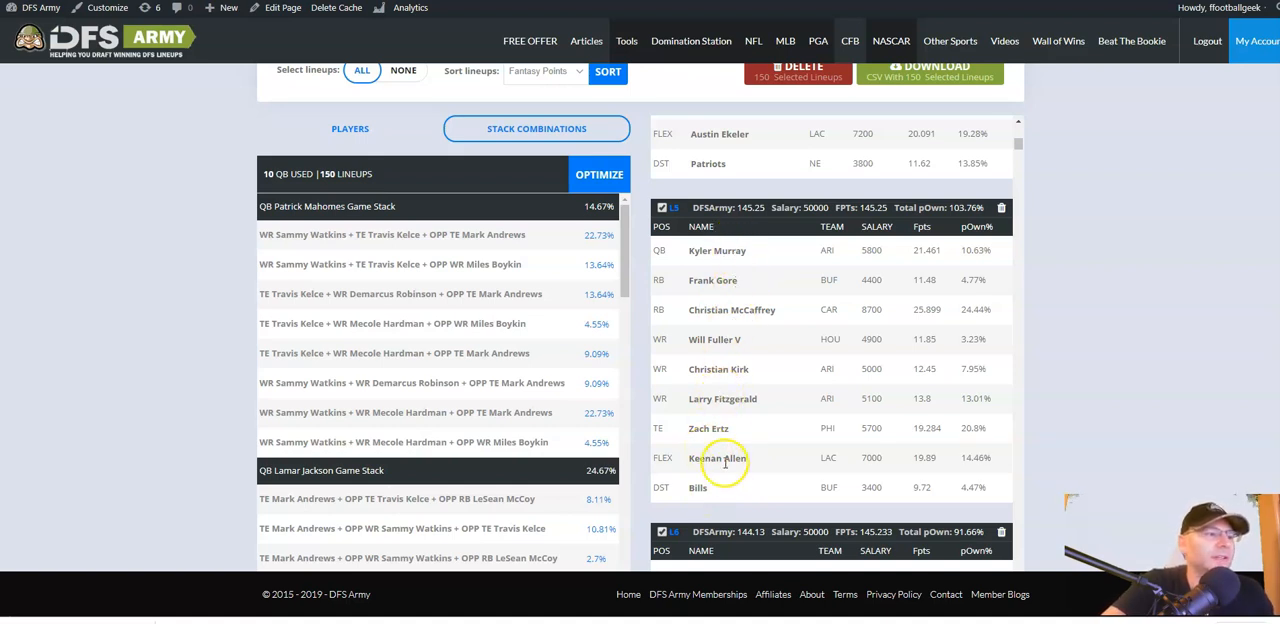
scroll("down", 3)
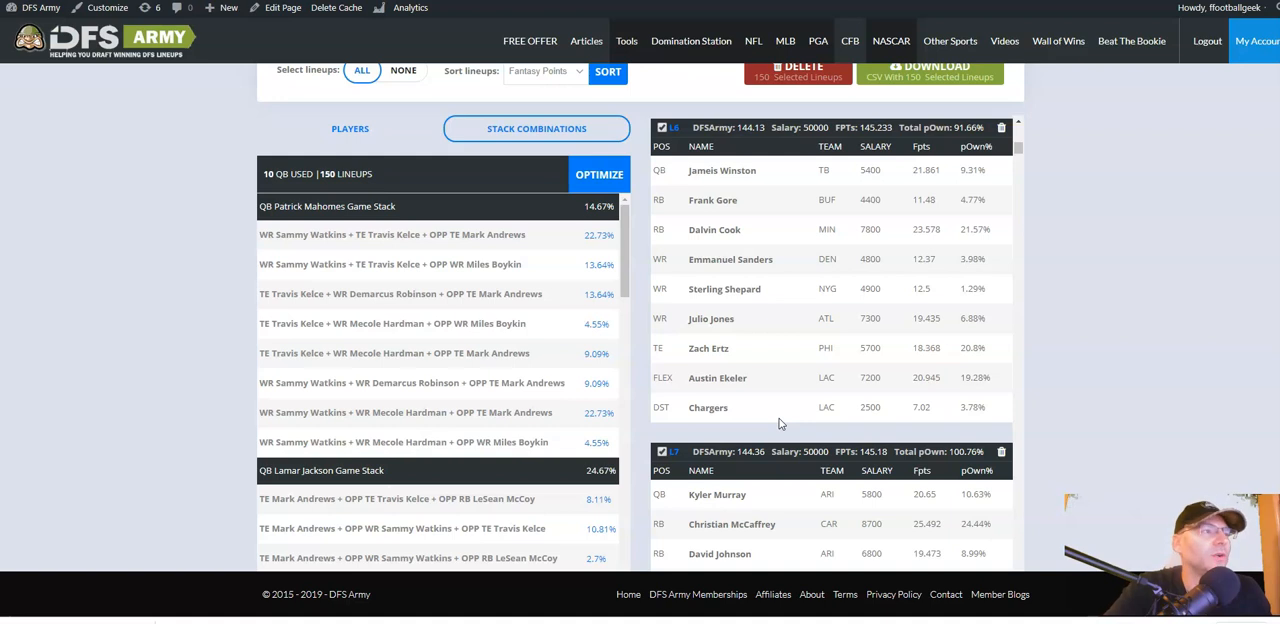
scroll("down", 3)
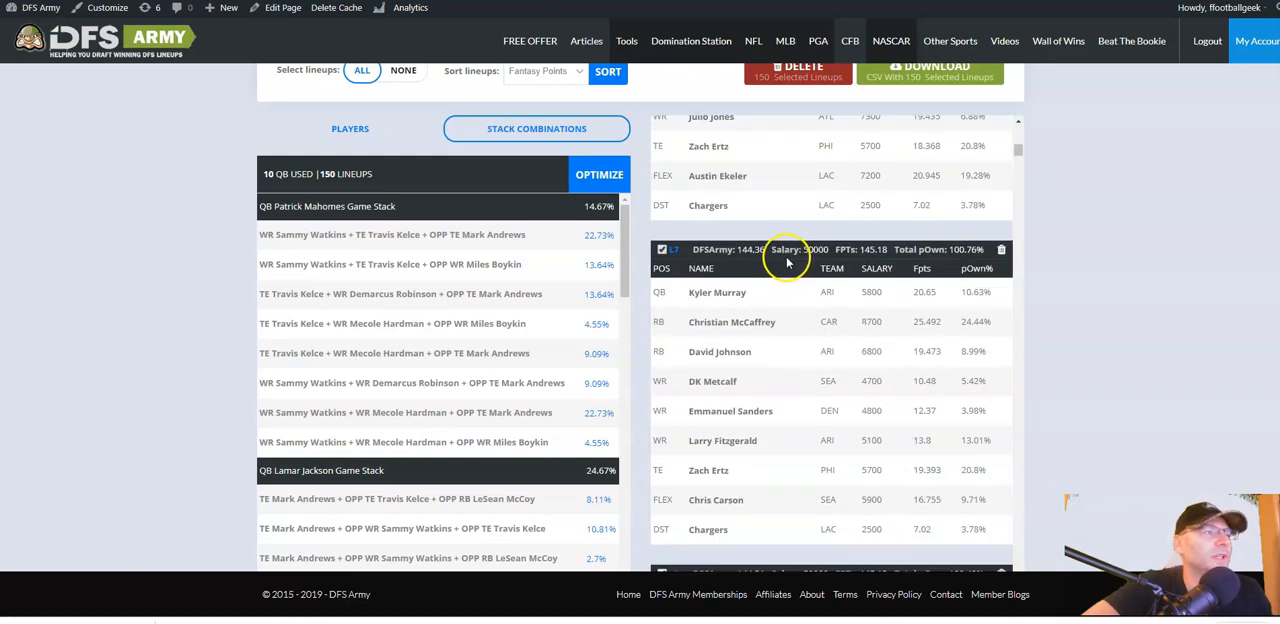
scroll("down", 3)
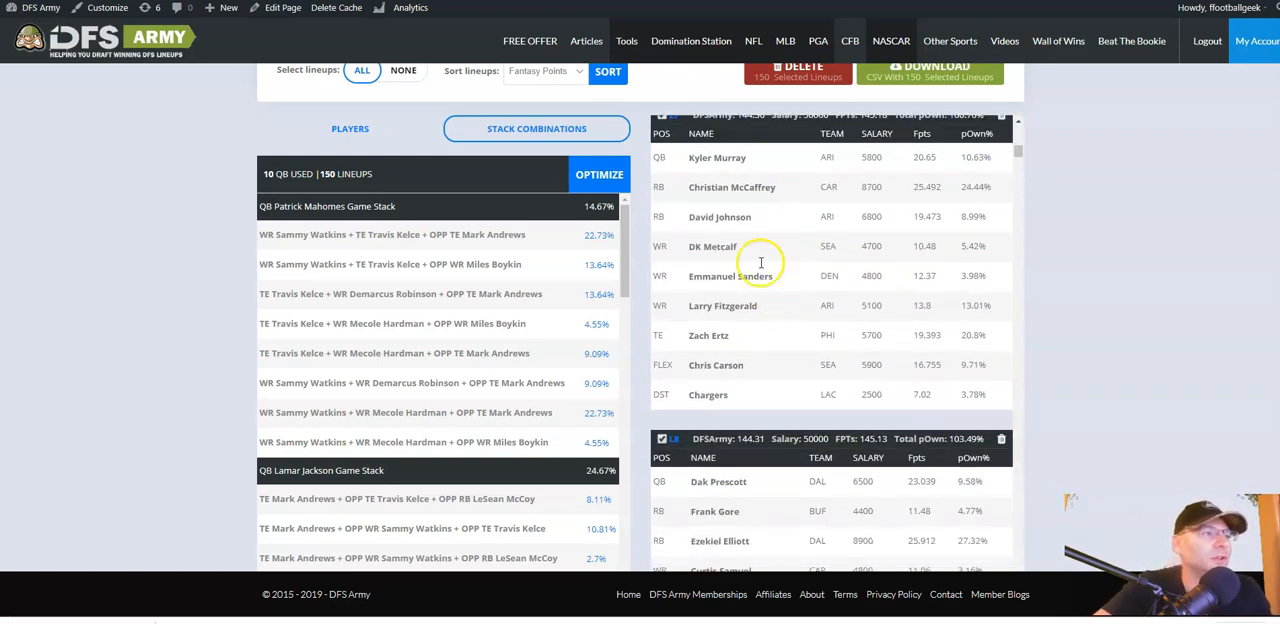
mouse_move(748, 252)
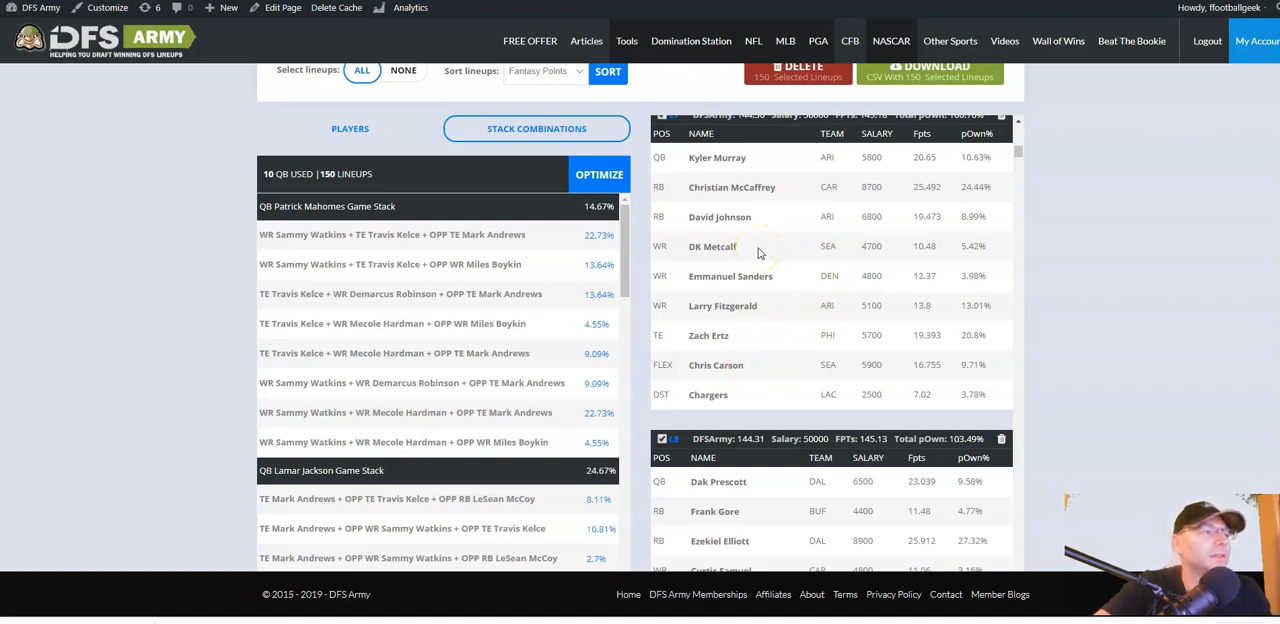
scroll("down", 3)
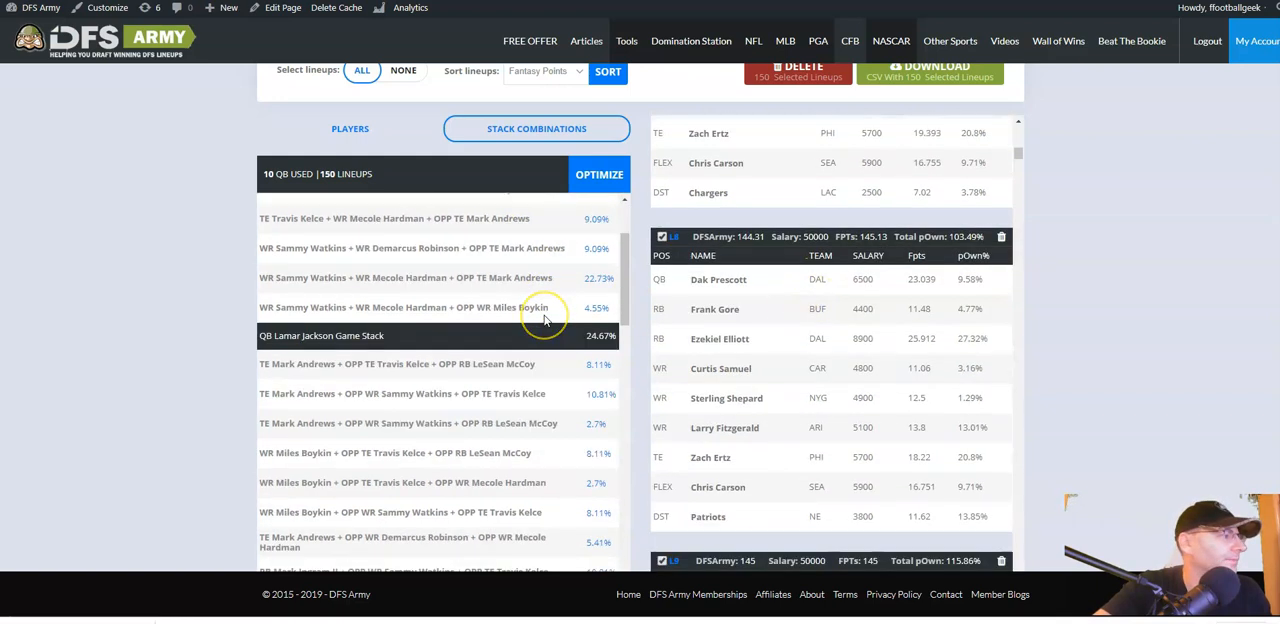
scroll("down", 3)
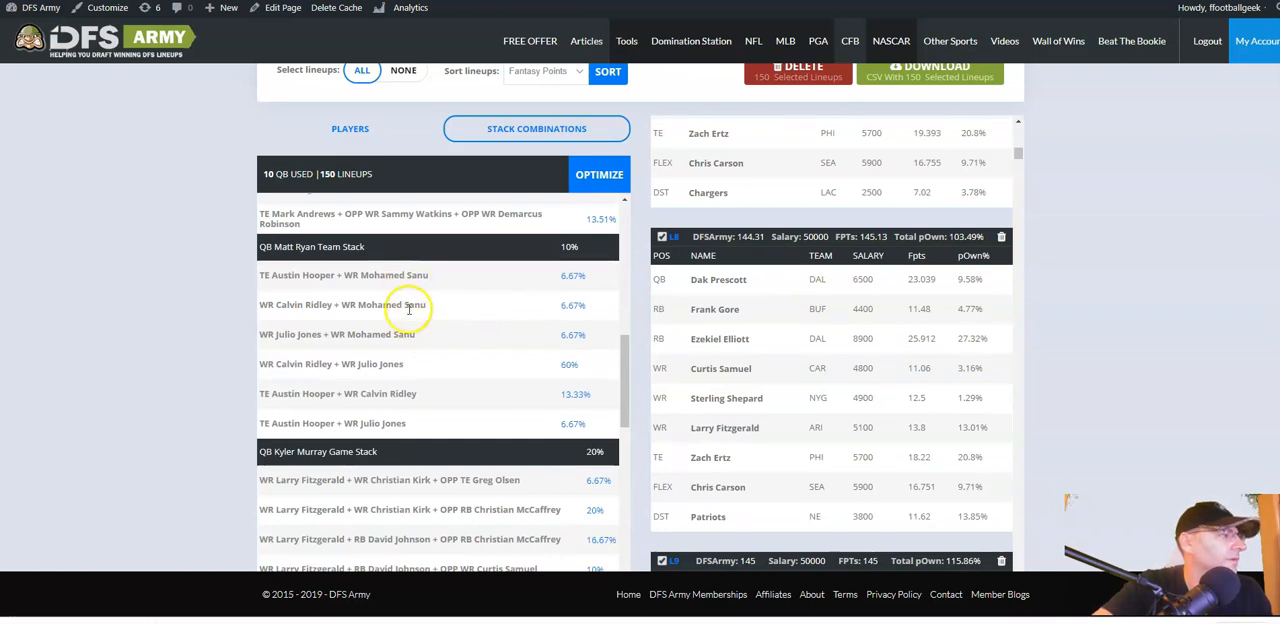
mouse_move(404, 416)
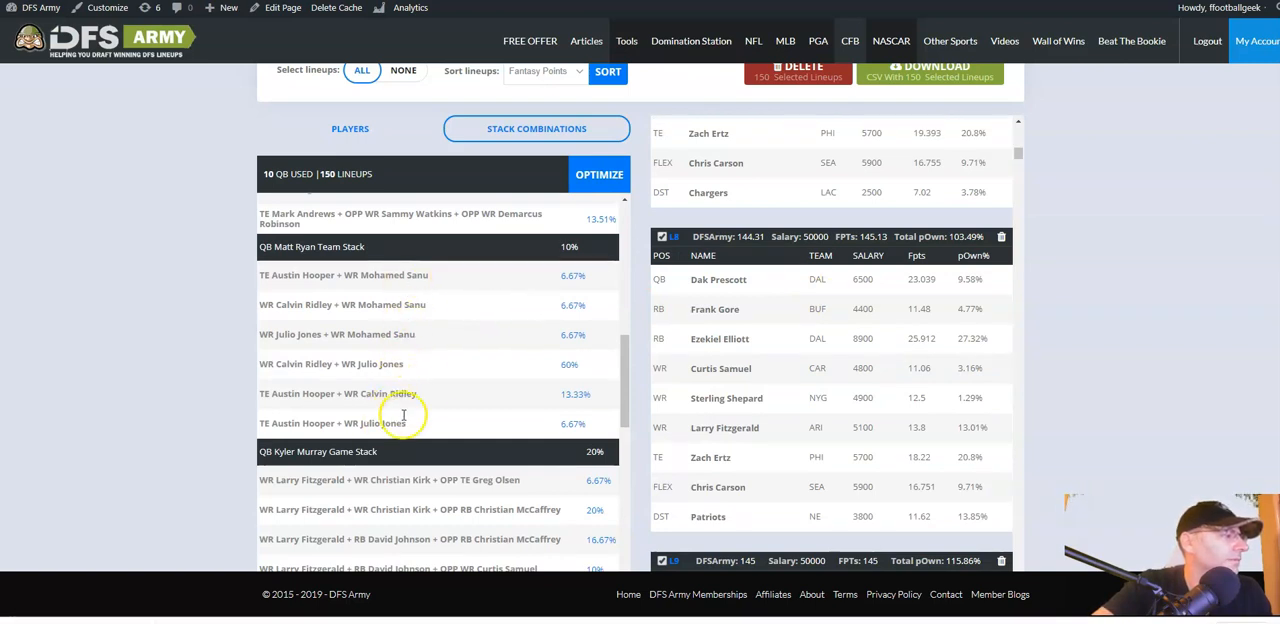
scroll("down", 3)
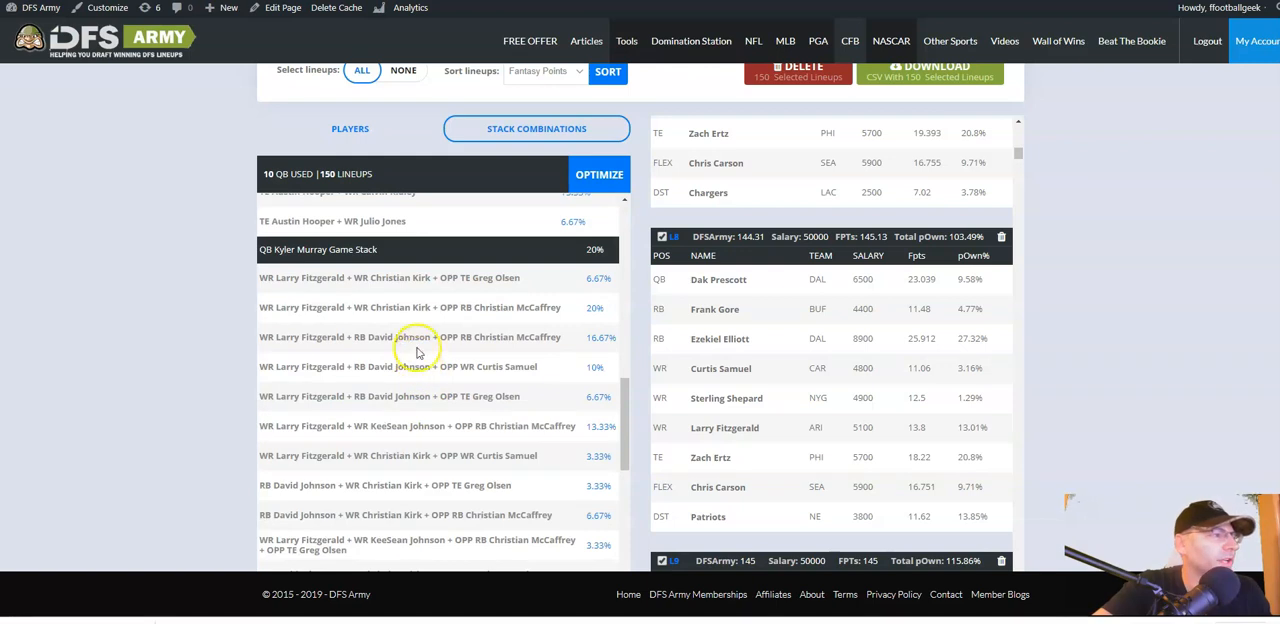
mouse_move(428, 324)
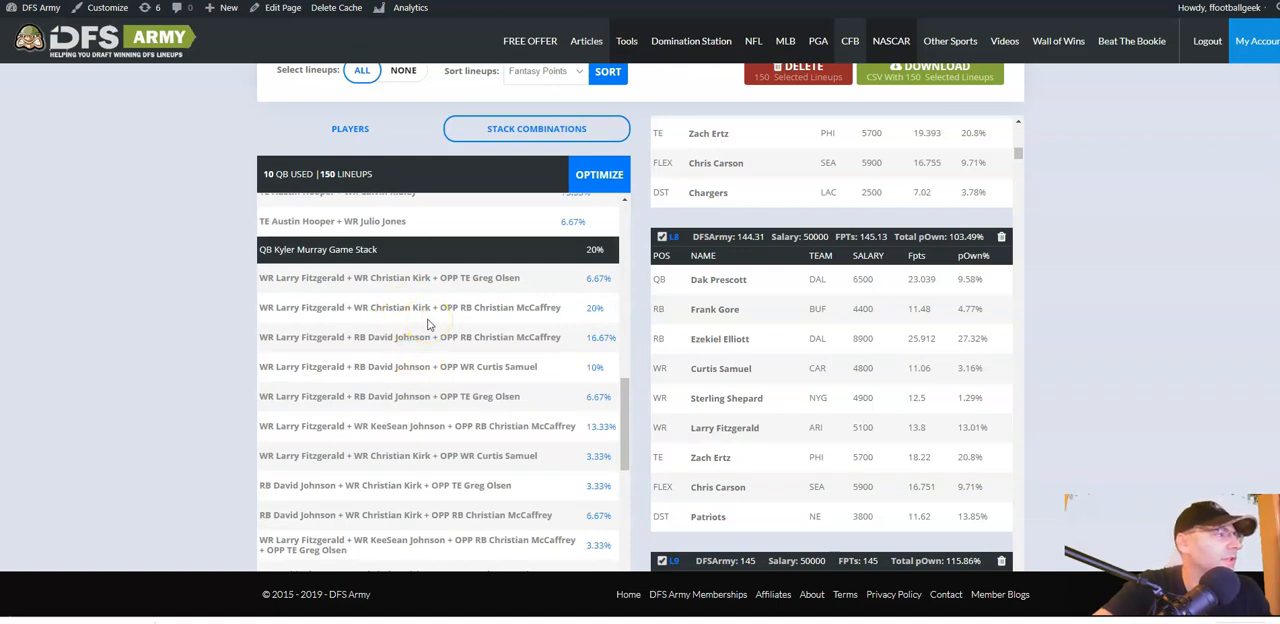
scroll("down", 3)
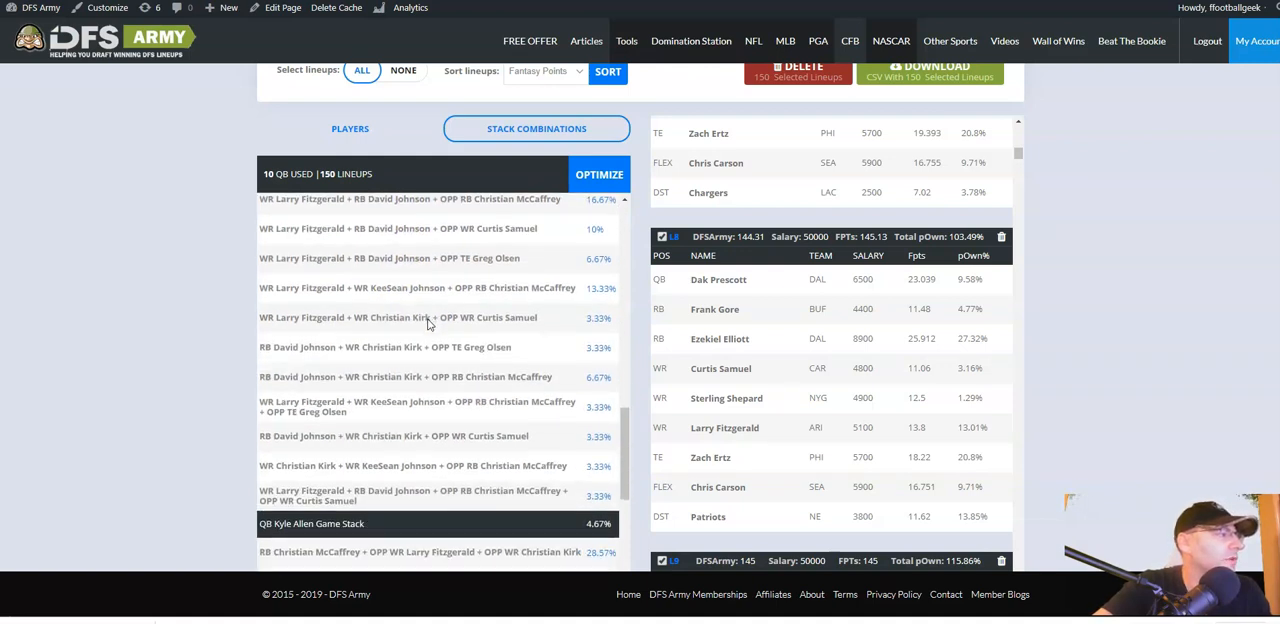
scroll("down", 3)
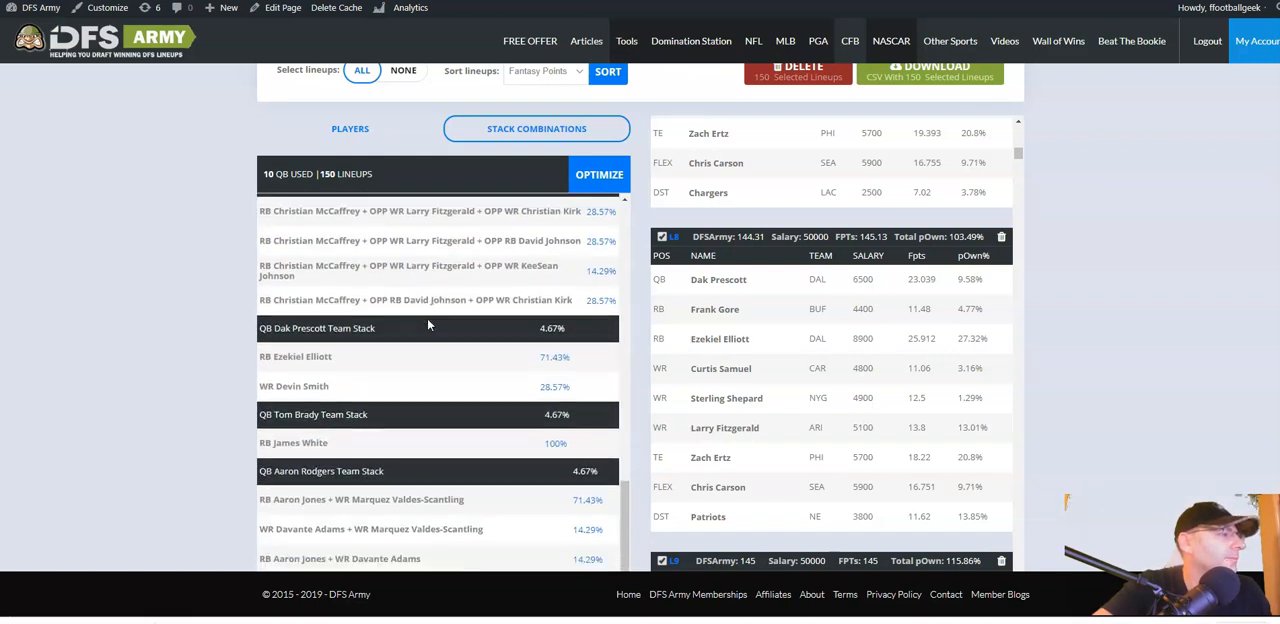
scroll("down", 3)
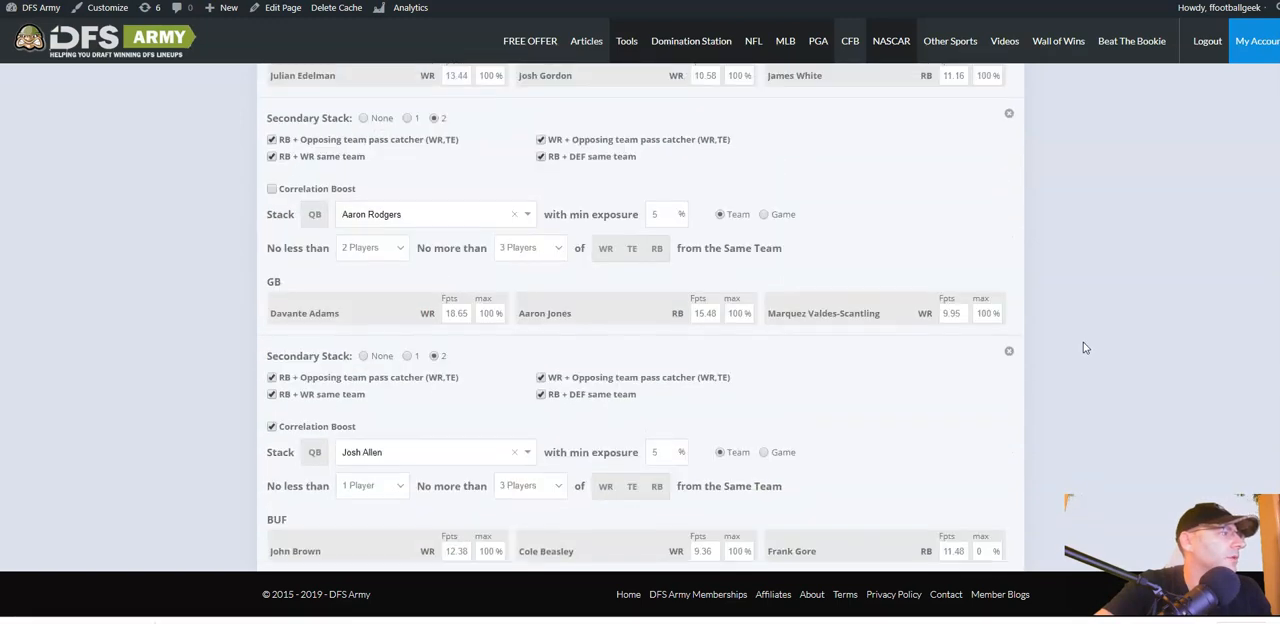
scroll("down", 3)
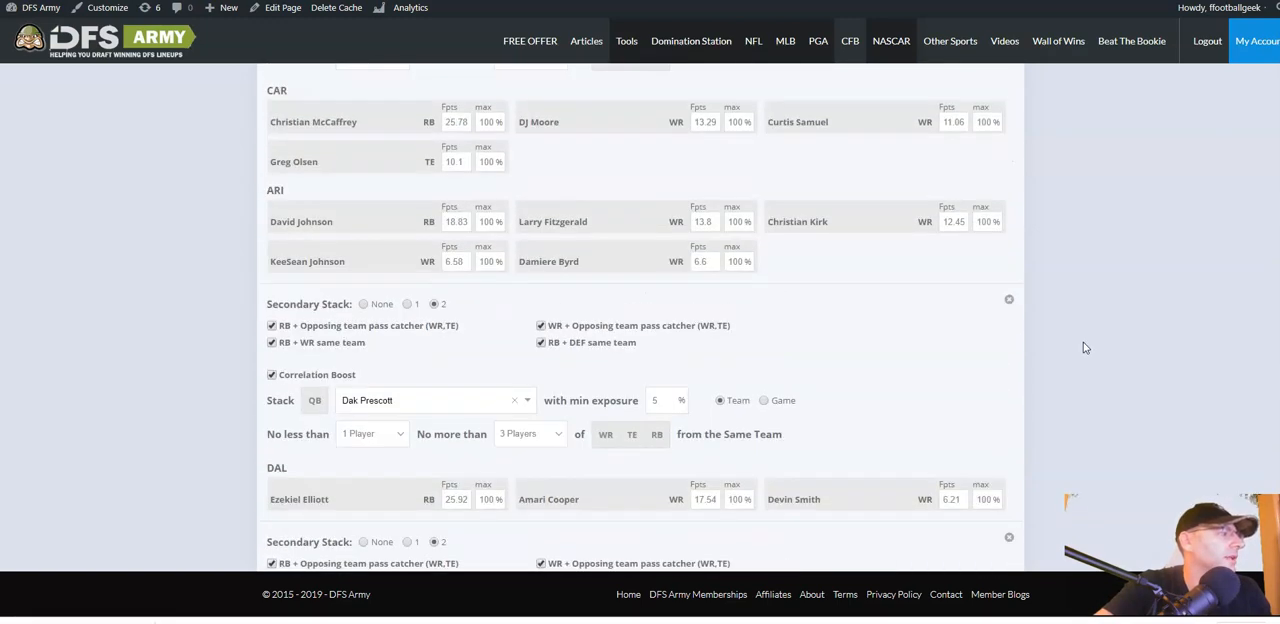
scroll("down", 3)
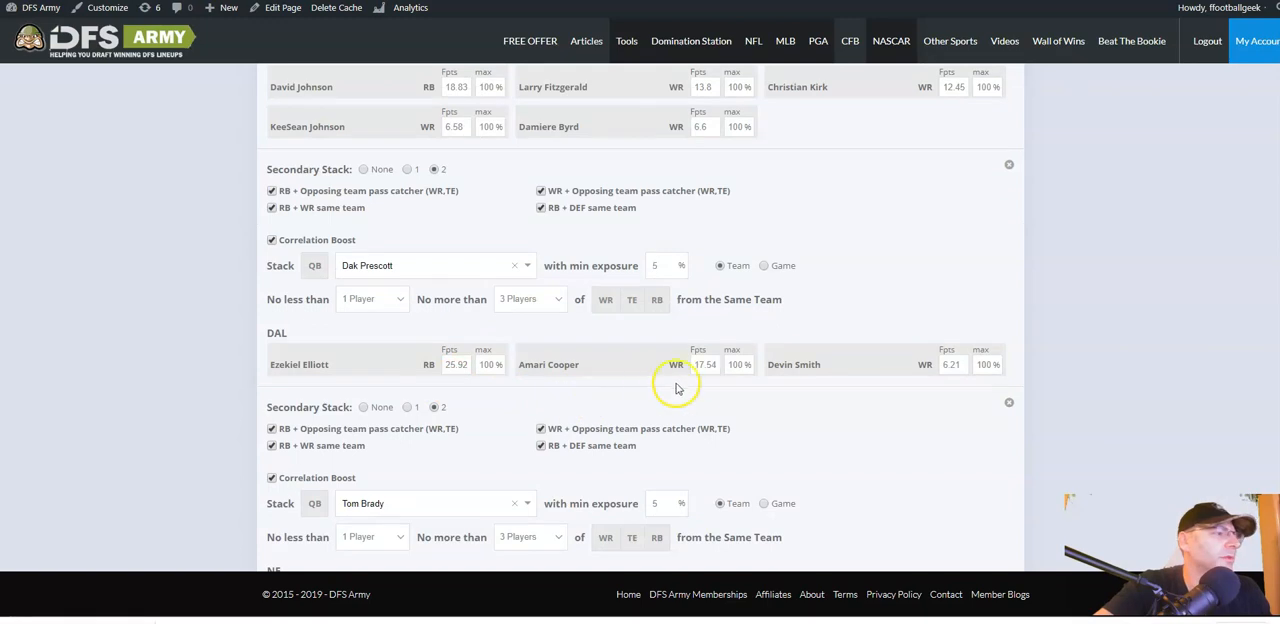
mouse_move(598, 390)
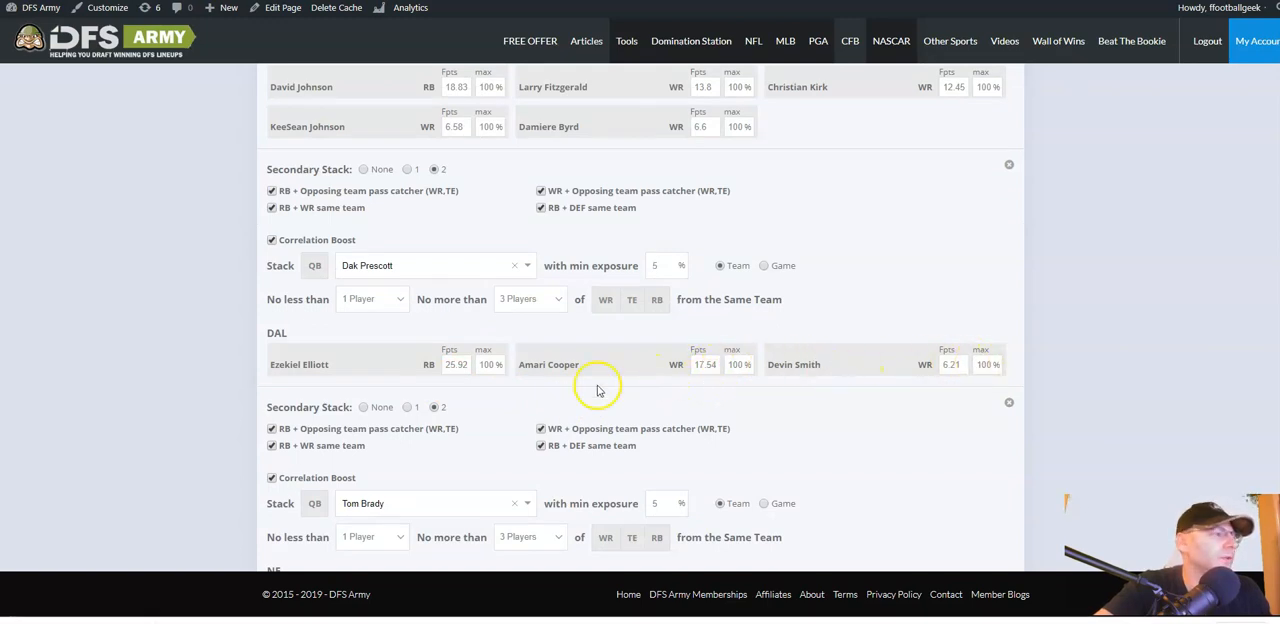
mouse_move(518, 348)
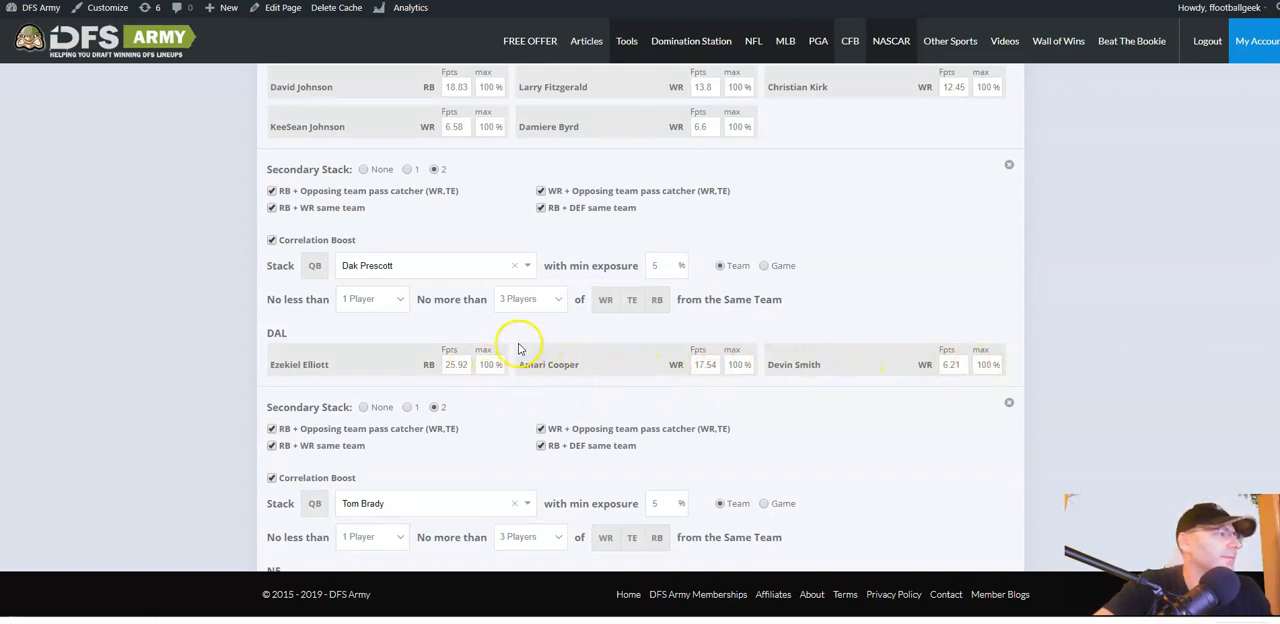
mouse_move(762, 376)
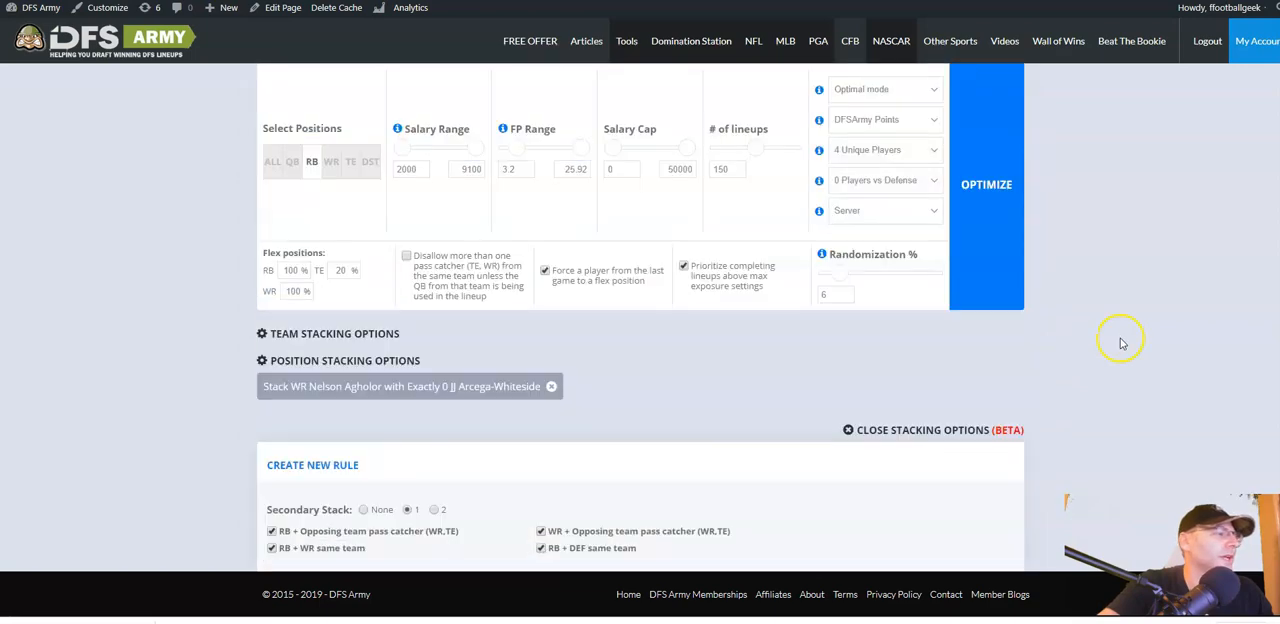
scroll("down", 3)
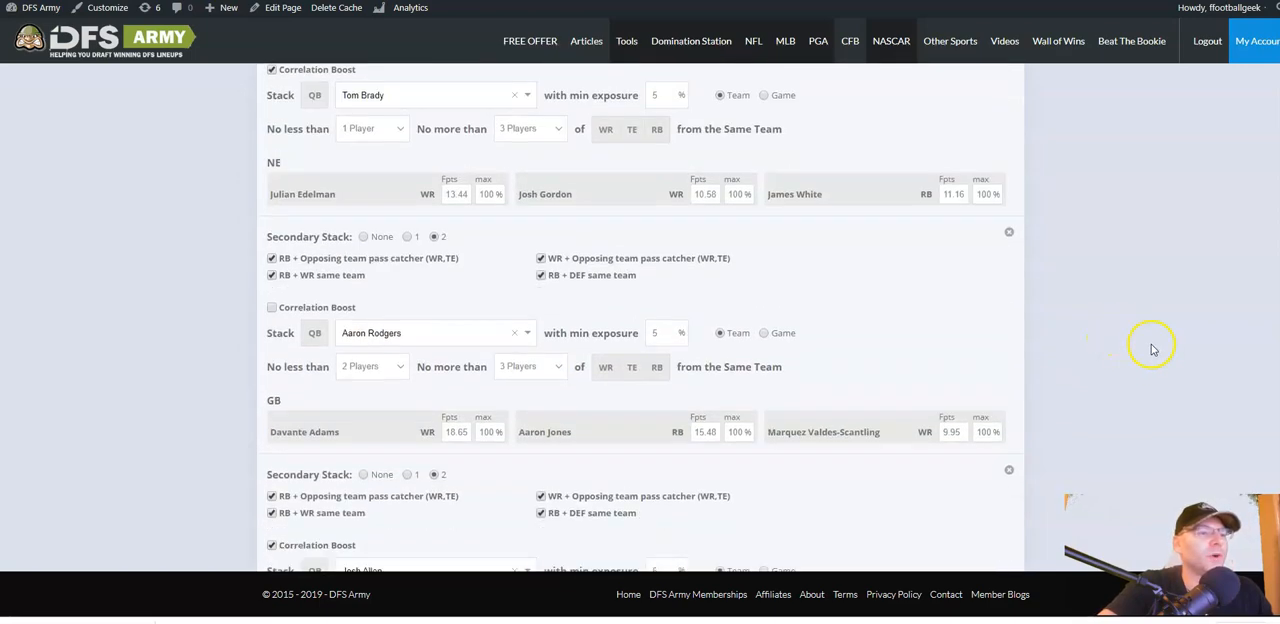
scroll("down", 3)
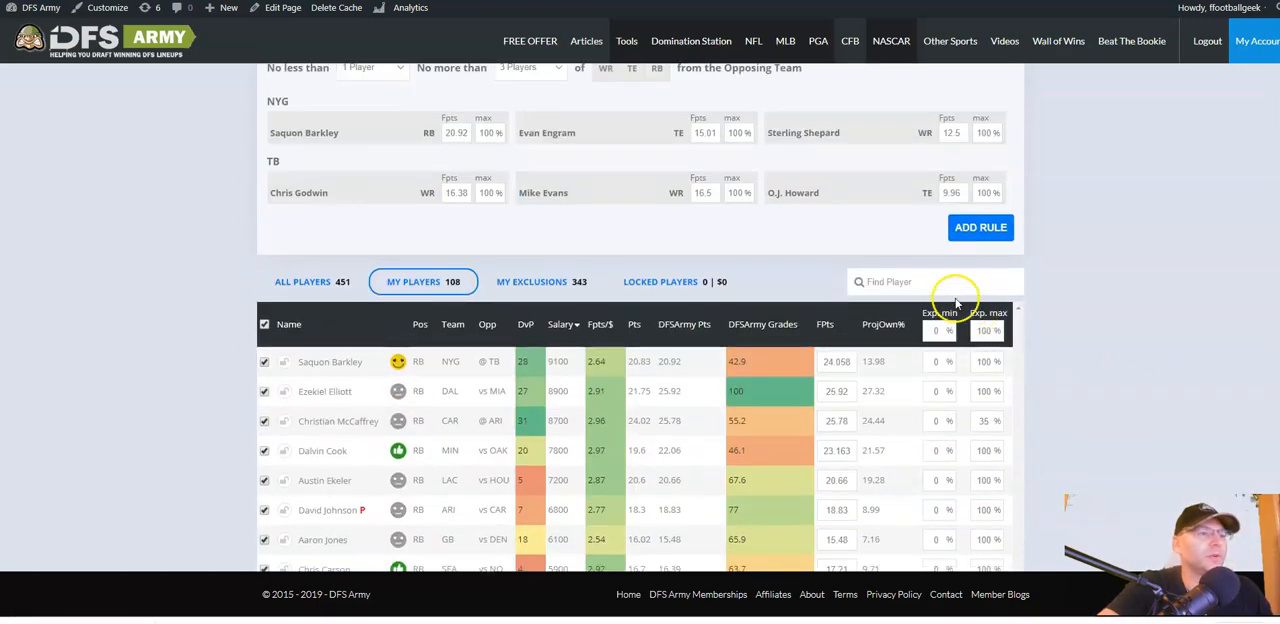
Search 'cobb' in All Players and tick Randall Cobb back into the player pool.
type("cobb")
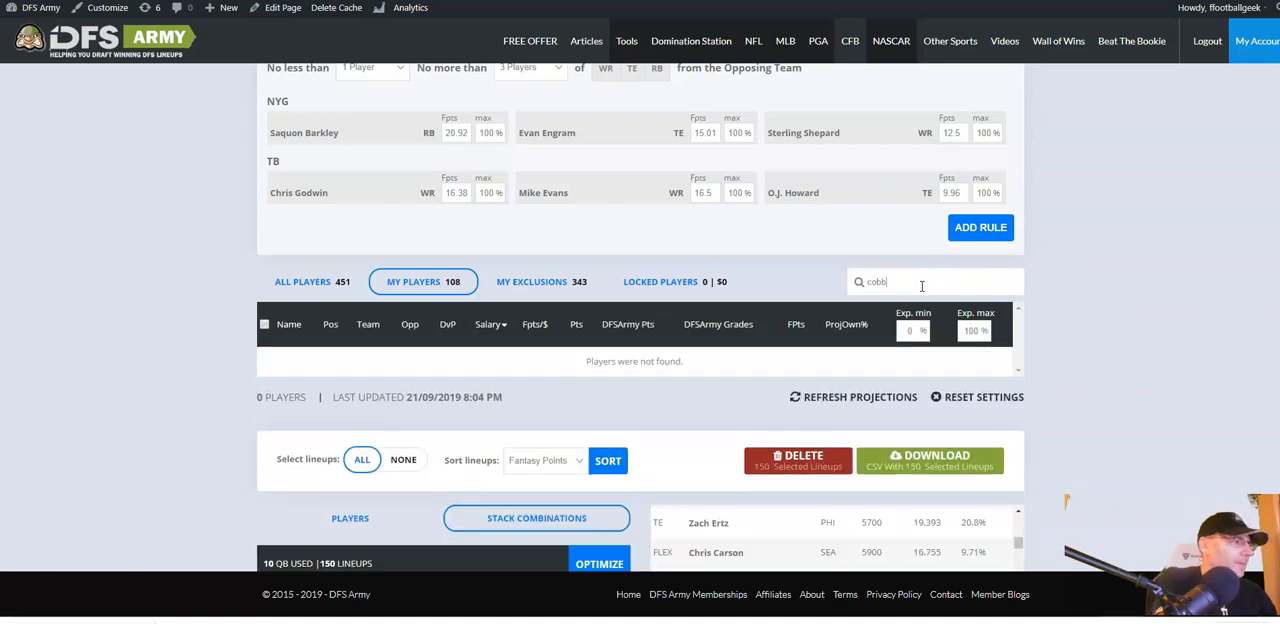
left_click(532, 280)
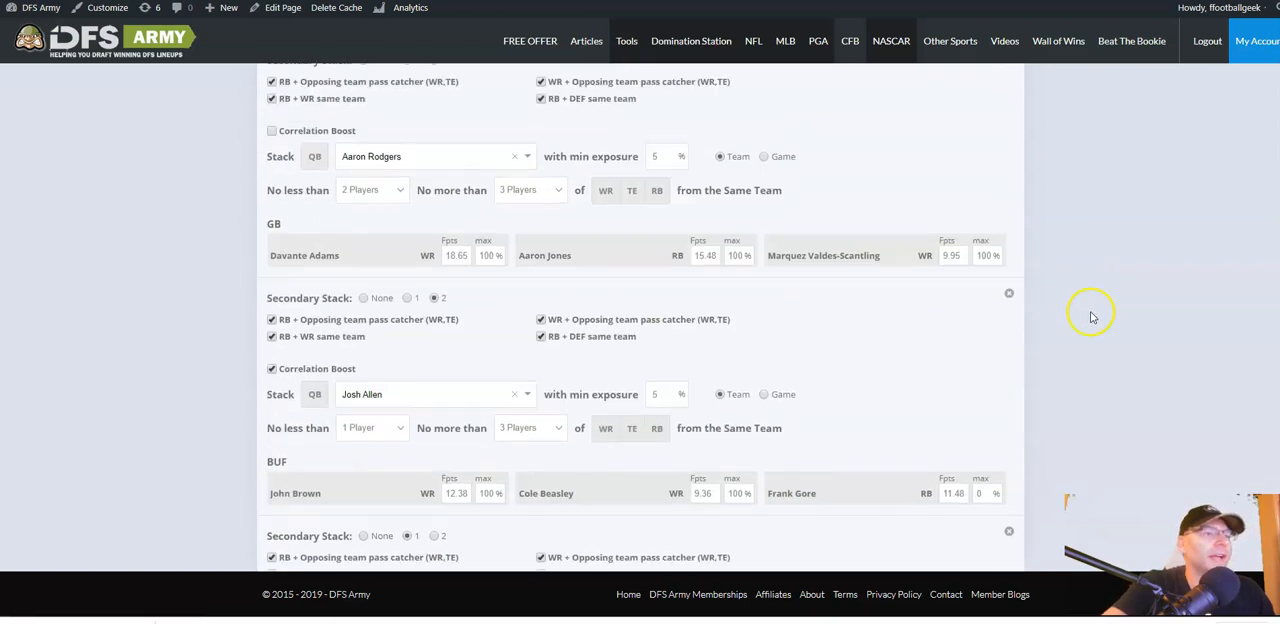
scroll("down", 3)
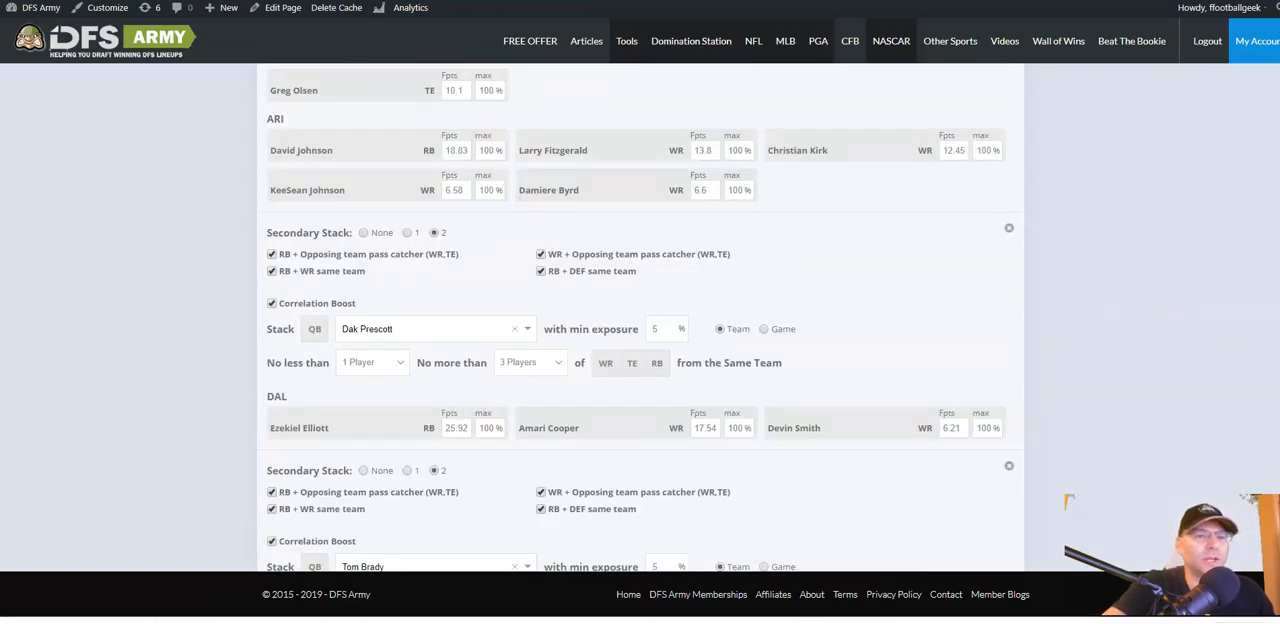
scroll("up", 3)
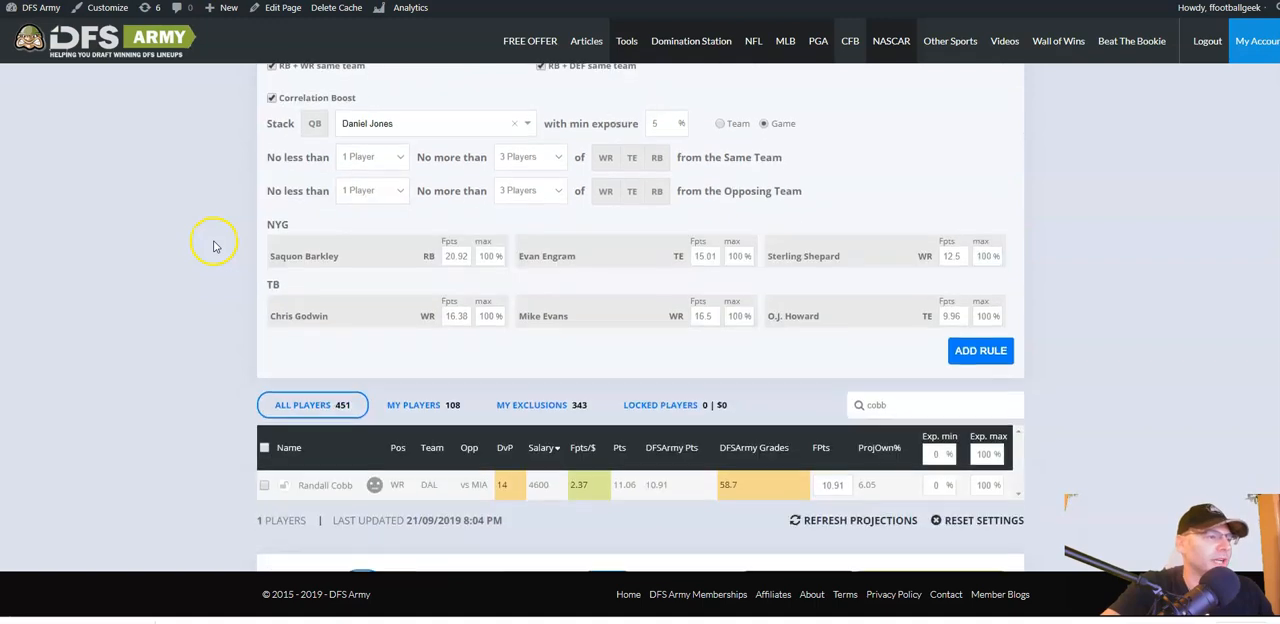
scroll("down", 3)
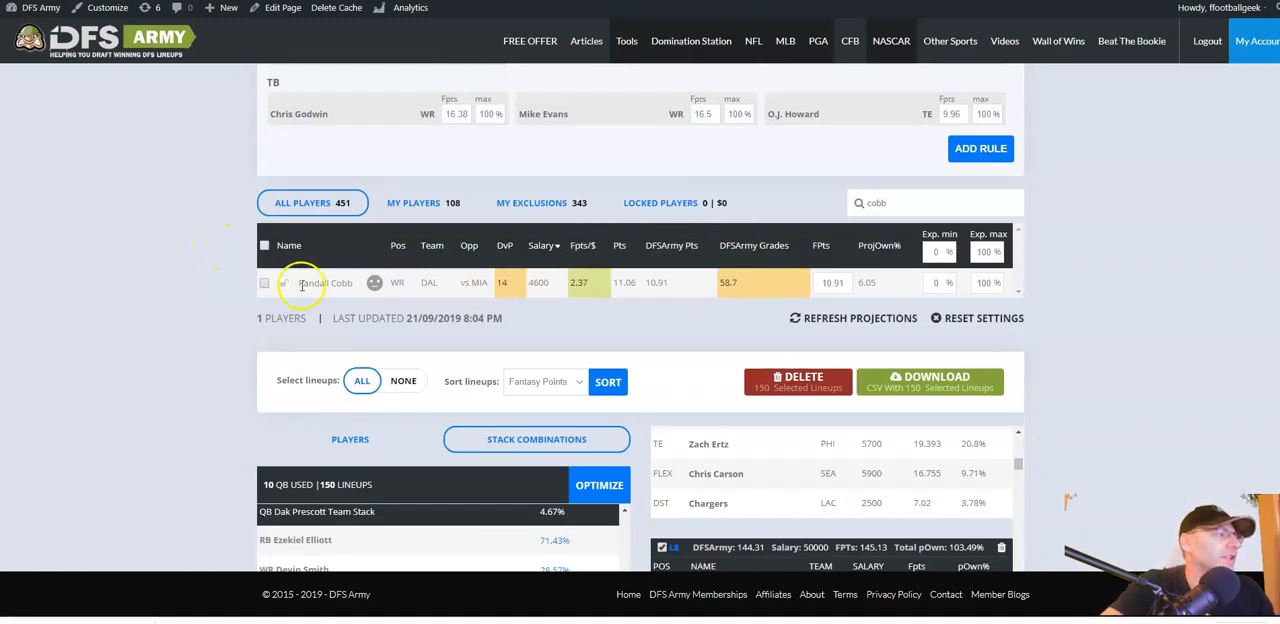
left_click(264, 282)
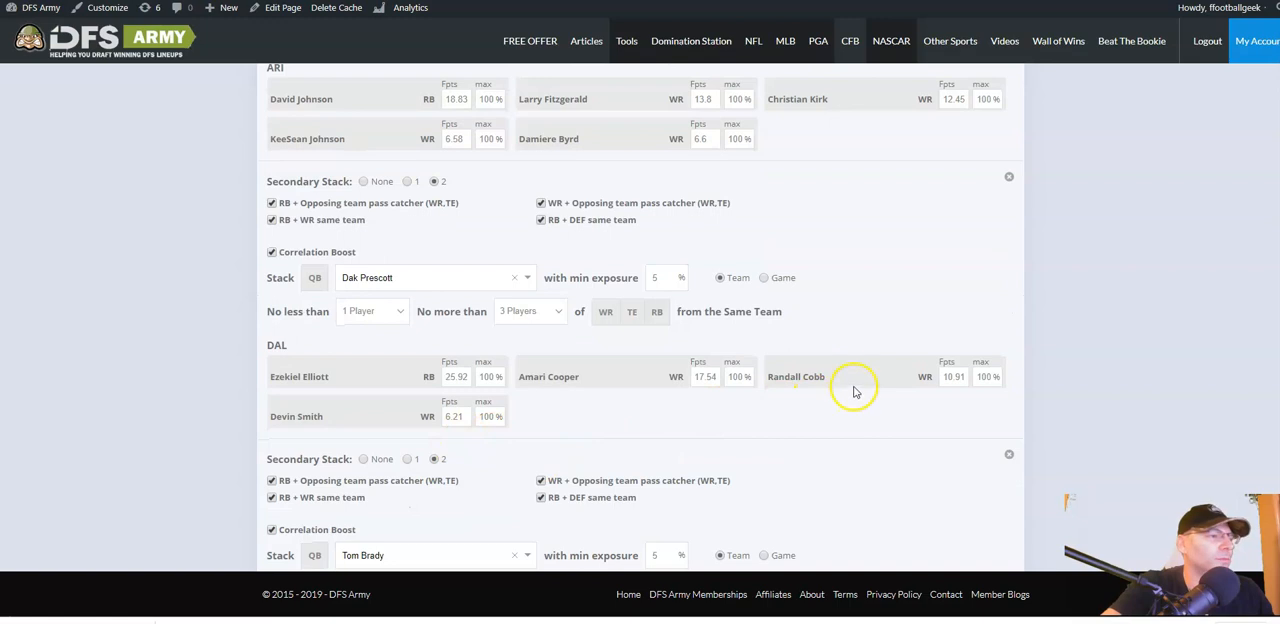
Set Dak Prescott's stack to no less than 2 Dallas players and review the other rules.
left_click(372, 312)
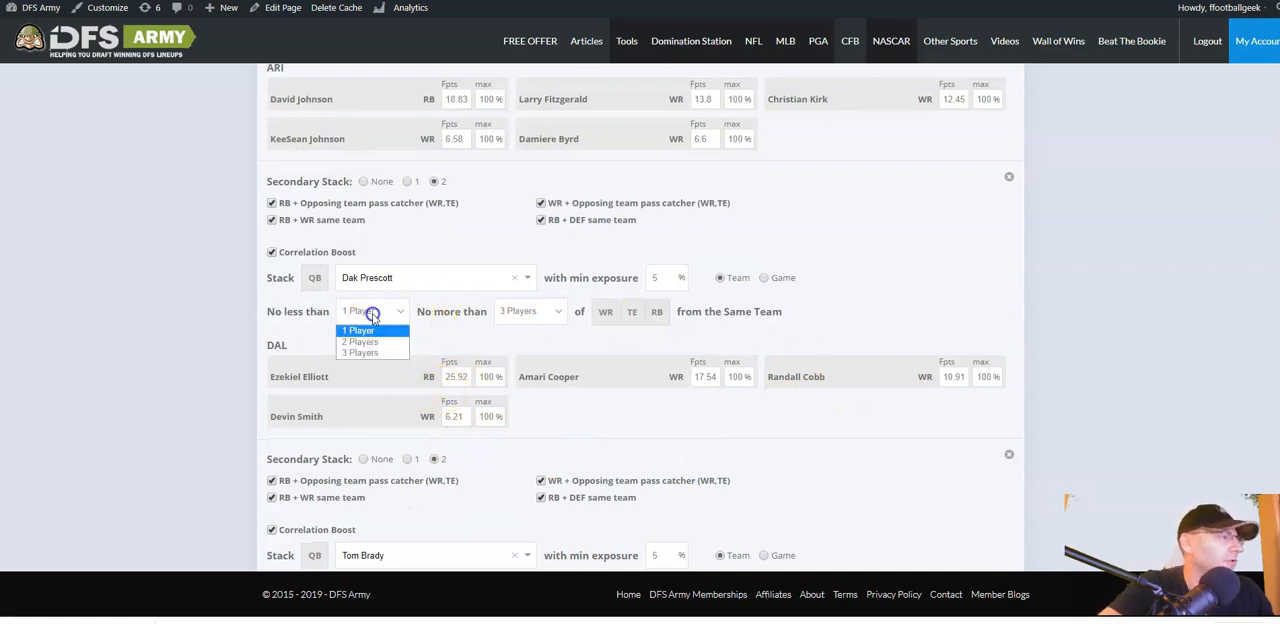
left_click(360, 340)
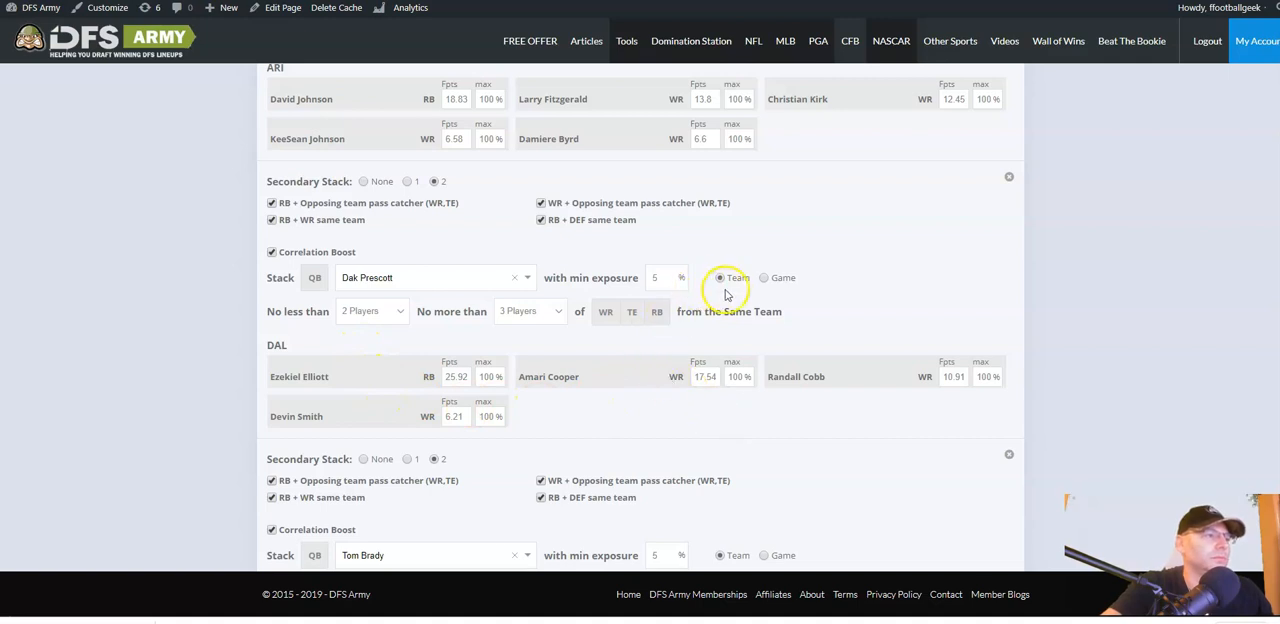
mouse_move(984, 338)
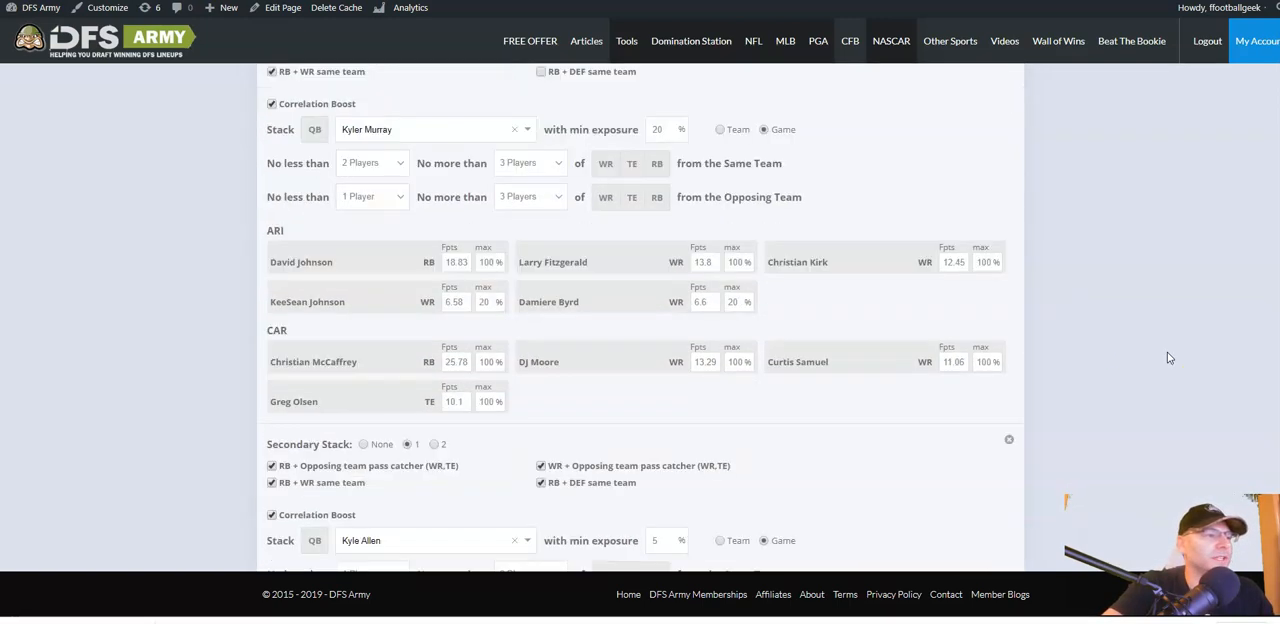
scroll("down", 3)
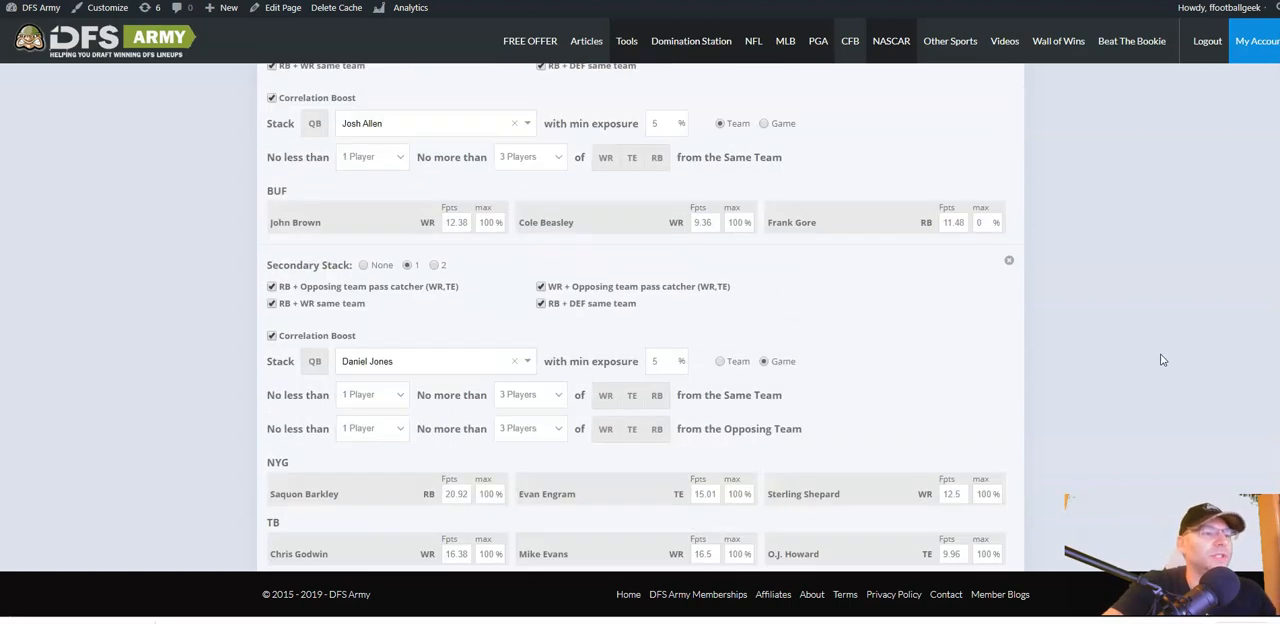
scroll("down", 3)
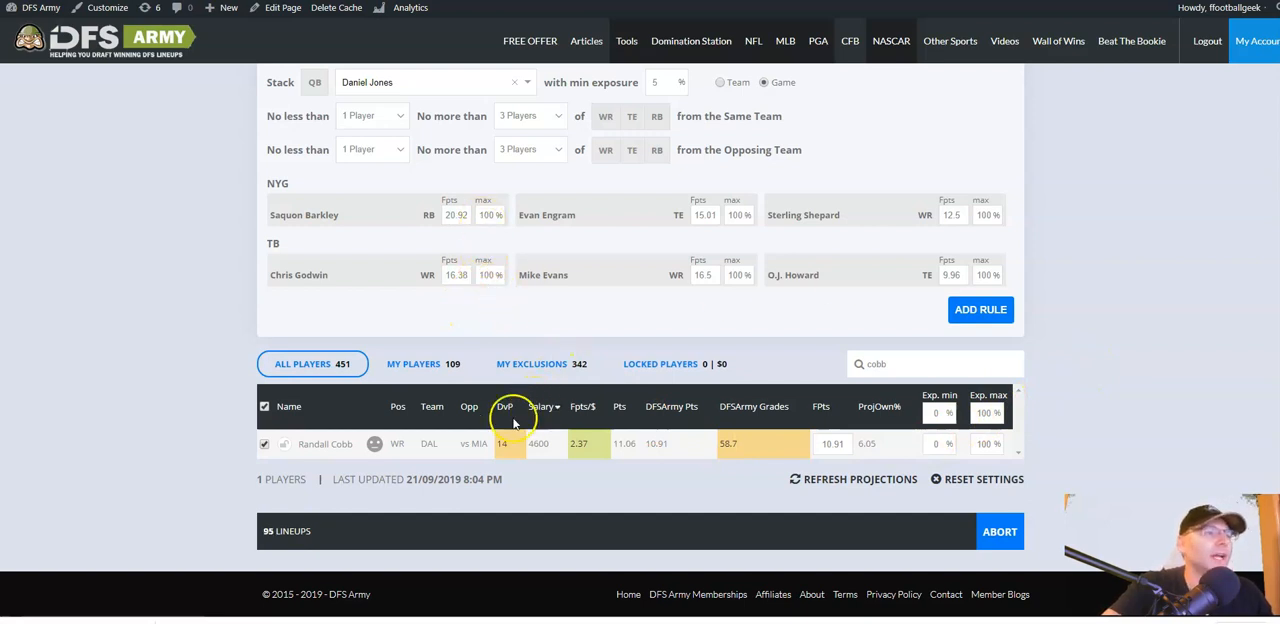
Let the optimizer run until all 150 lineups are built from 83 players.
left_click(264, 444)
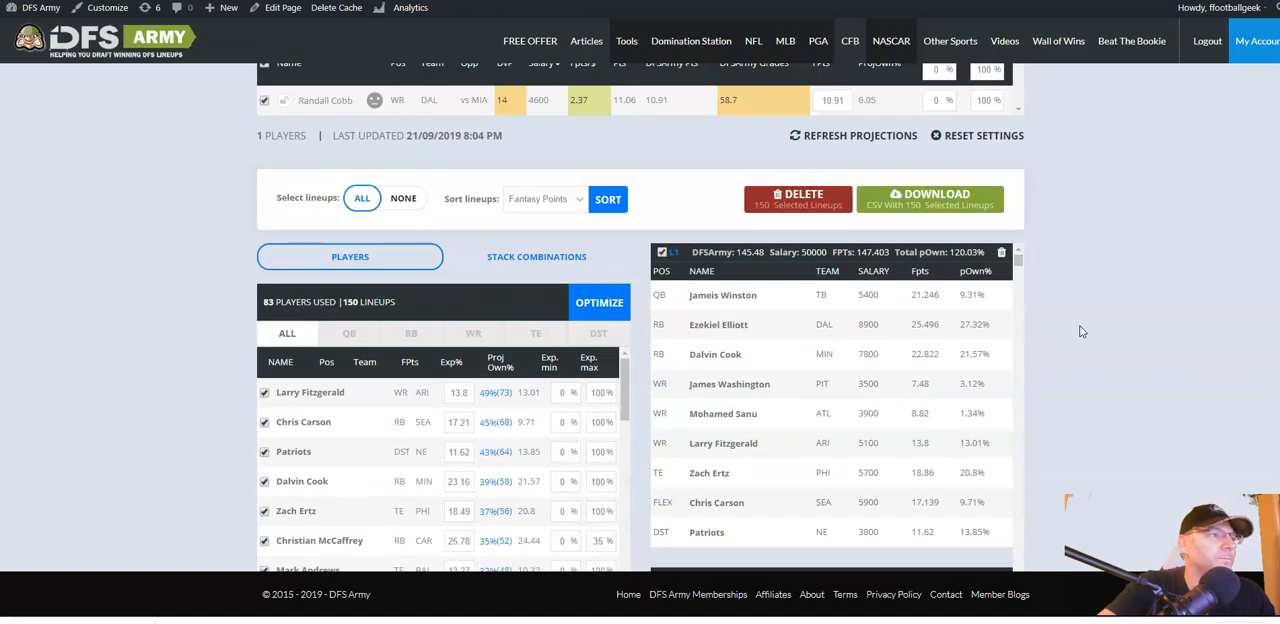
scroll("down", 3)
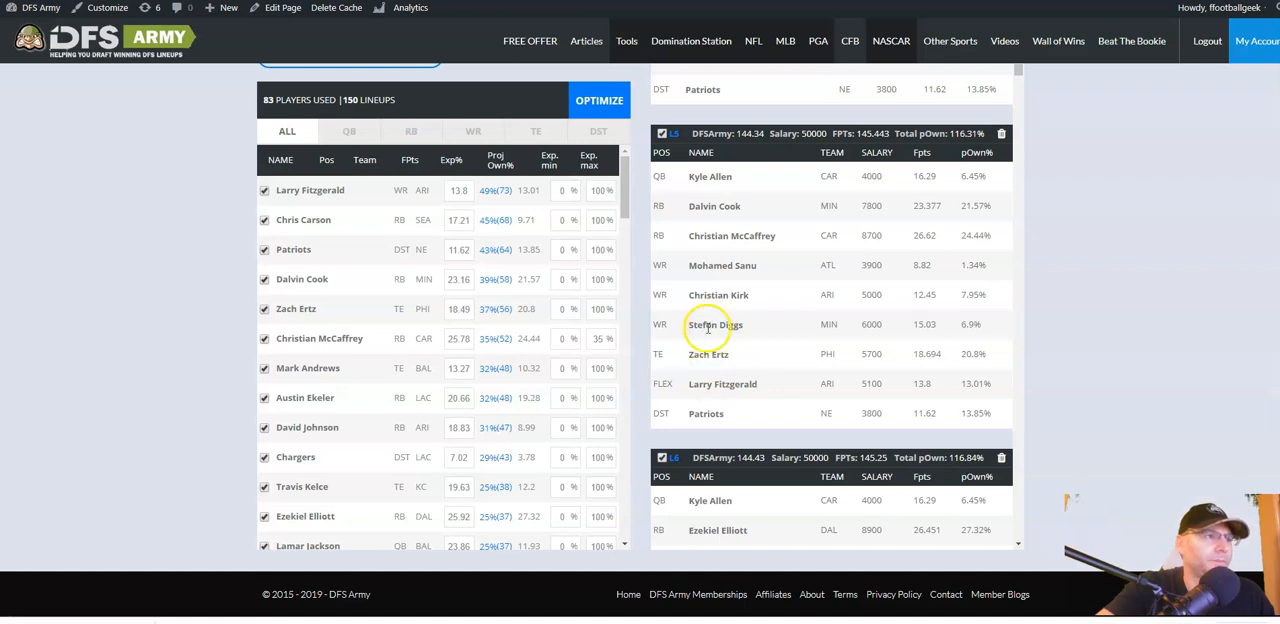
mouse_move(728, 318)
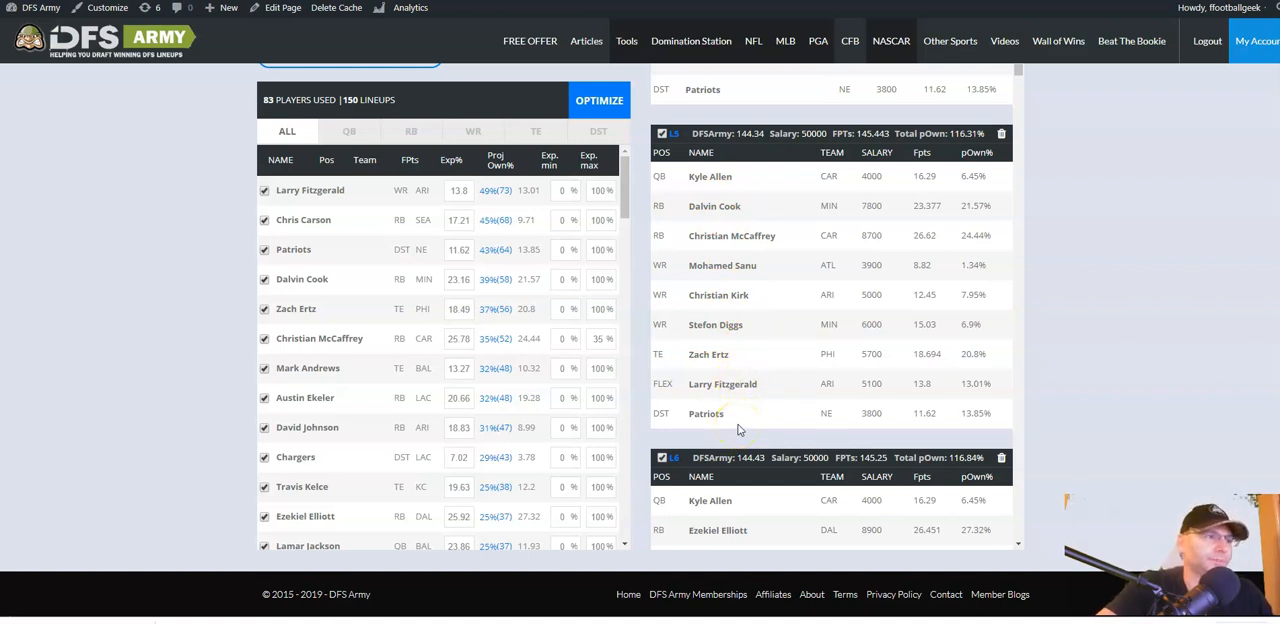
mouse_move(708, 264)
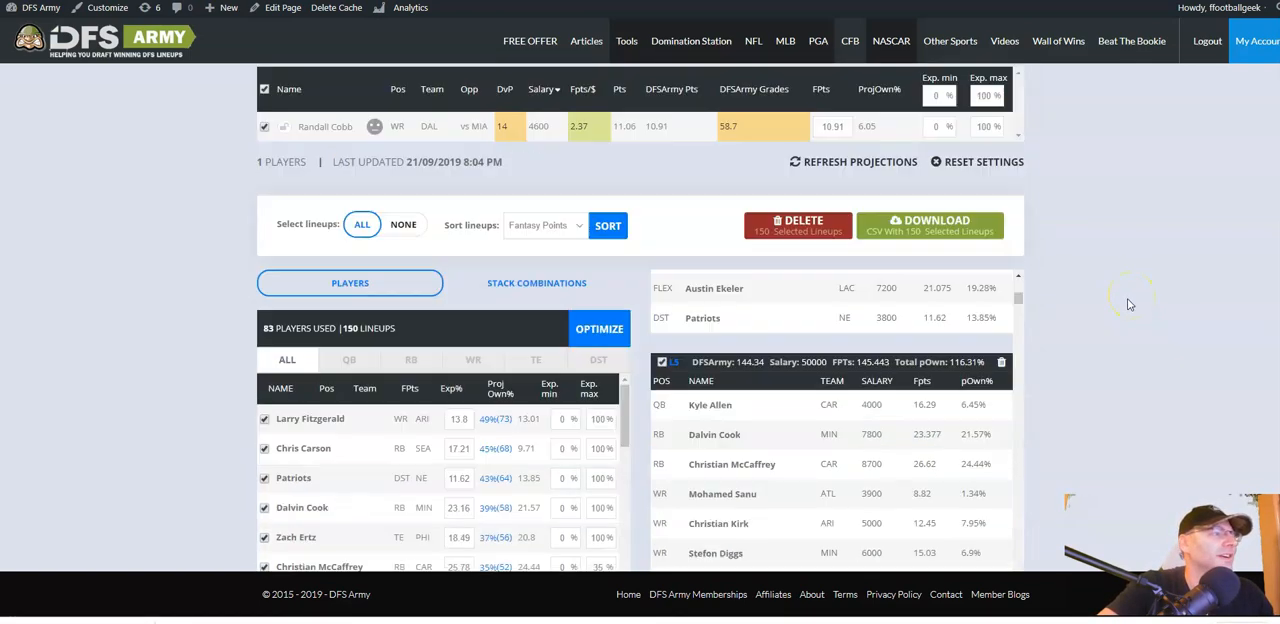
scroll("down", 3)
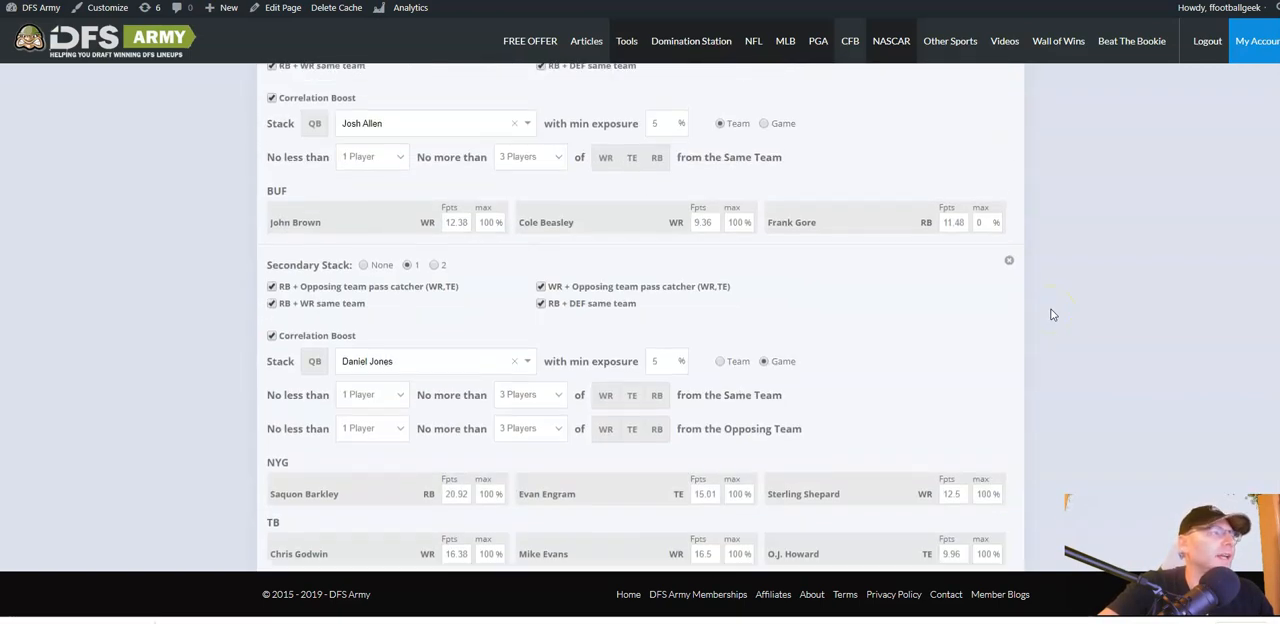
scroll("down", 3)
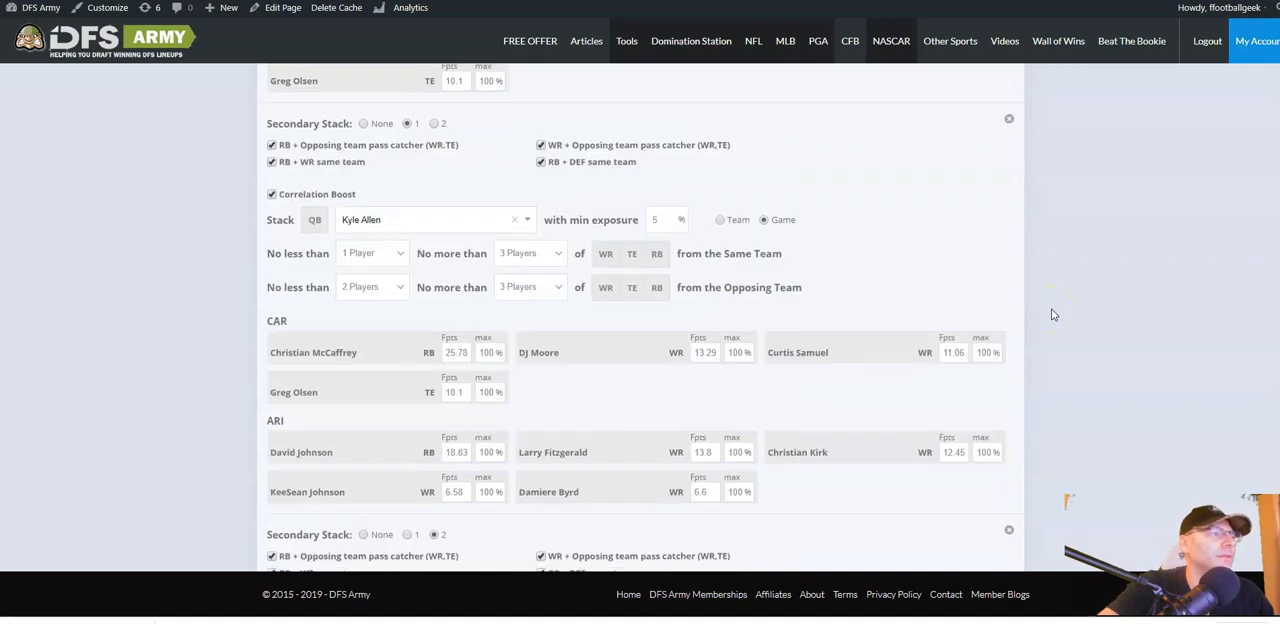
scroll("down", 3)
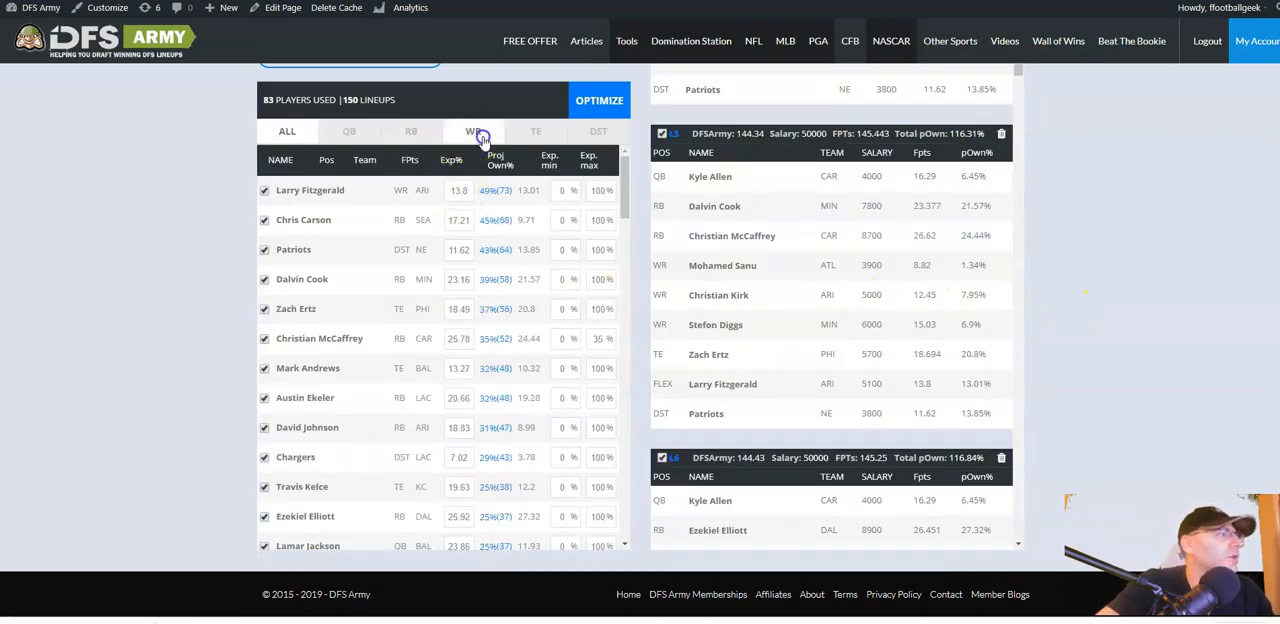
Filter Players Used to WR and scroll through the wide receiver exposure percentages.
left_click(472, 132)
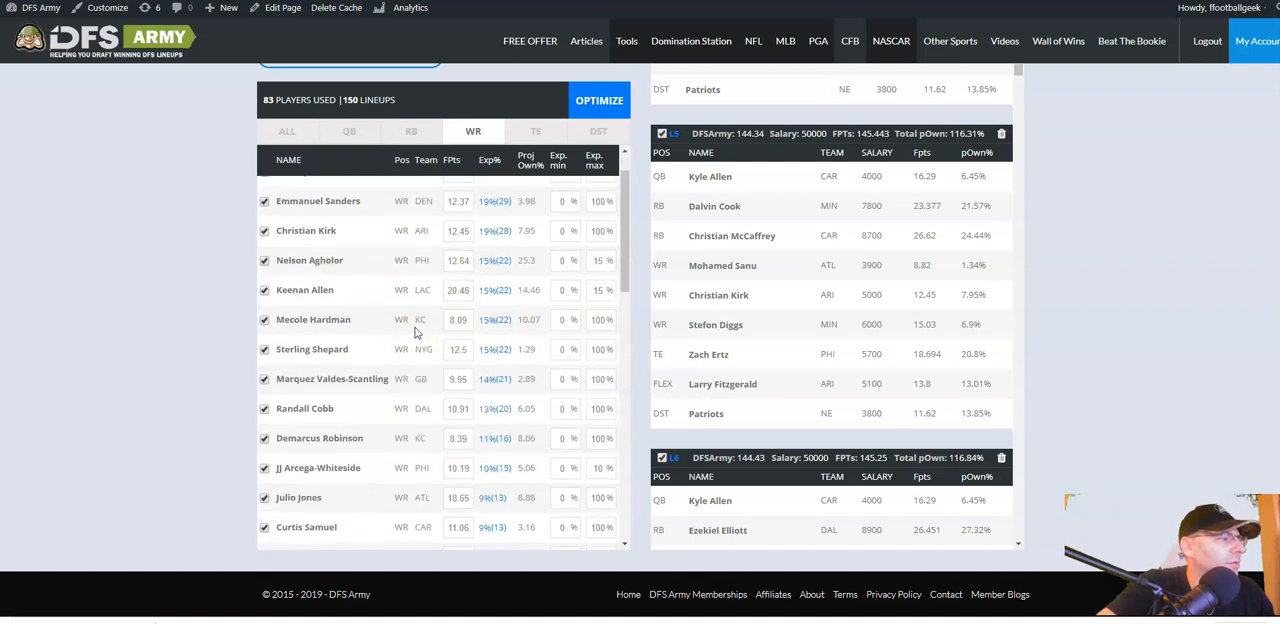
scroll("down", 3)
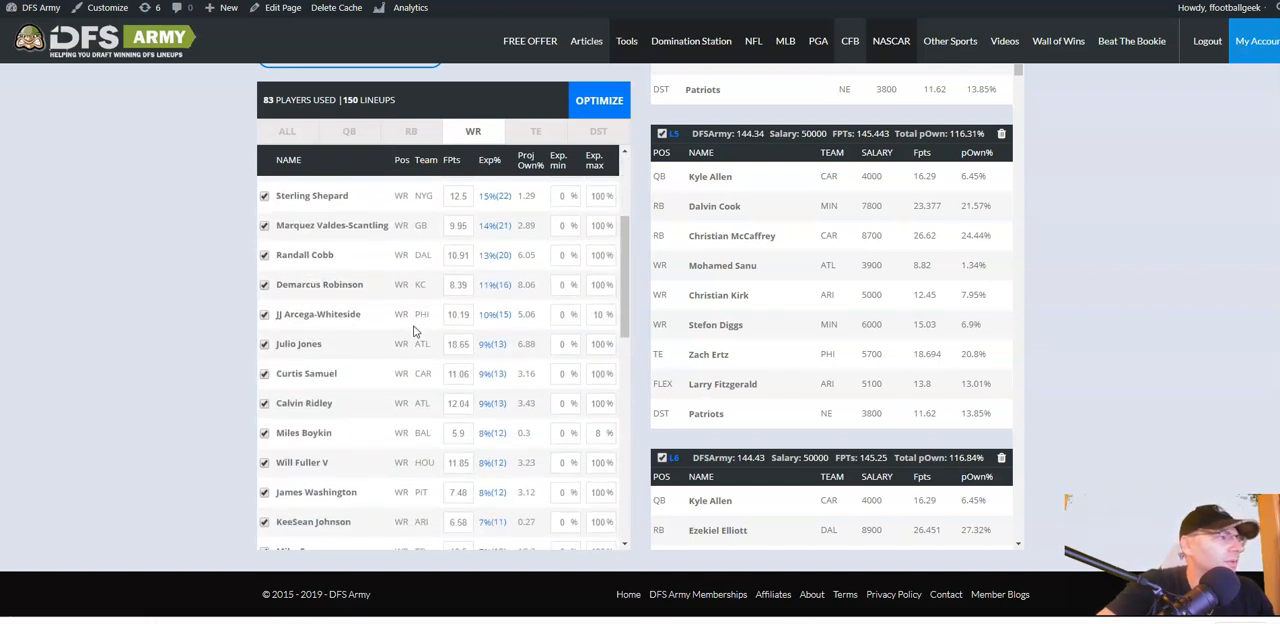
scroll("down", 3)
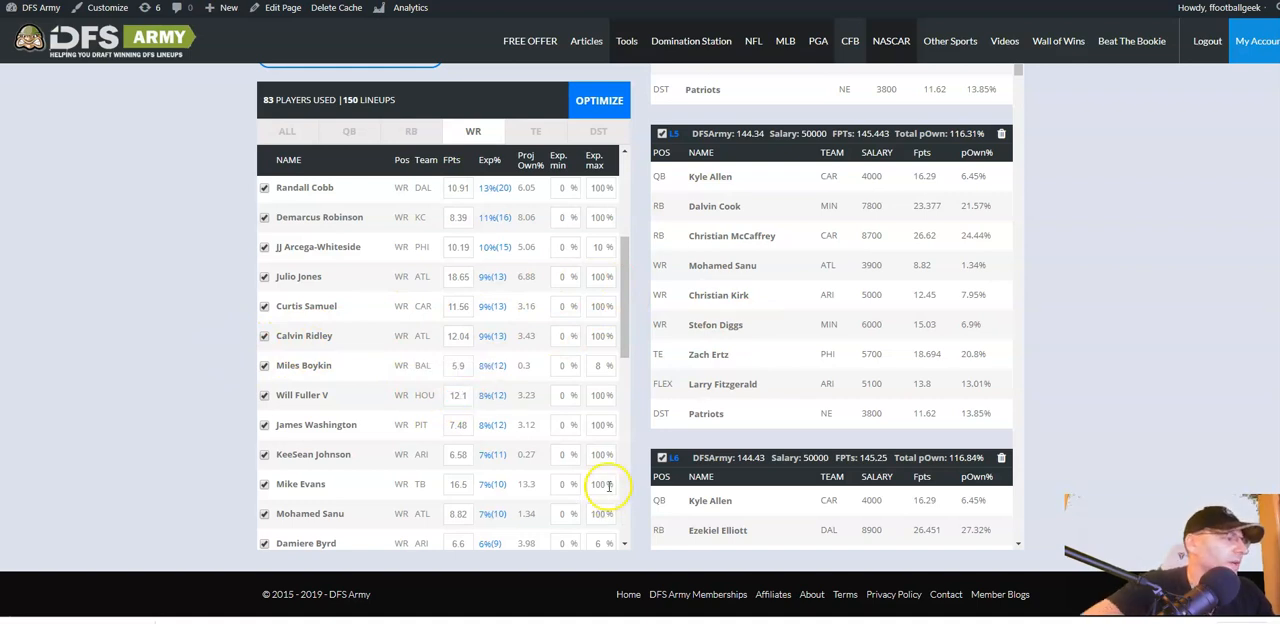
scroll("down", 3)
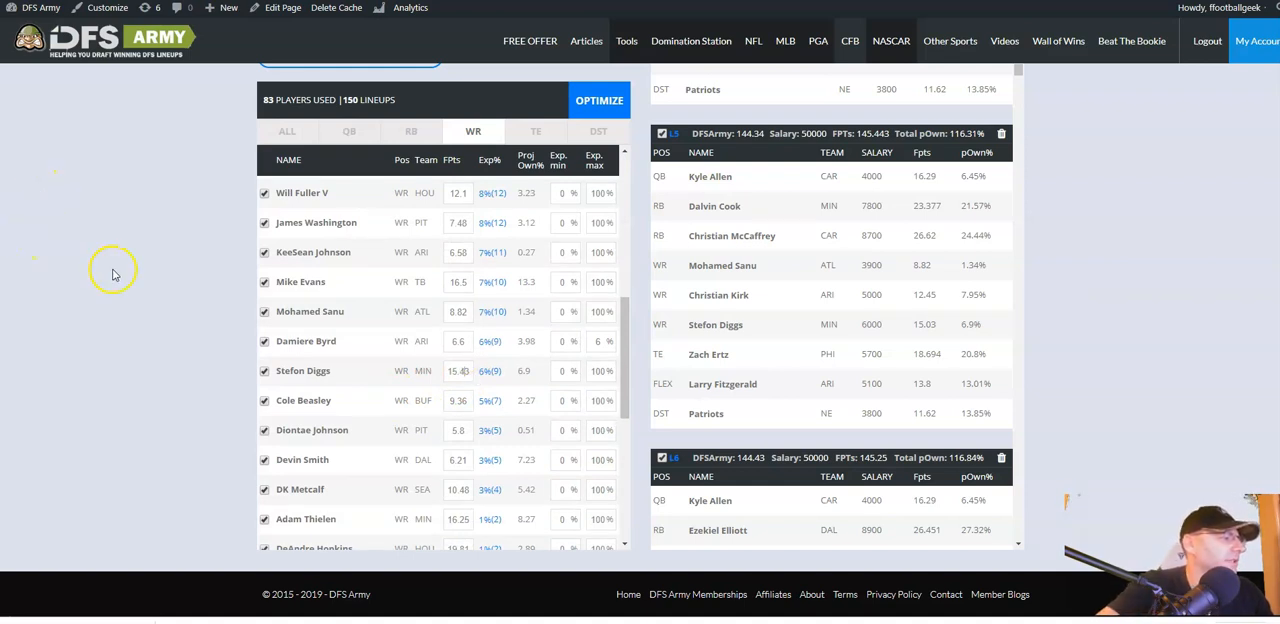
scroll("down", 3)
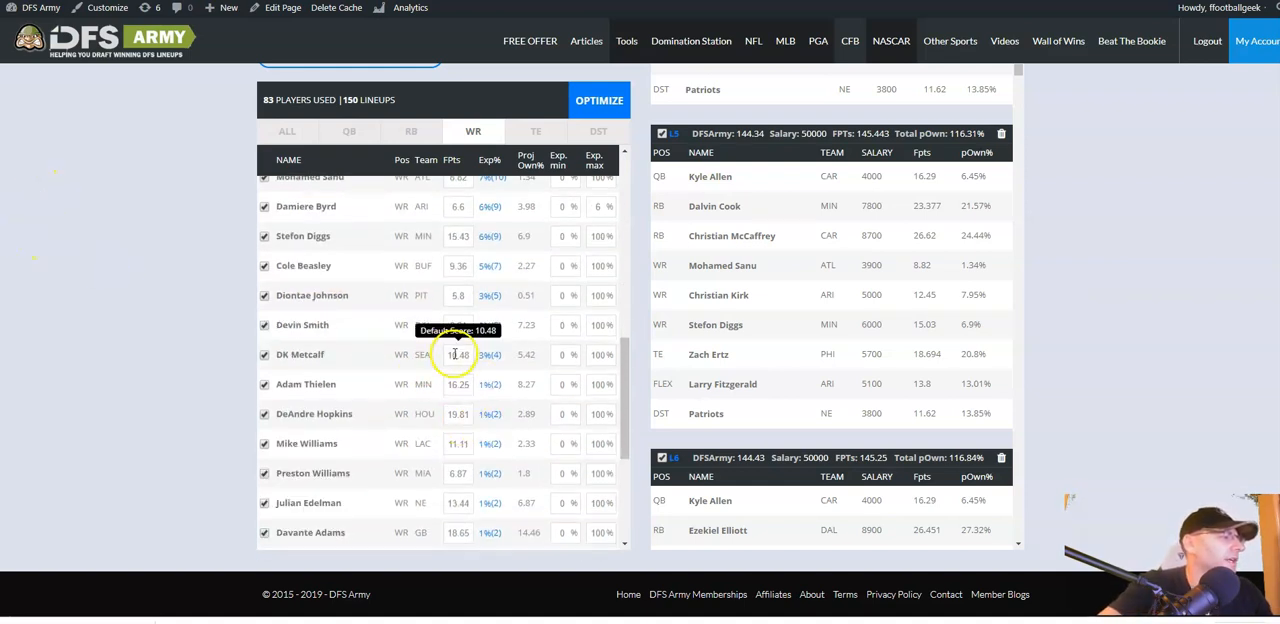
scroll("down", 3)
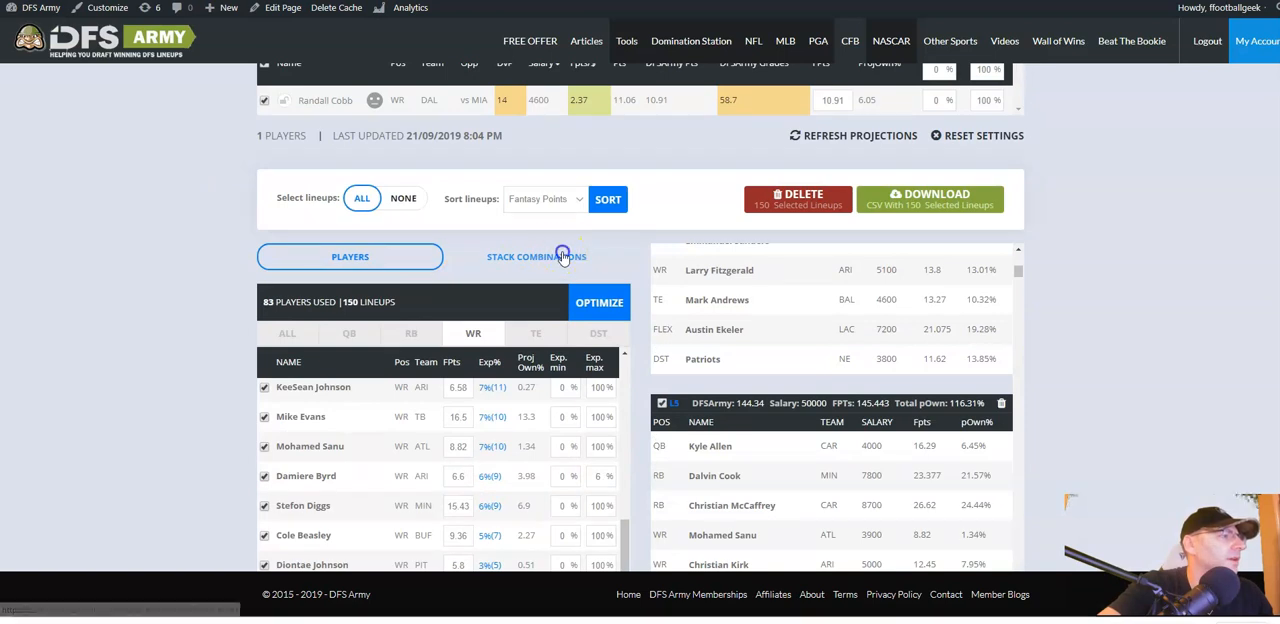
Review the QB stack combination counts, then scroll back up to the stacking rules.
left_click(536, 256)
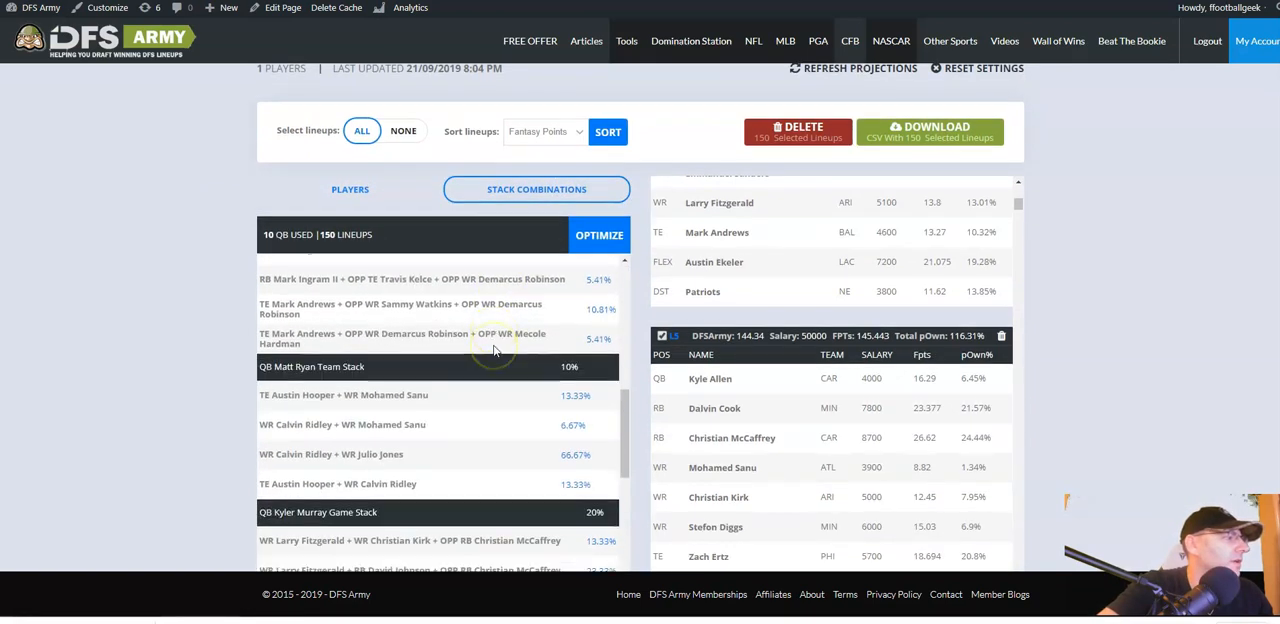
scroll("down", 3)
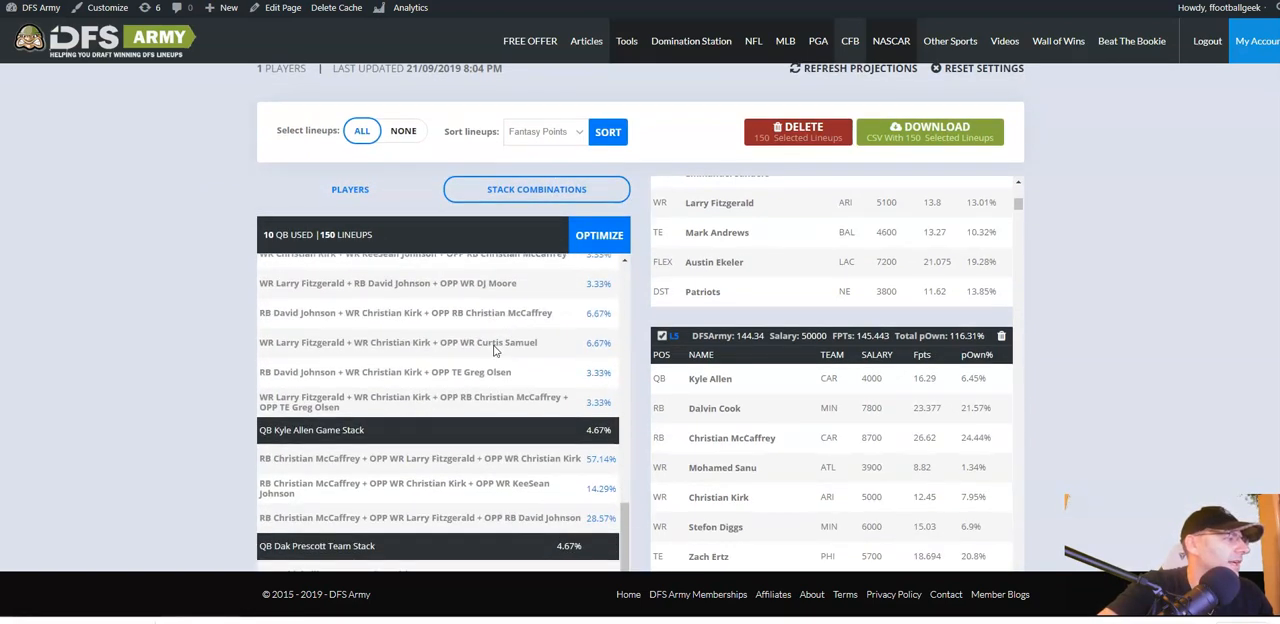
scroll("down", 3)
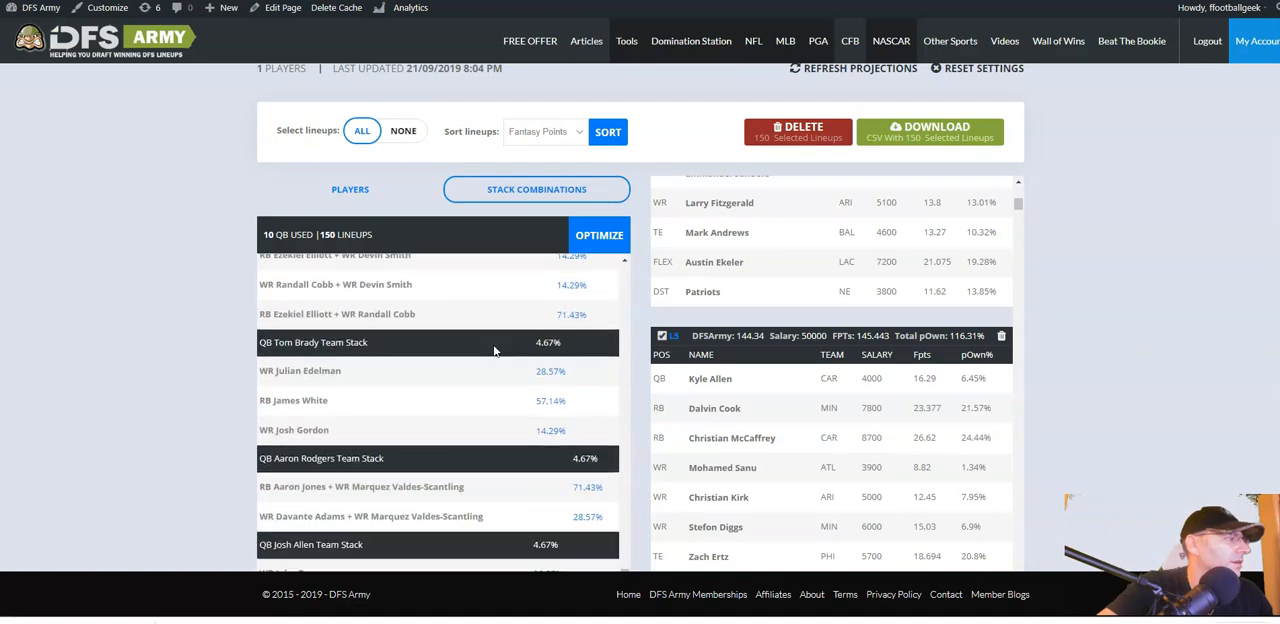
scroll("down", 3)
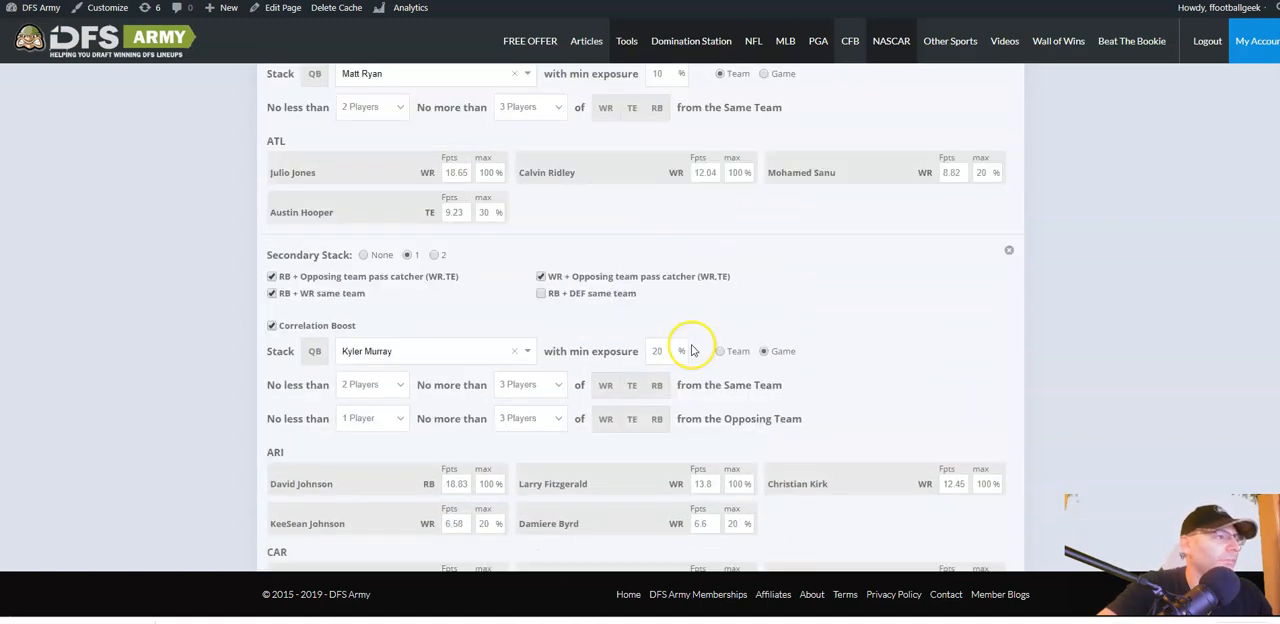
Scroll through the Kyle Allen, Brady, Rodgers and Josh Allen stack rules before re-optimizing to 76 players.
scroll("down", 3)
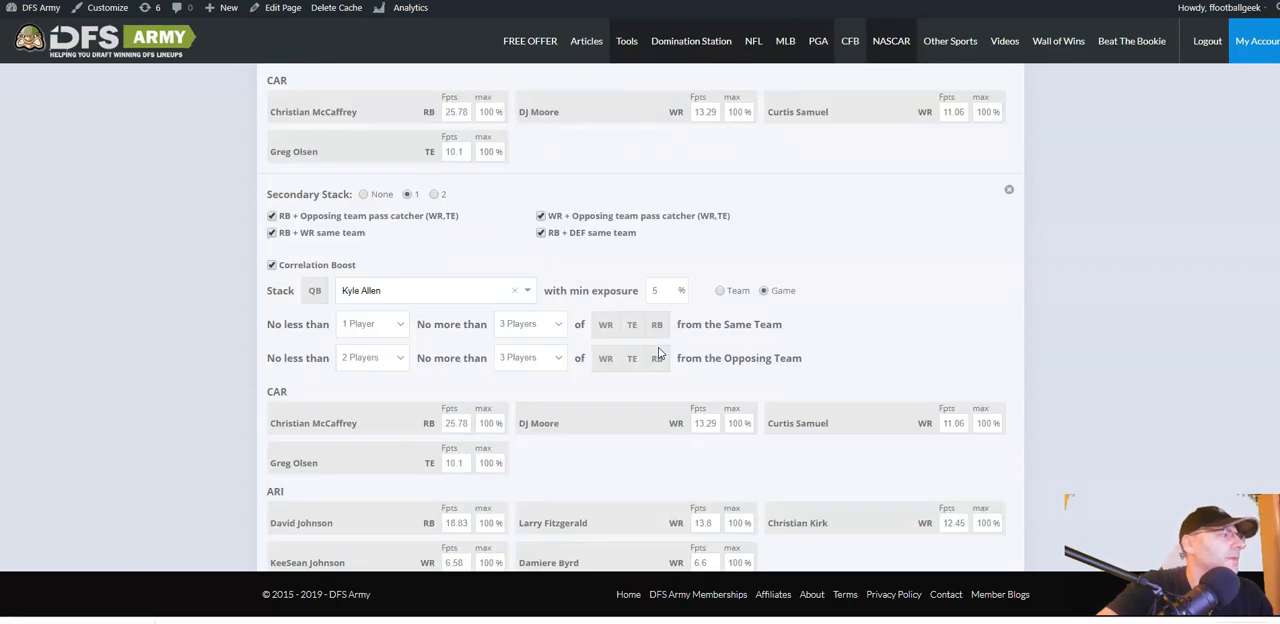
scroll("down", 3)
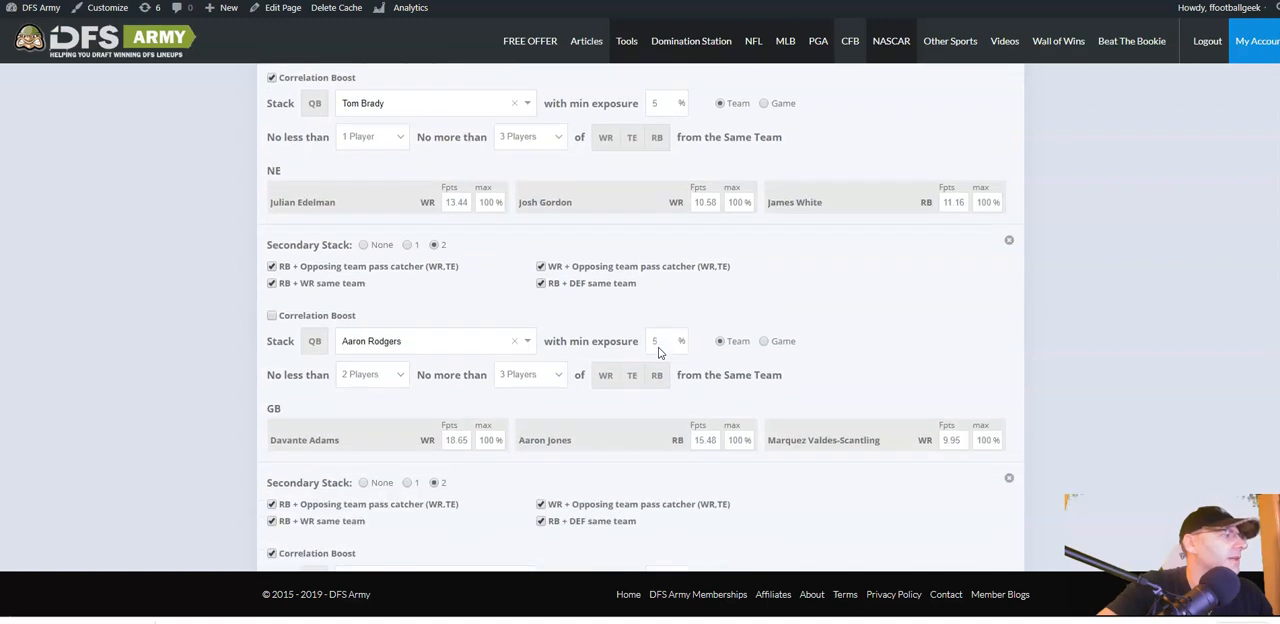
scroll("down", 3)
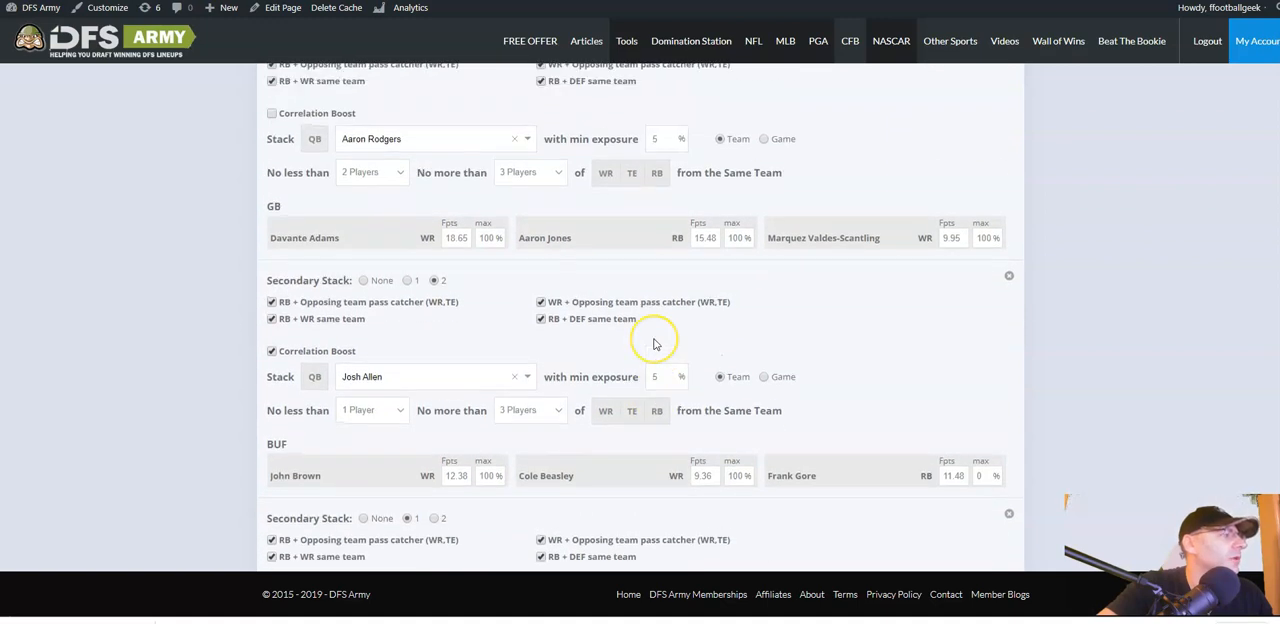
scroll("down", 3)
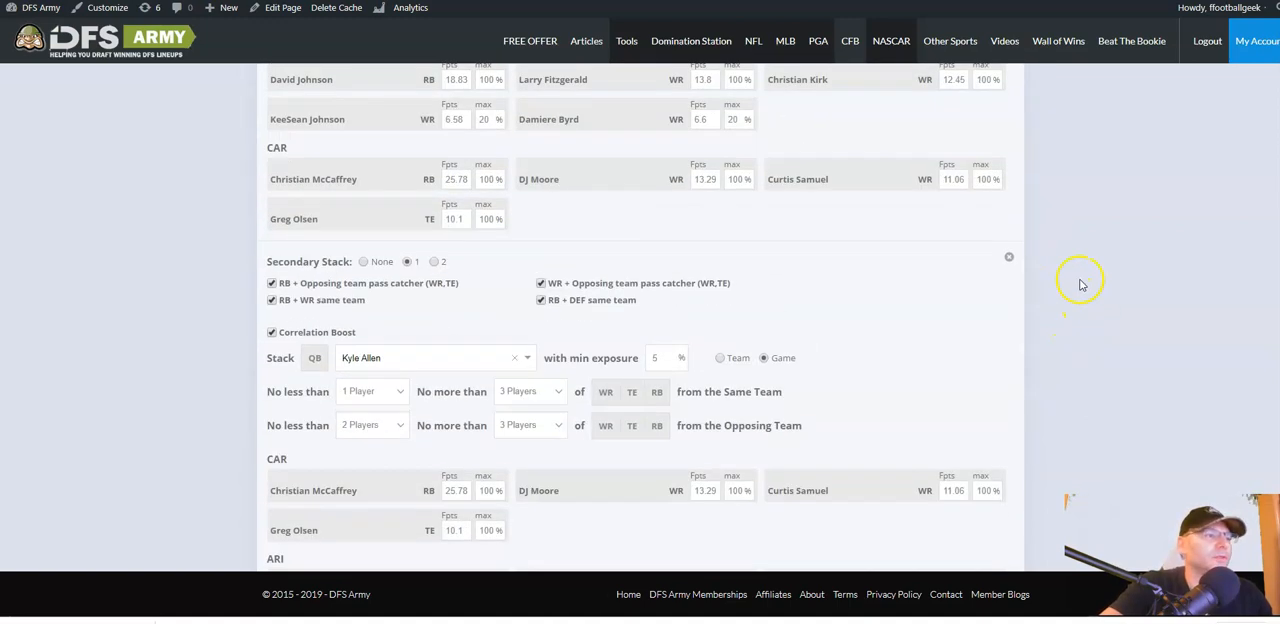
scroll("down", 3)
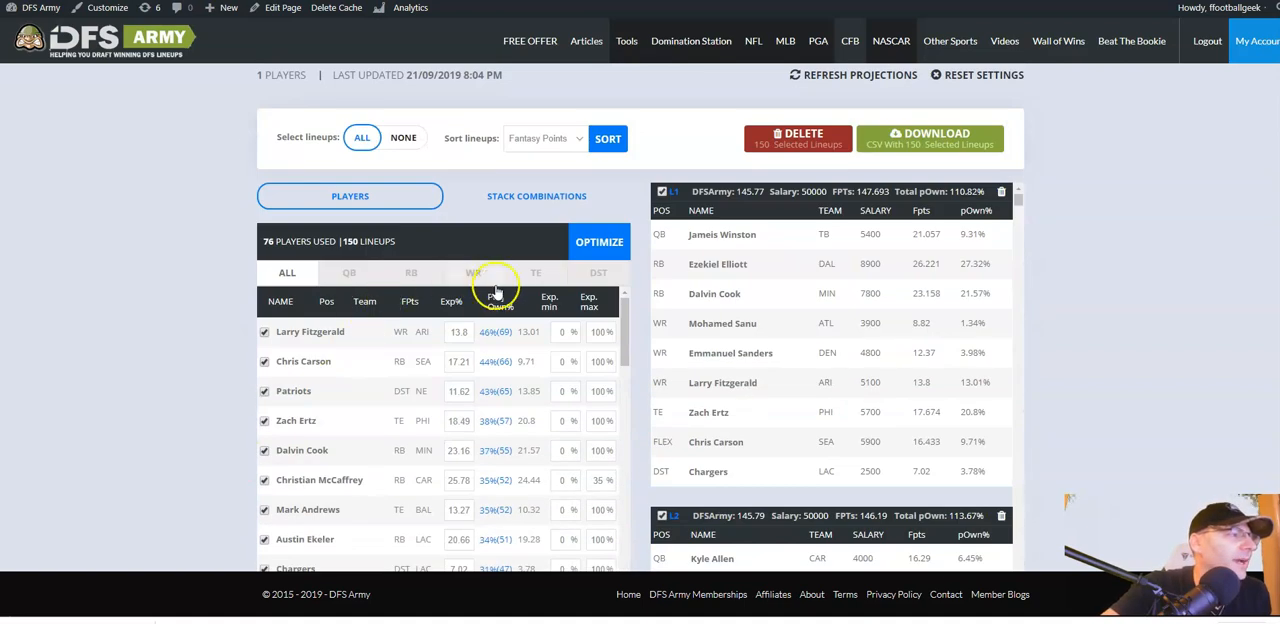
Check TE, DST, RB and WR exposures, capping the Patriots defense at 20% max.
left_click(536, 272)
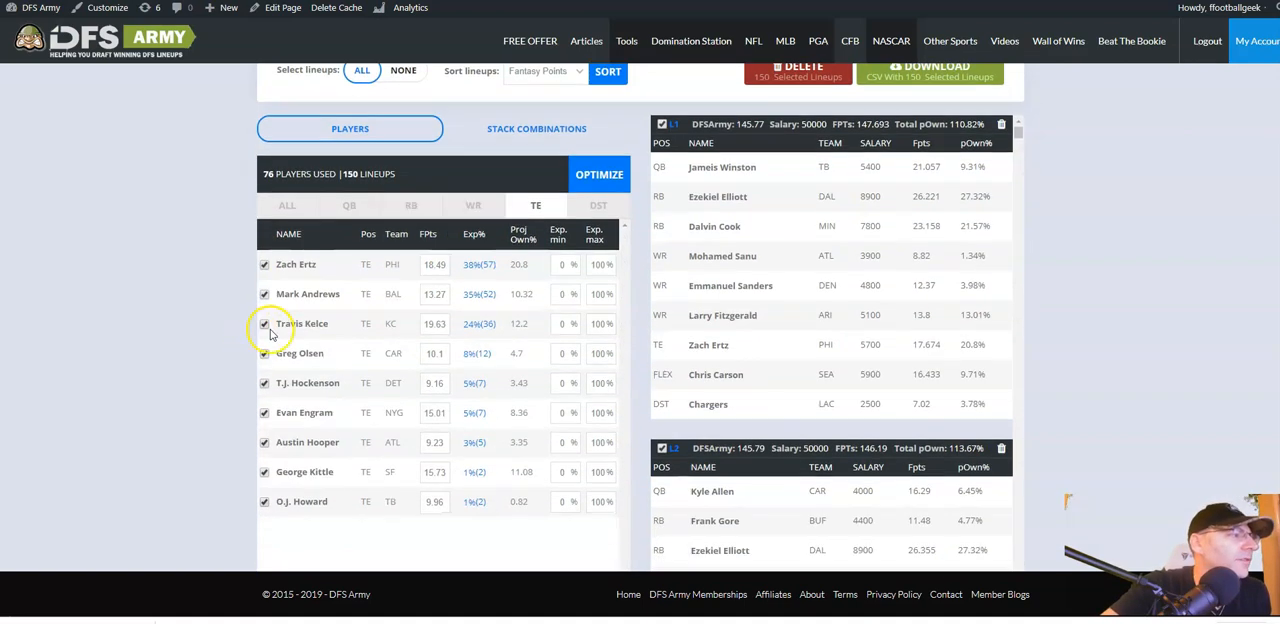
mouse_move(460, 324)
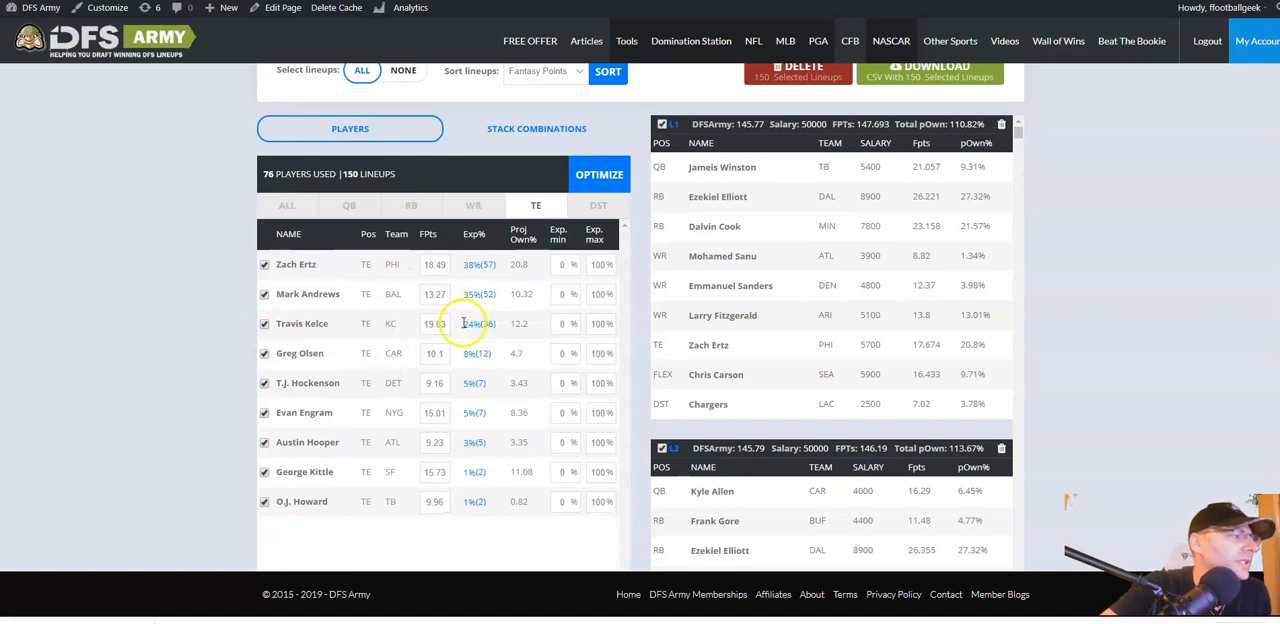
left_click(598, 204)
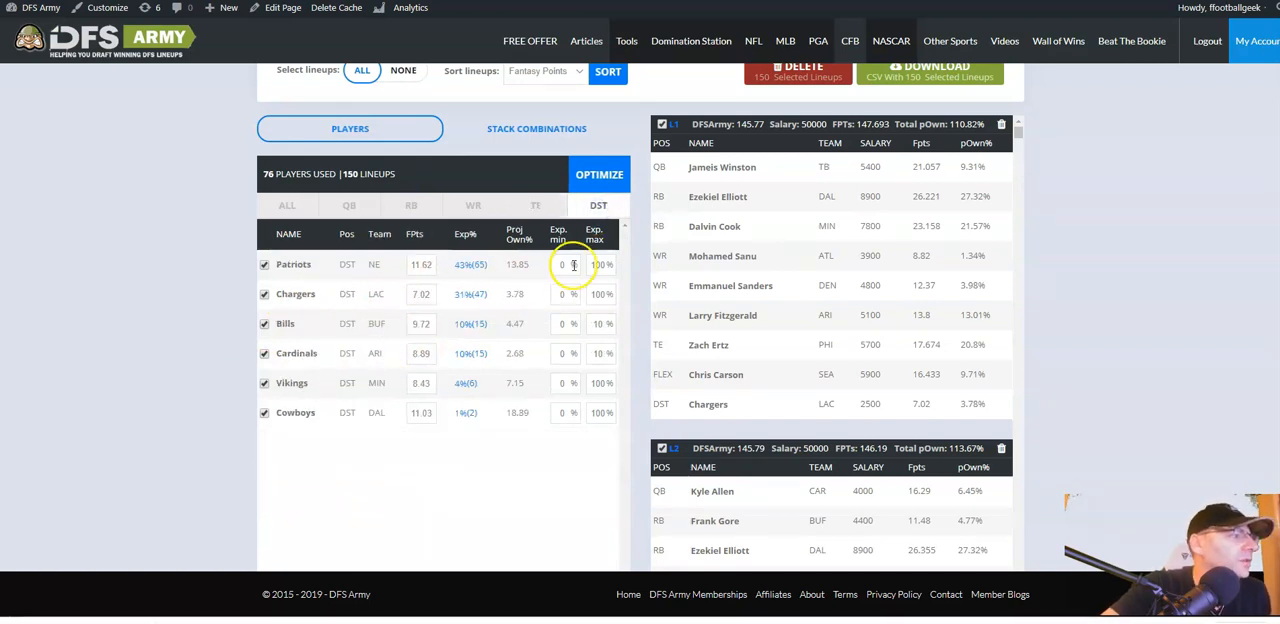
mouse_move(450, 290)
type("20")
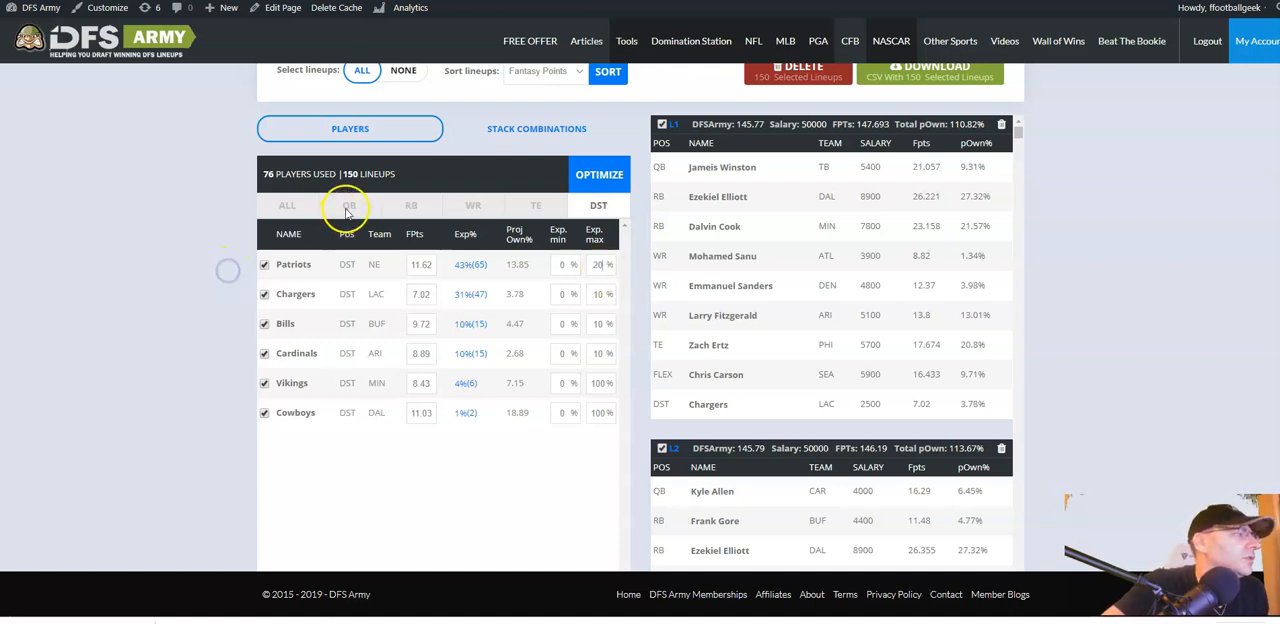
left_click(410, 204)
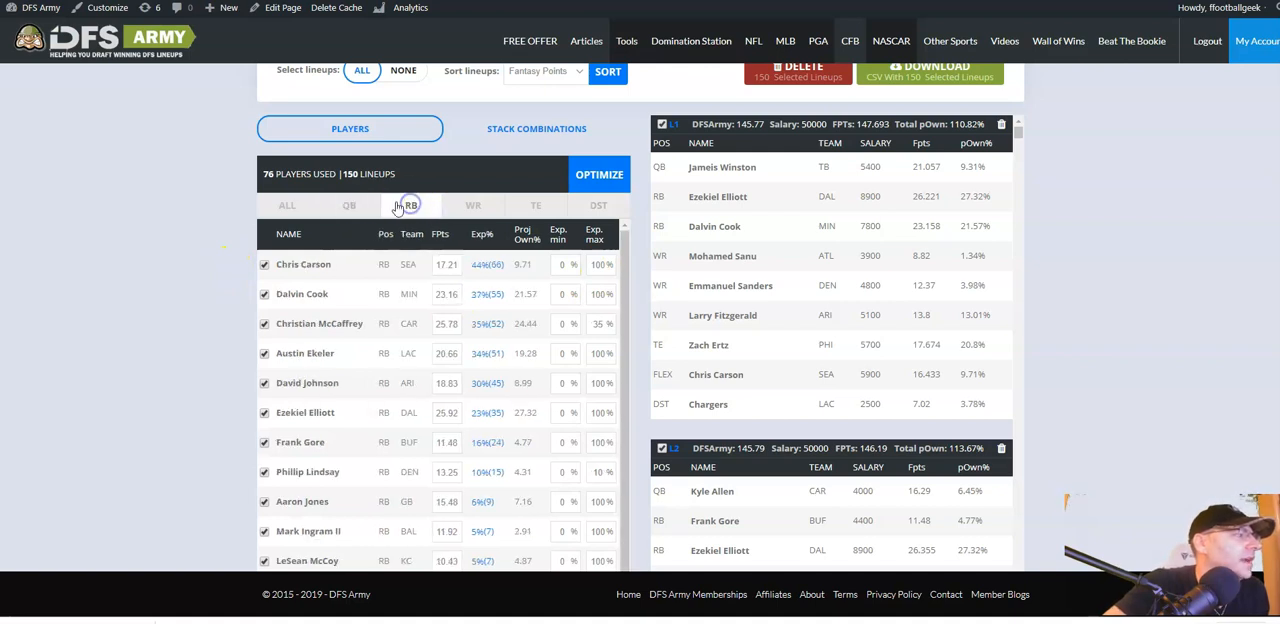
left_click(410, 204)
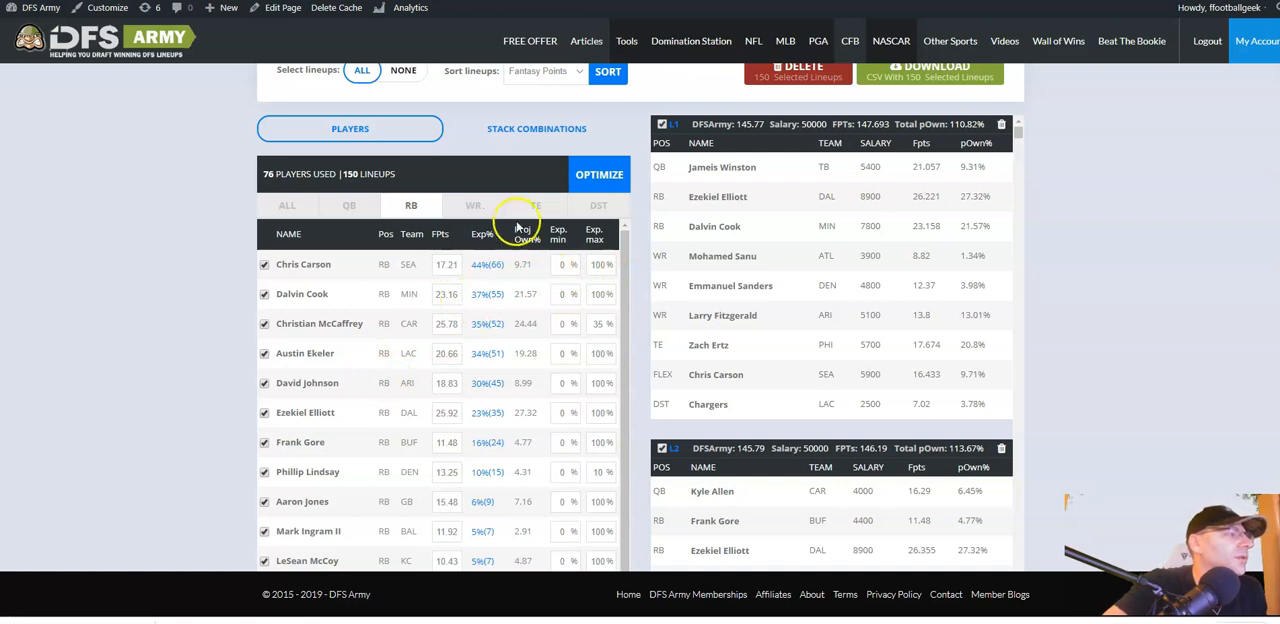
left_click(472, 204)
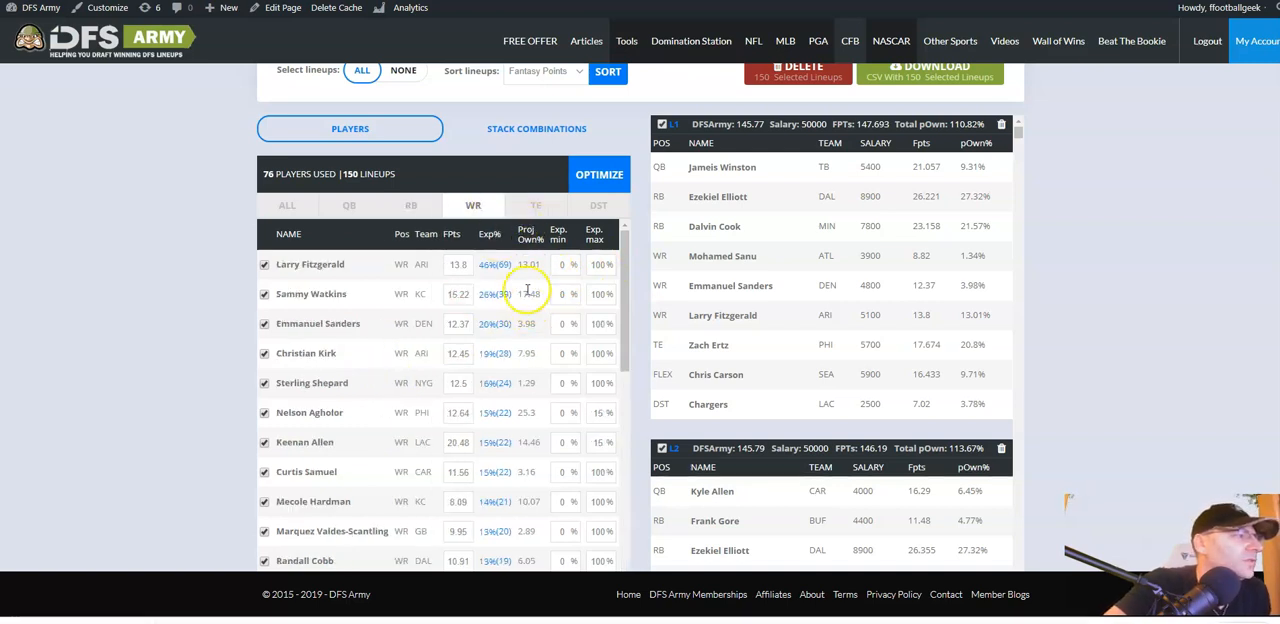
left_click(536, 204)
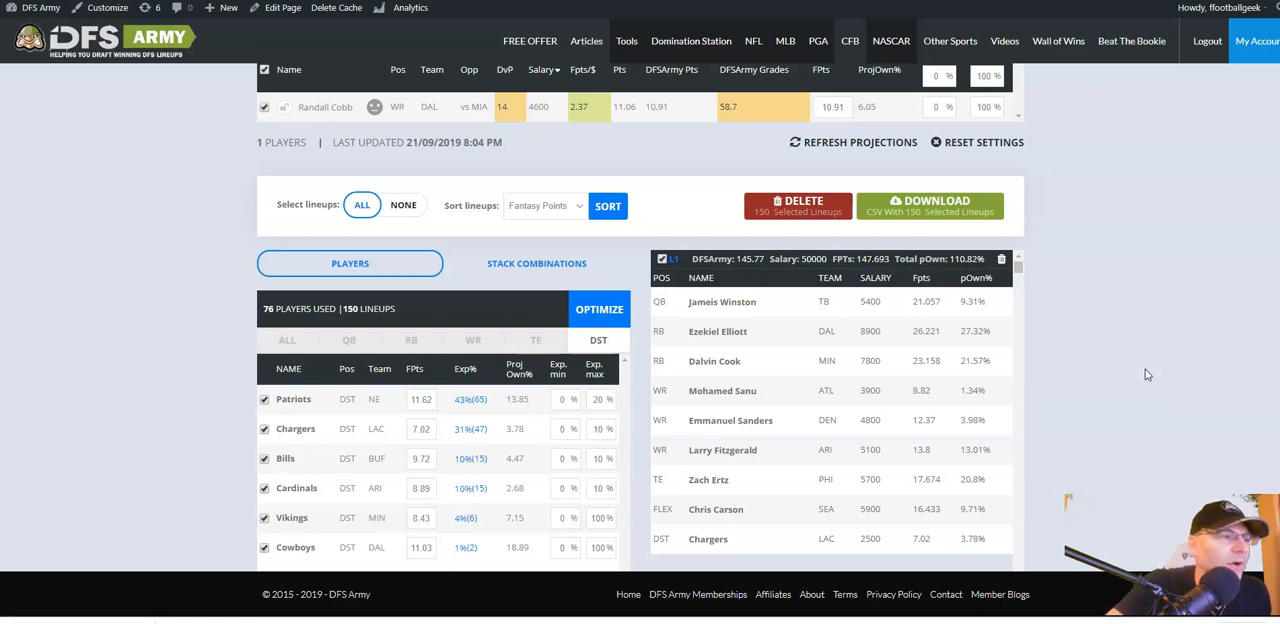
mouse_move(136, 518)
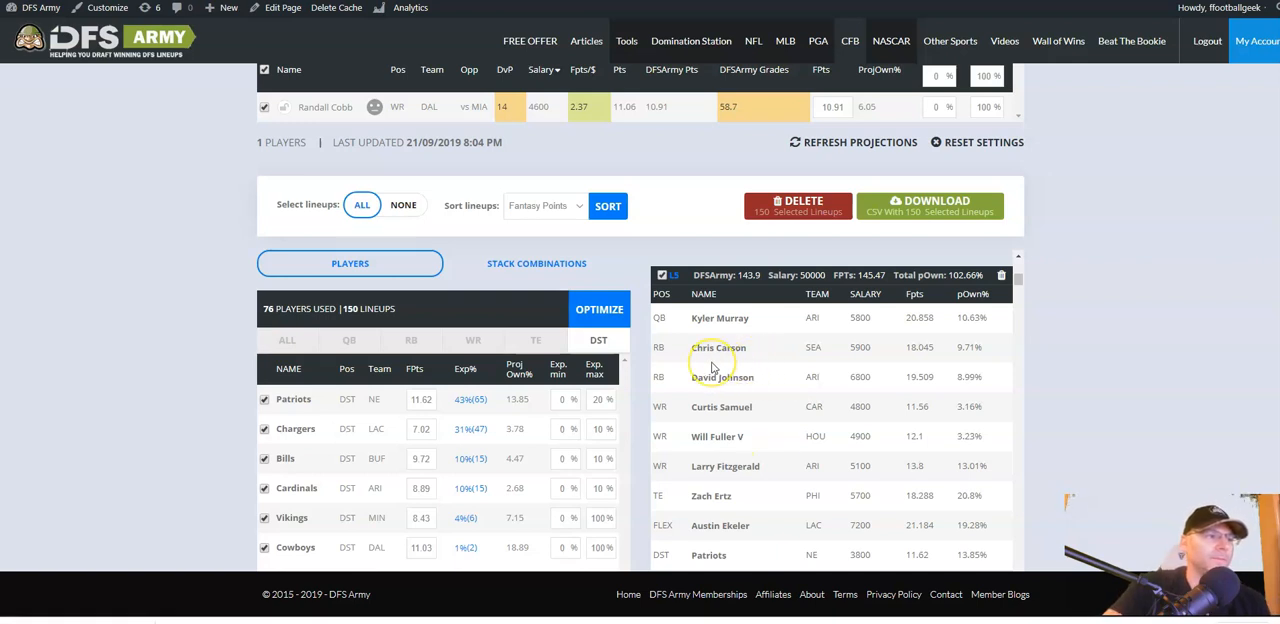
mouse_move(1068, 336)
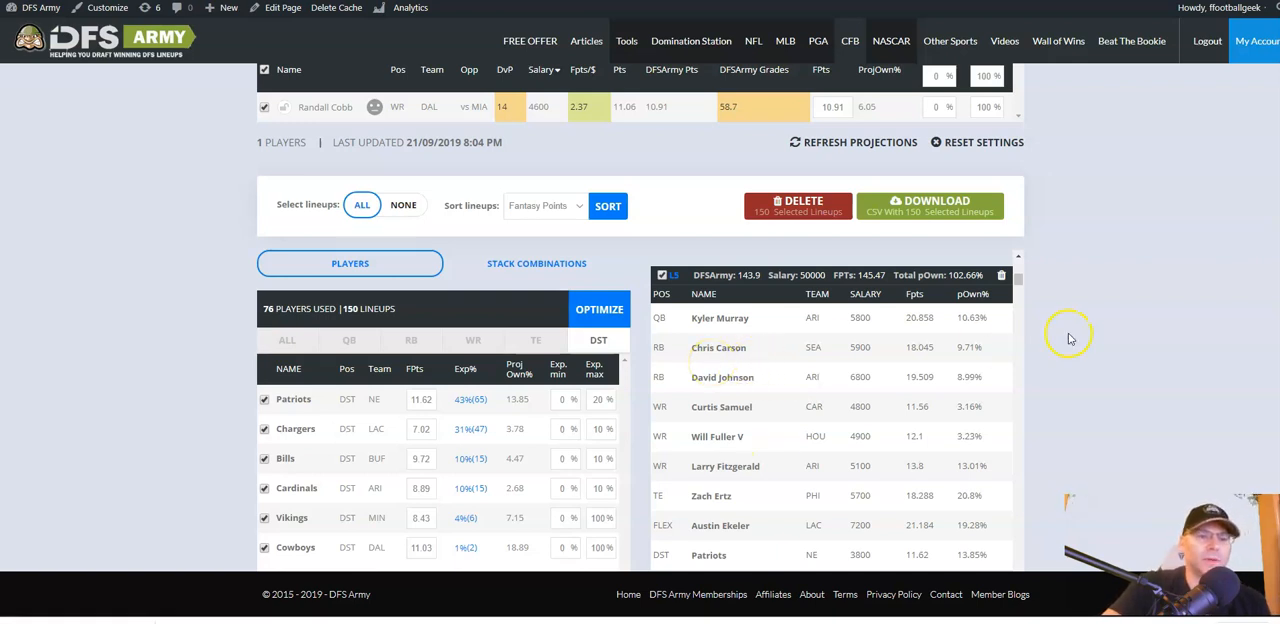
scroll("down", 3)
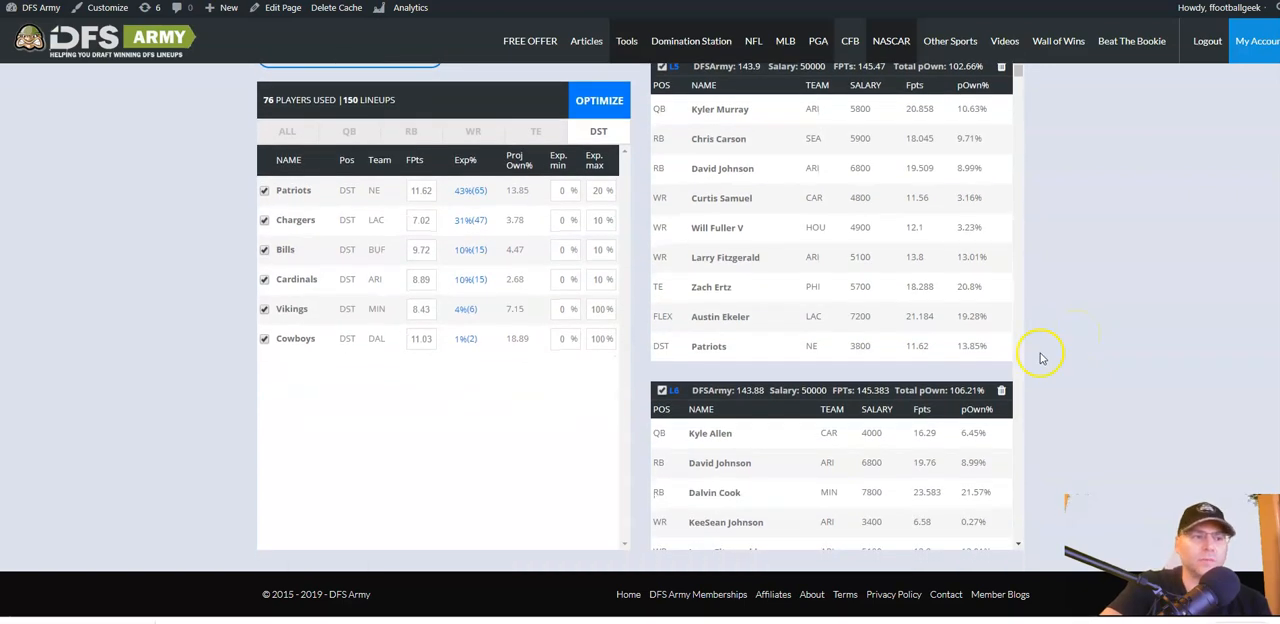
scroll("down", 3)
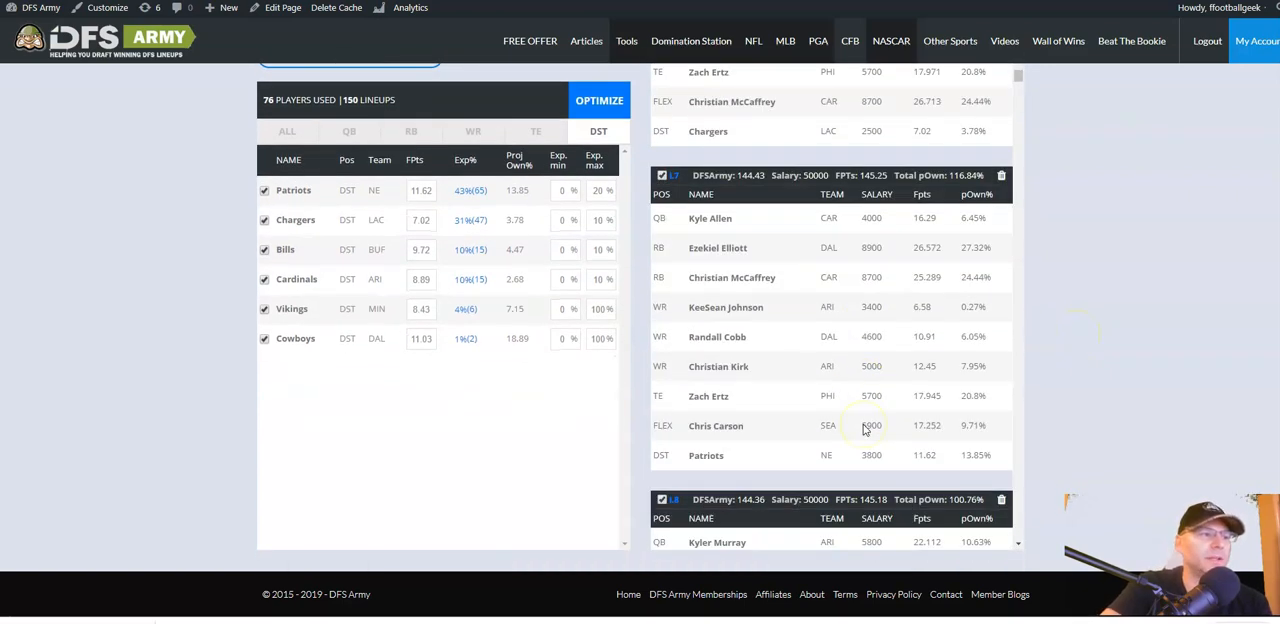
scroll("down", 3)
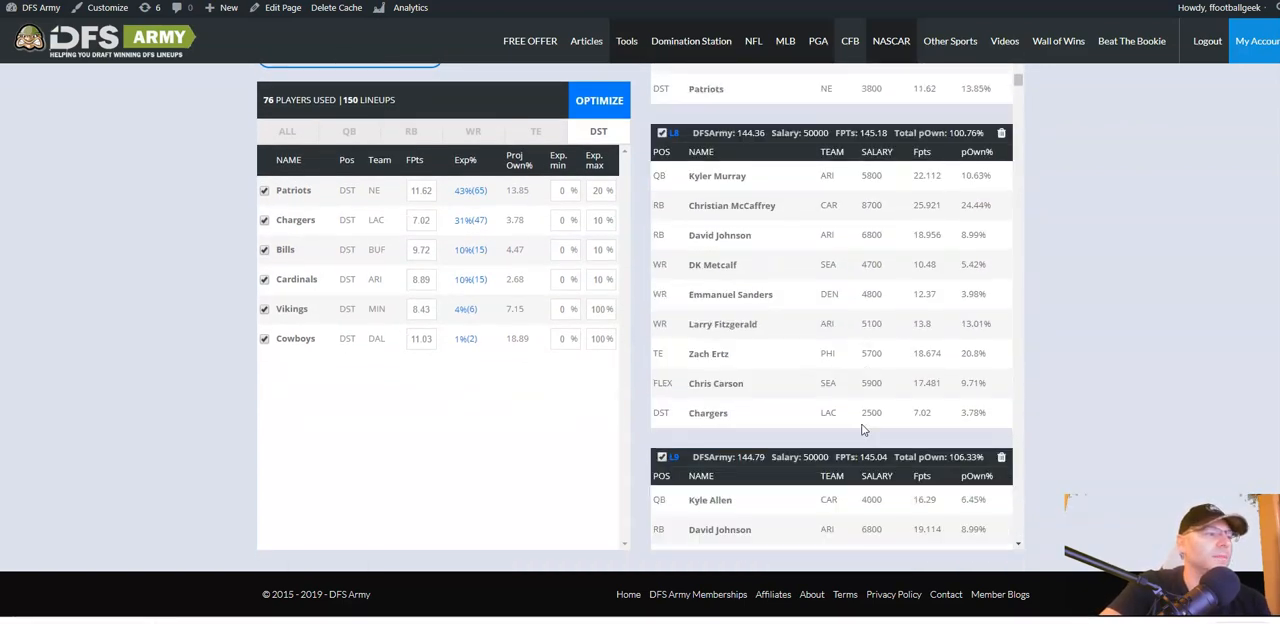
scroll("down", 3)
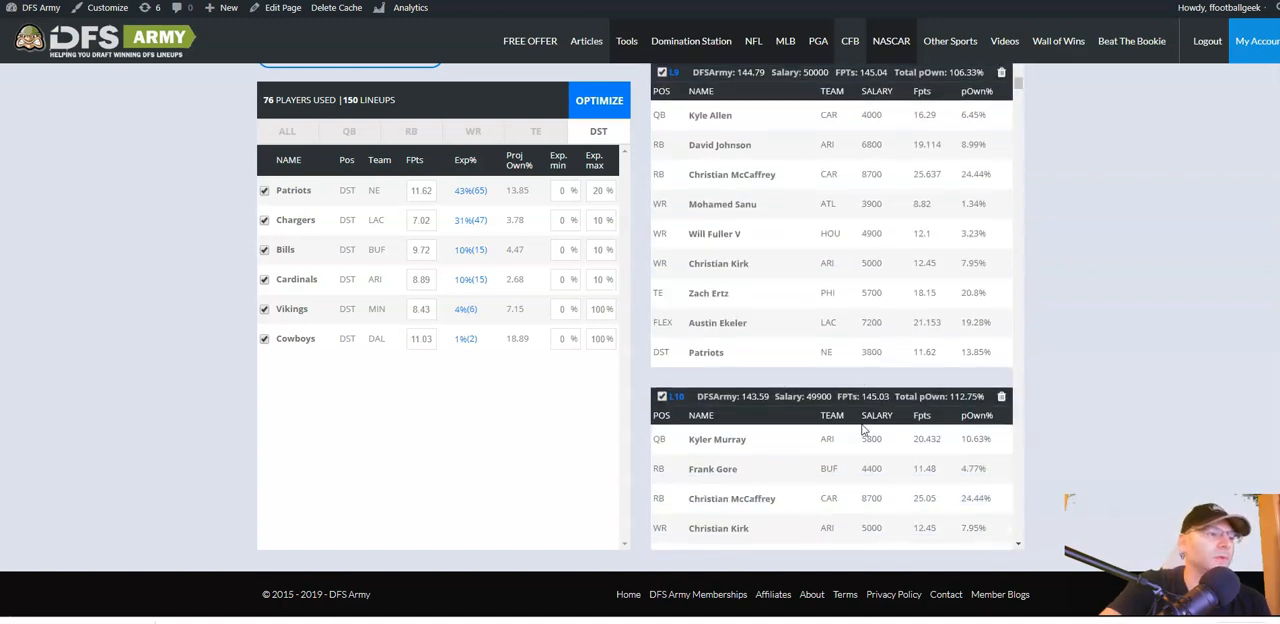
scroll("down", 3)
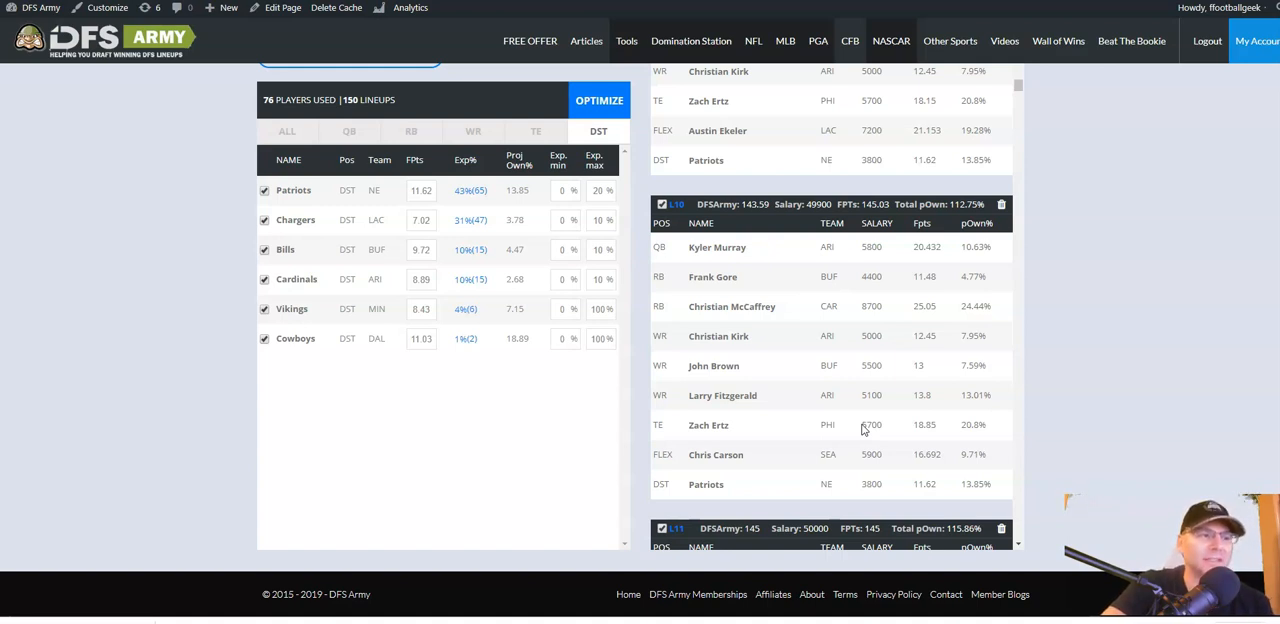
scroll("down", 3)
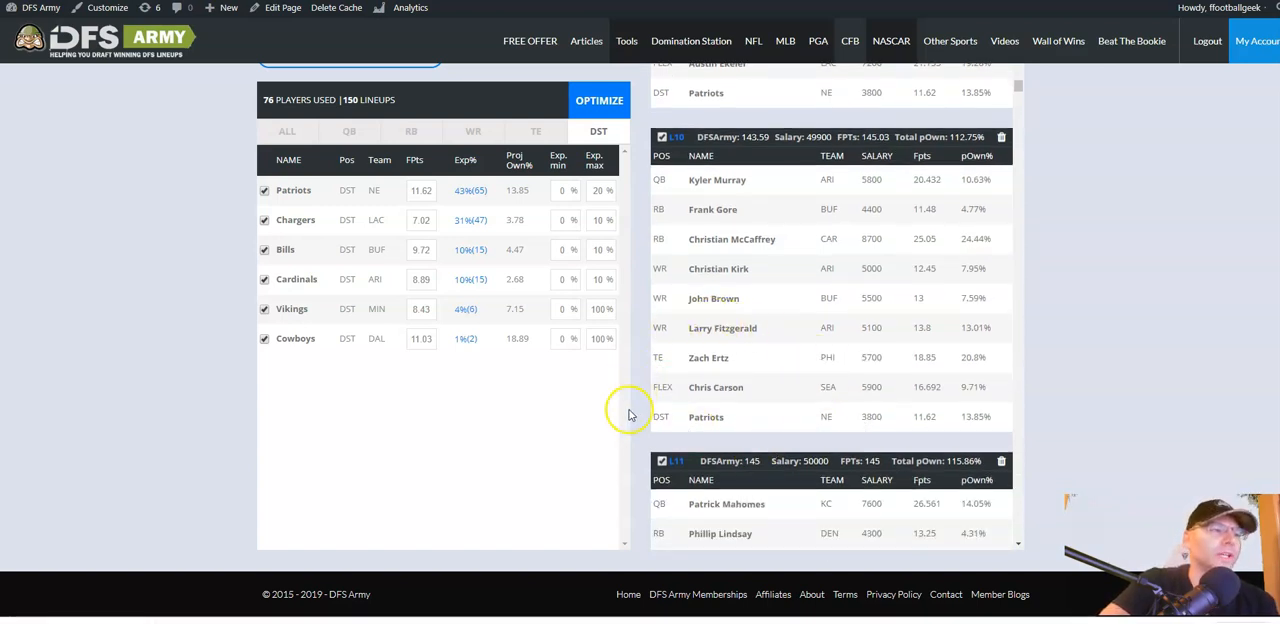
mouse_move(468, 394)
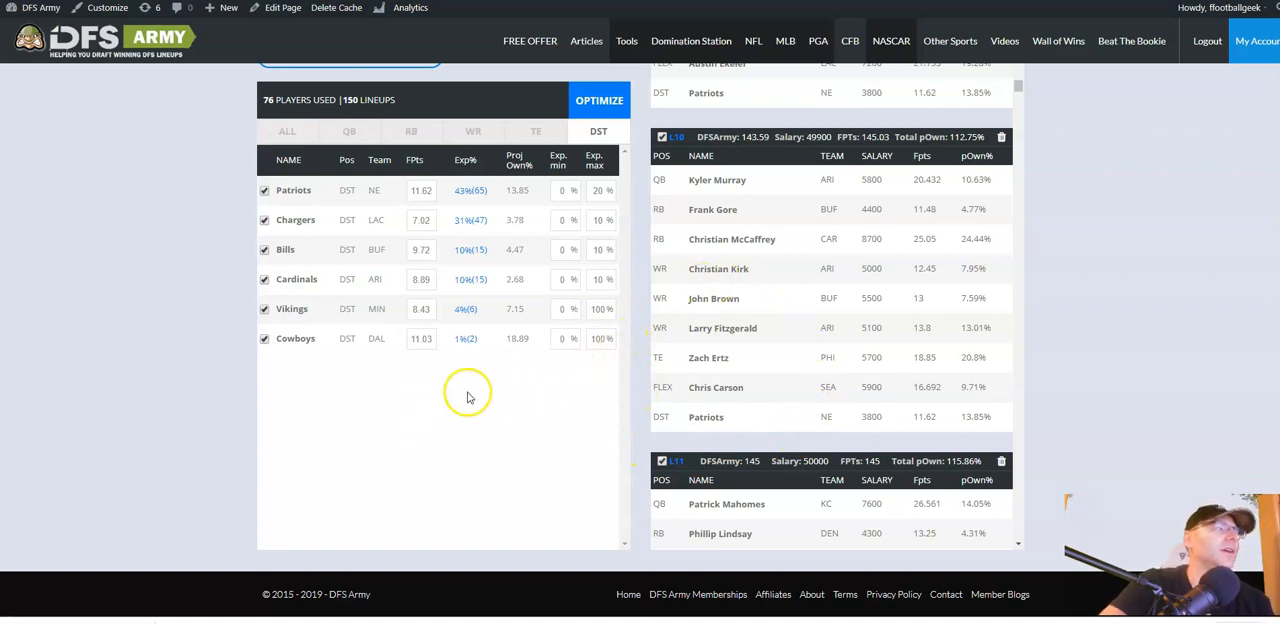
mouse_move(1078, 336)
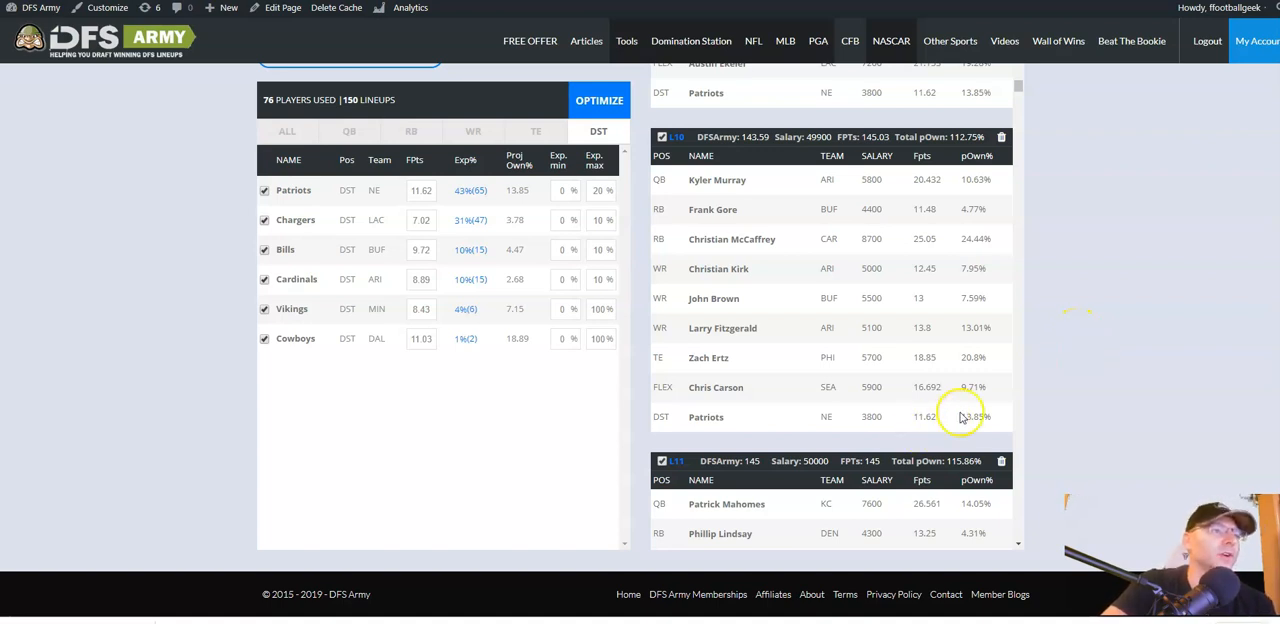
mouse_move(1100, 390)
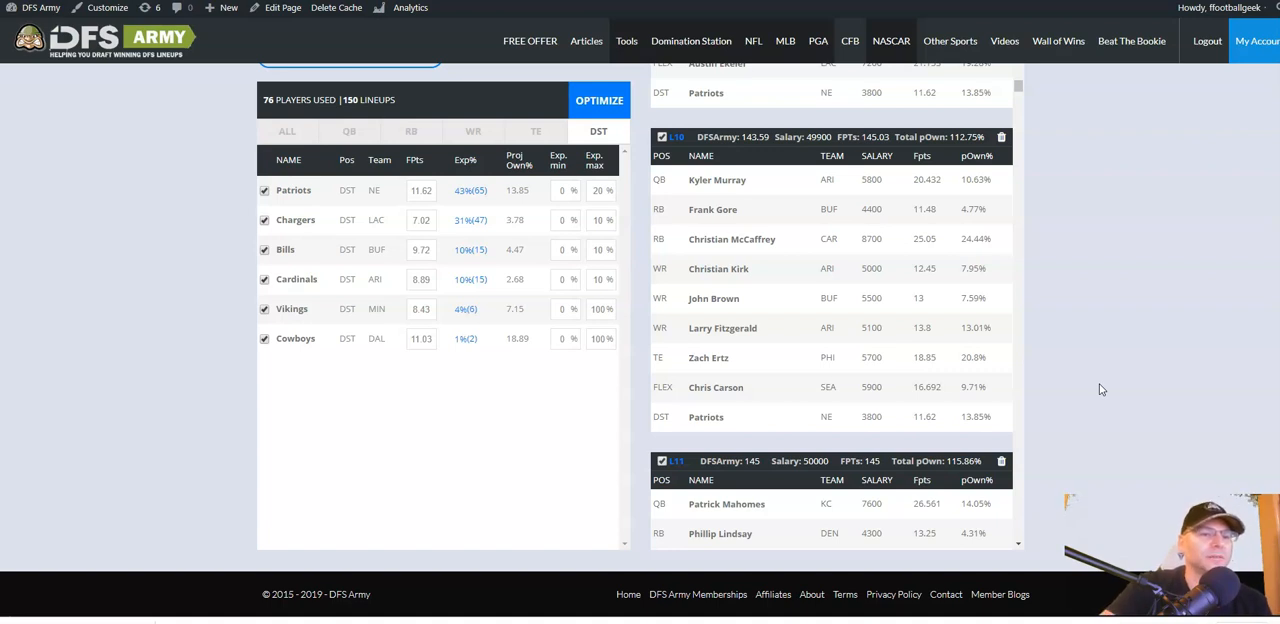
mouse_move(936, 410)
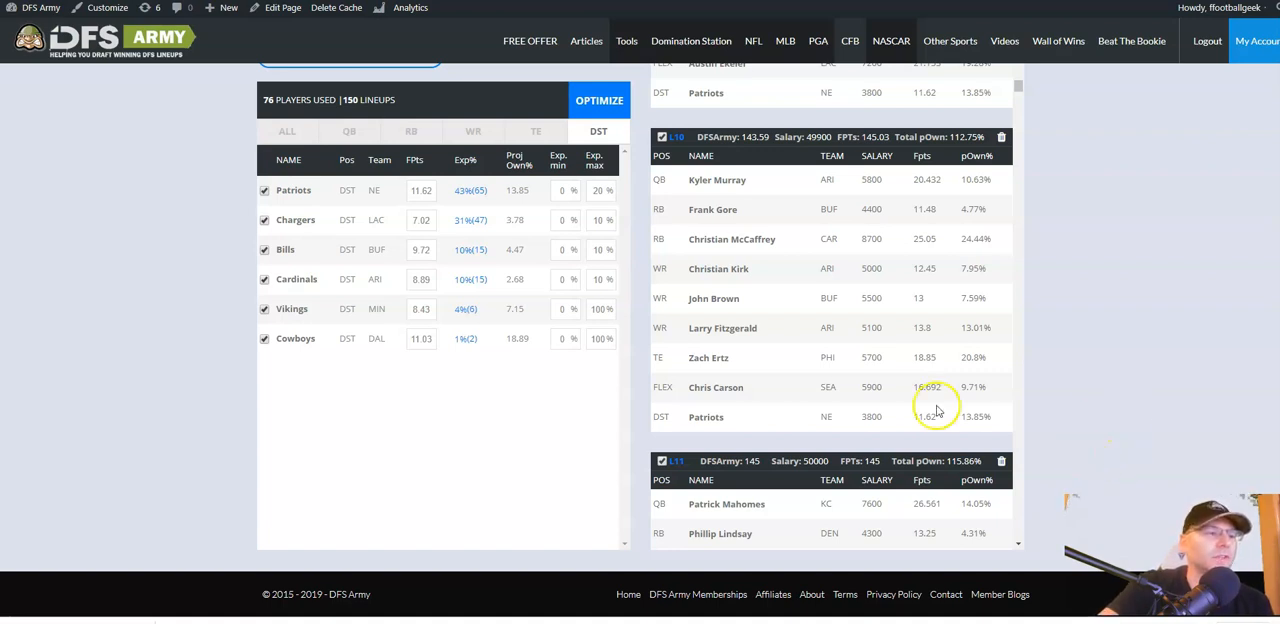